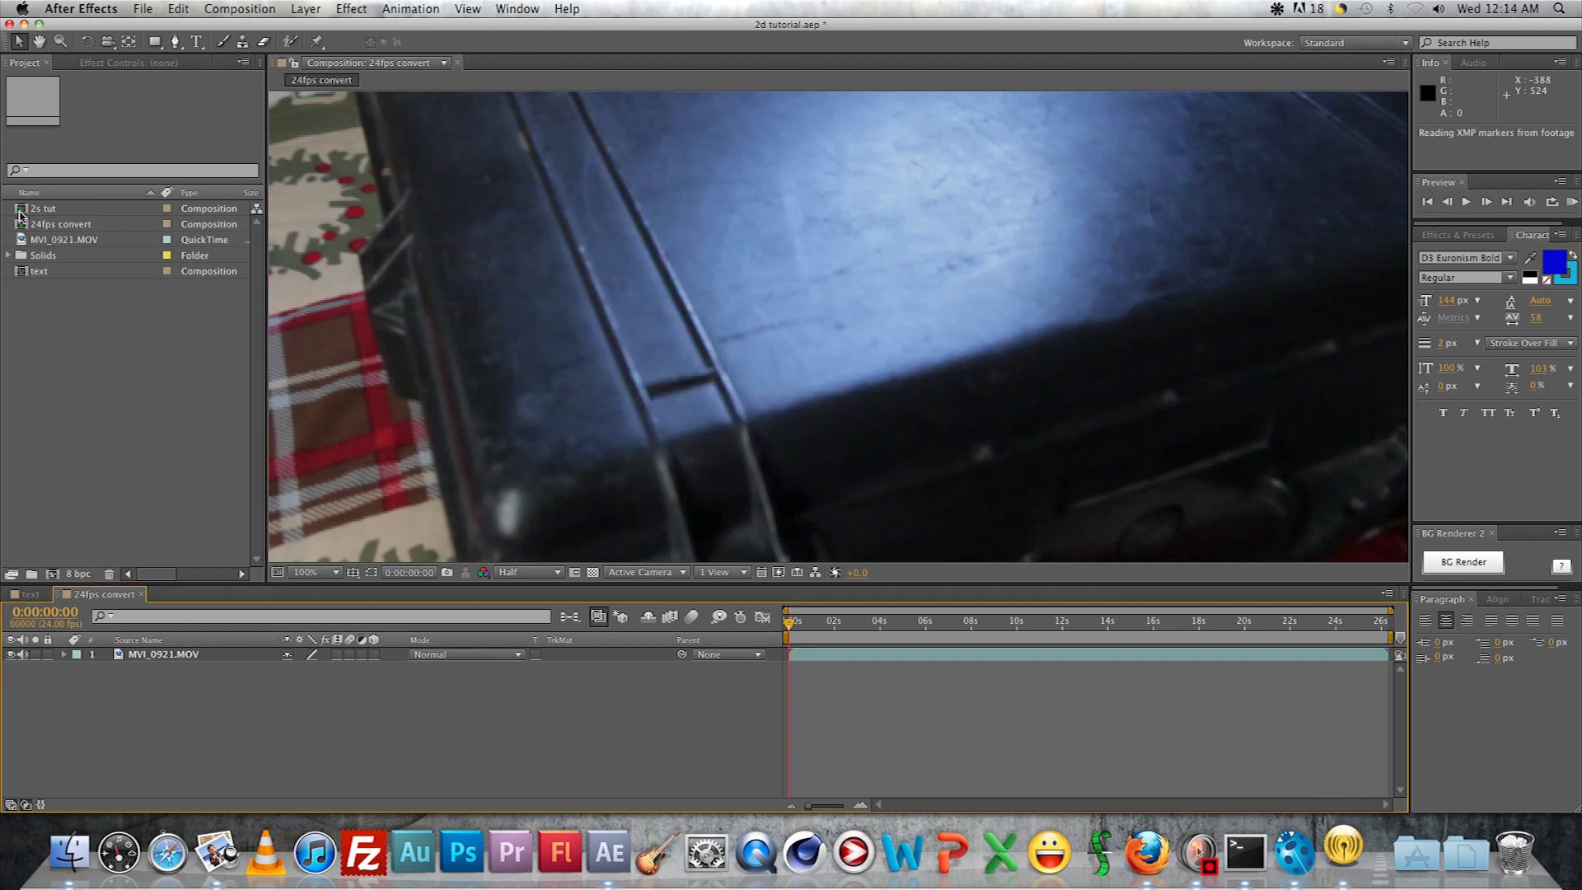
Open the 2s tut composition fitted in view at Third resolution, playhead at the start
click(43, 207)
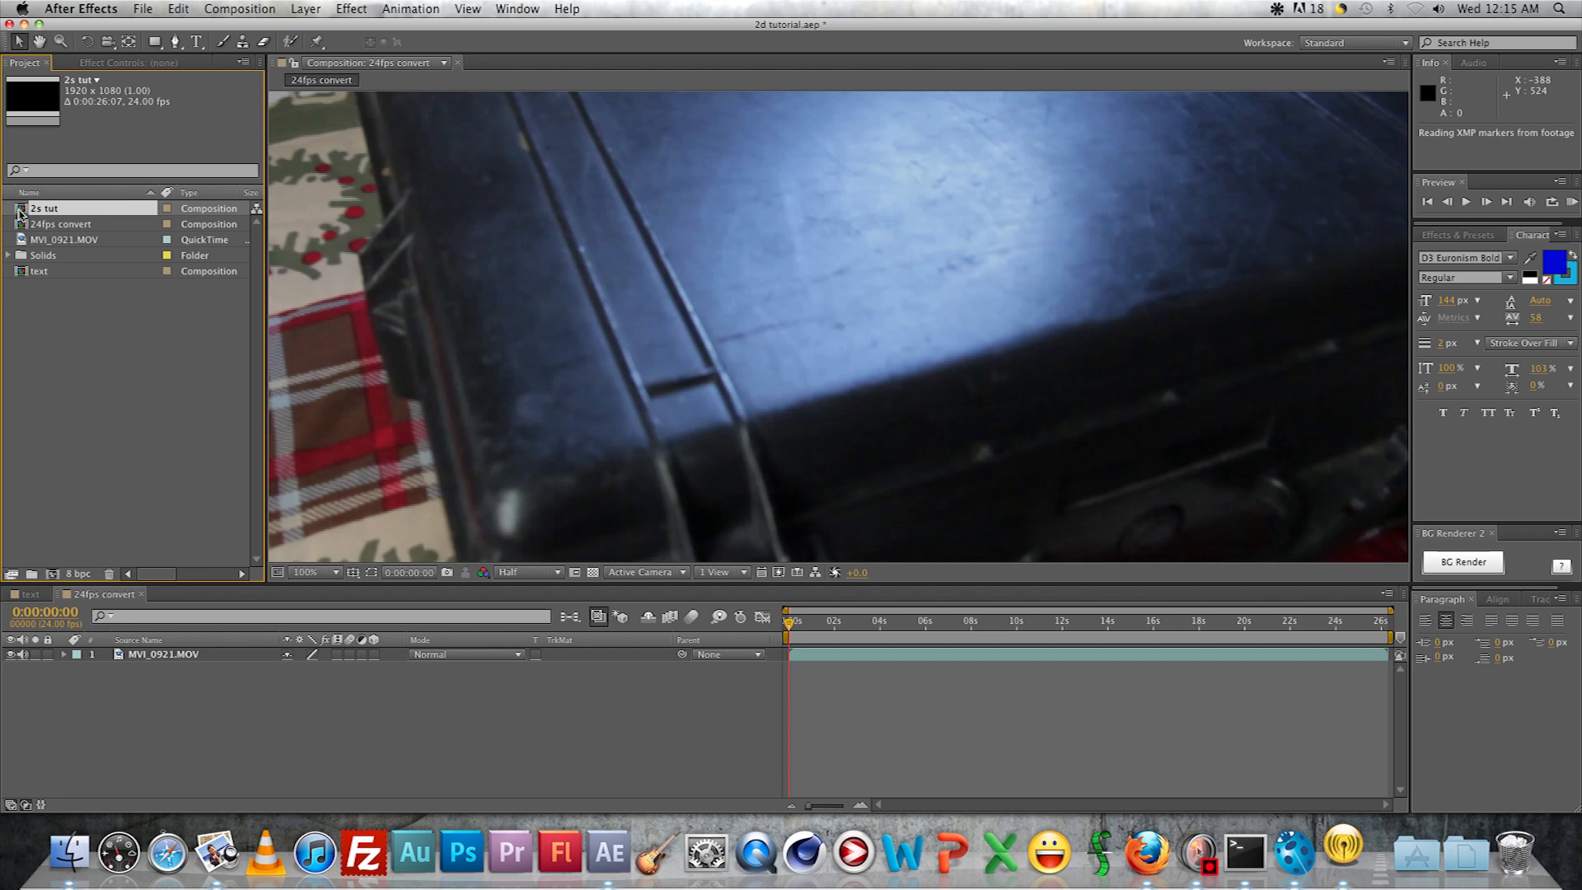
double_click(44, 208)
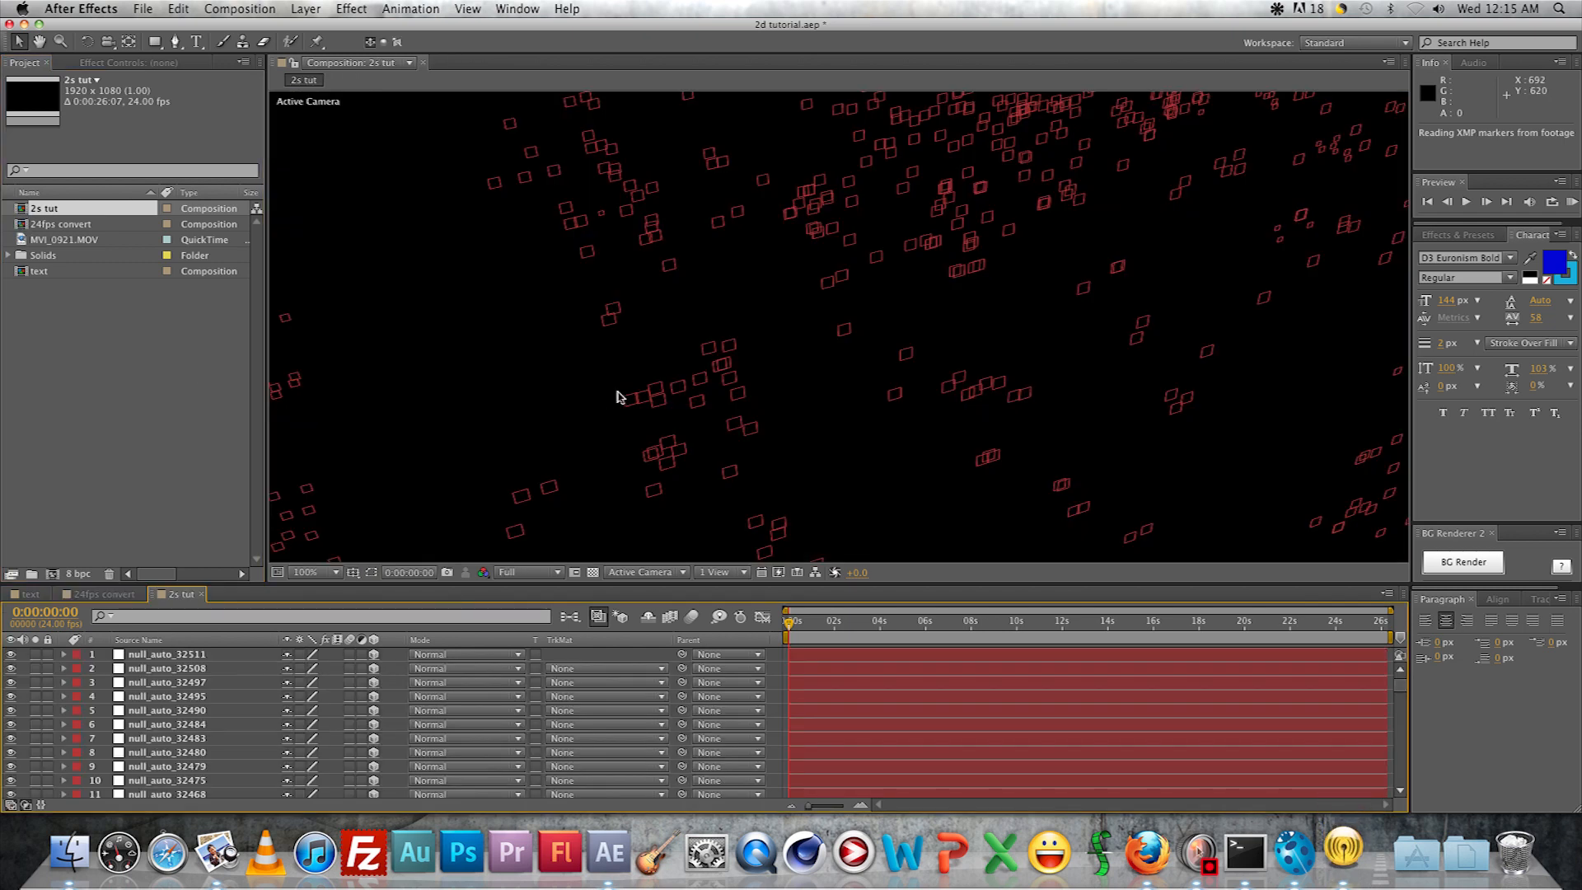
click(314, 572)
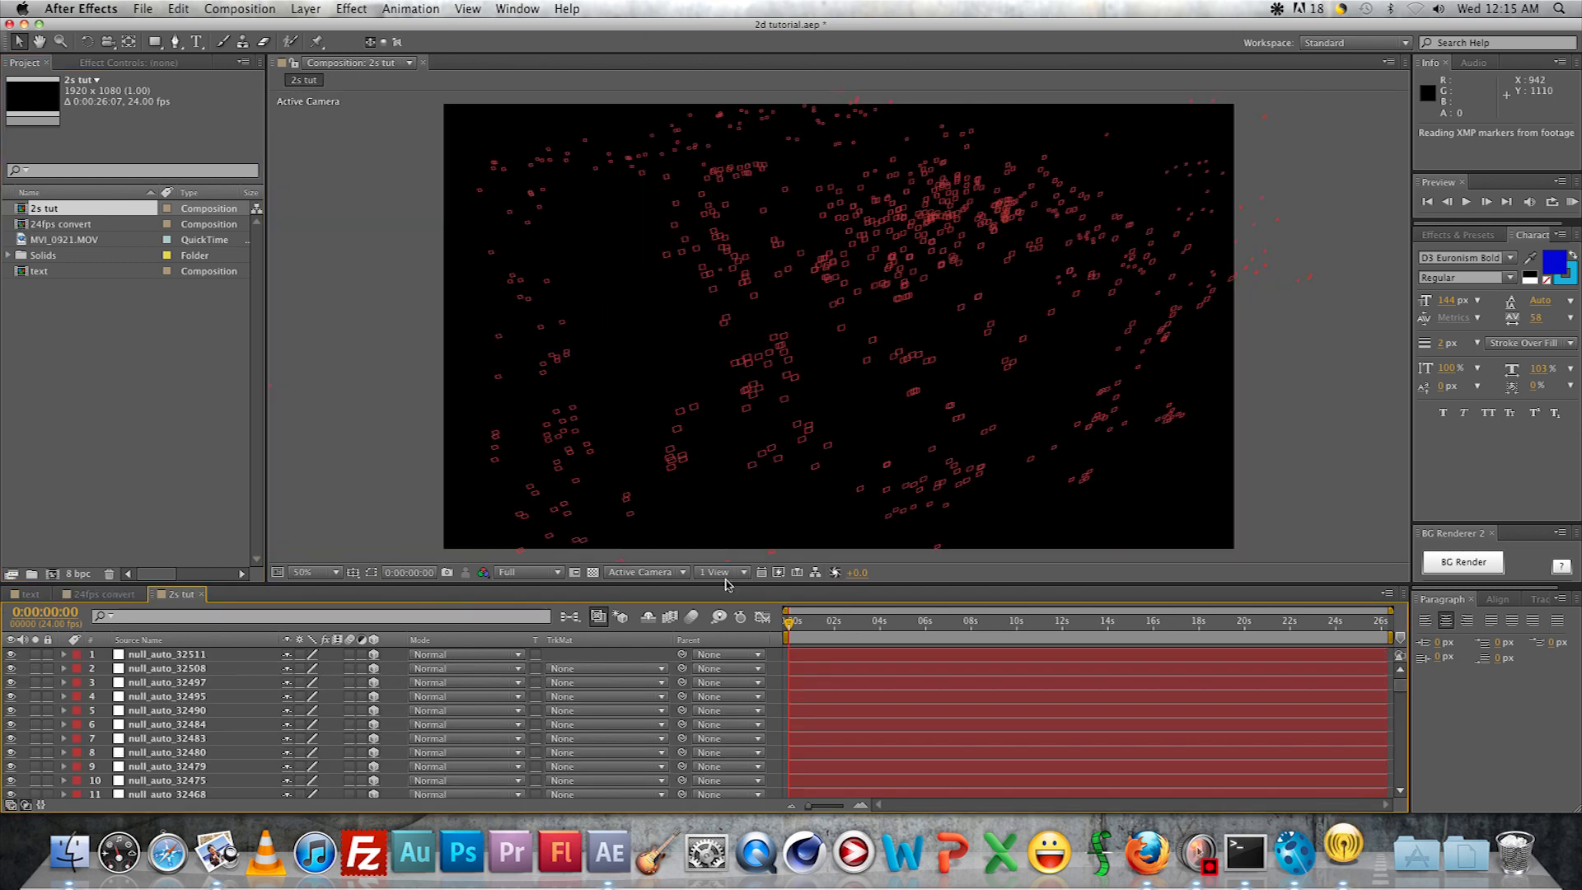
click(524, 572)
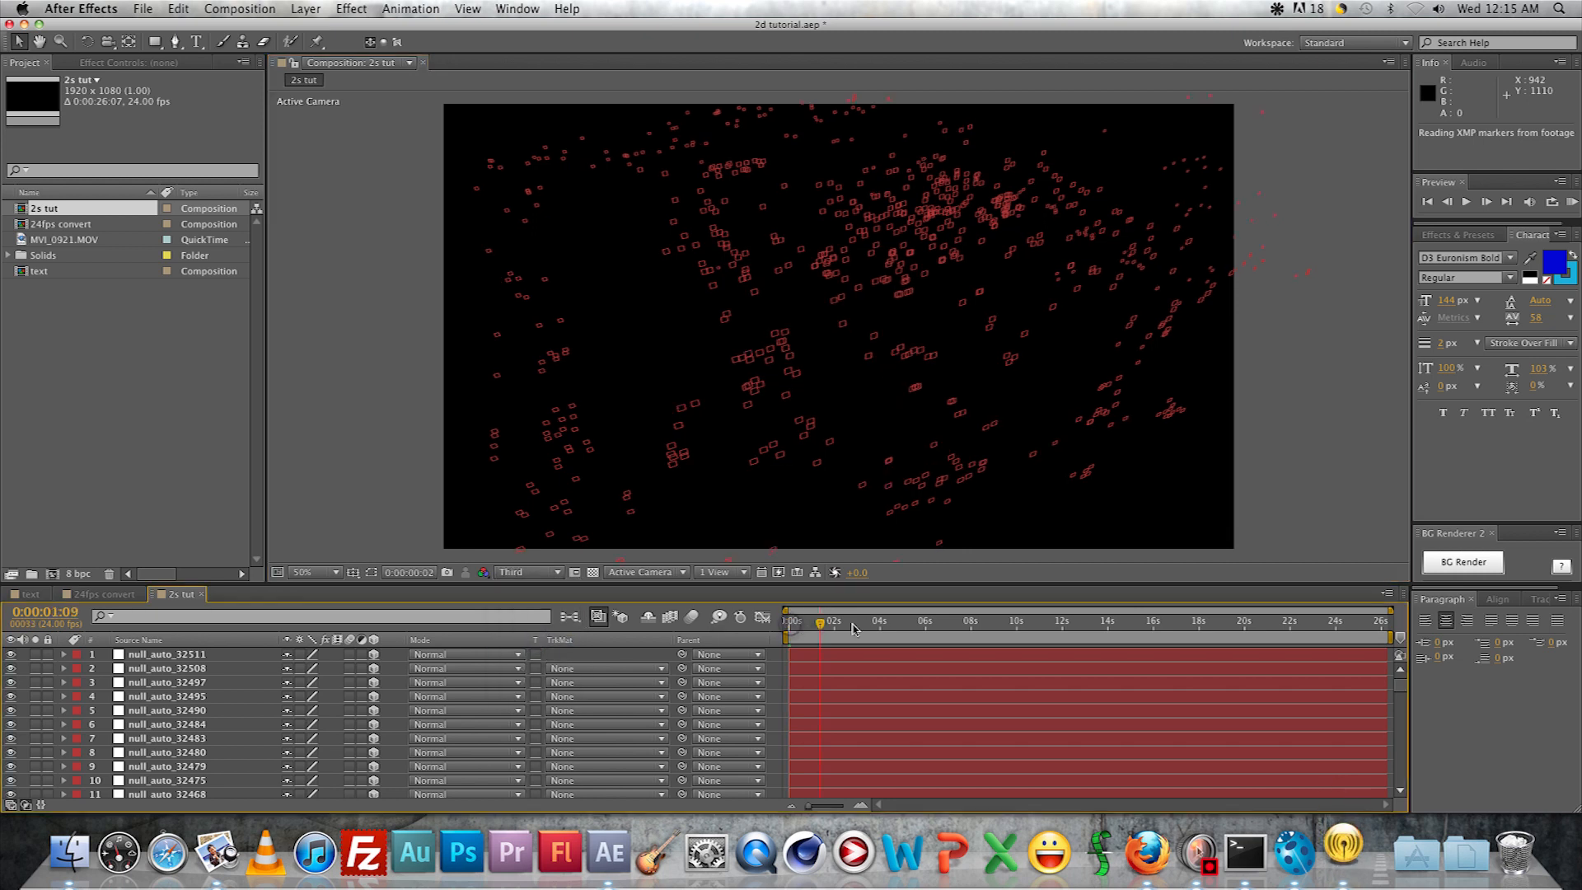
click(999, 619)
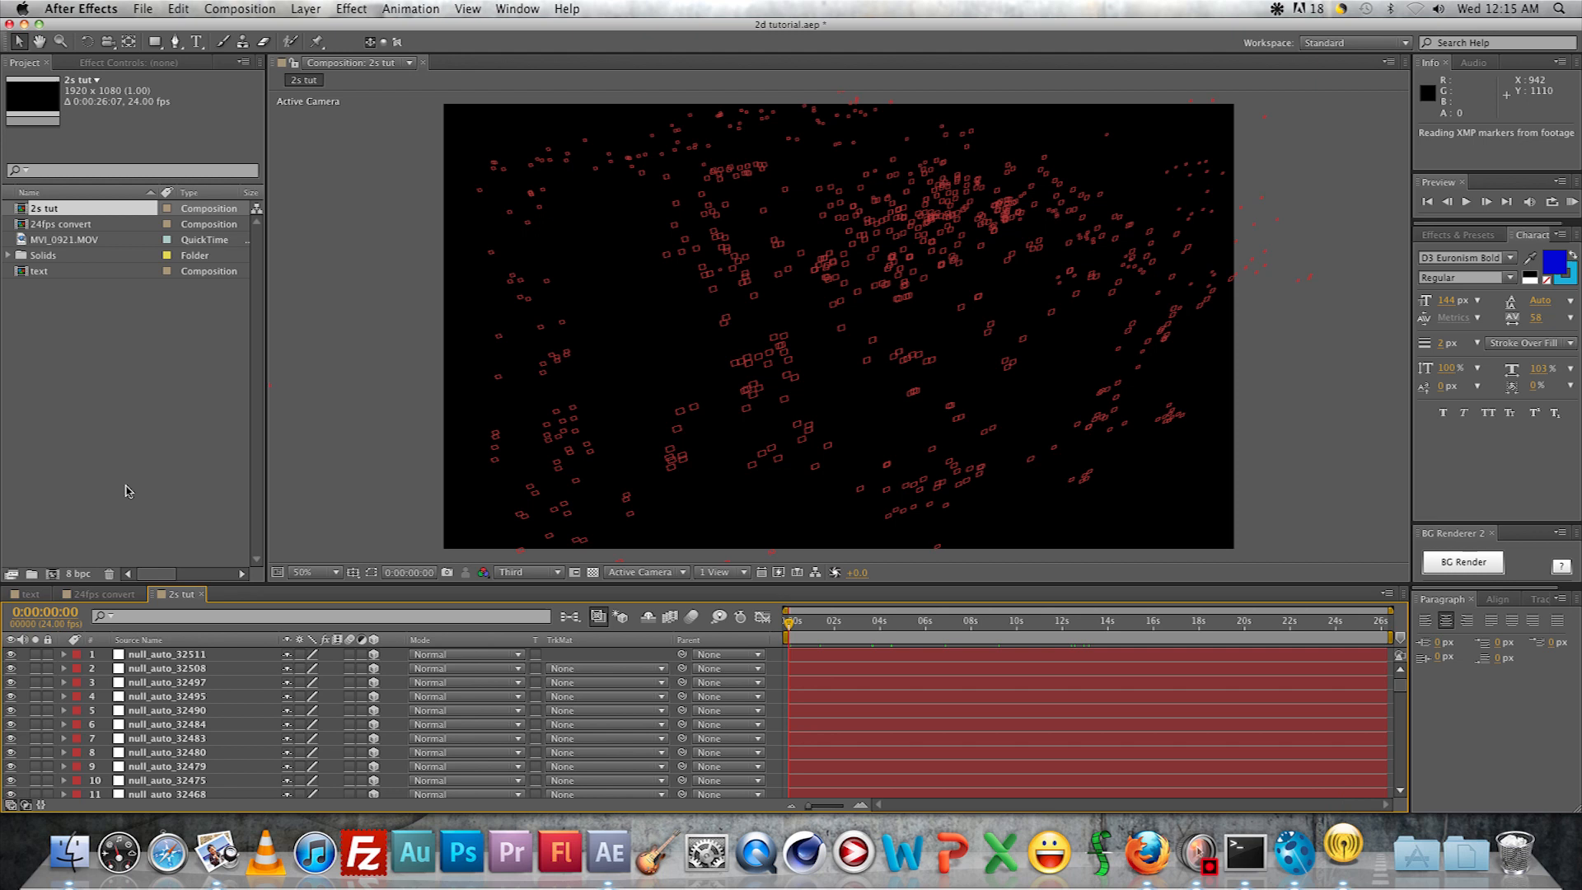
Import the tiff 24fps convert frame sequence from the Finder project folder
click(69, 852)
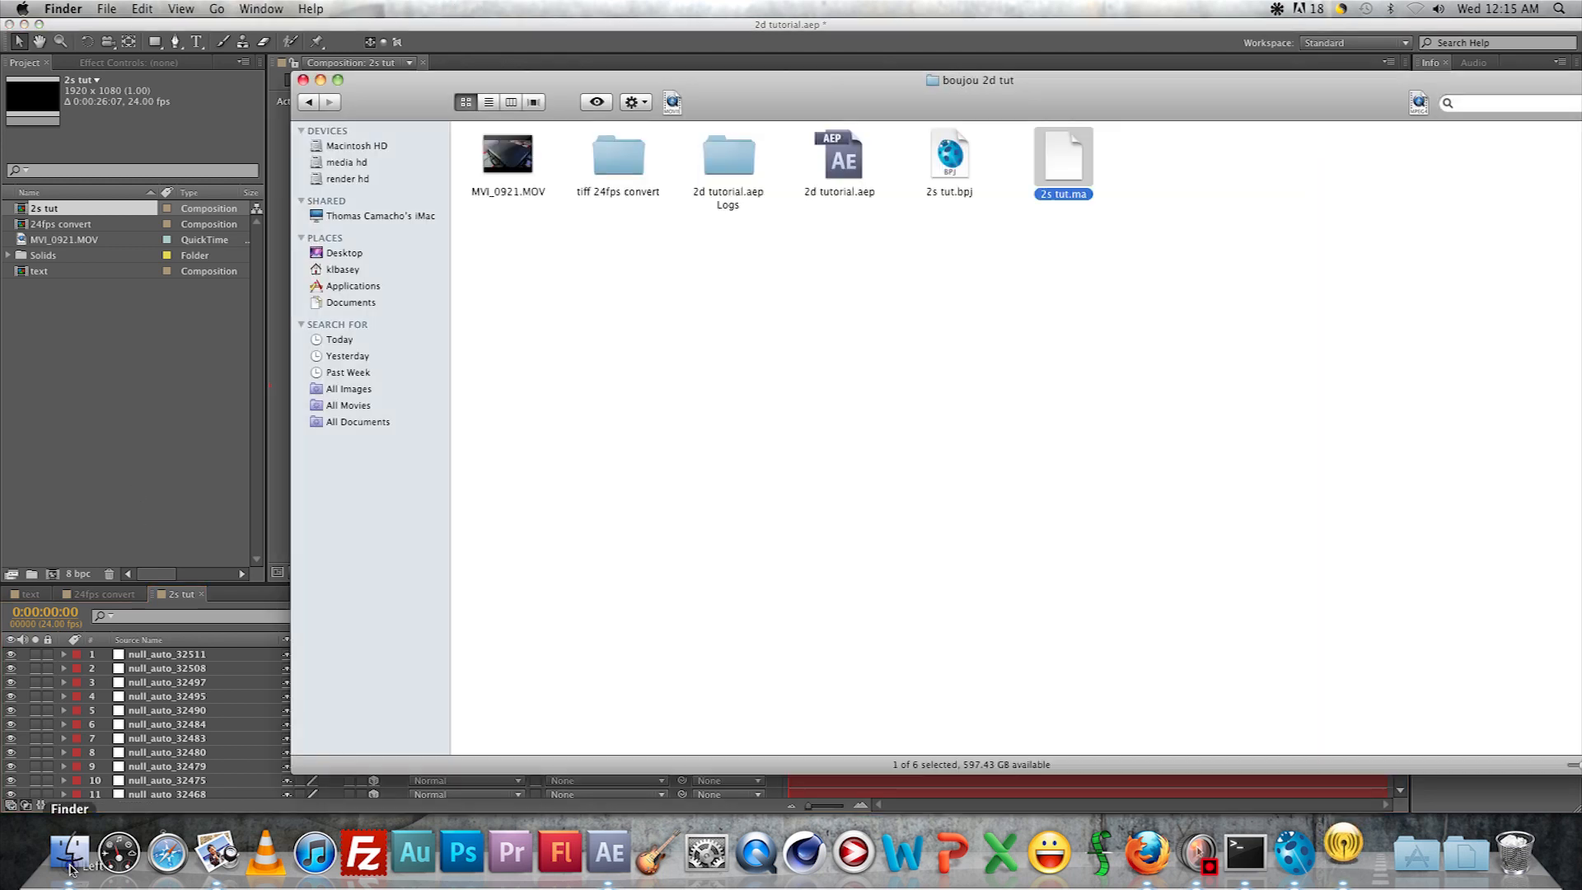
click(618, 156)
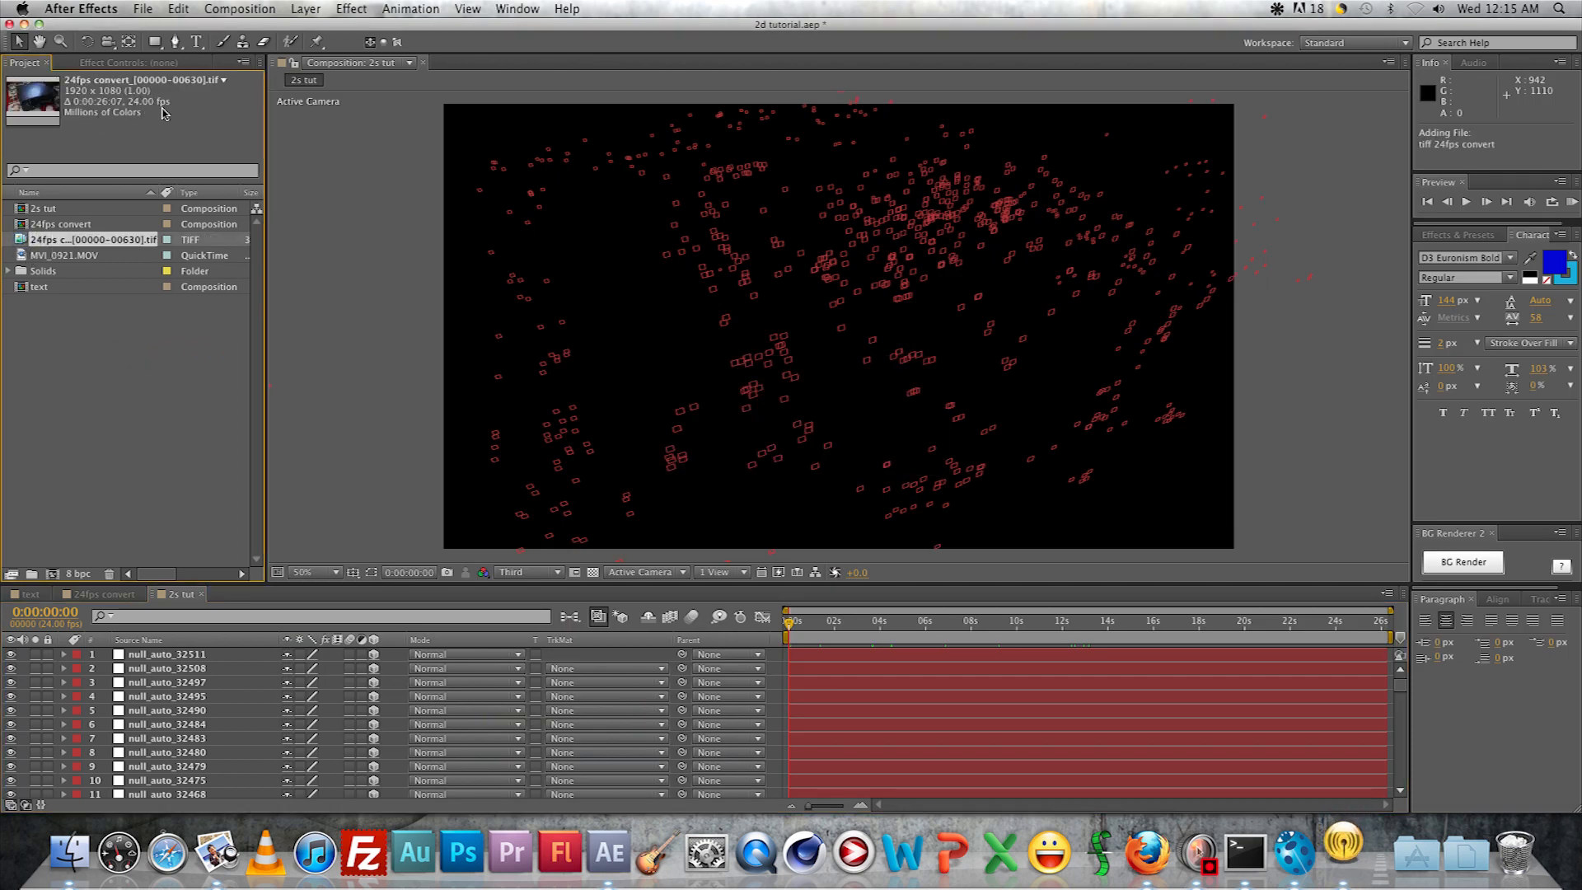
Confirm the composition settings at 24 fps and move to a frame about six seconds in
right_click(371, 492)
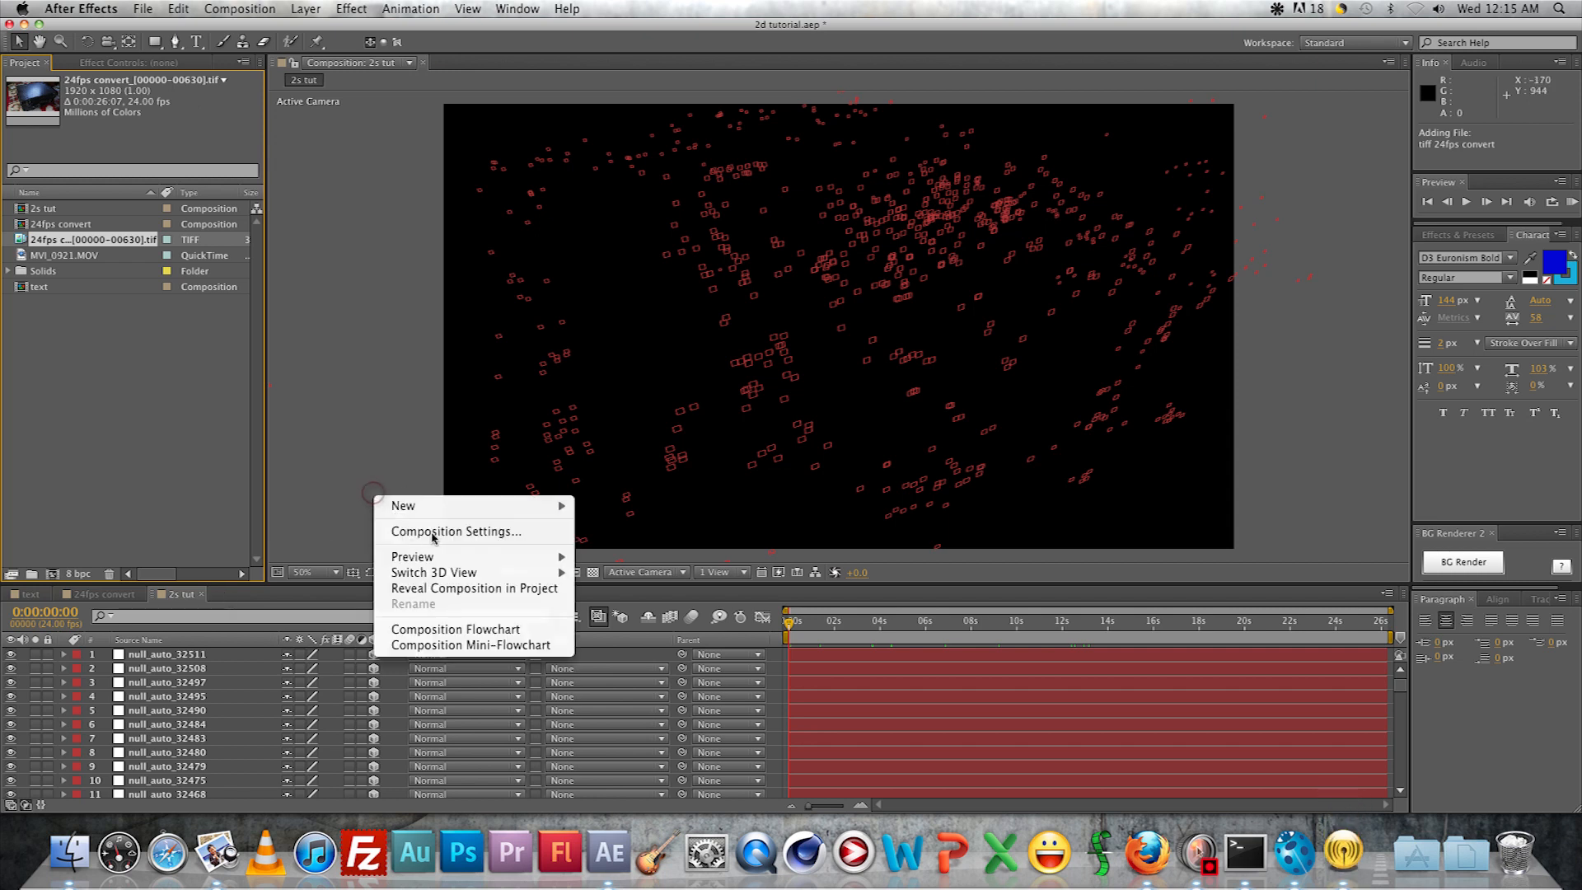
click(455, 532)
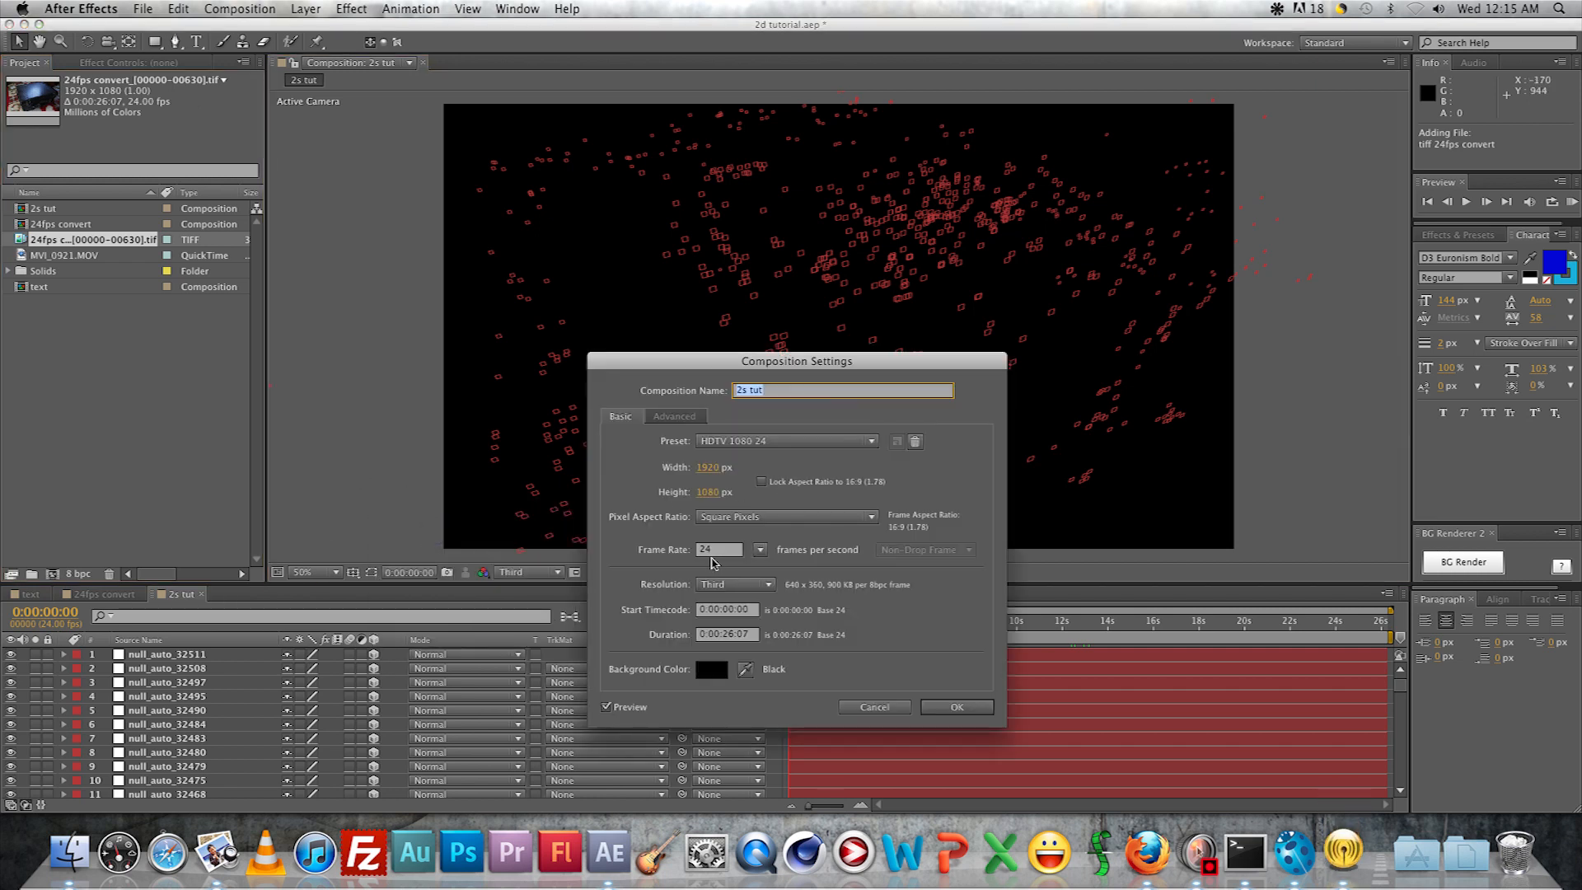
click(954, 707)
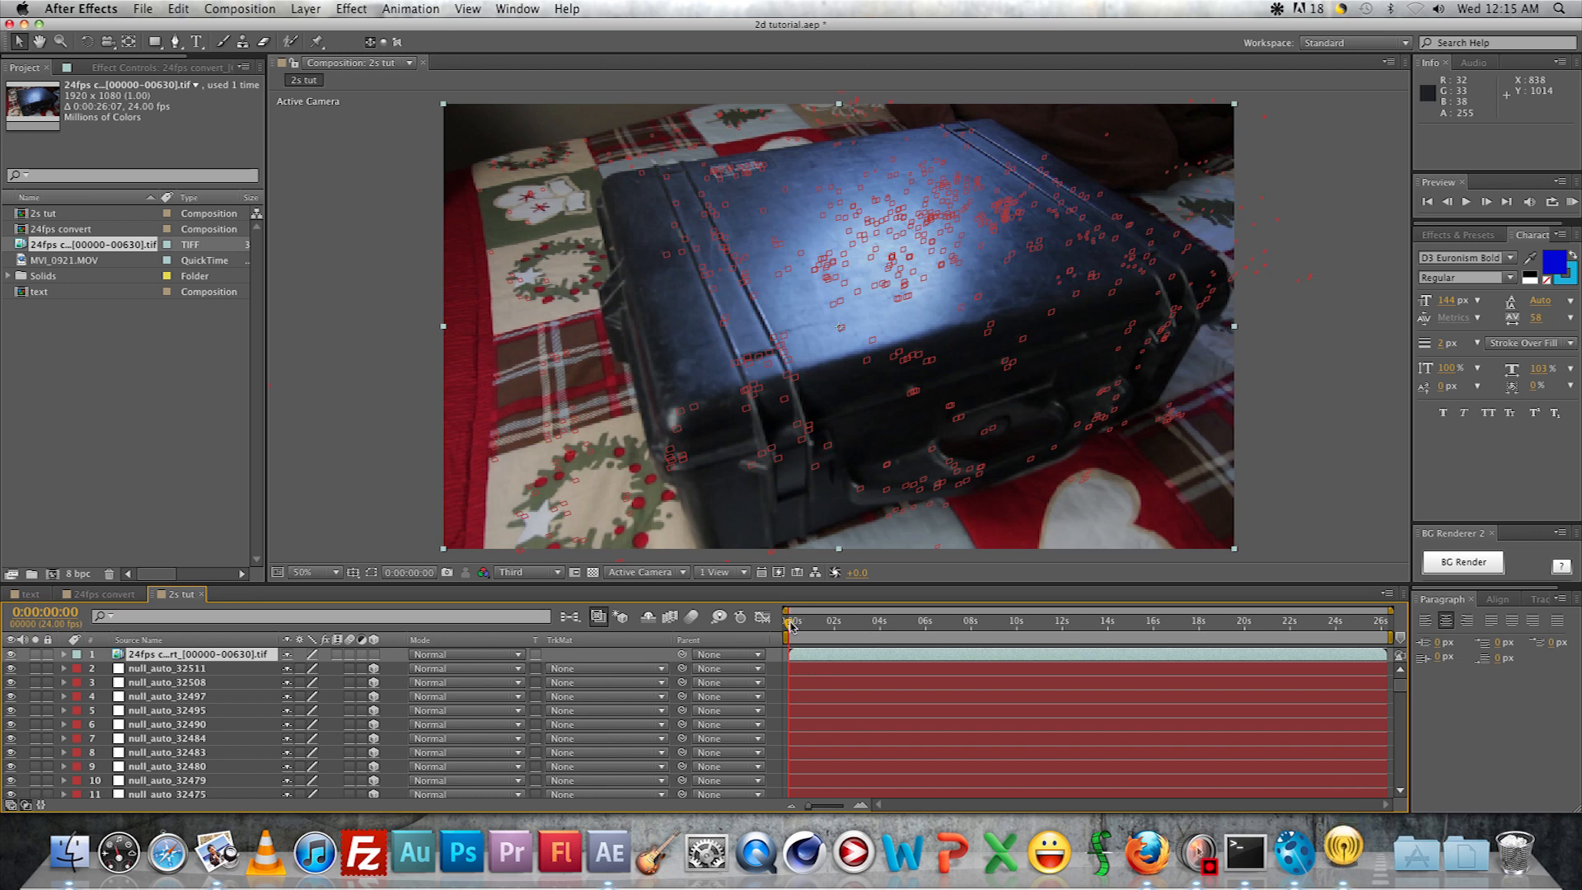
click(840, 621)
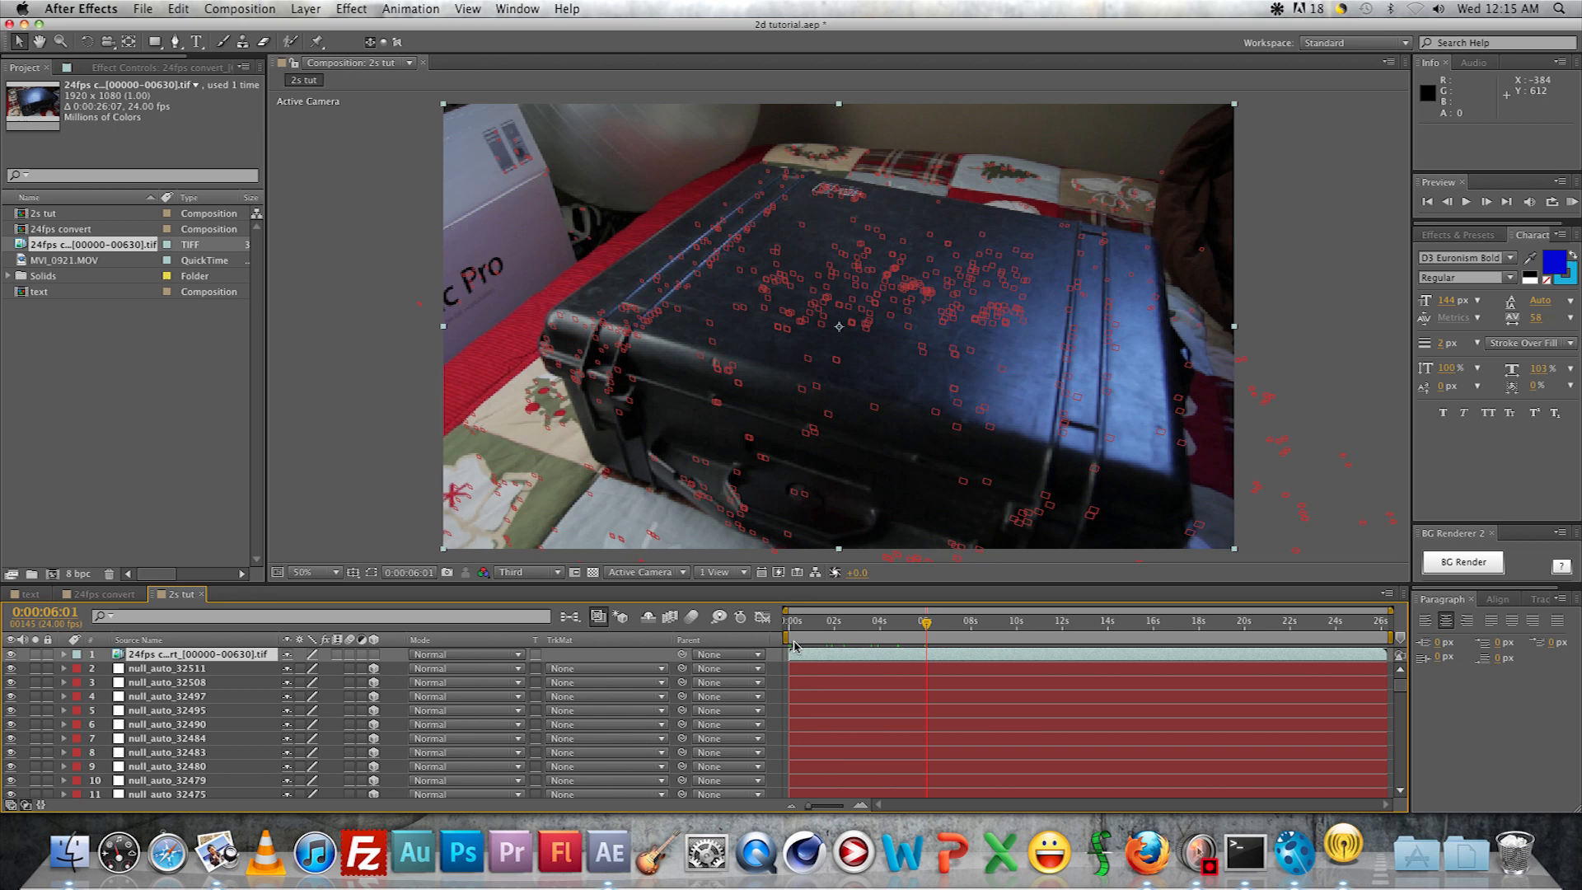
mouse_move(61, 428)
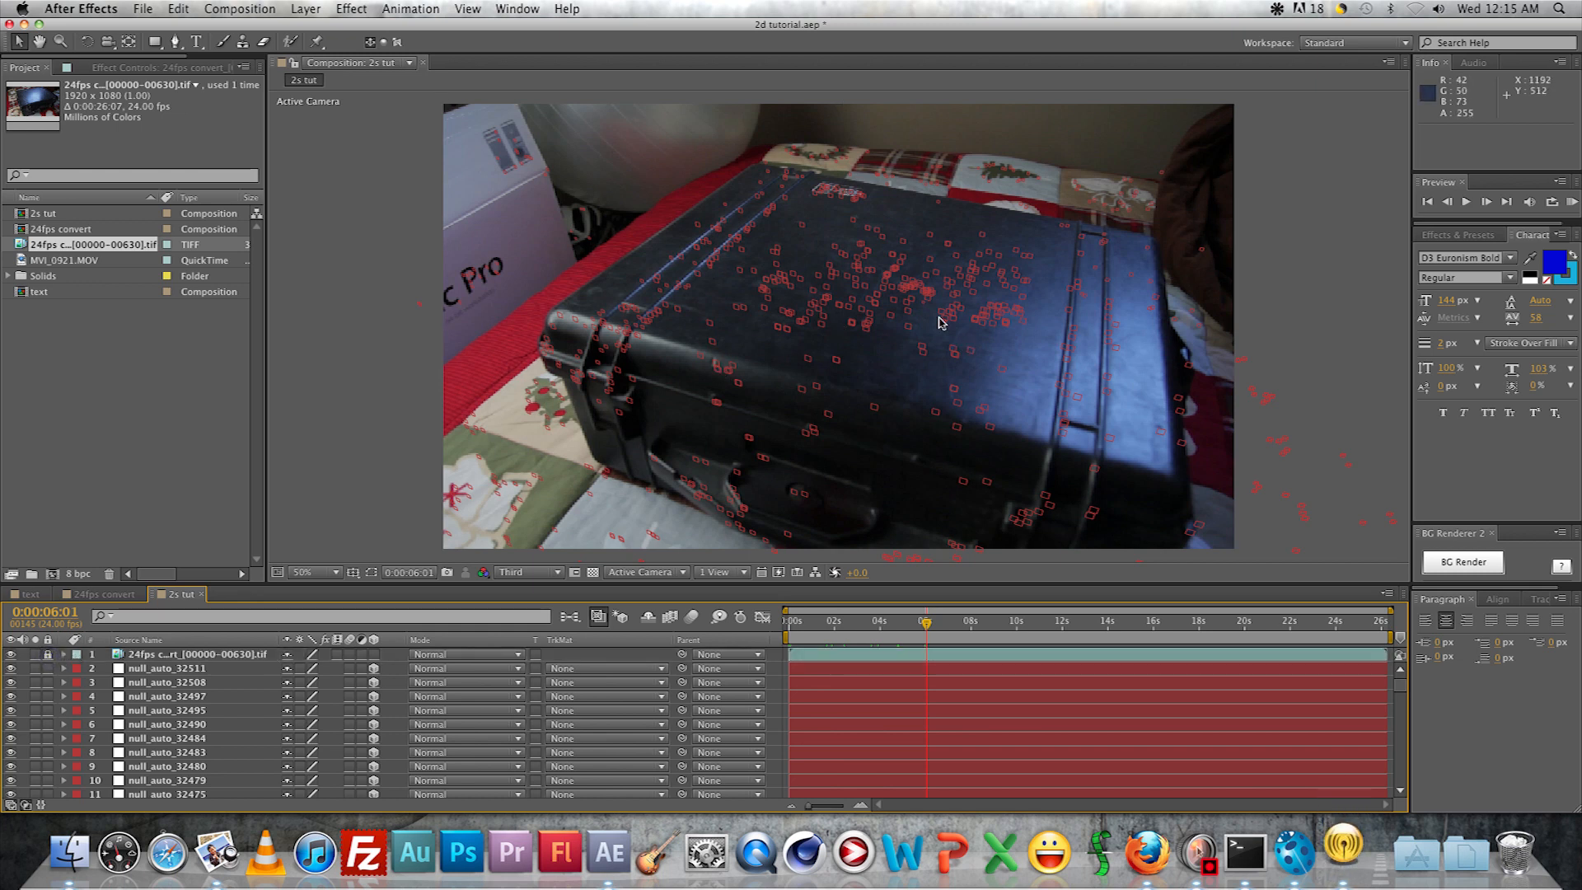
mouse_move(814, 303)
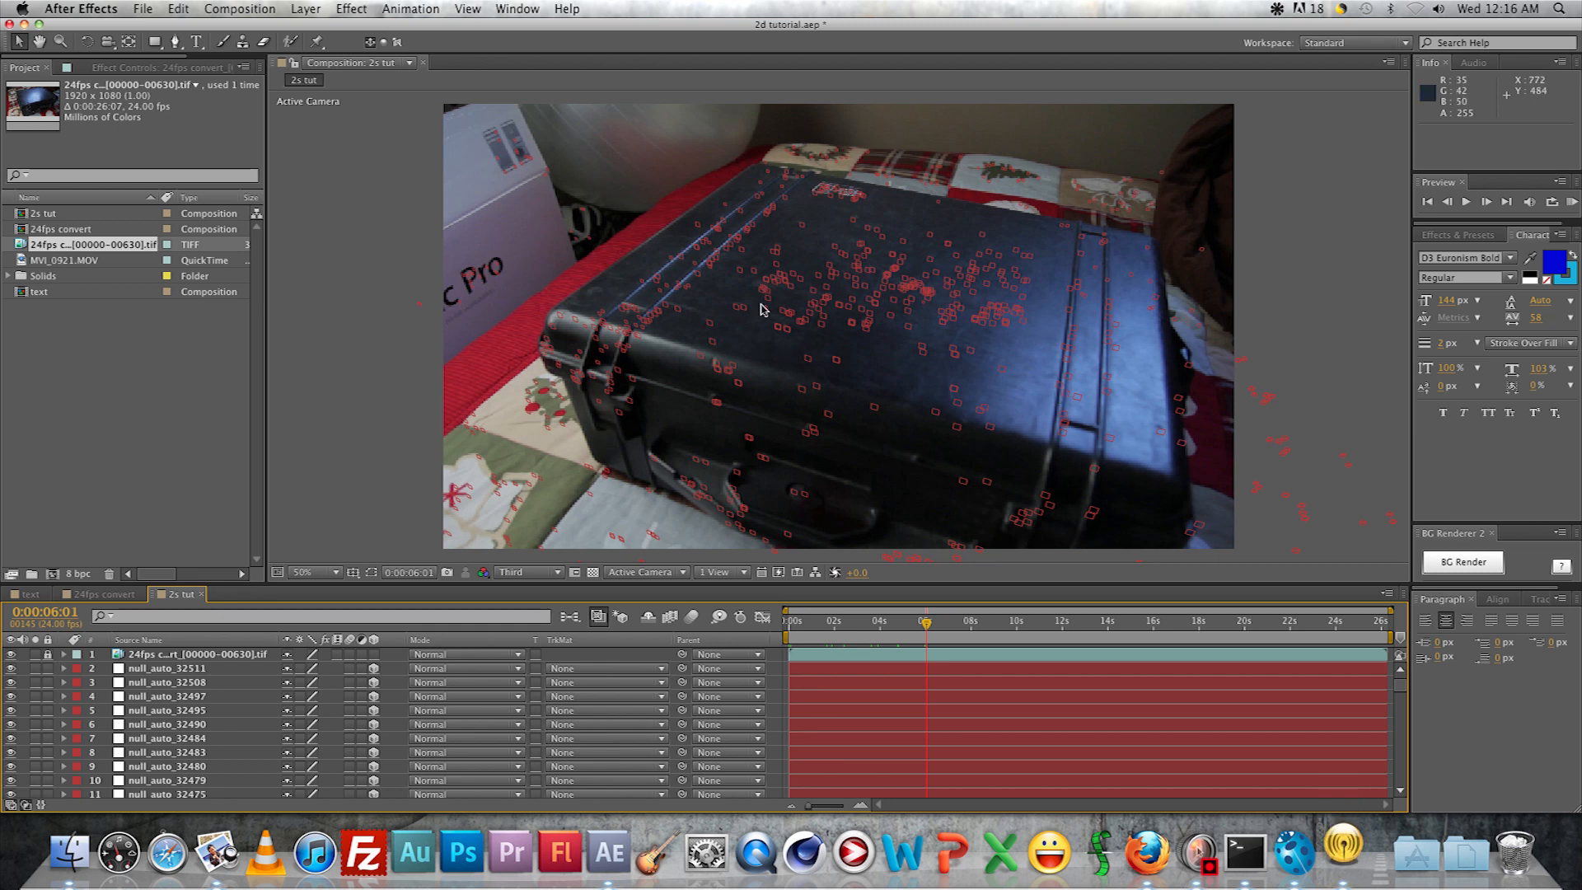
mouse_move(804, 329)
text(B)
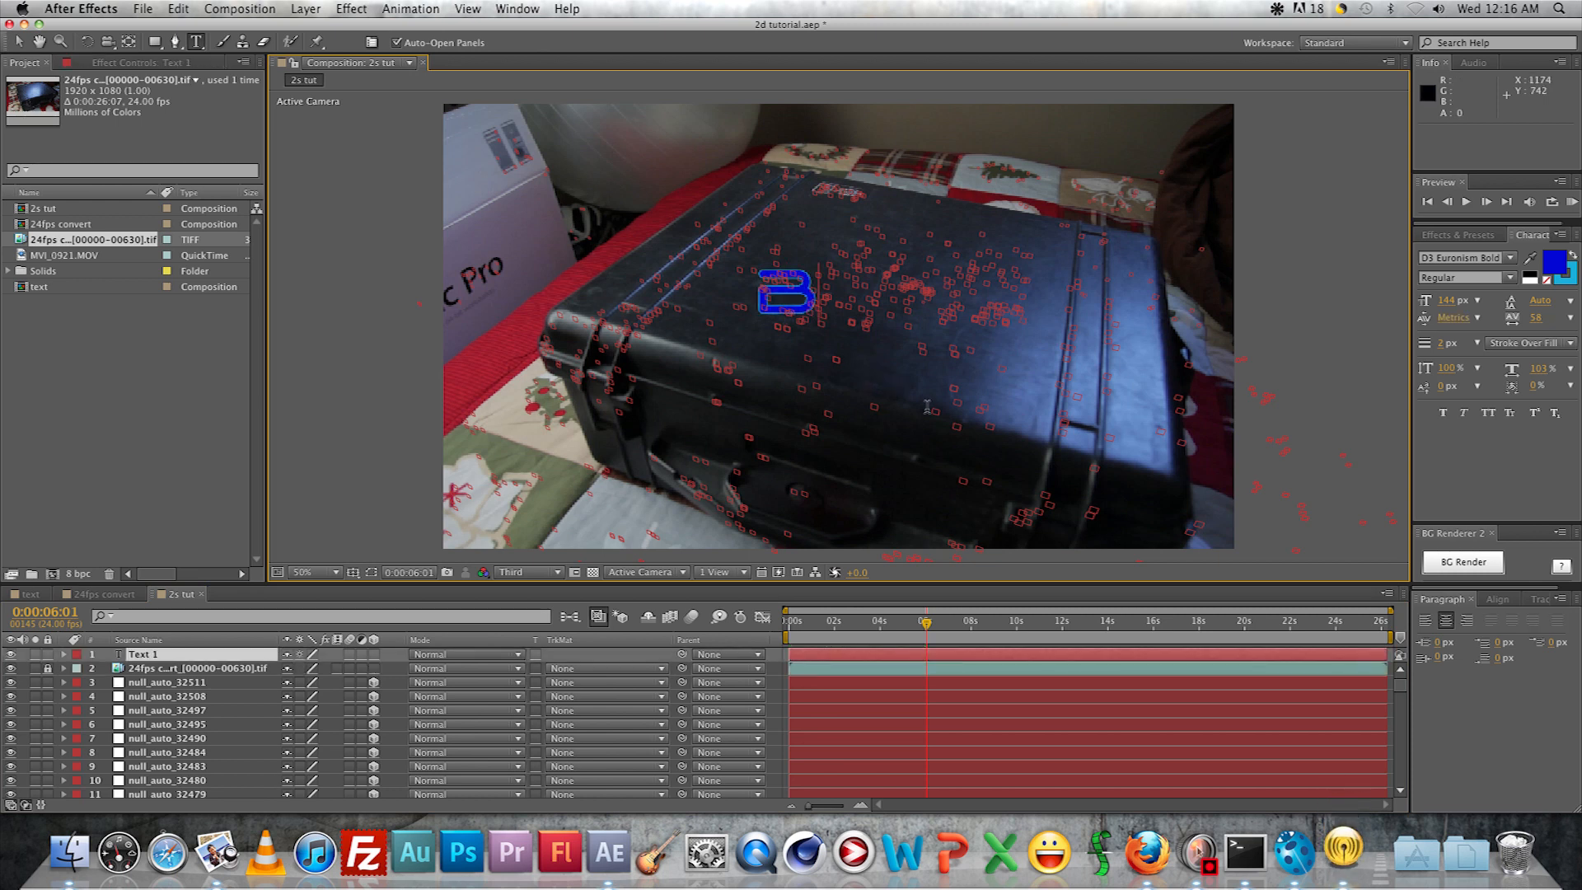
Create the BASEe text layer lying across the case lid
text(ASEe)
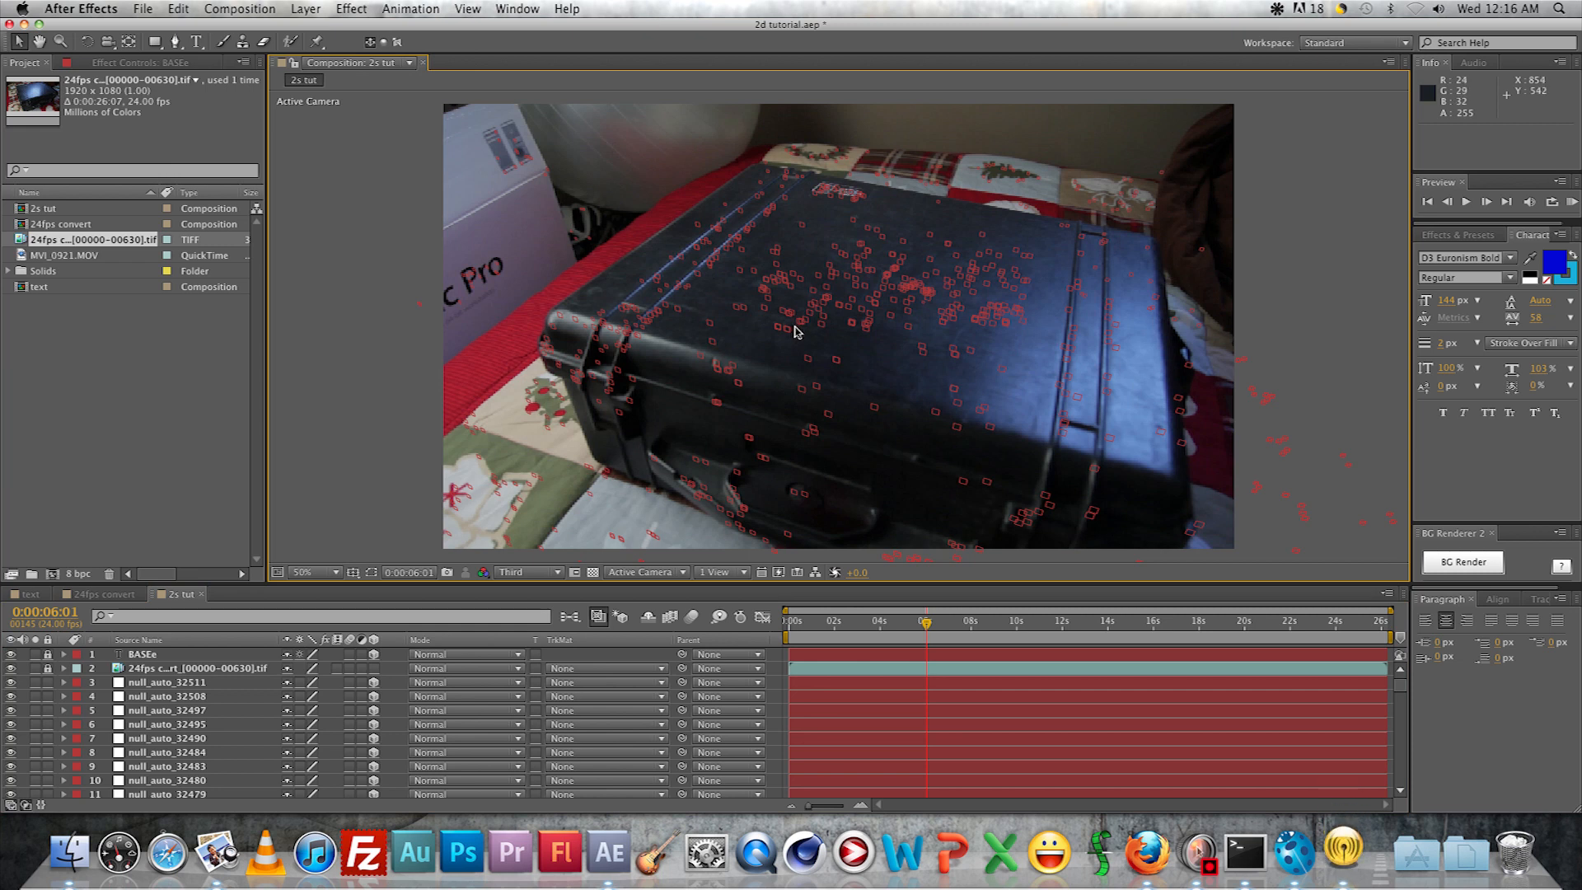
mouse_move(789, 340)
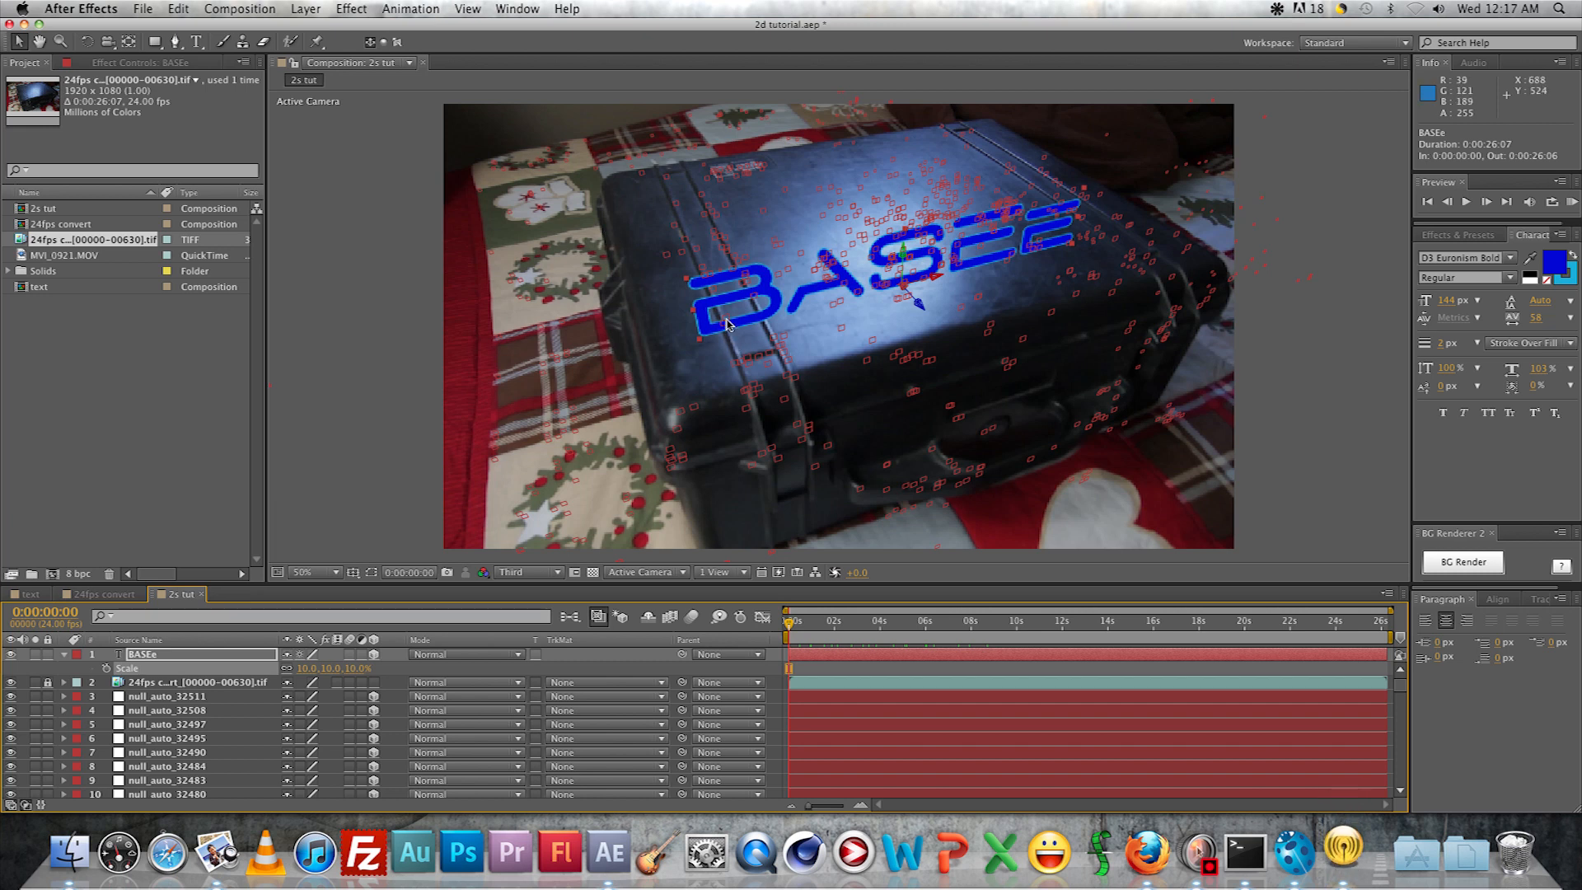
Scrub through the clip to confirm the BASEe text stays locked to the case
drag(793, 621, 1036, 621)
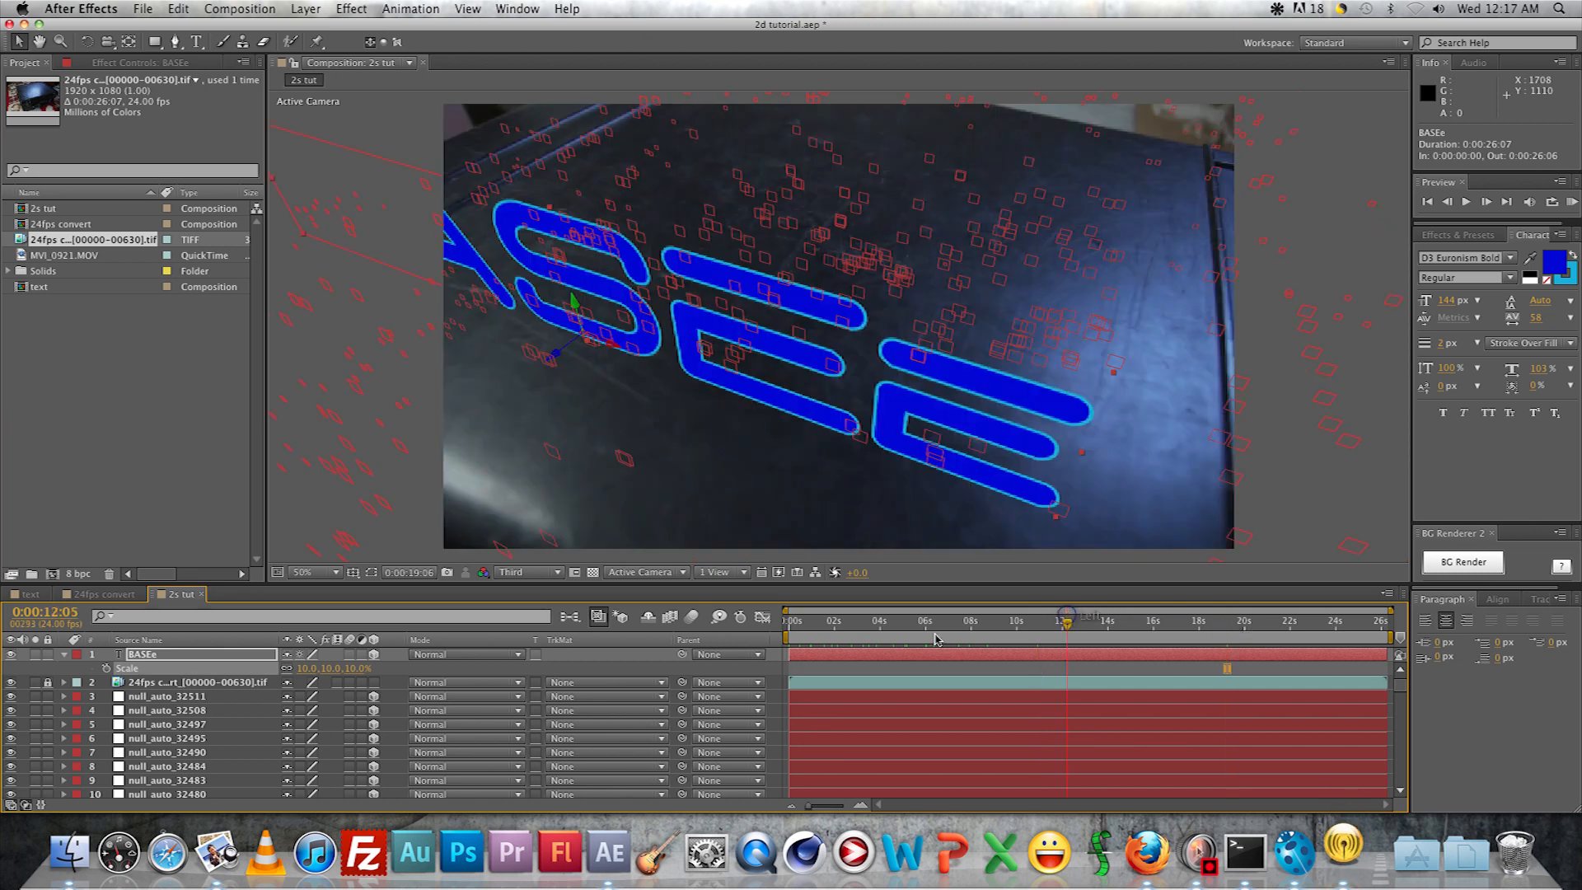
click(928, 620)
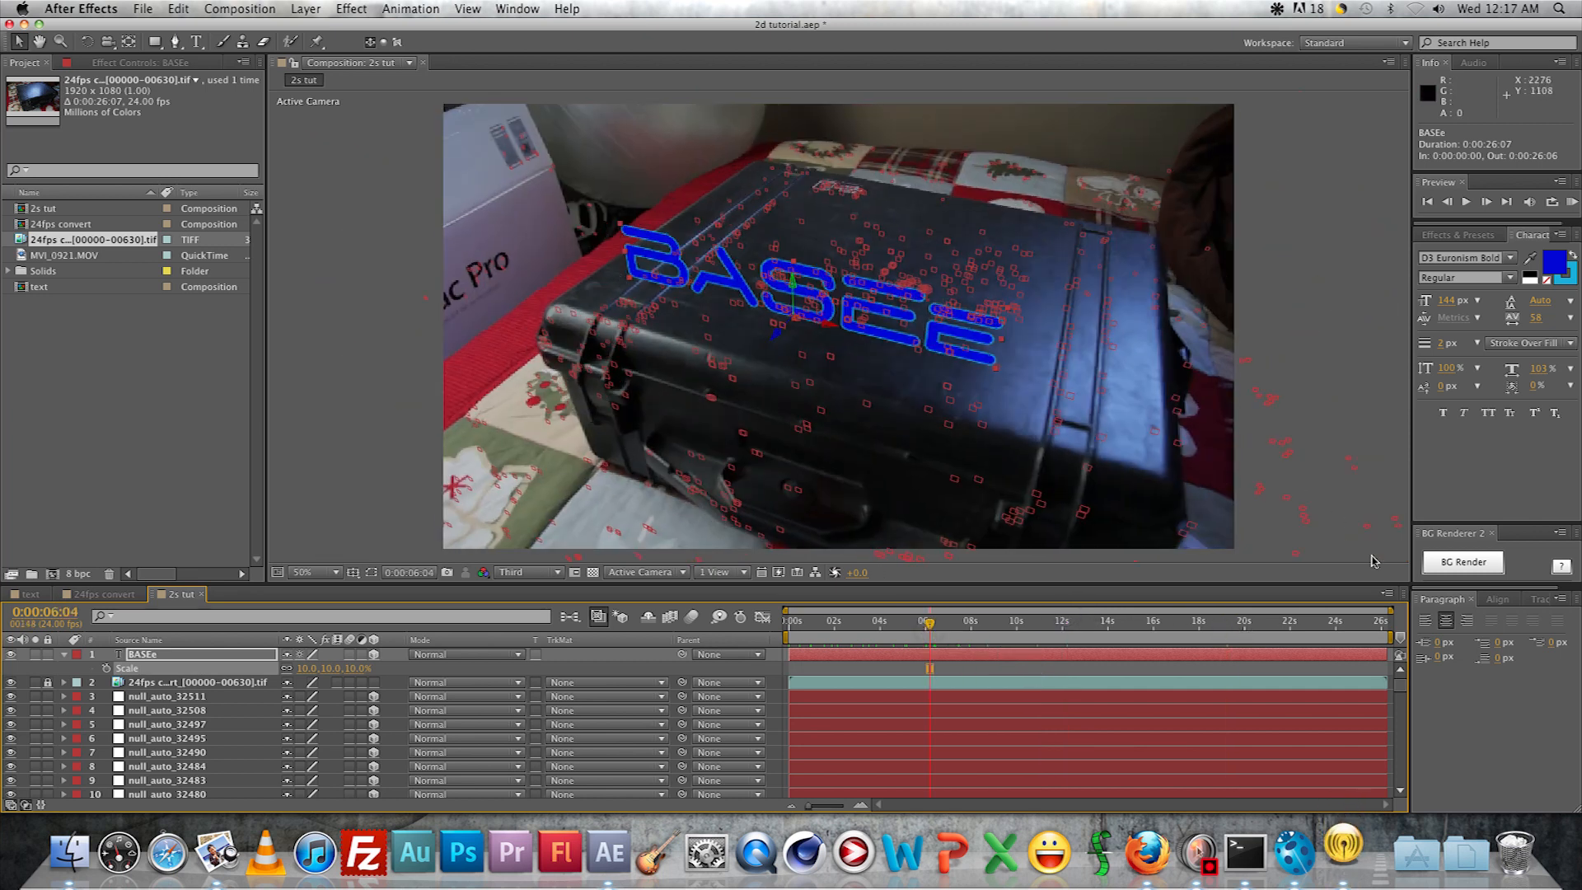
click(1321, 621)
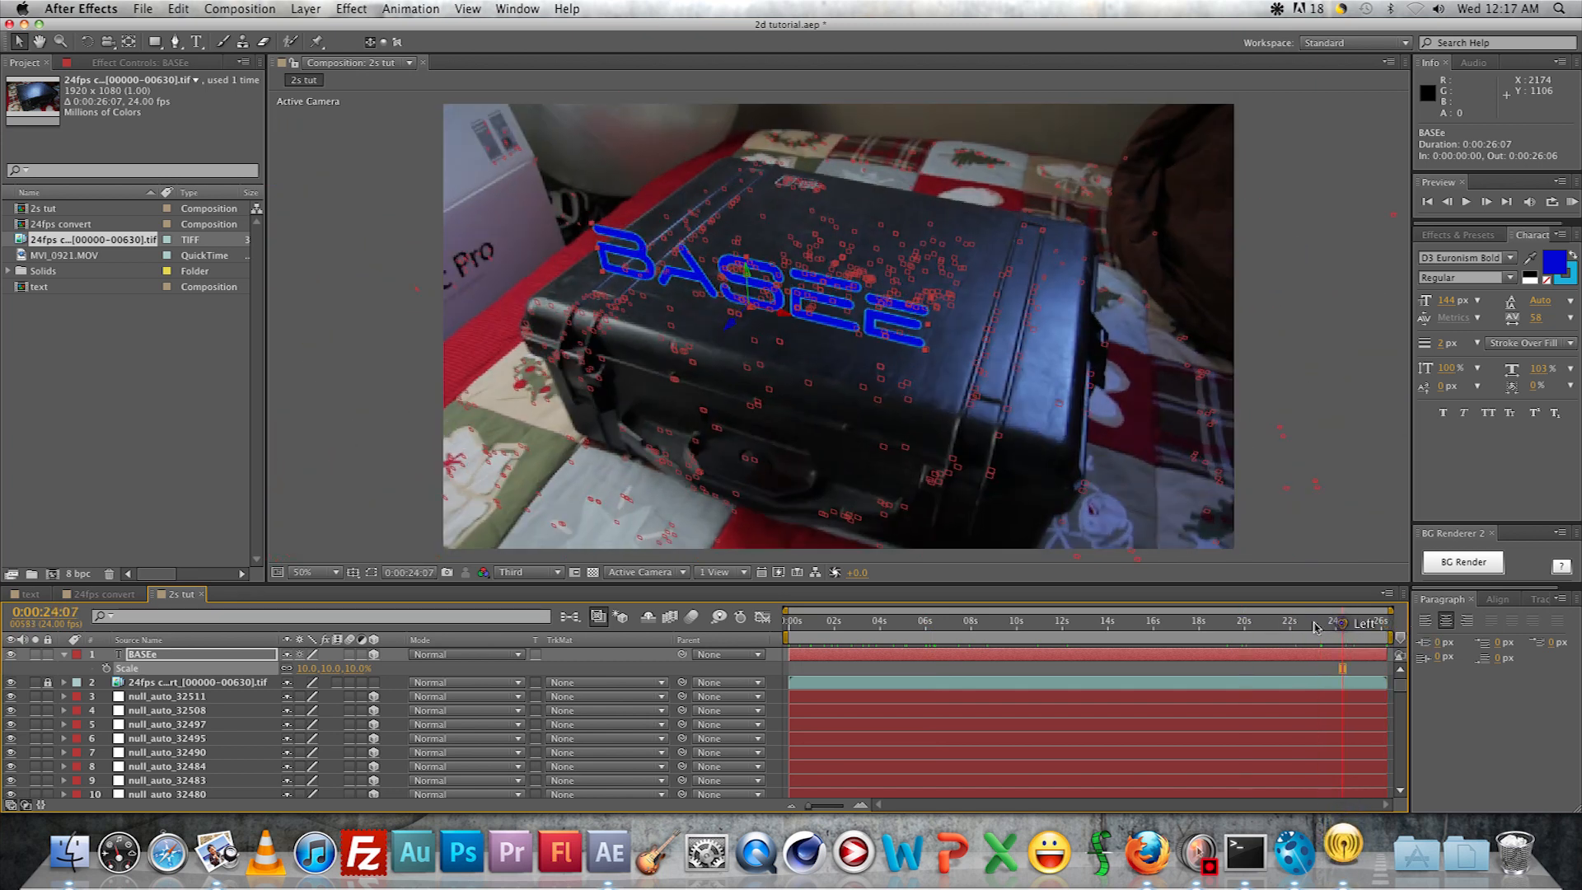
click(878, 621)
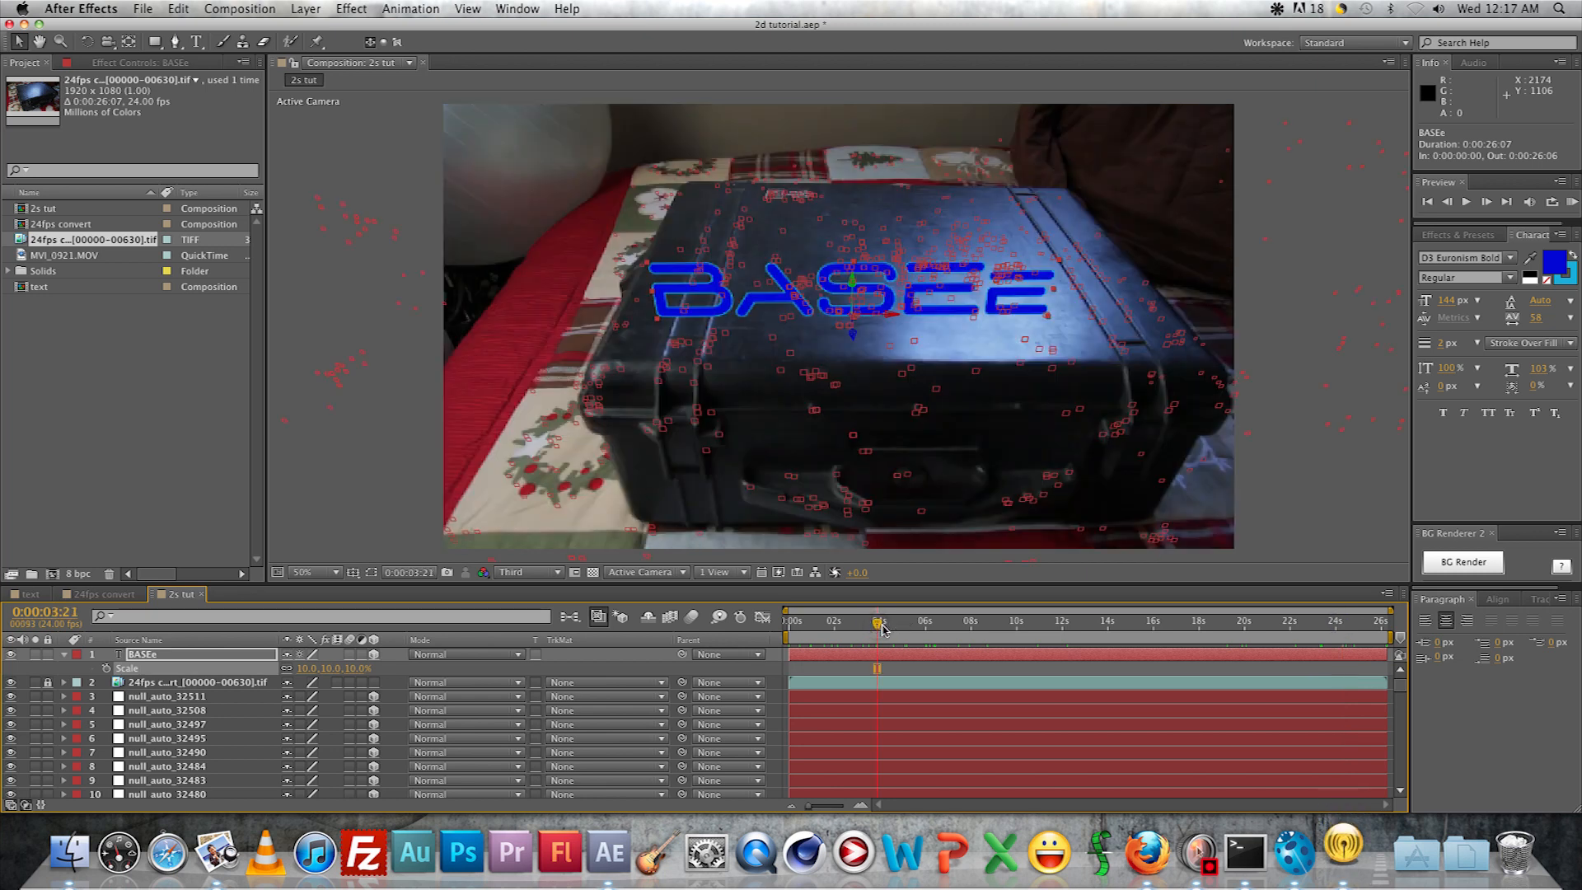
mouse_move(816, 619)
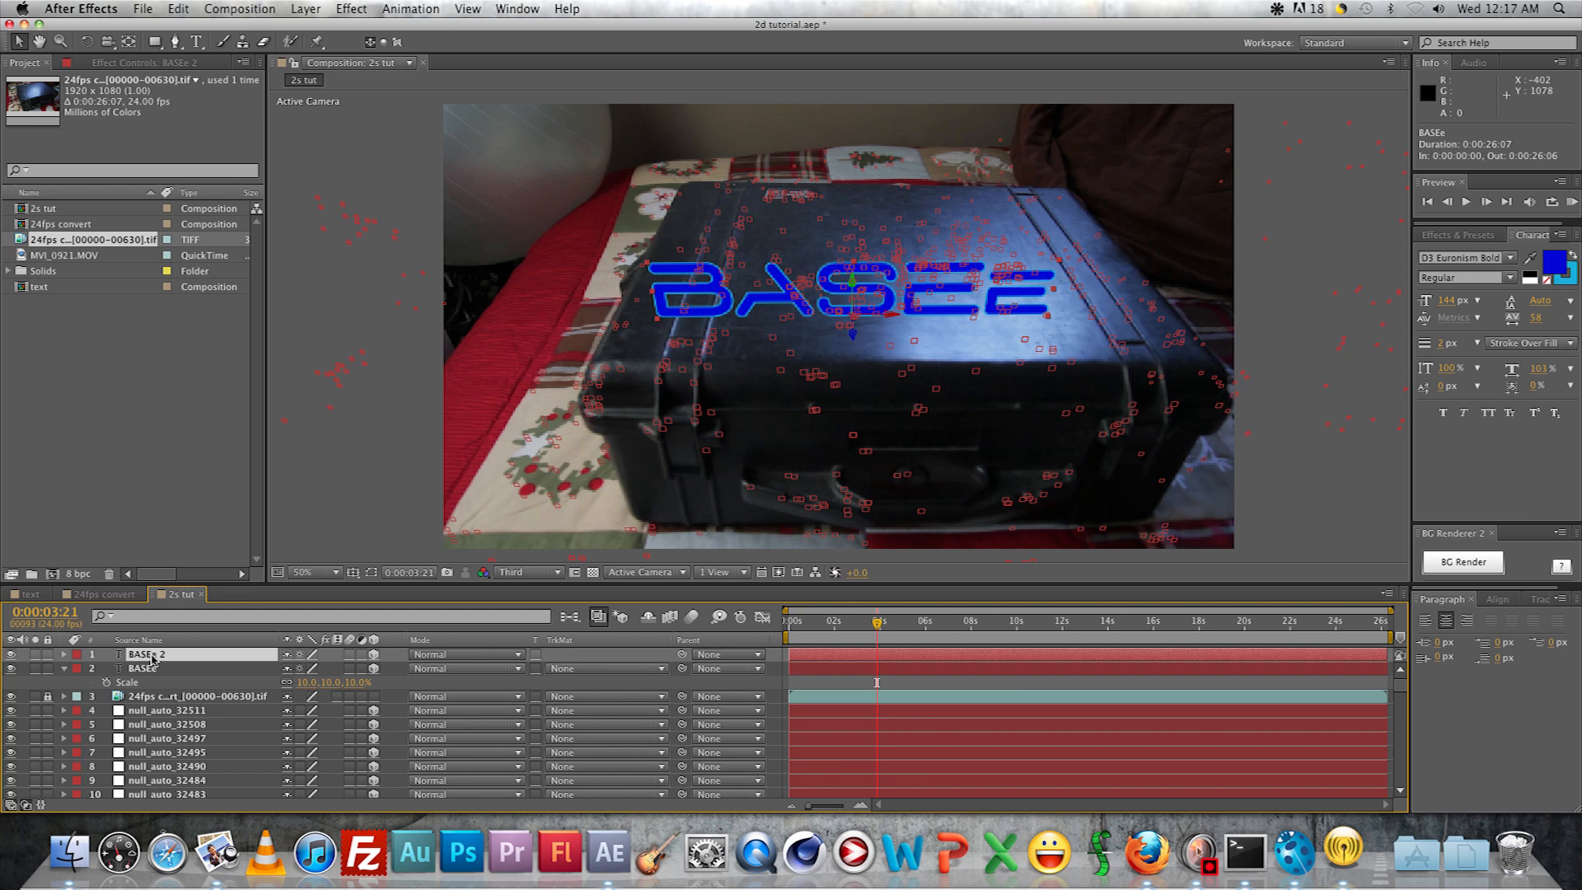
Rename the duplicate layer 'text shadow' and the footage layer 'source footage'
double_click(147, 654)
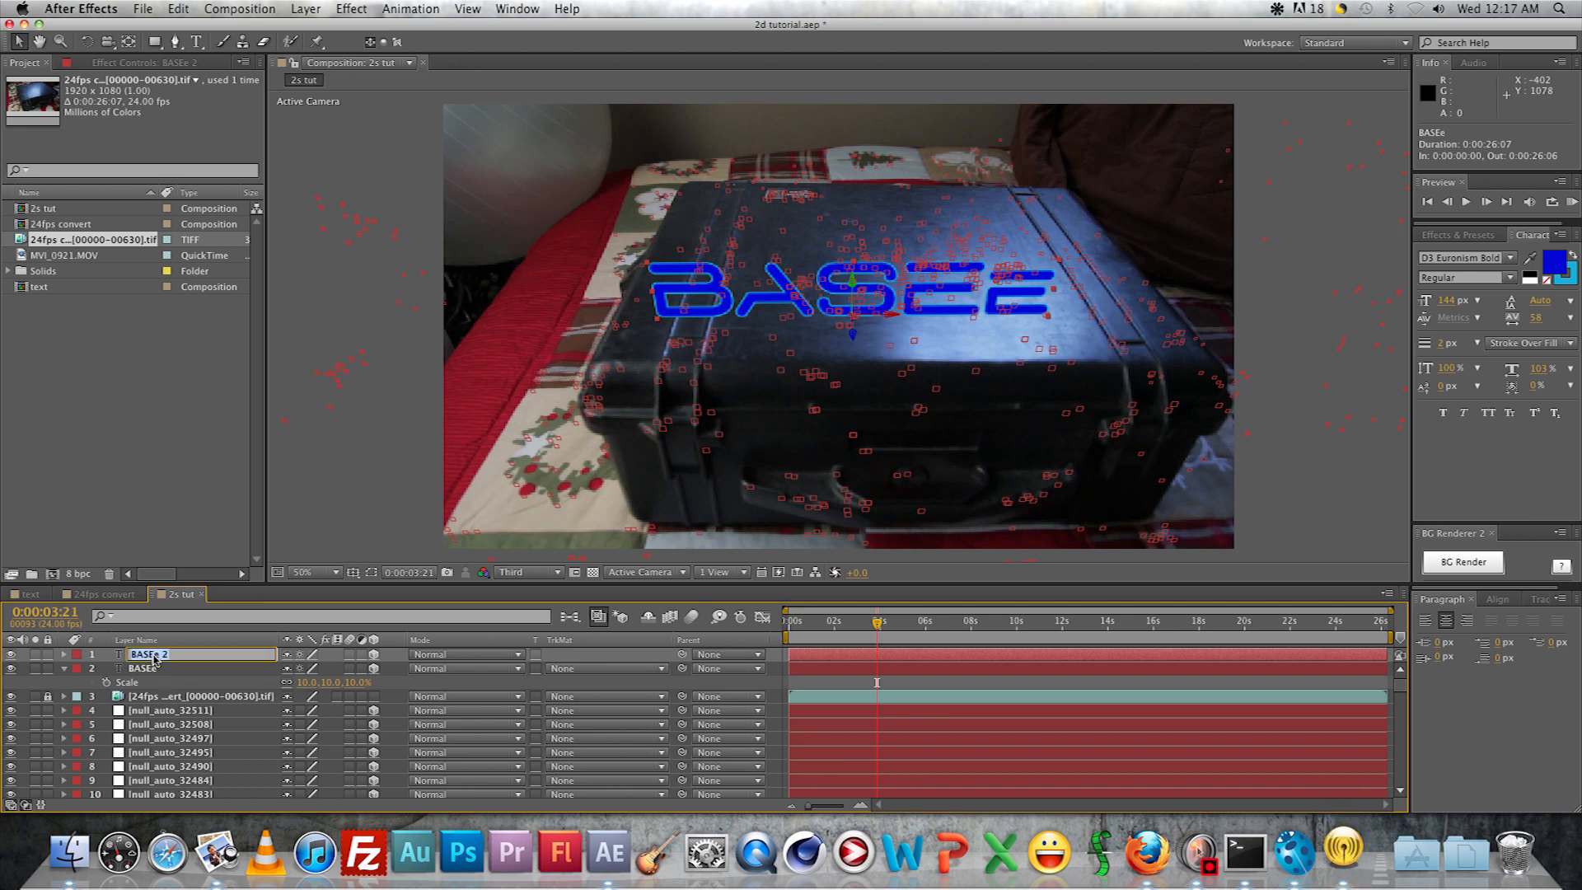
text(text)
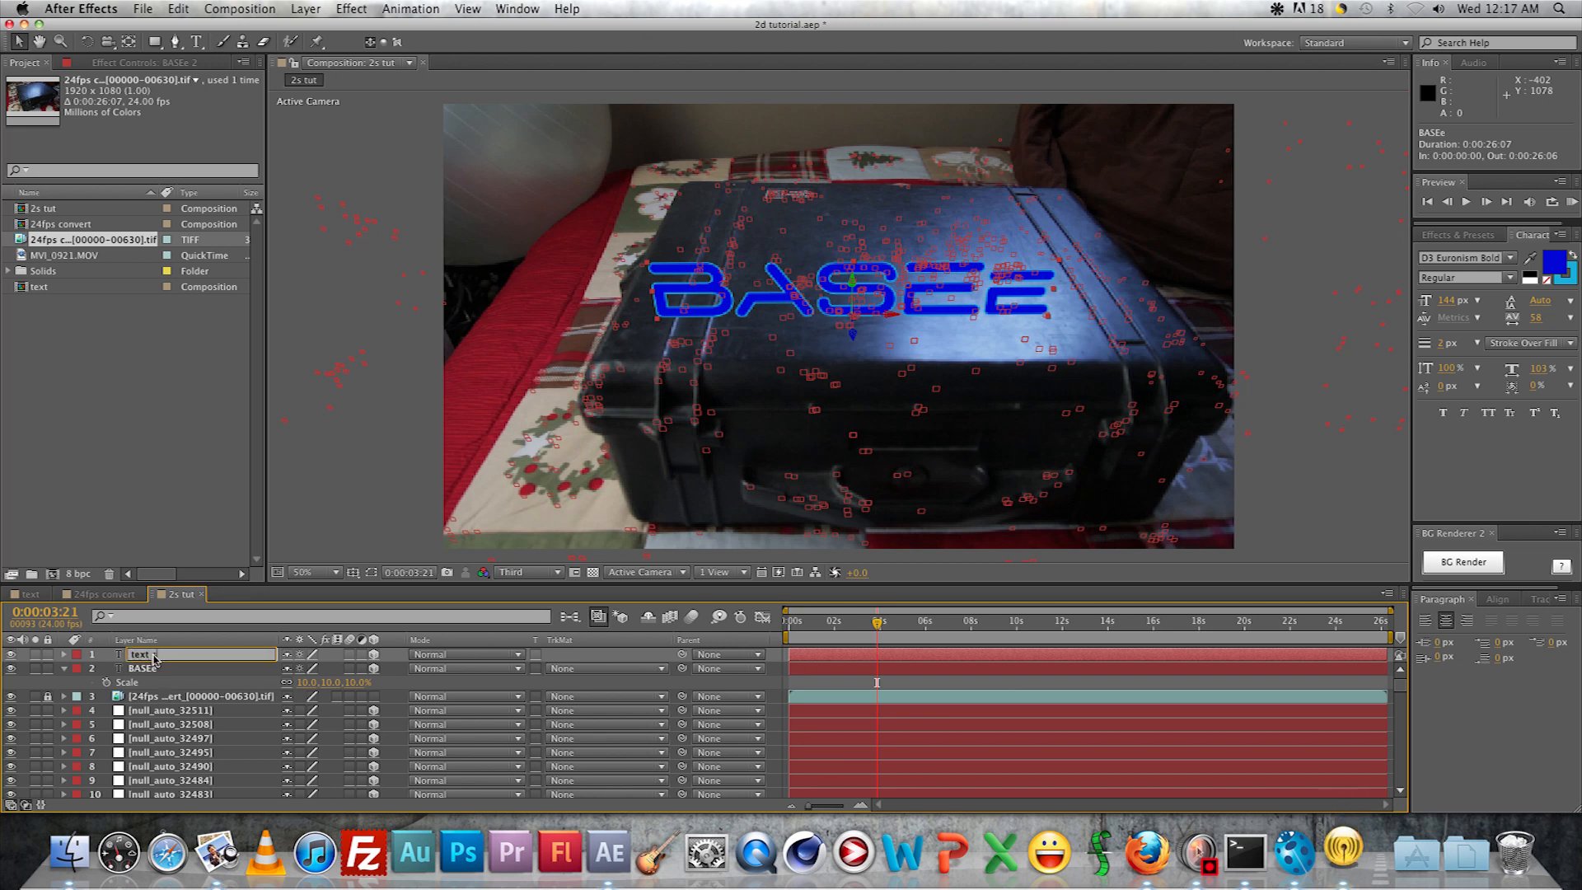
text(text shadow)
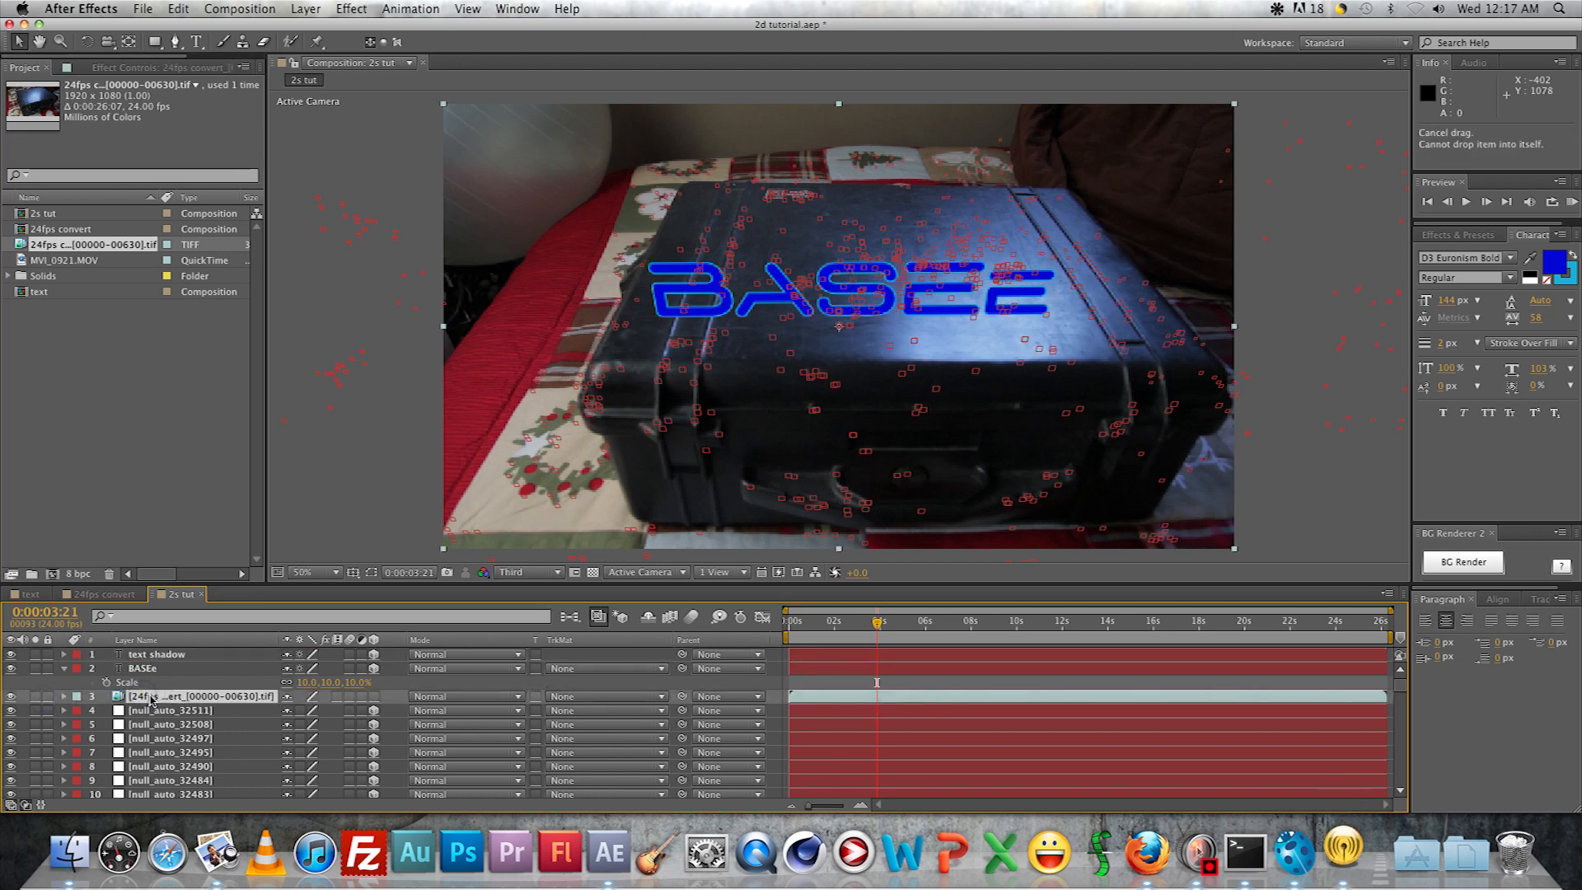
double_click(201, 695)
text(source footage)
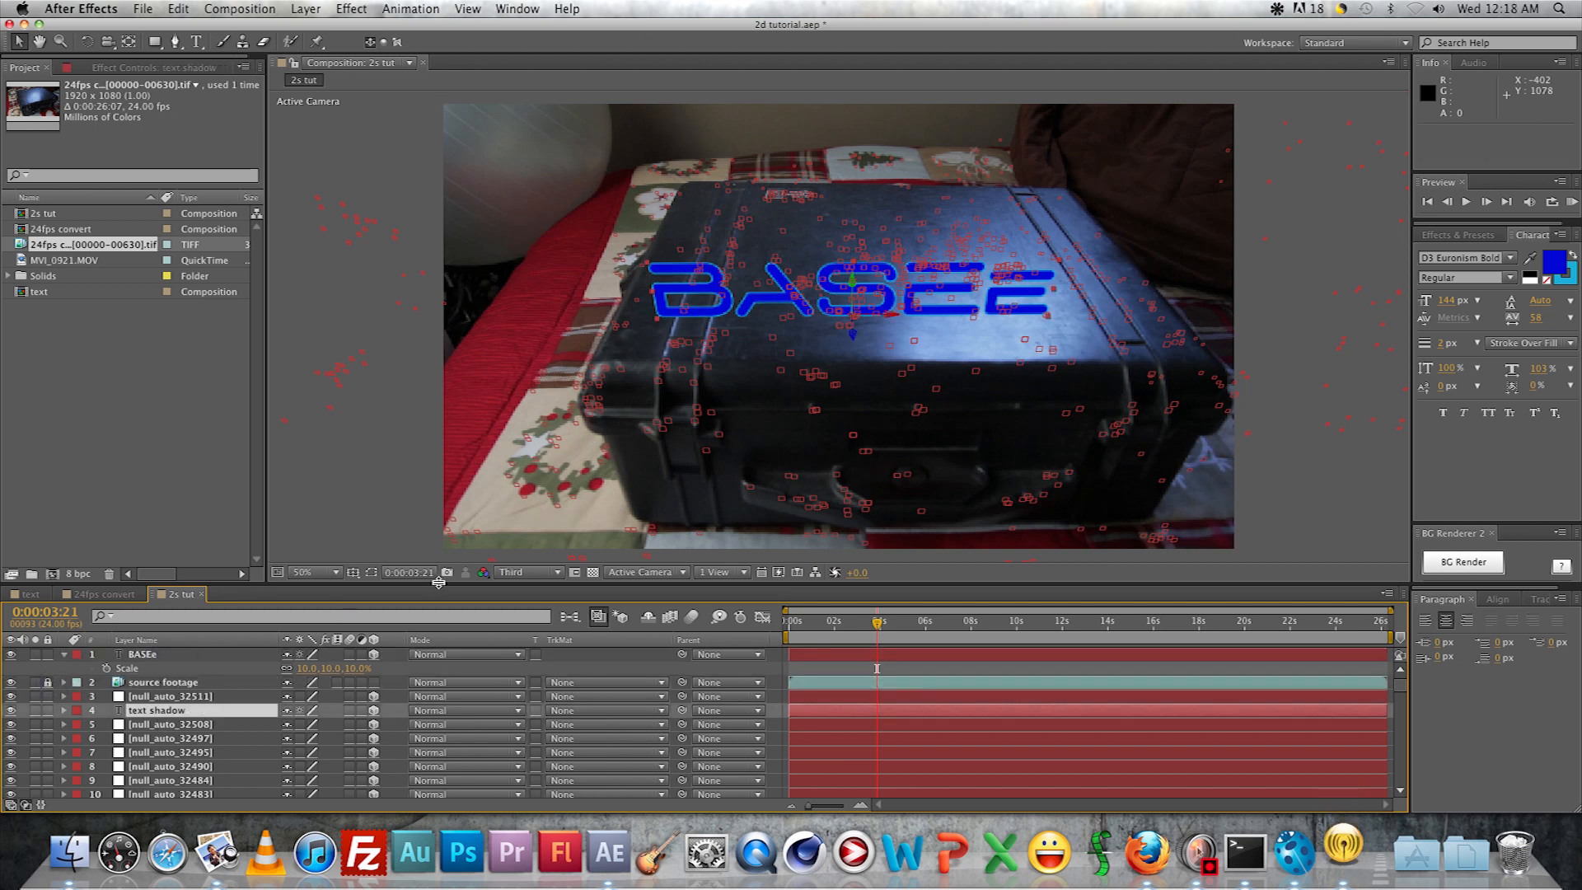
click(63, 709)
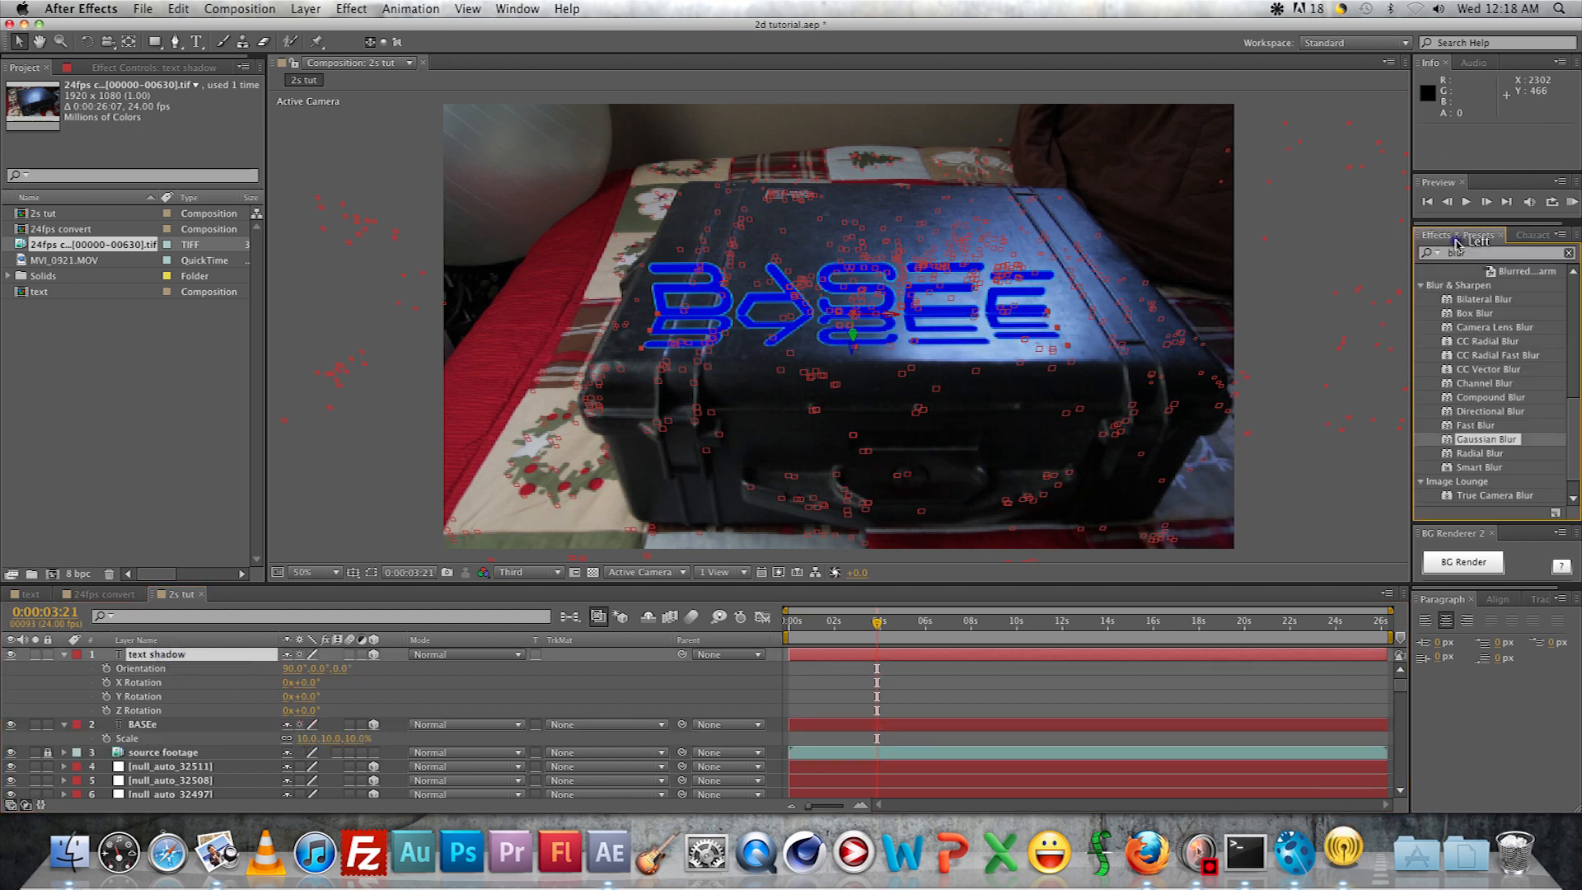
Apply a Fill effect to the text shadow layer coloured black
text(fill)
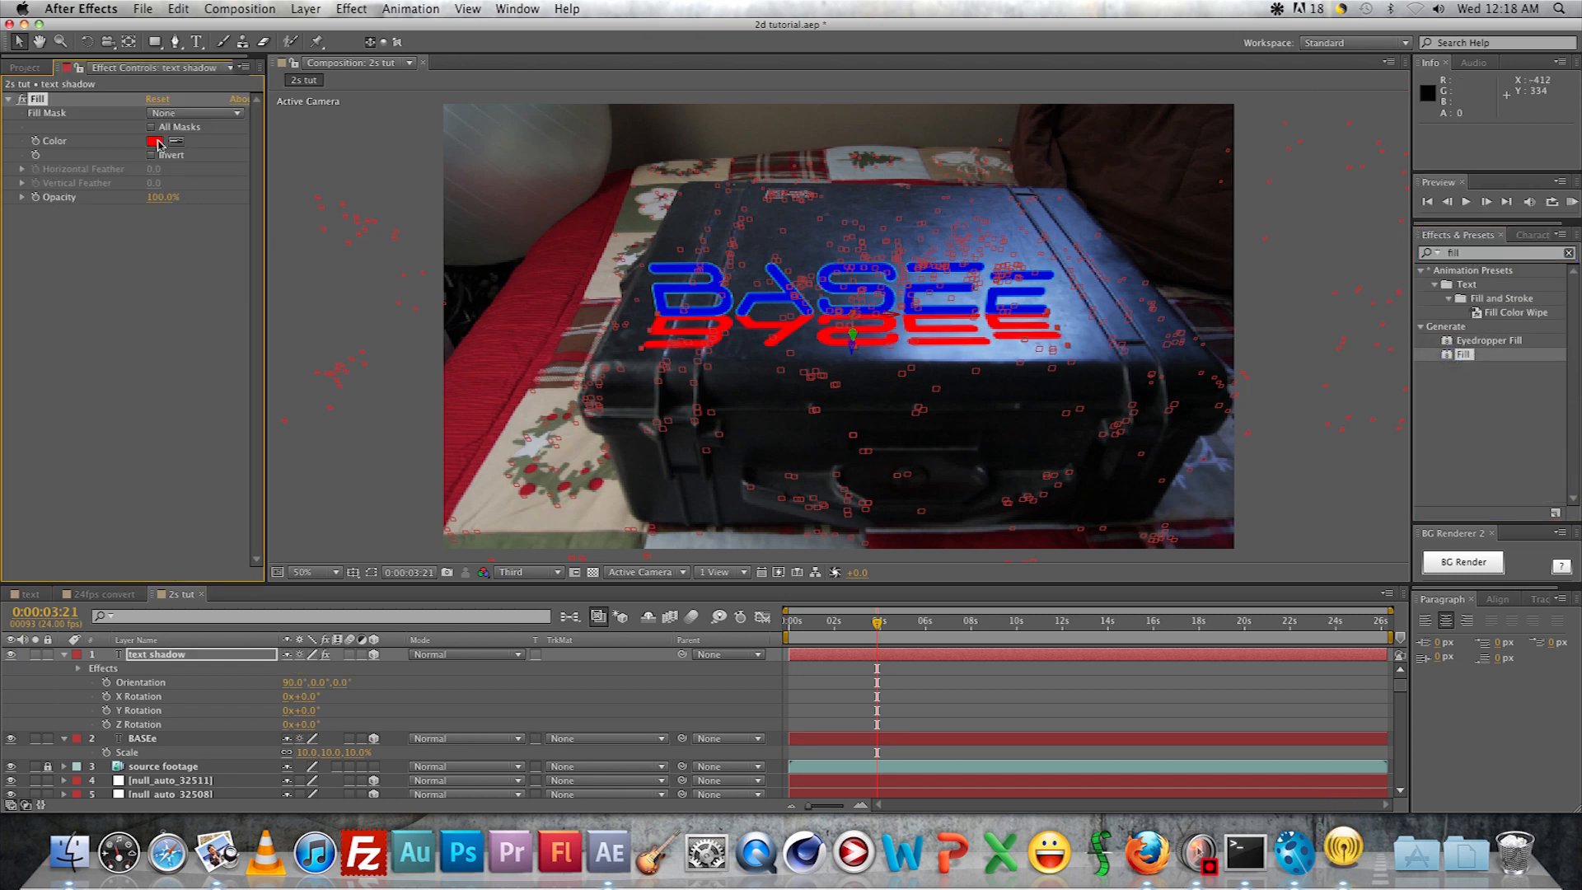
click(155, 141)
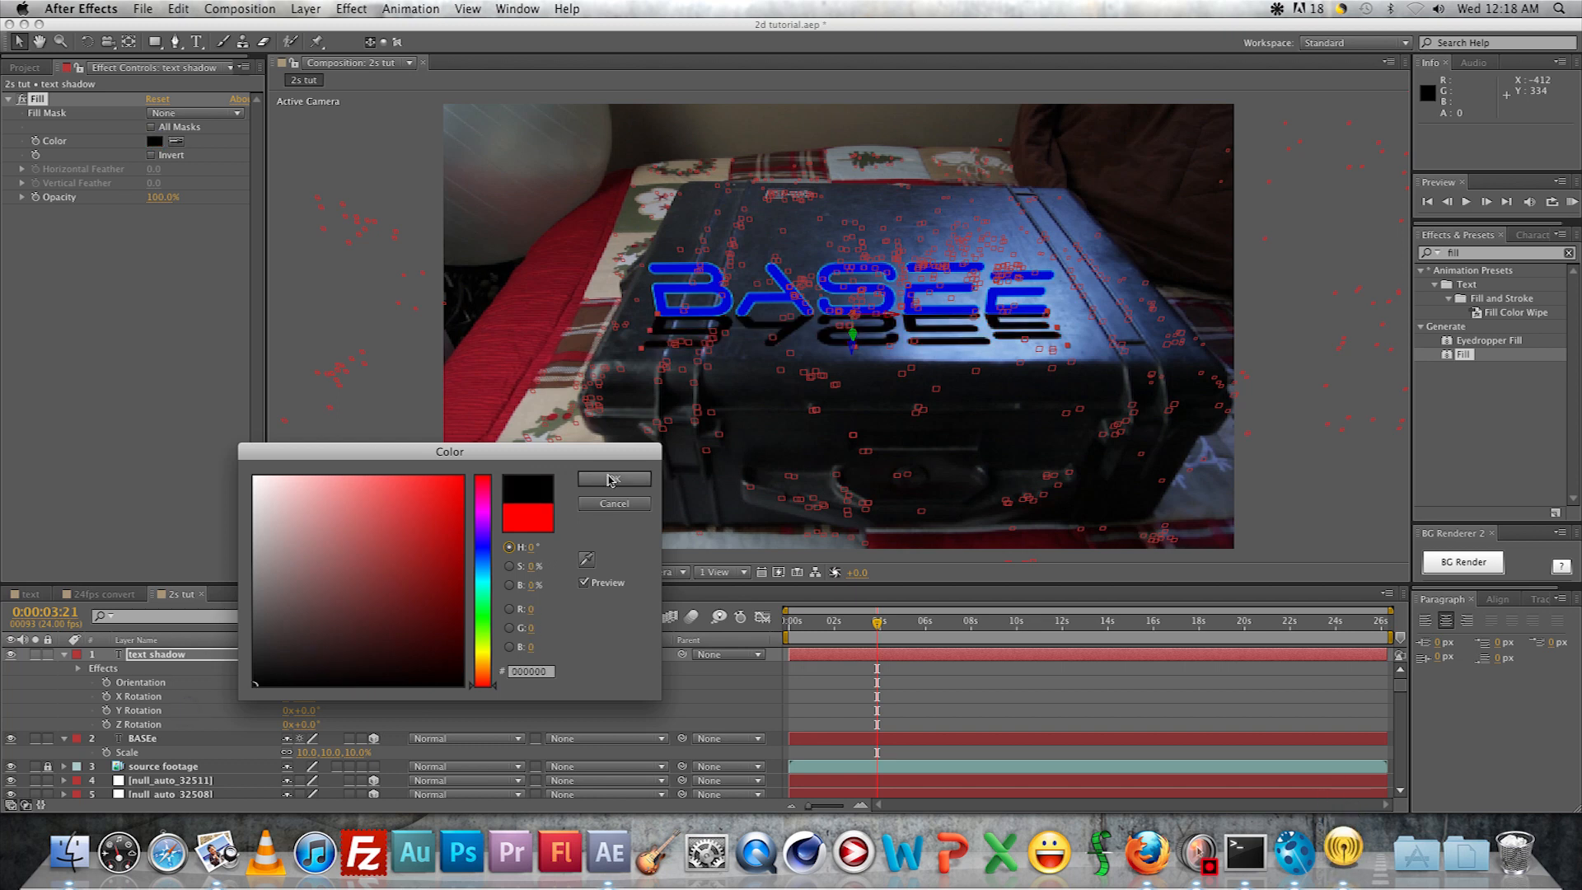
click(610, 480)
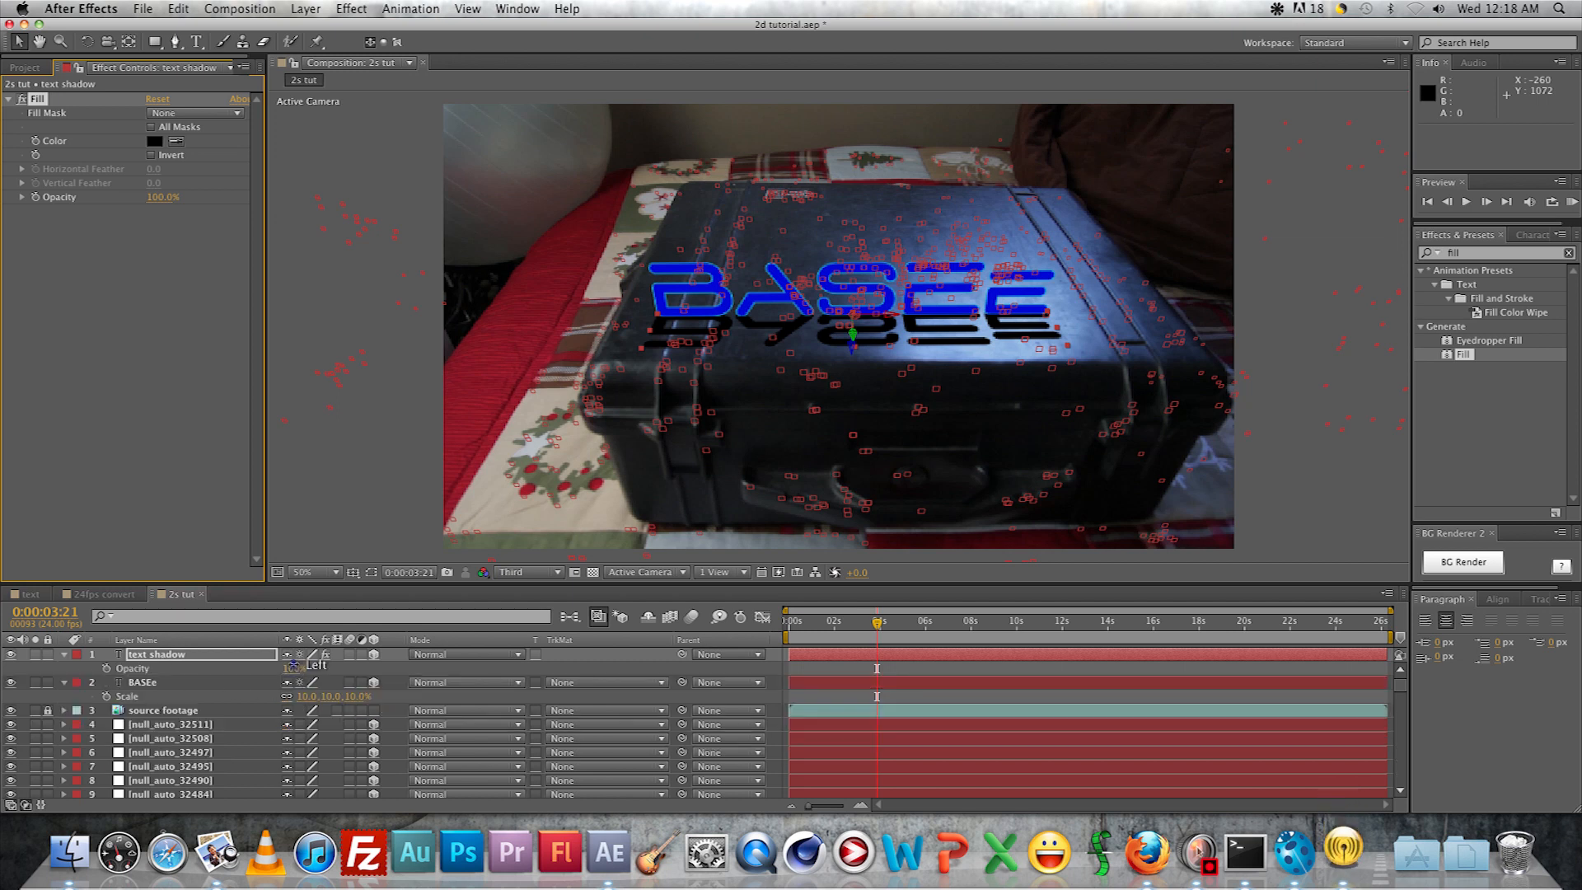
Set the shadow to 30% opacity with a Subtract mask feathered 50 pixels
double_click(293, 667)
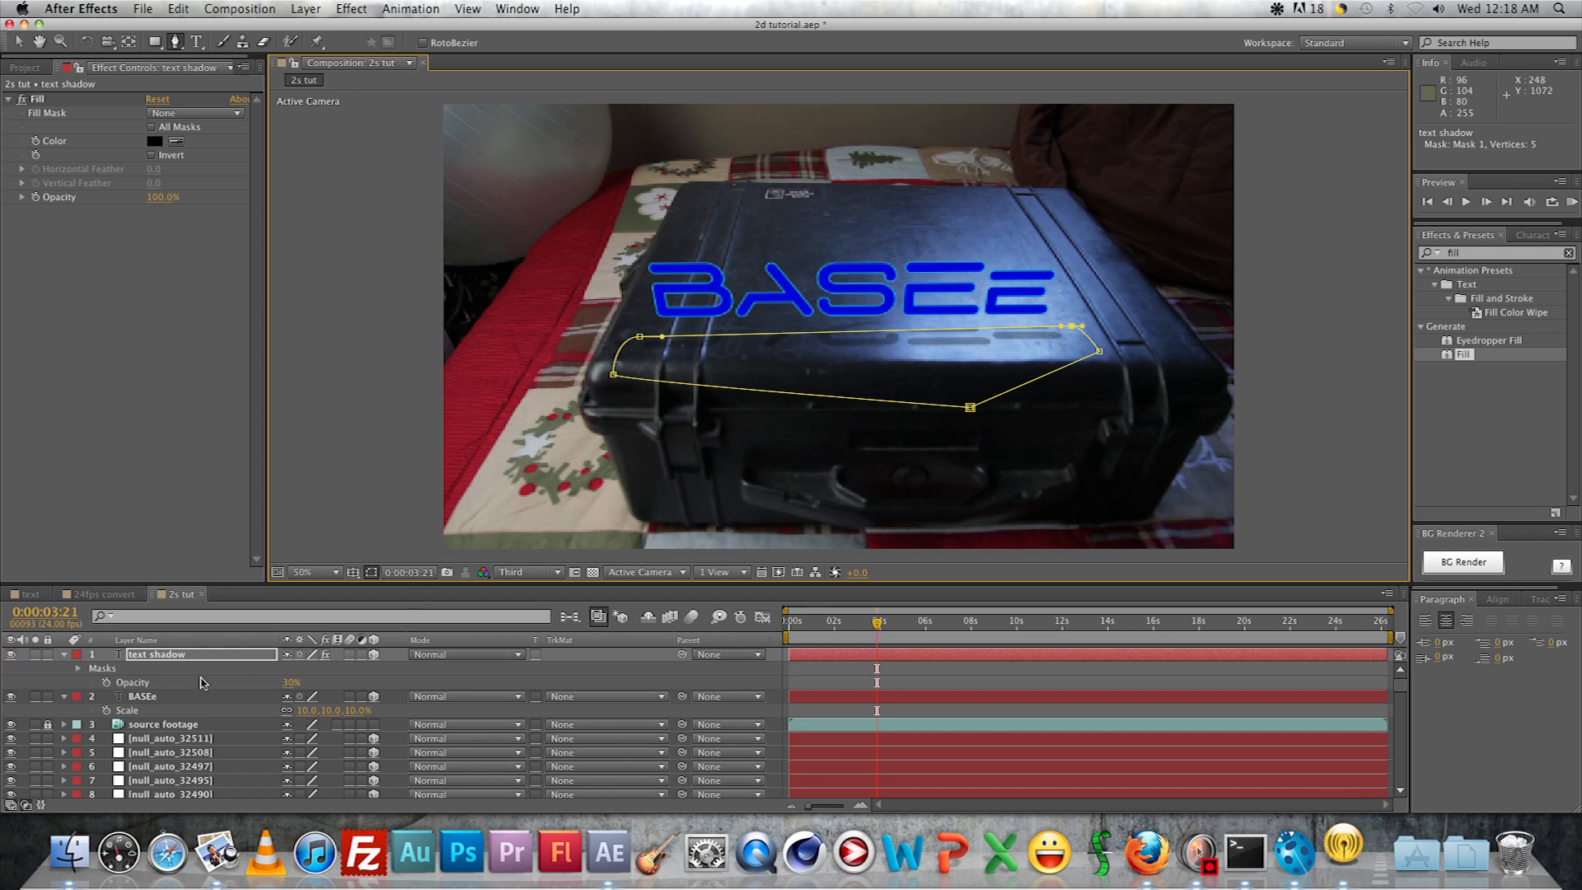
click(313, 667)
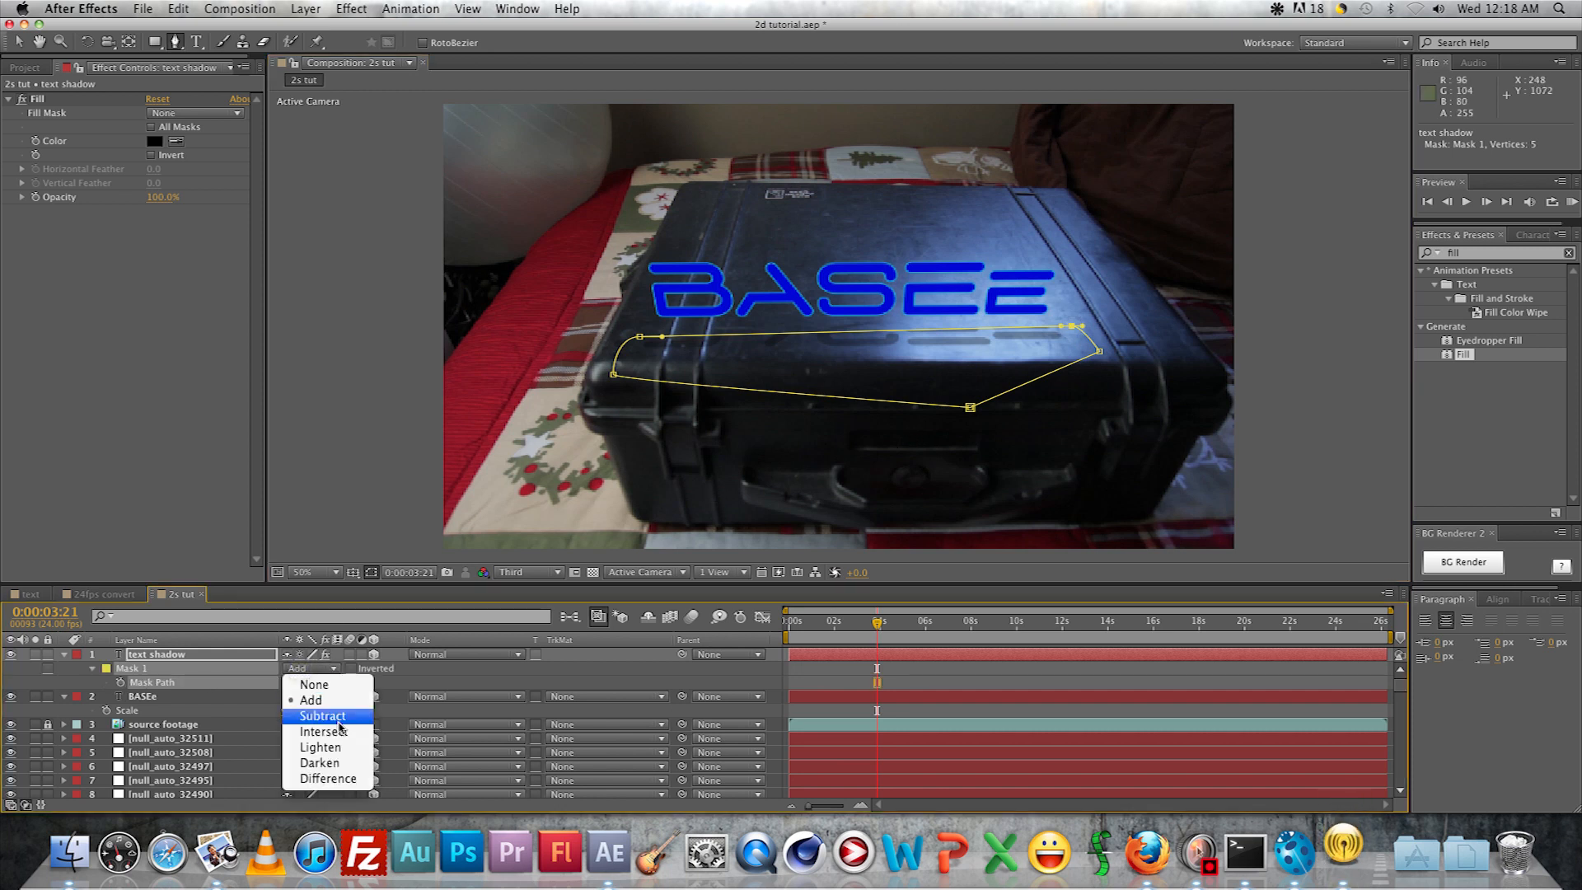
click(321, 715)
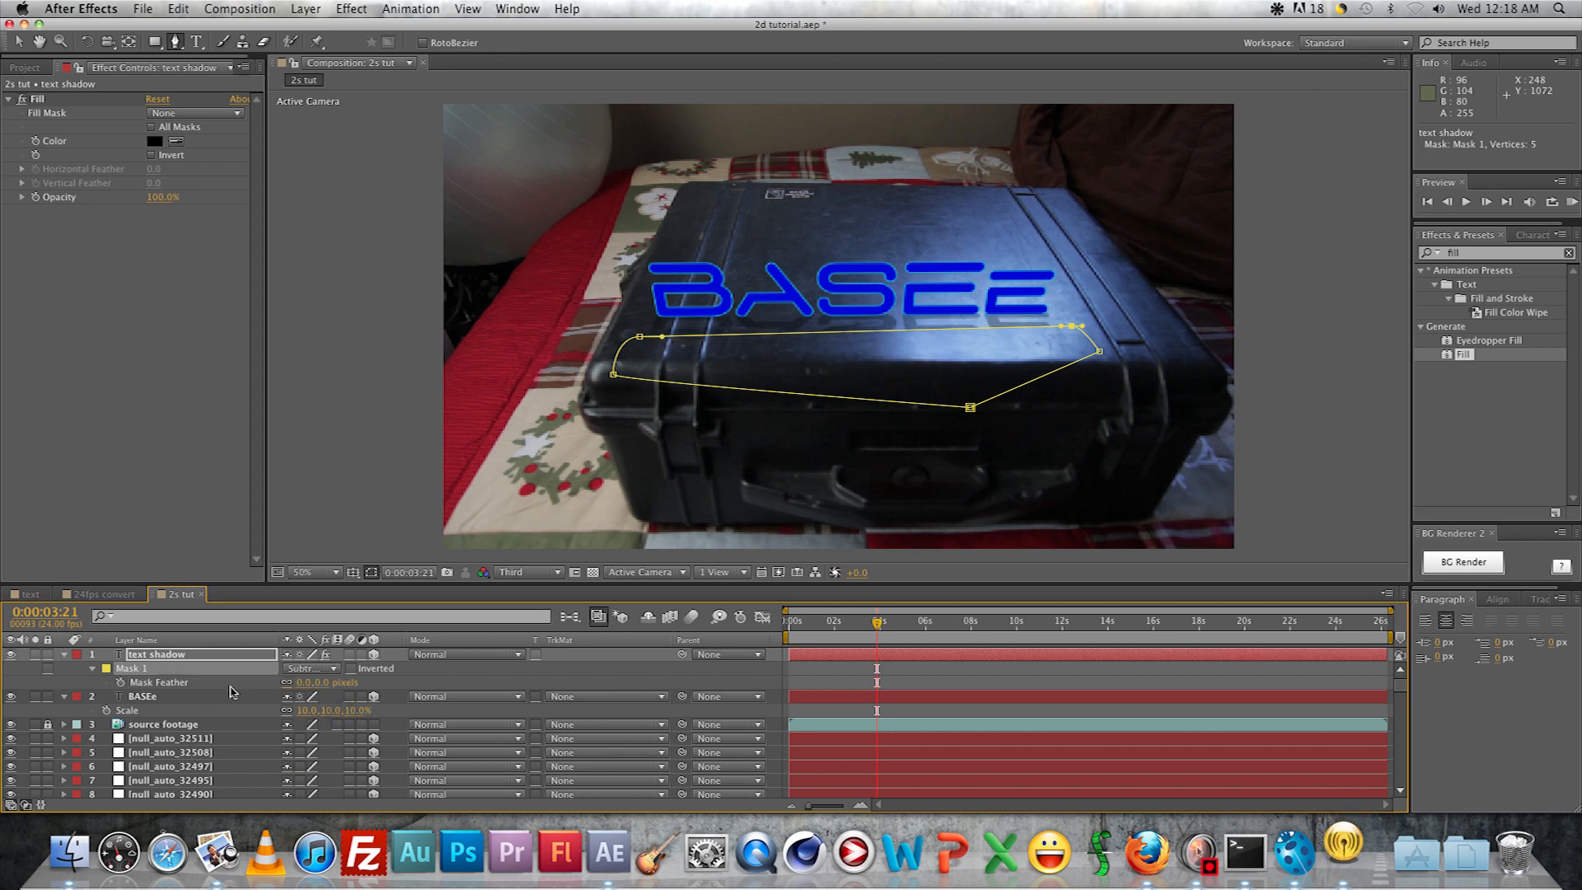
click(325, 683)
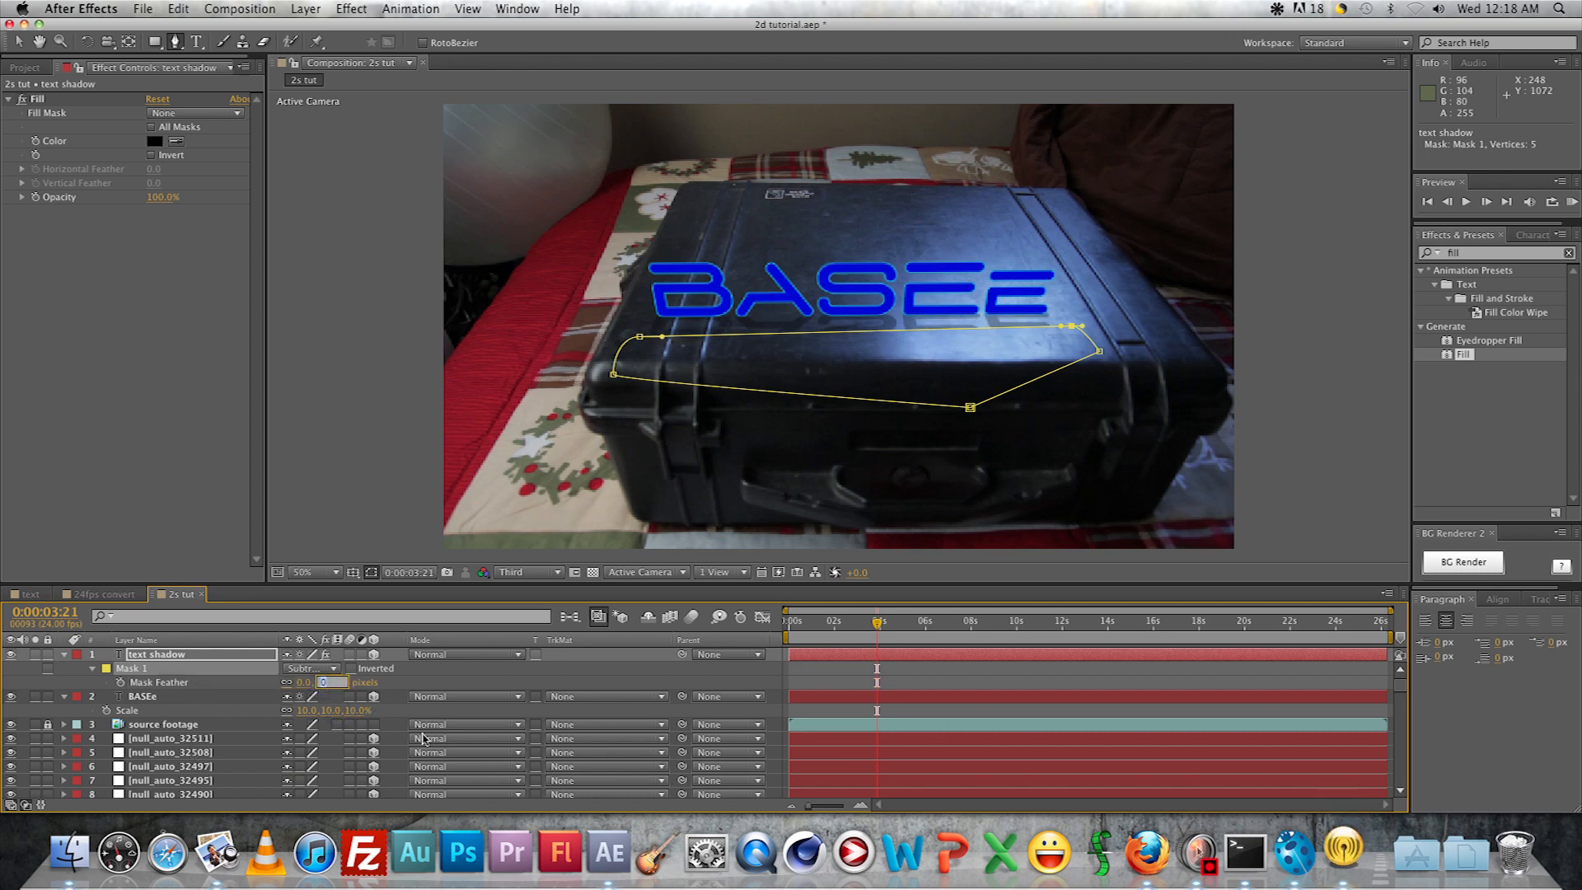
View the composition at 100% magnification and Full resolution
click(318, 572)
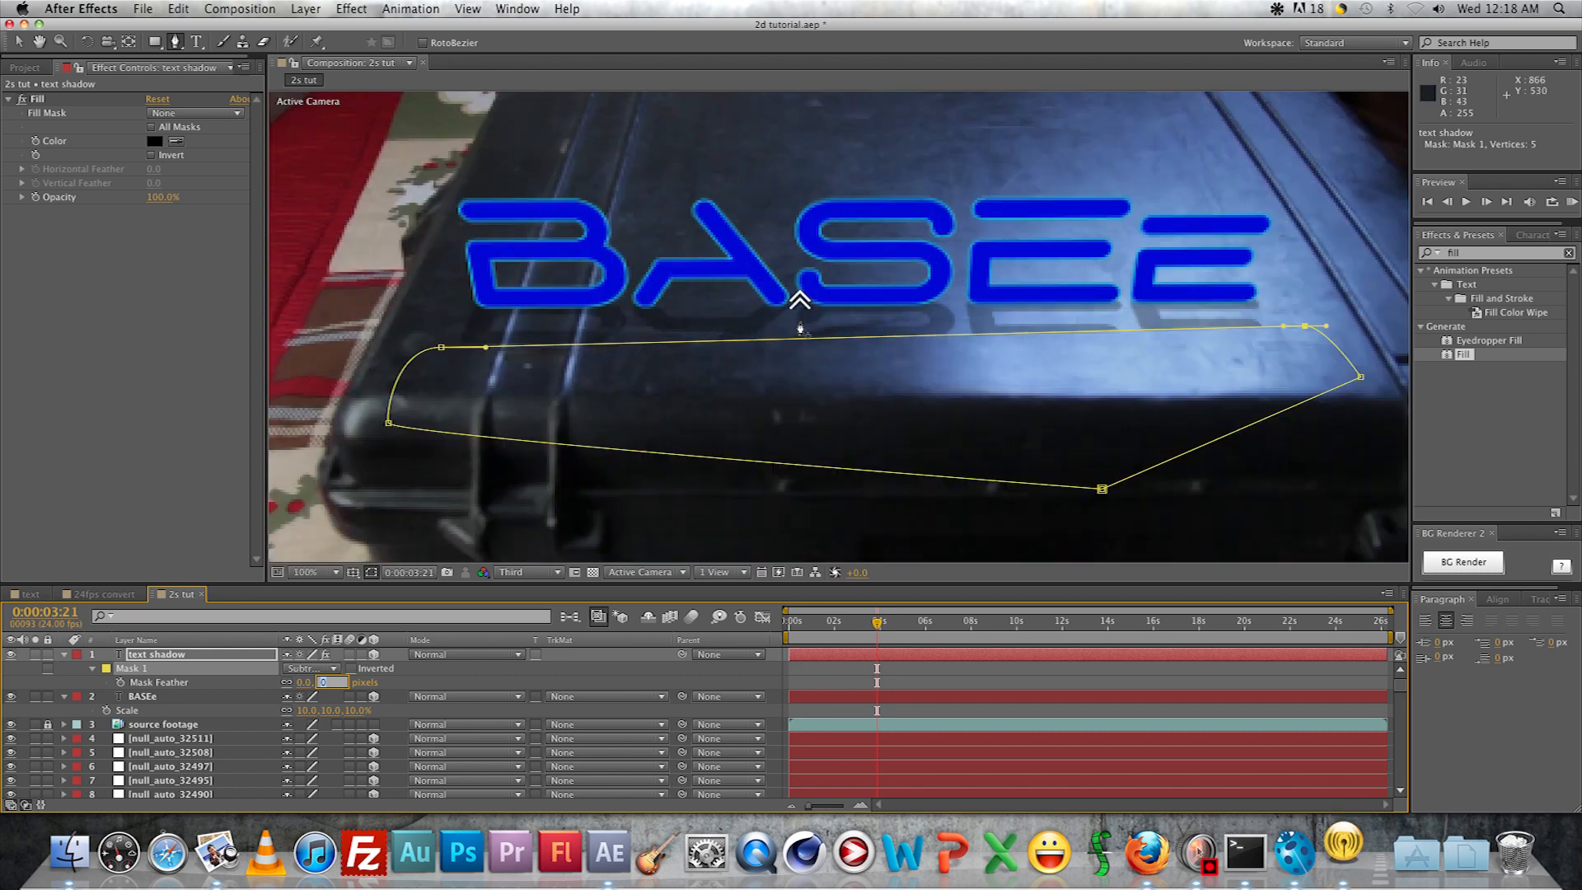
click(518, 571)
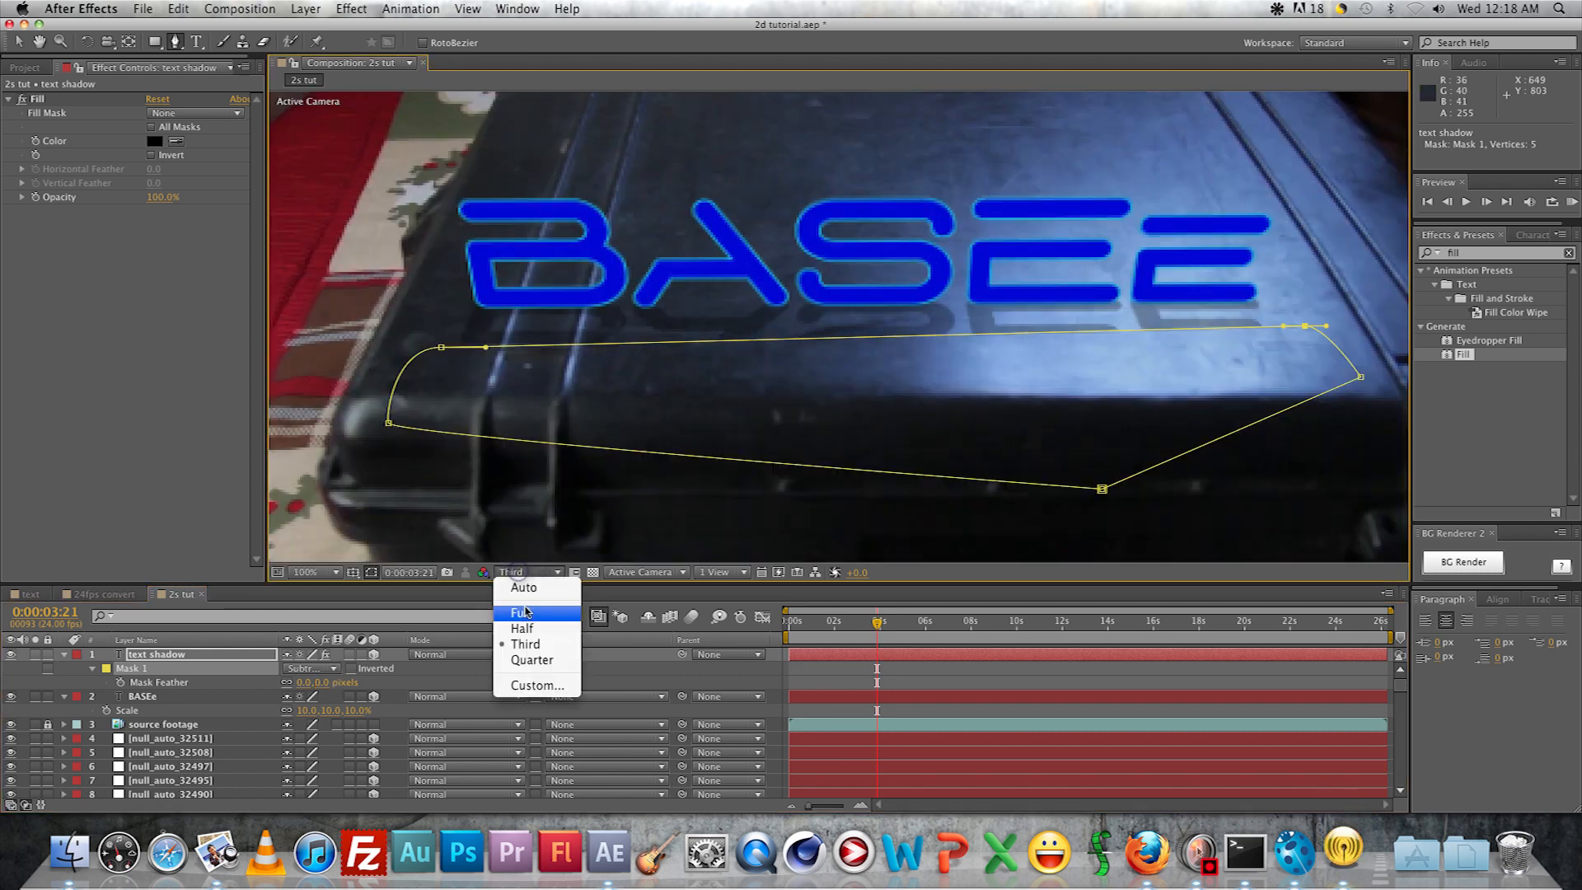
click(524, 613)
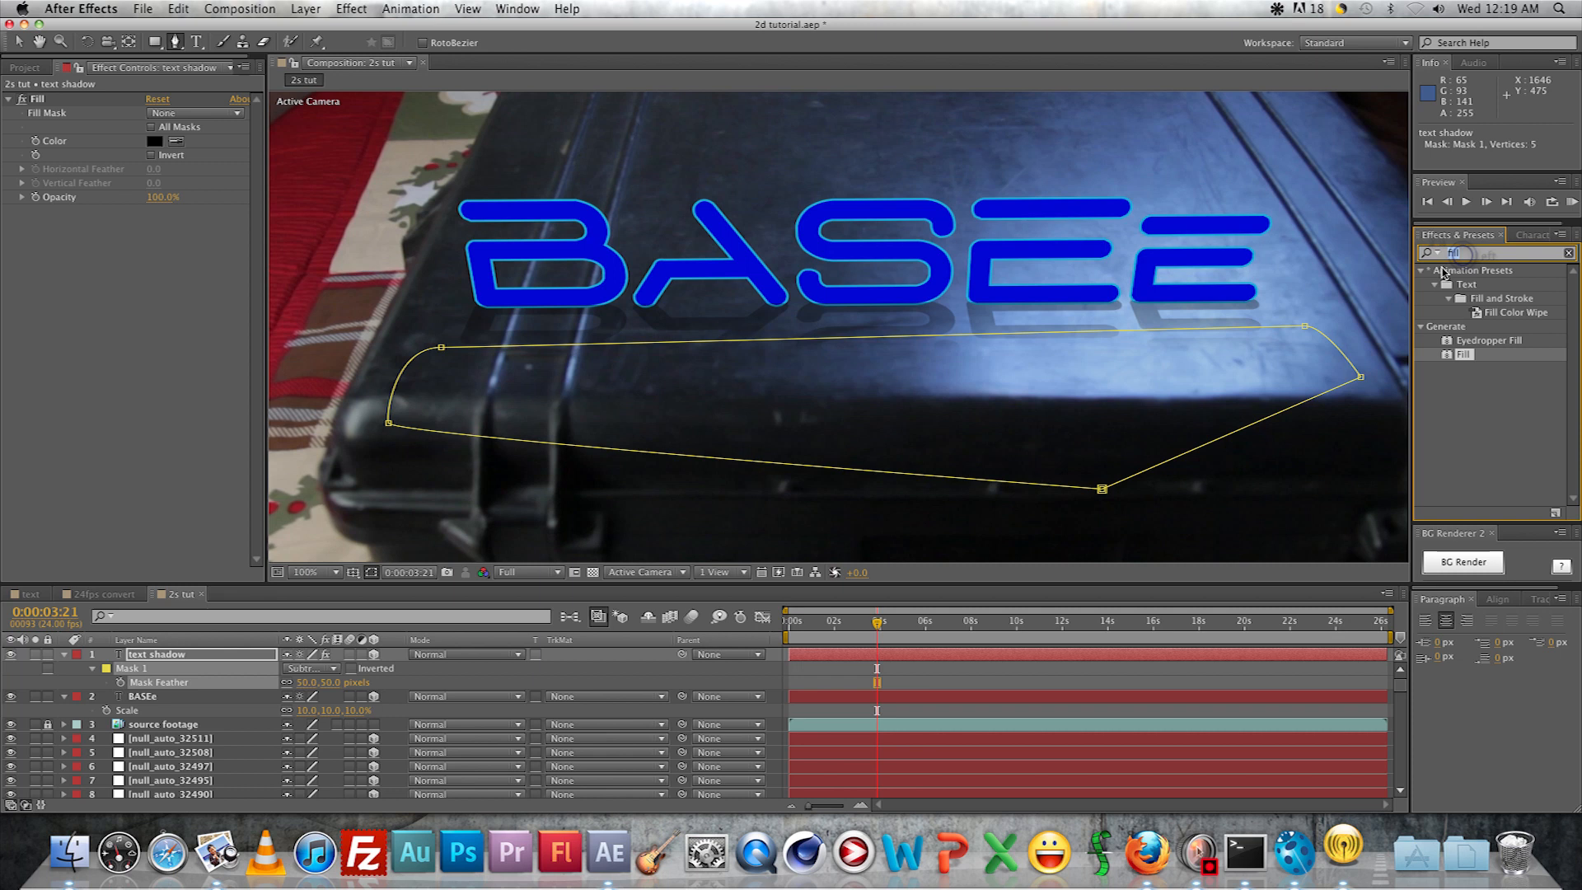
Apply Gaussian Blur with Blurriness 1.0 to the text shadow layer
text(blur)
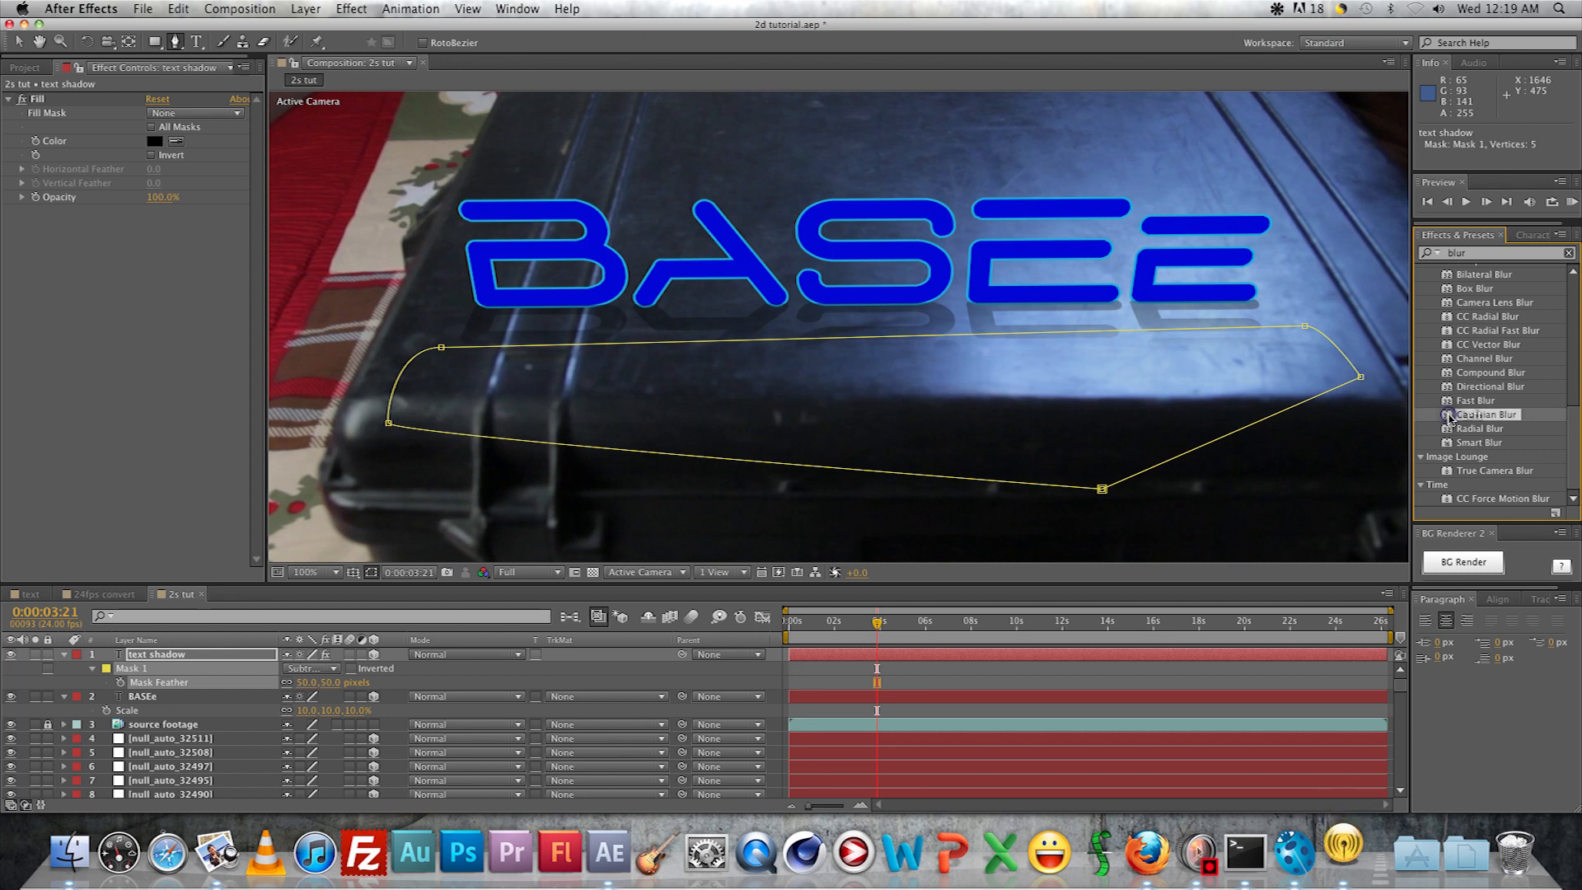
double_click(1486, 414)
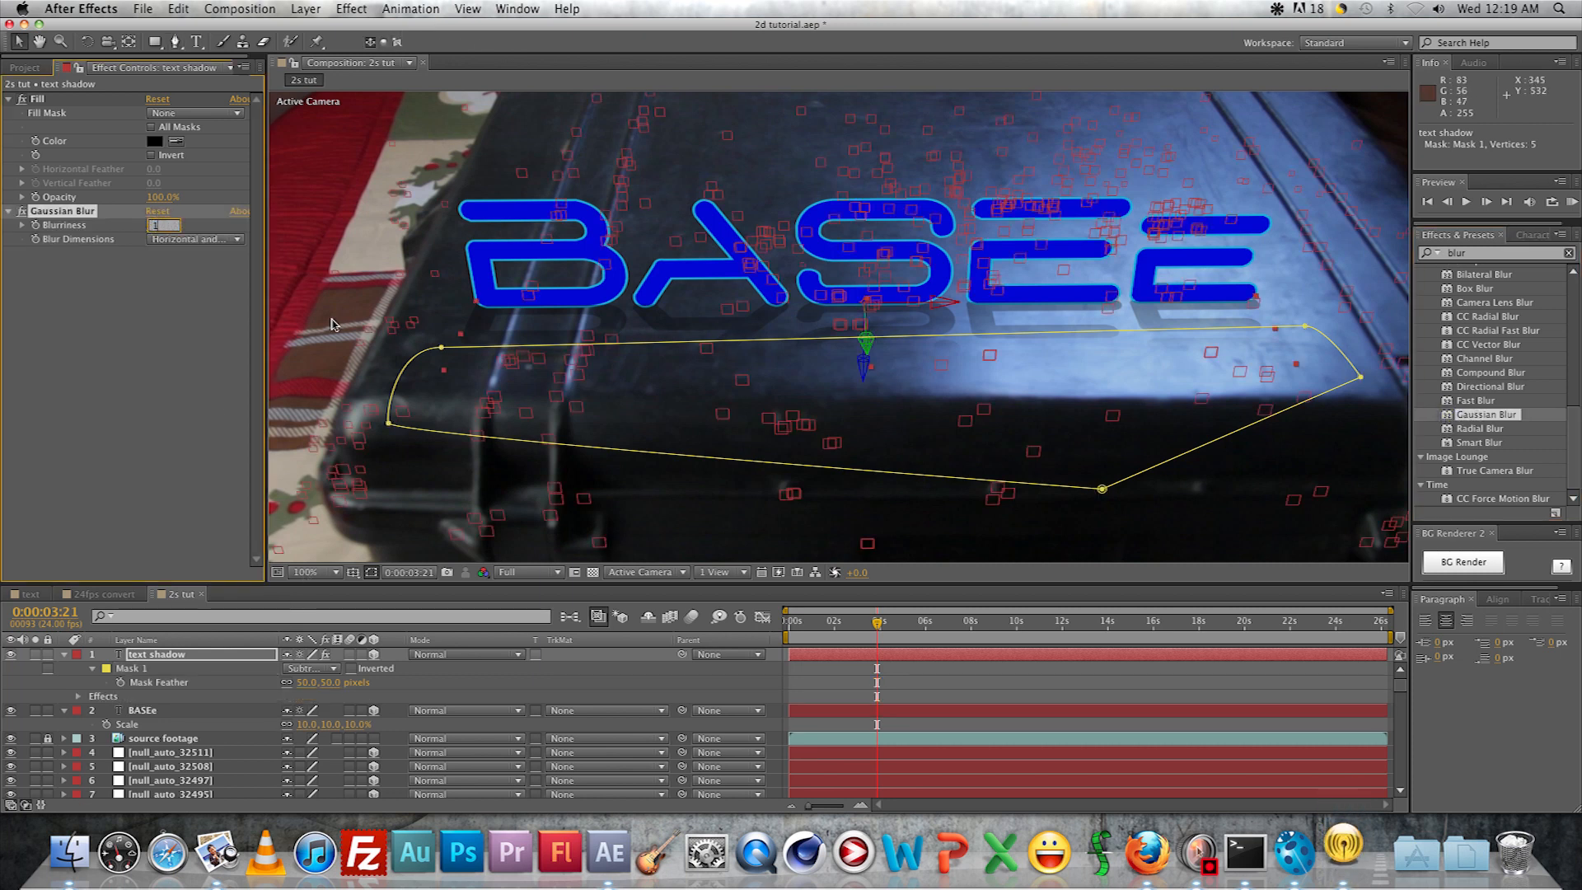
text(1.0)
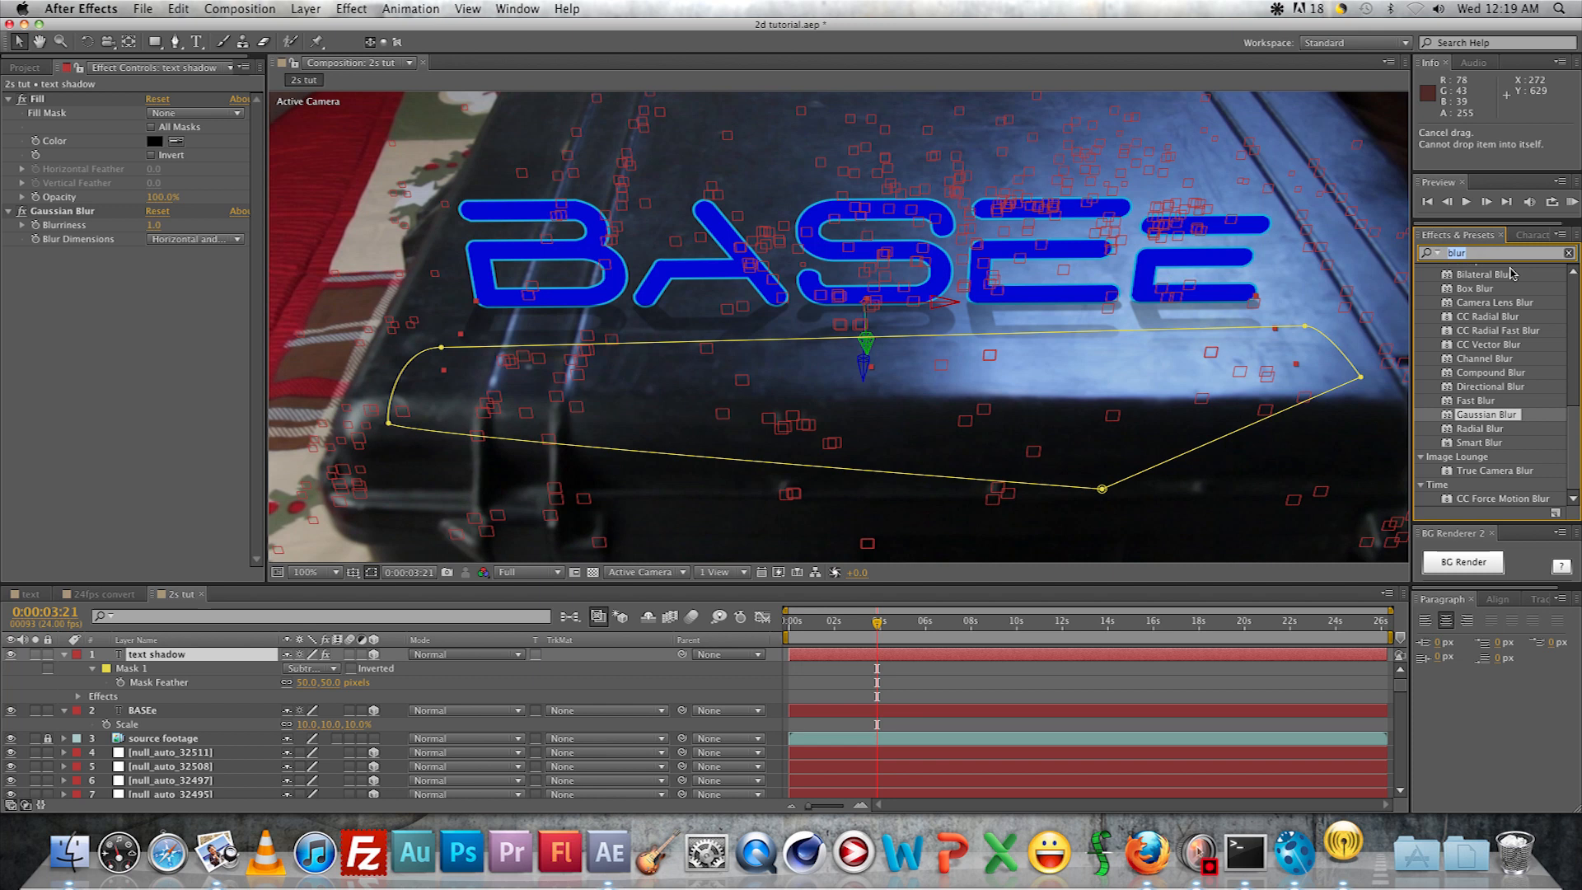
text(gra)
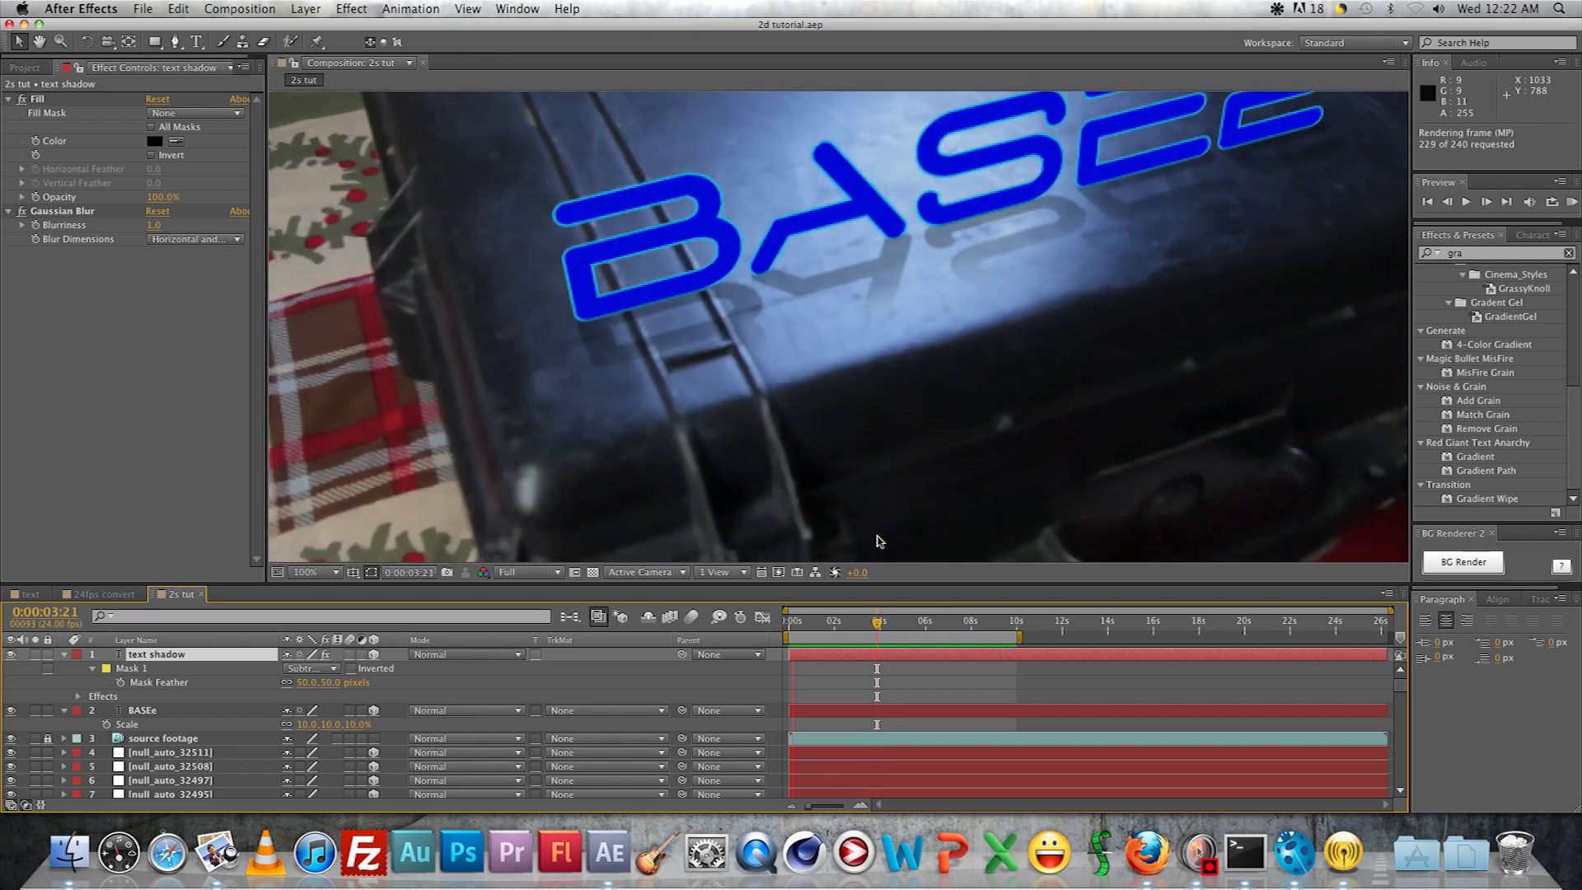
click(1466, 201)
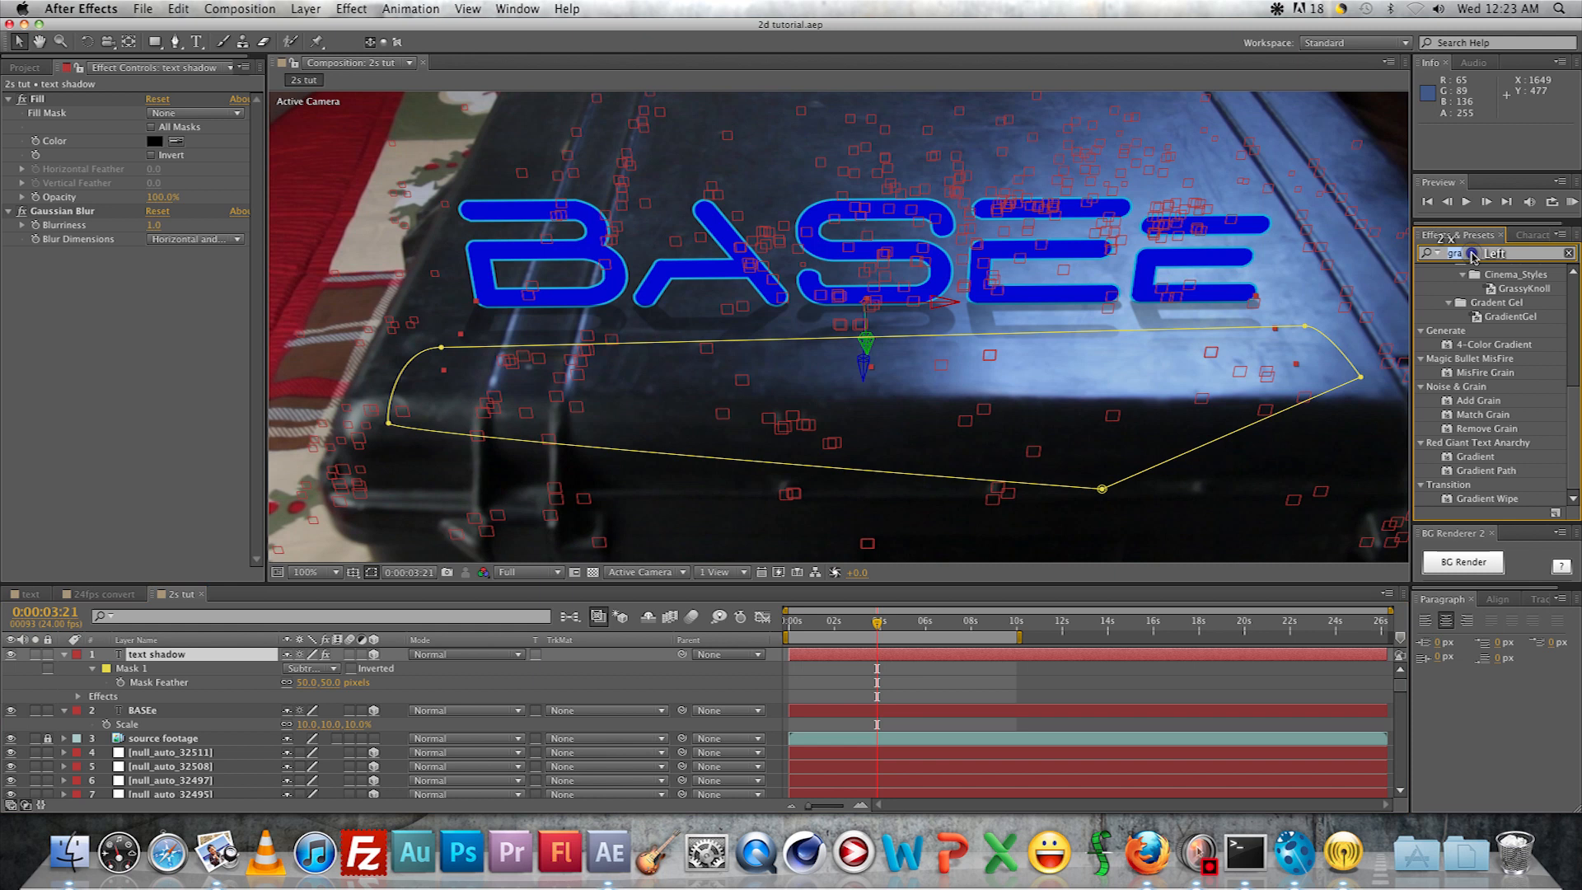
text(ramp)
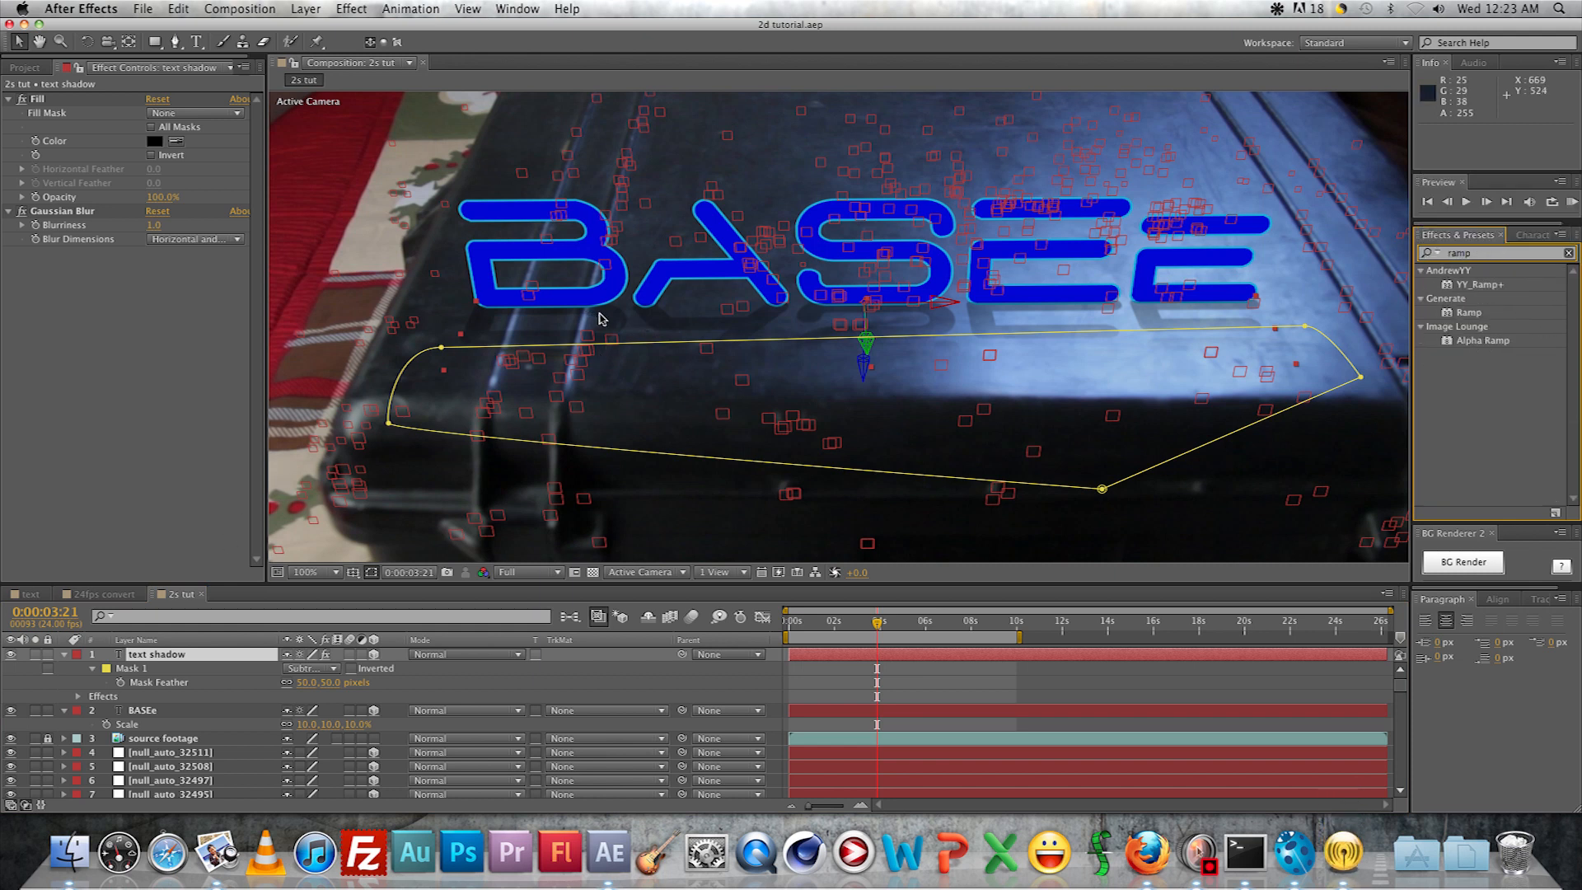
mouse_move(465, 438)
text(vc r)
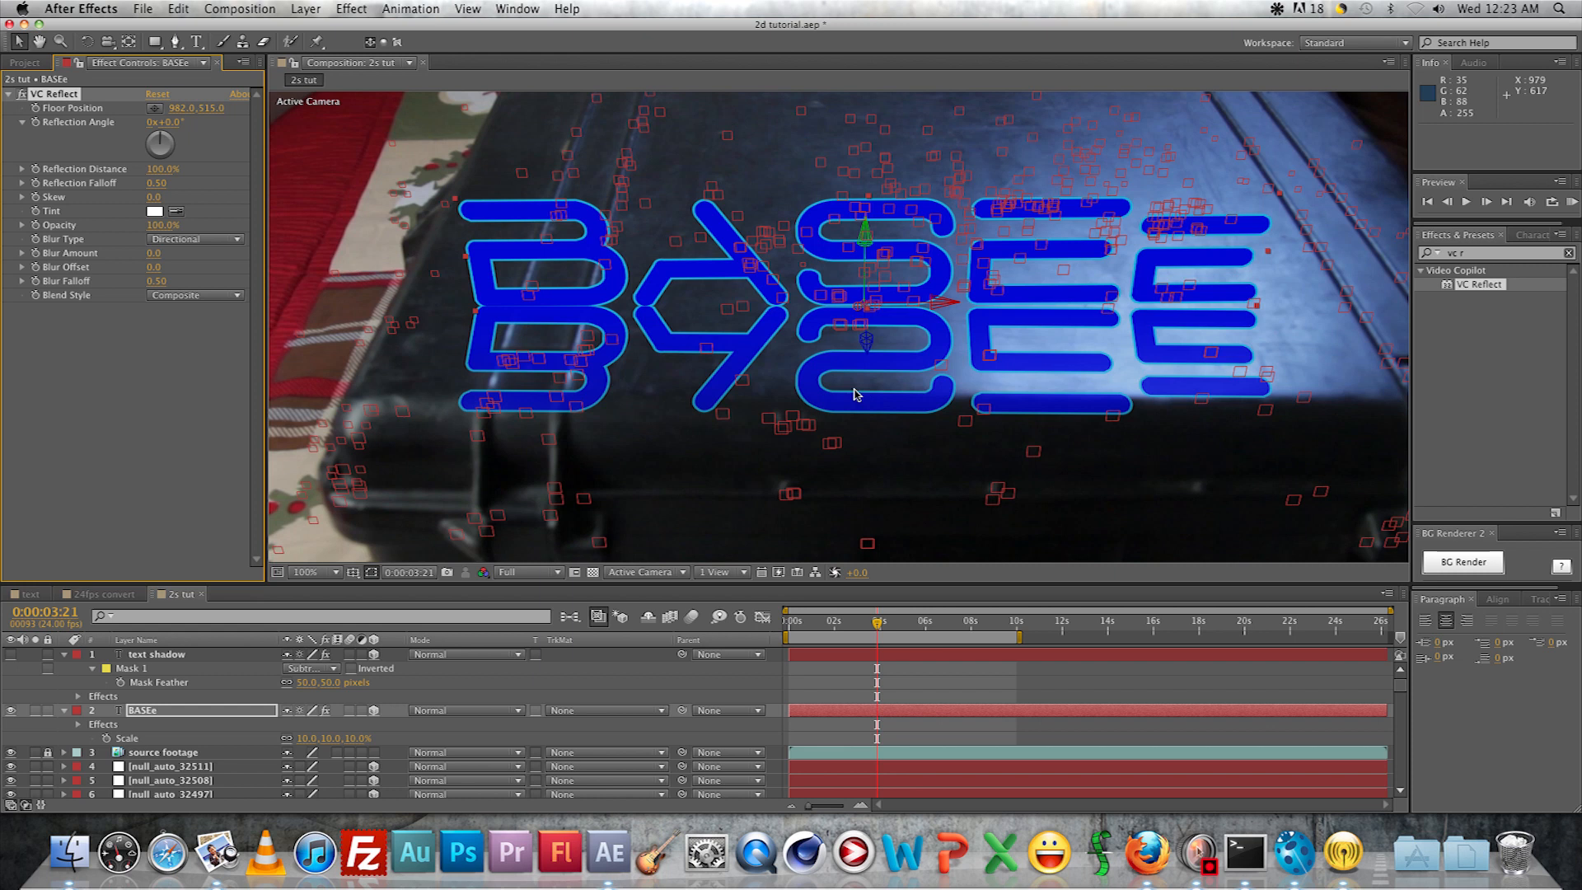
Set VC Reflect tint black, distance 75%, lower opacity and falloff 0.14
click(155, 211)
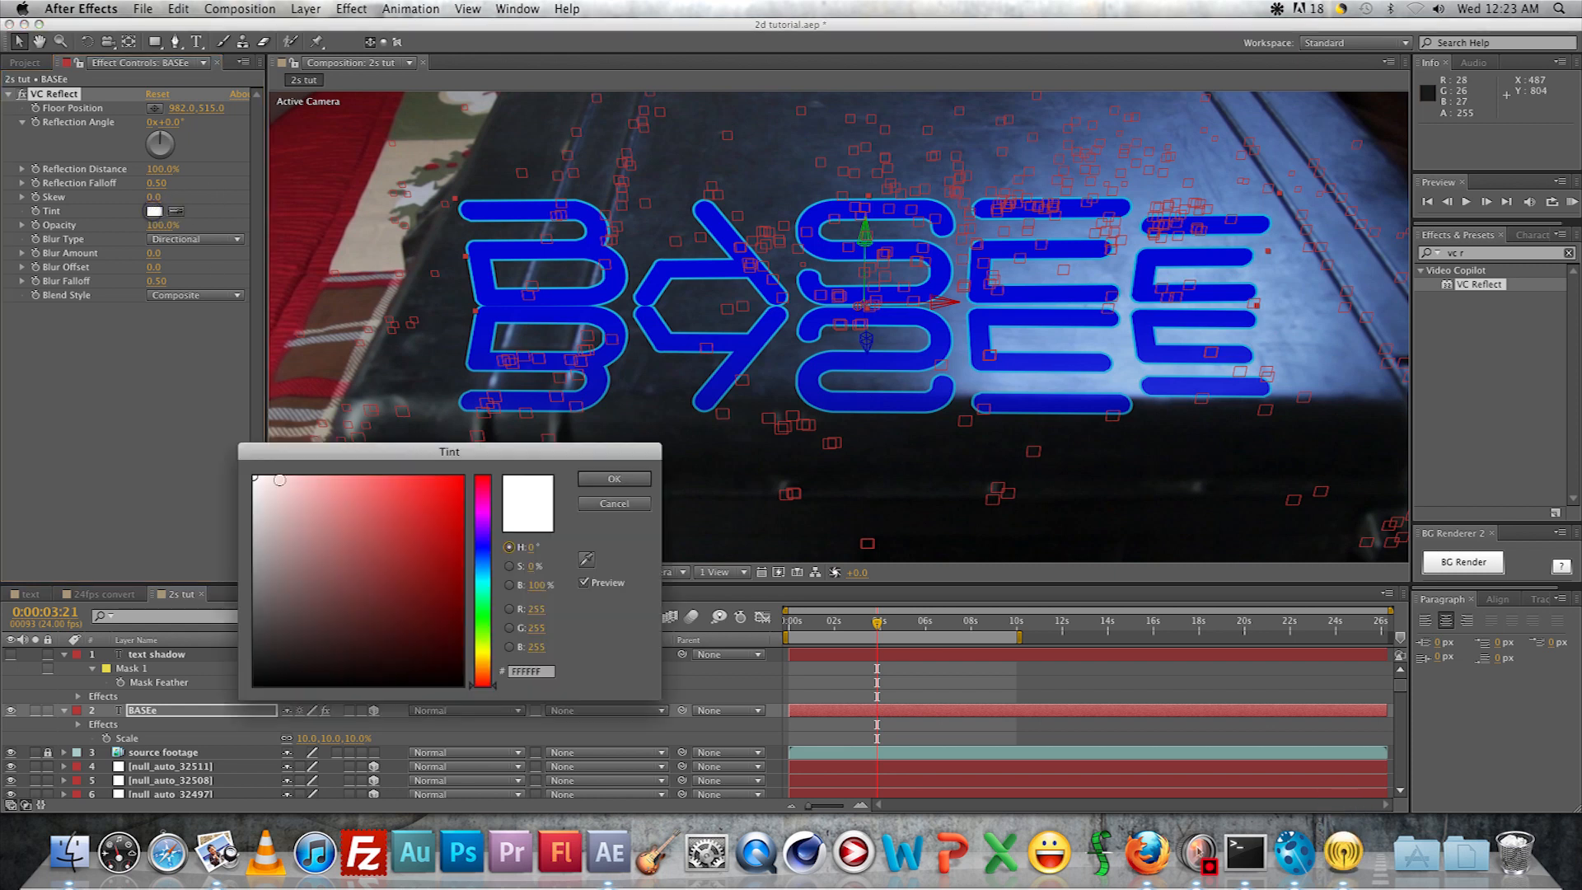
click(613, 478)
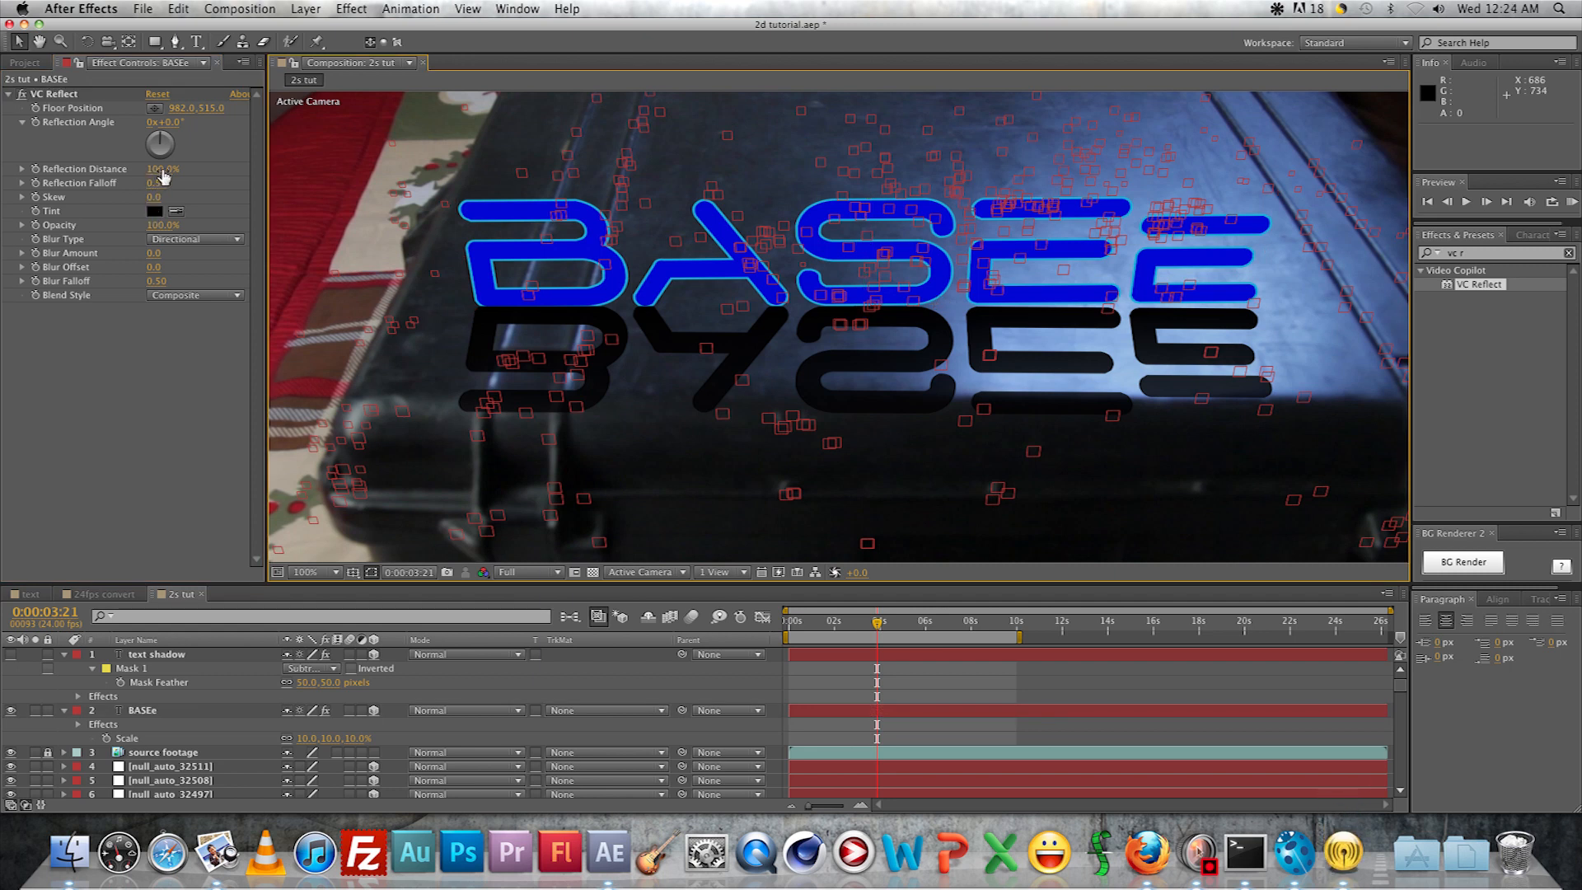
click(162, 168)
text(75)
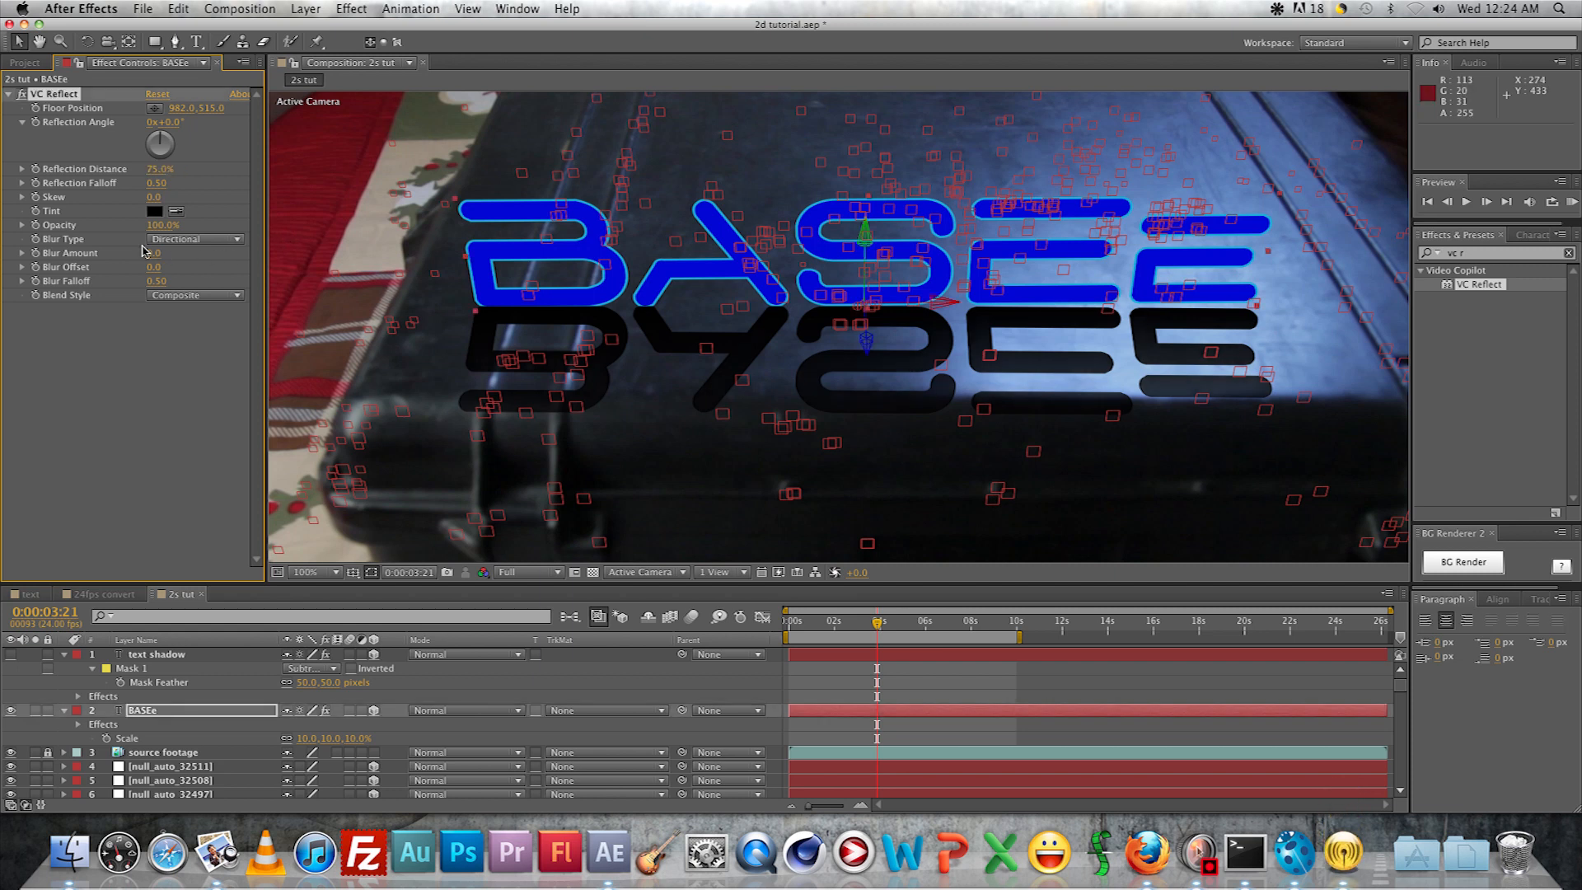
click(158, 182)
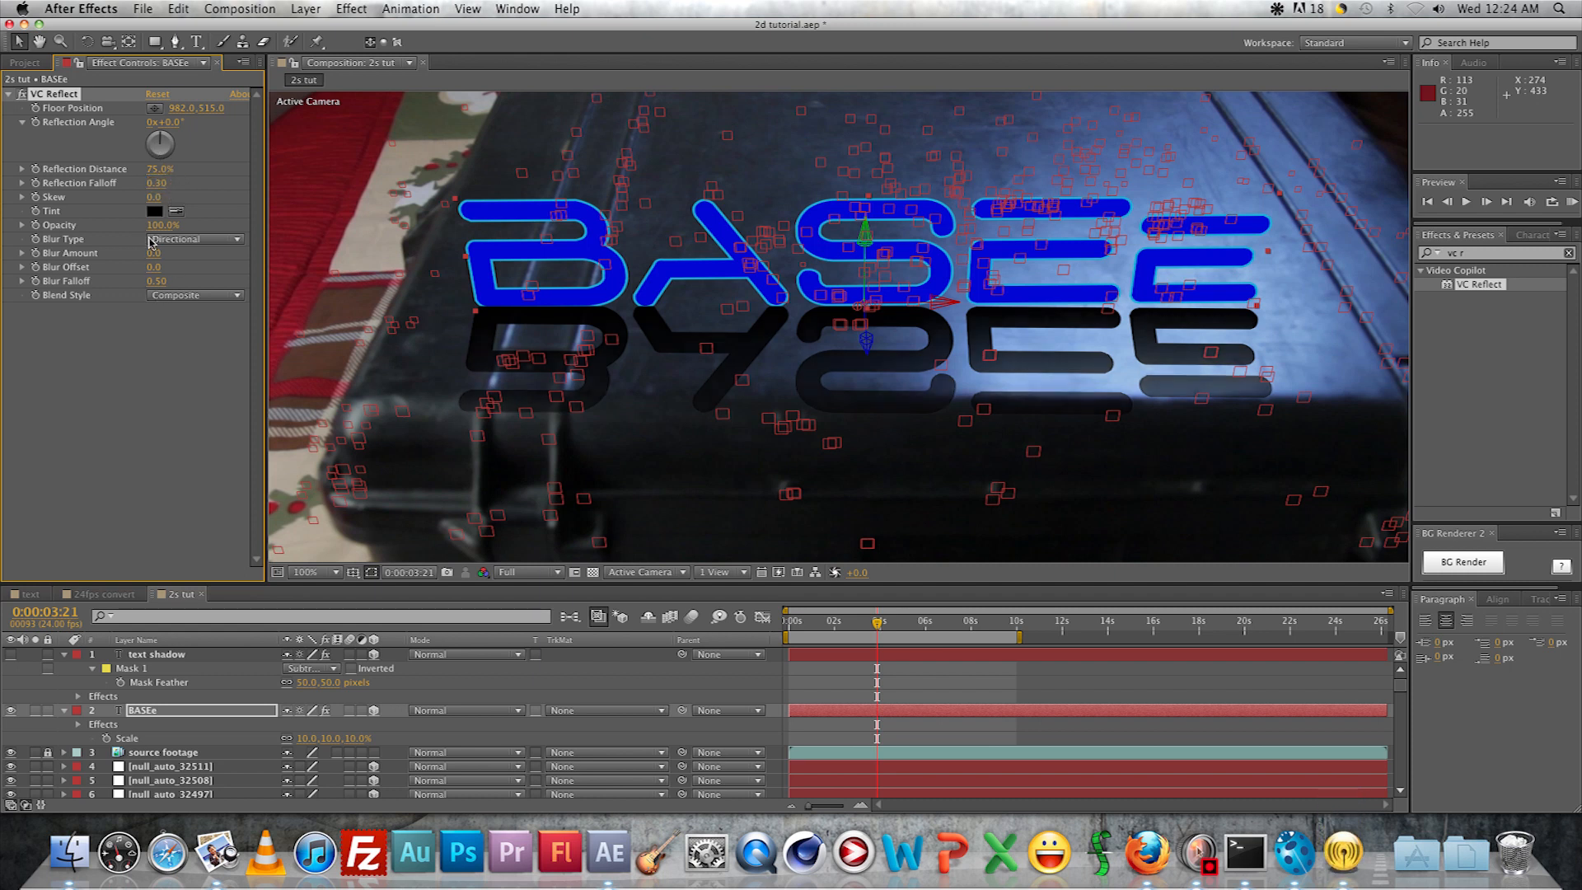
click(162, 224)
text(40)
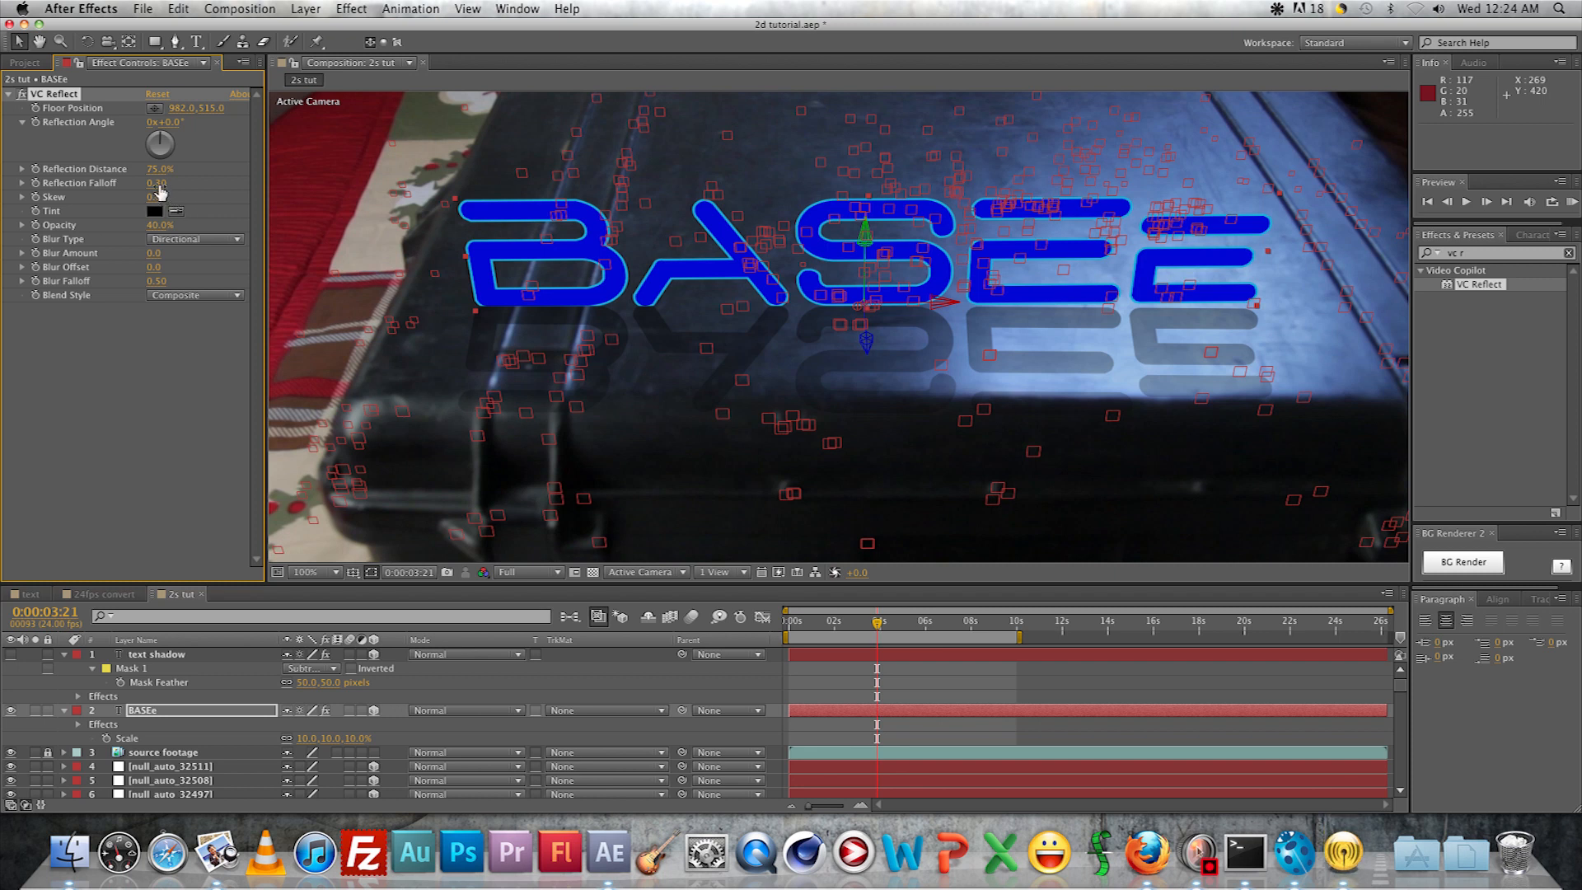
drag(157, 183, 141, 183)
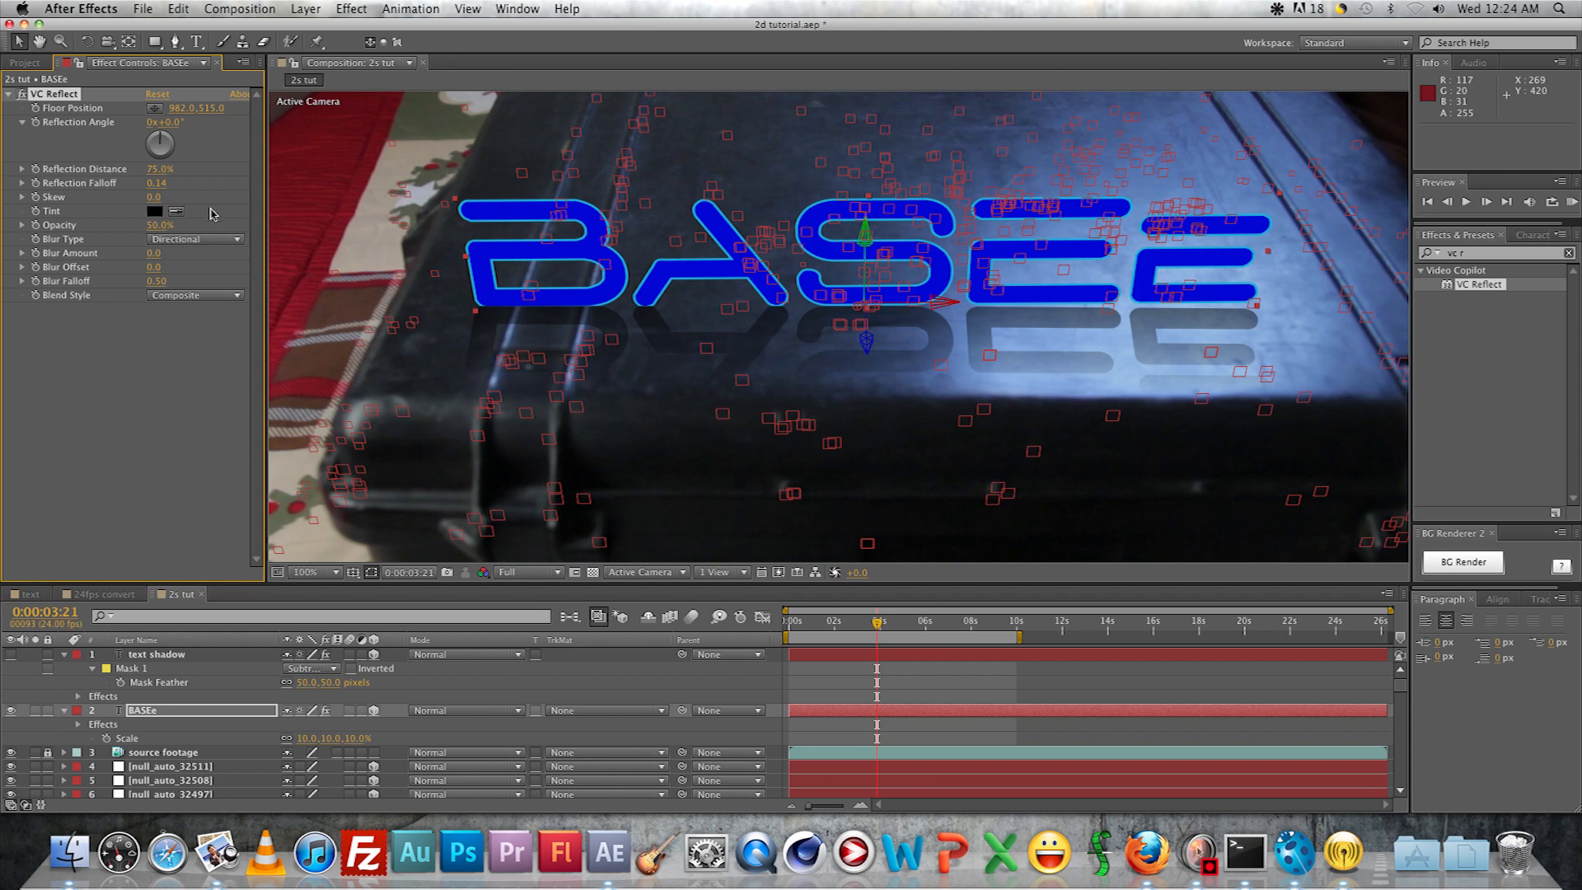
mouse_move(178, 186)
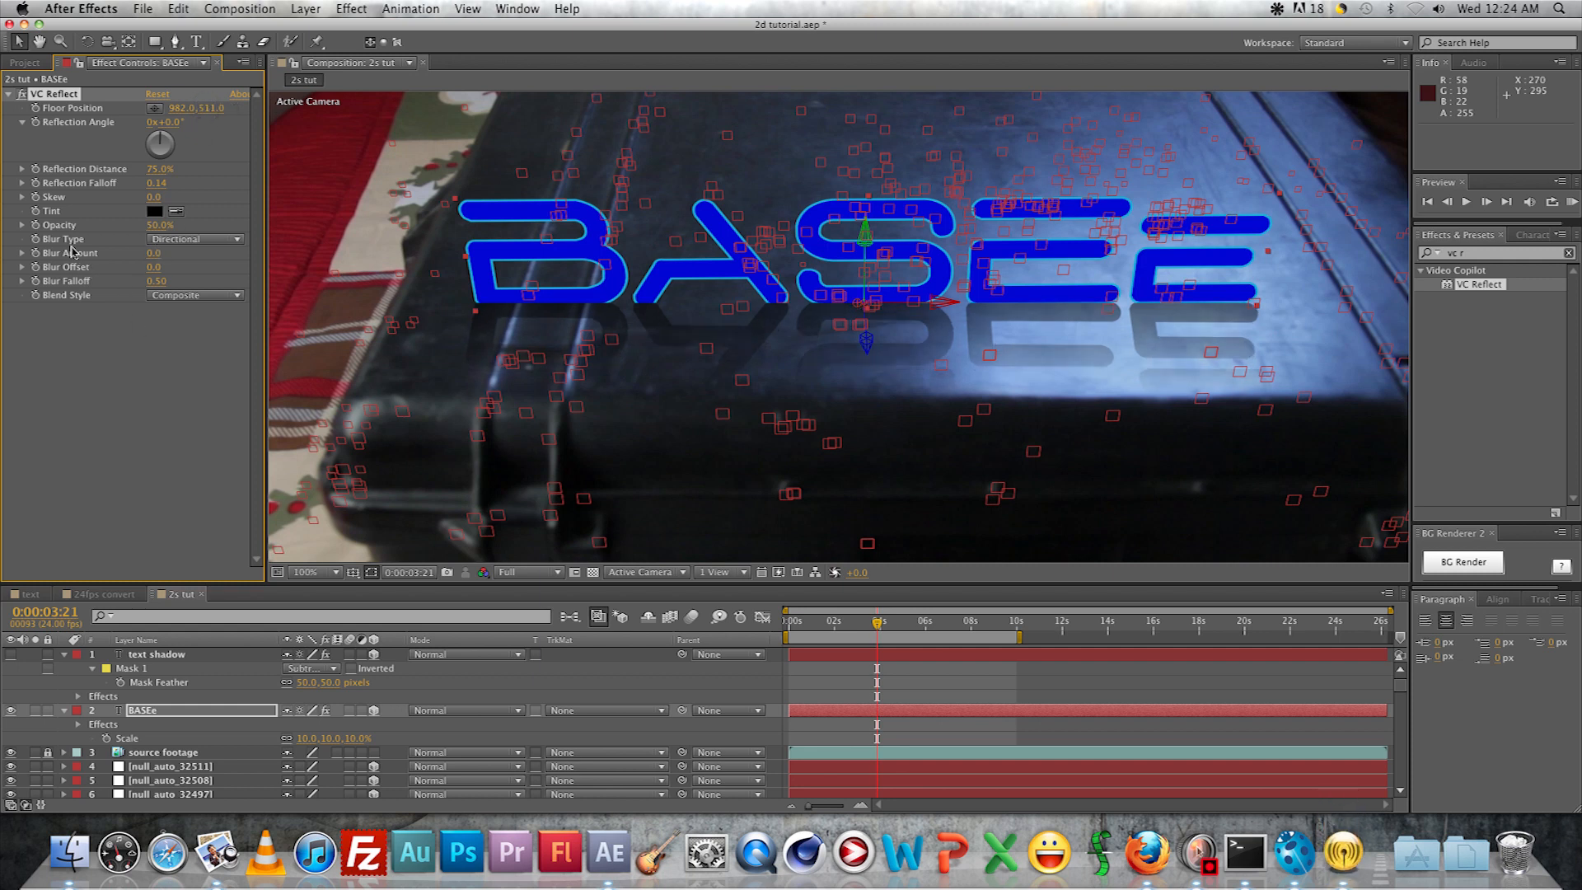
Try skewing the reflection, revert it, and scrub the timeline to check
drag(157, 196, 181, 196)
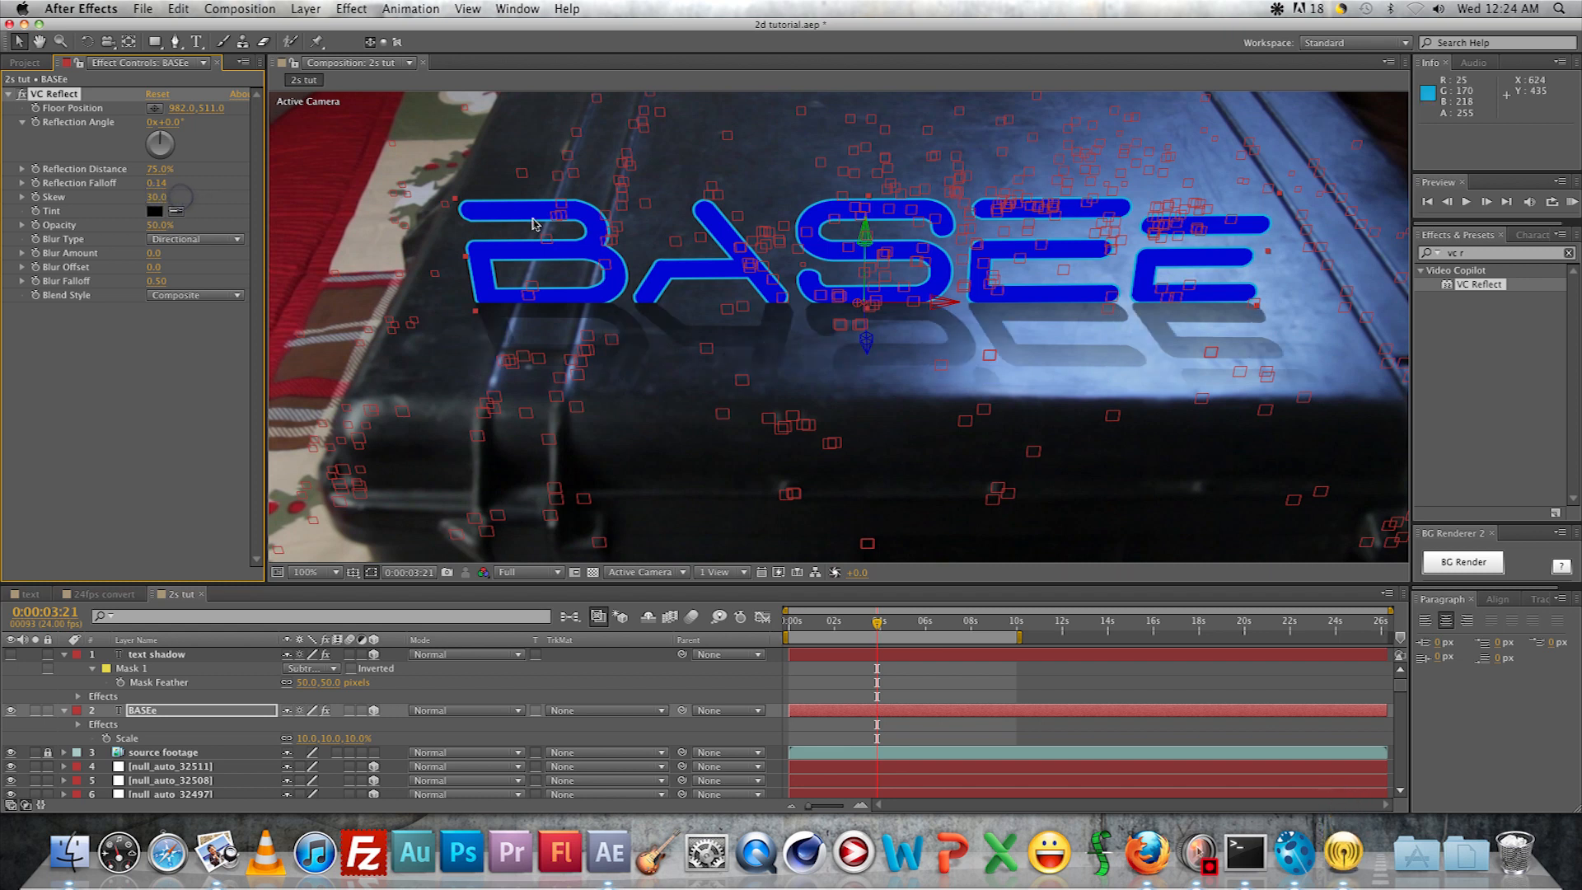
mouse_move(701, 342)
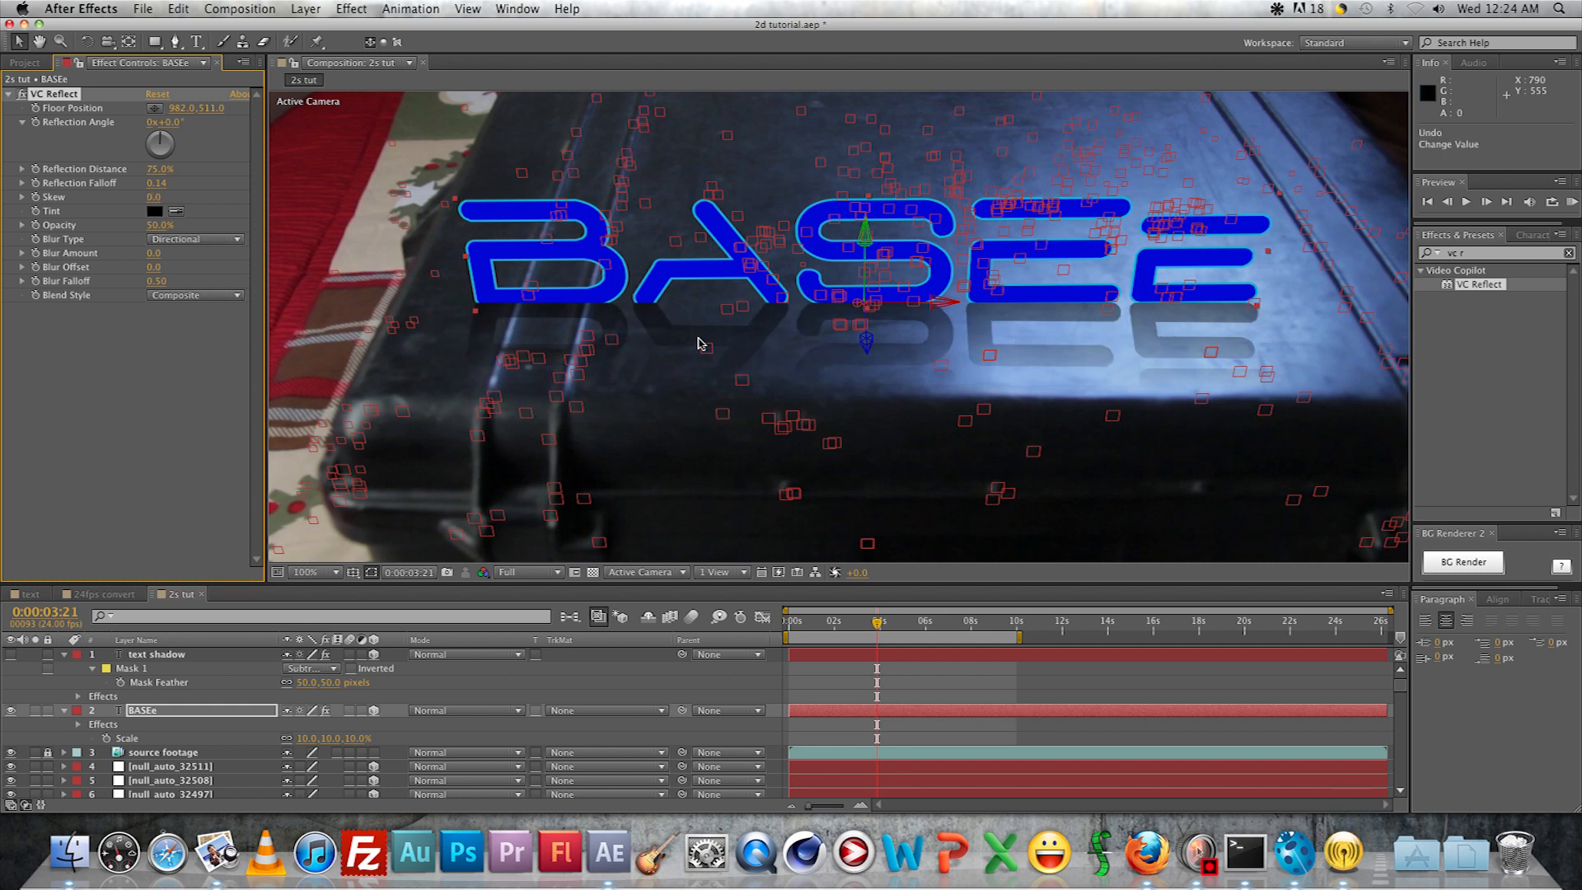
mouse_move(930, 563)
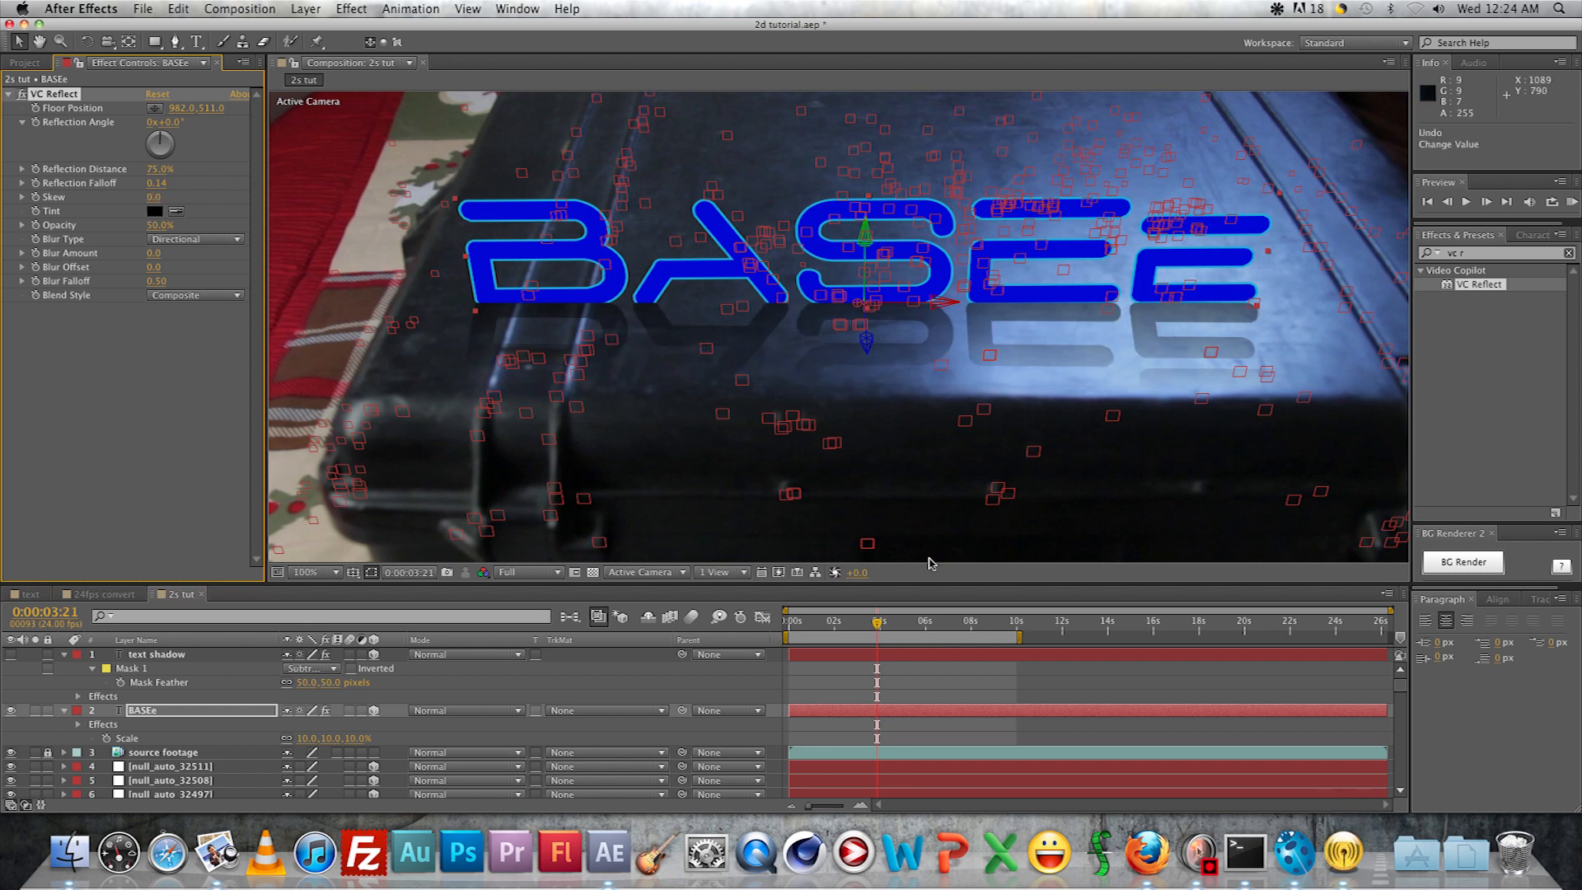
mouse_move(943, 626)
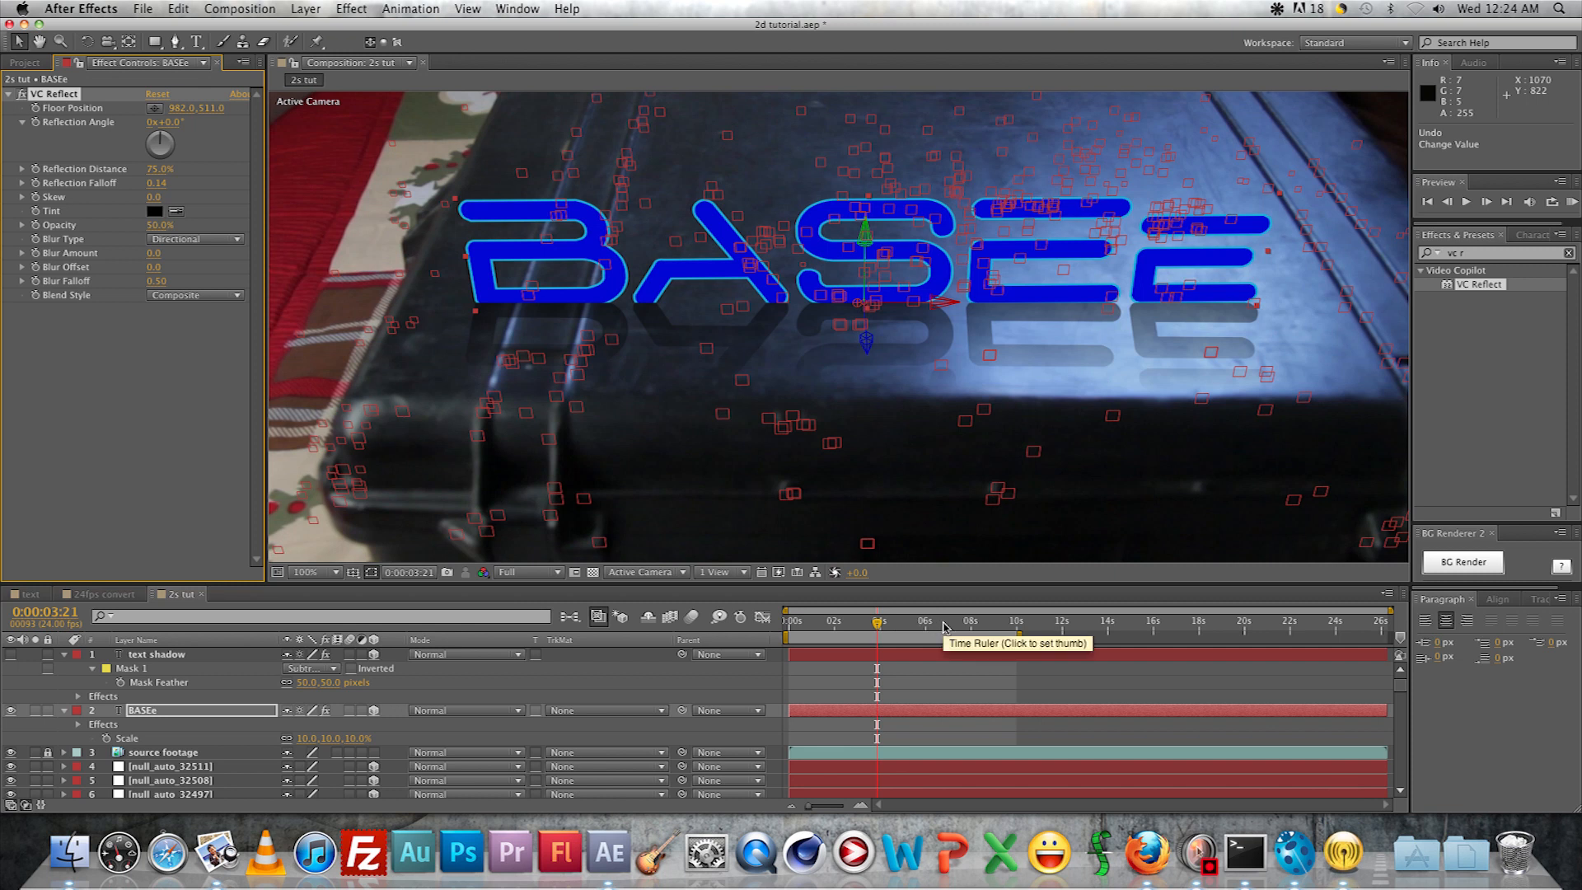
click(943, 621)
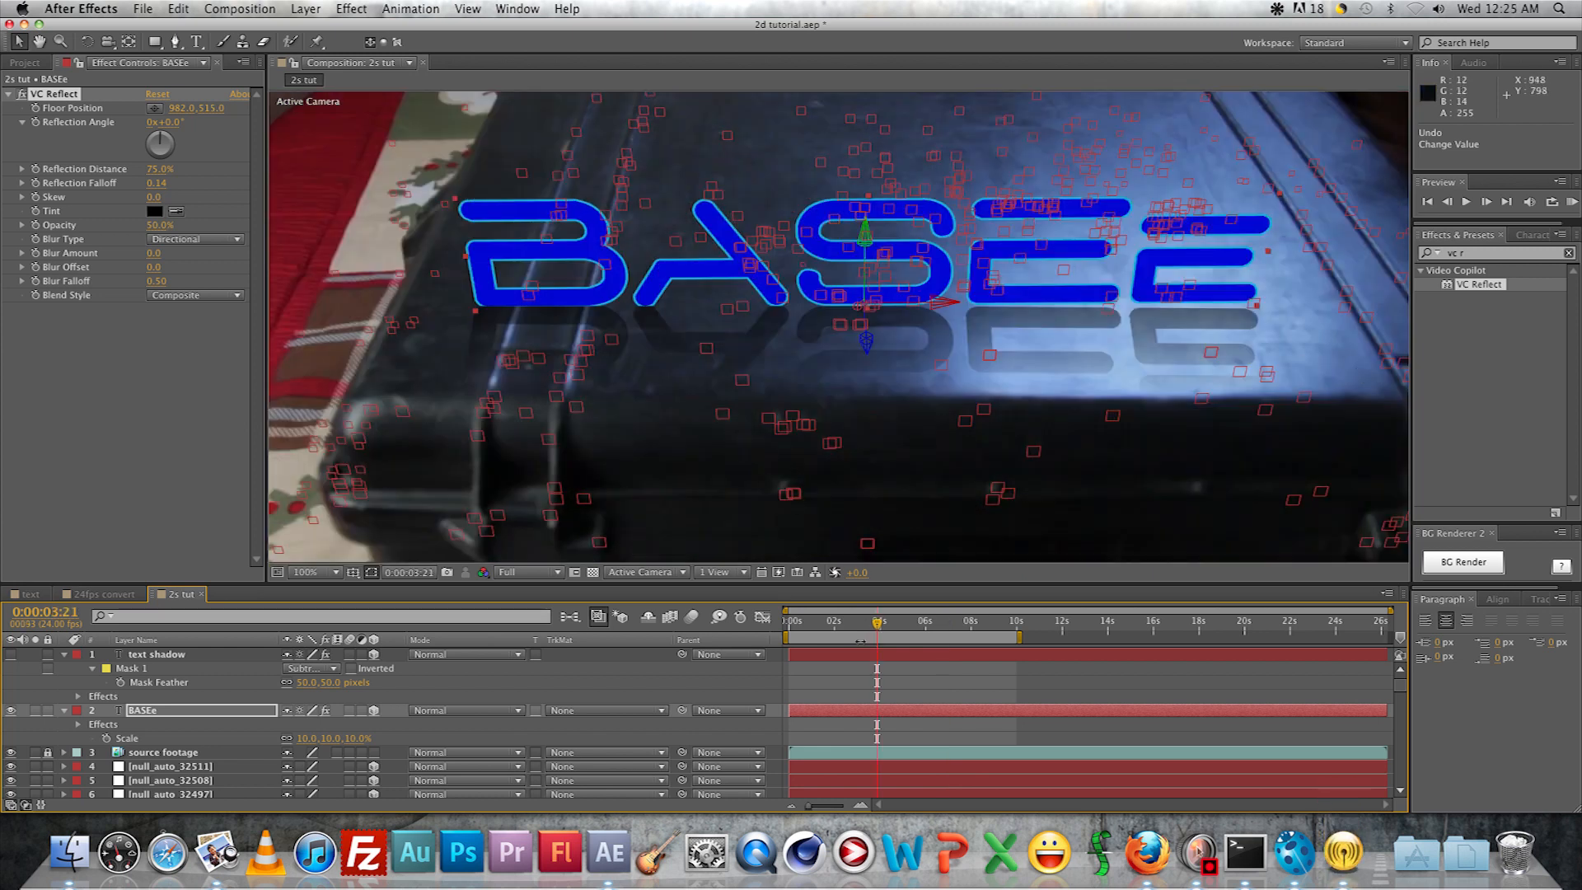
drag(874, 627, 819, 627)
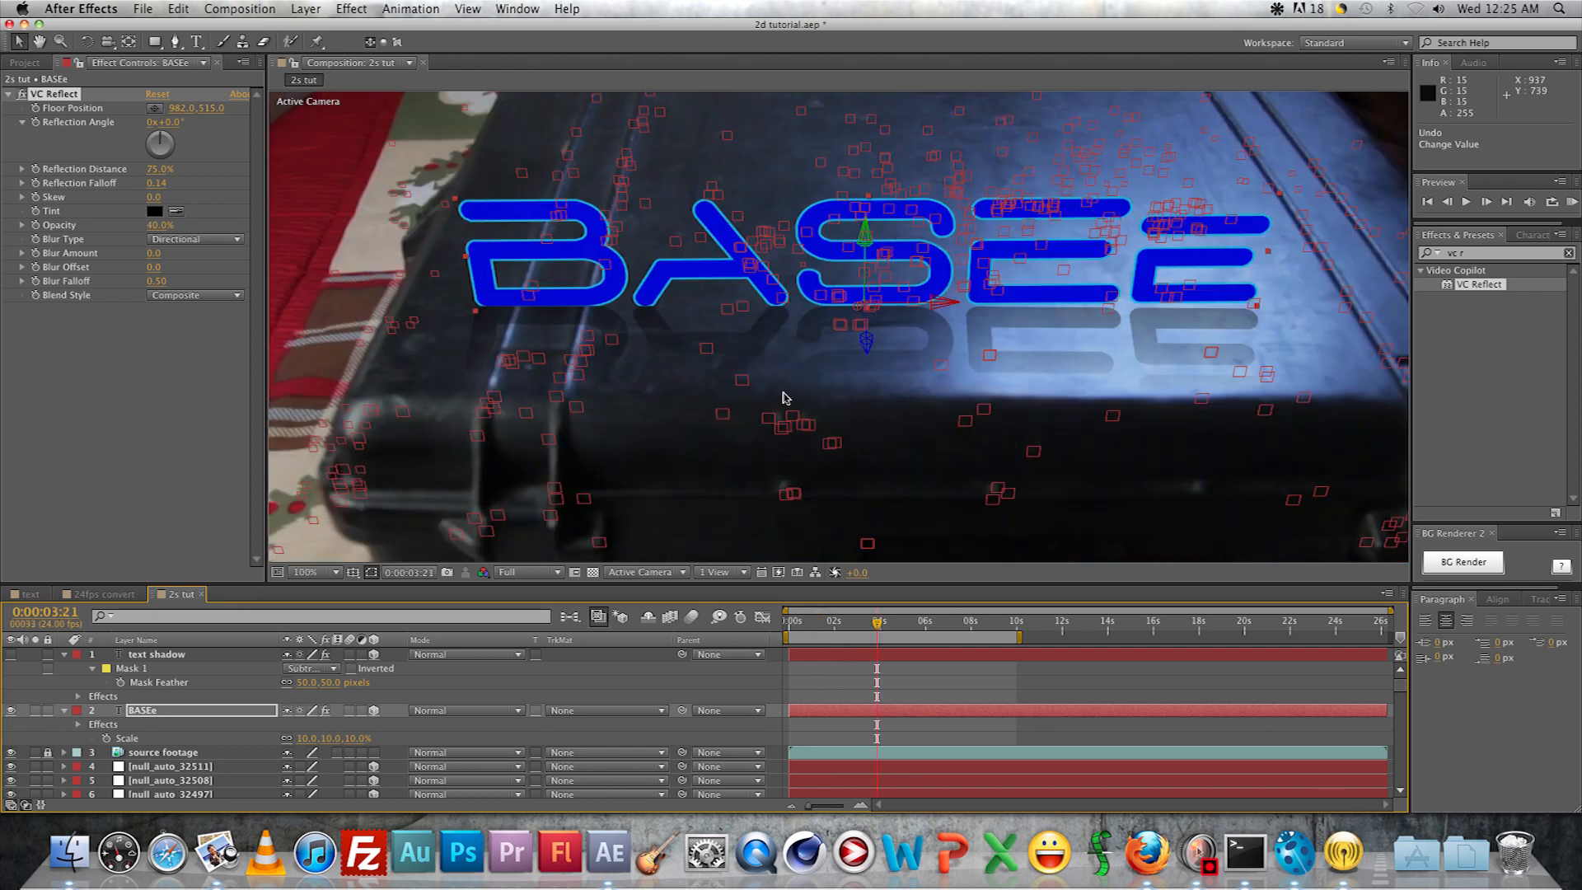
mouse_move(870, 445)
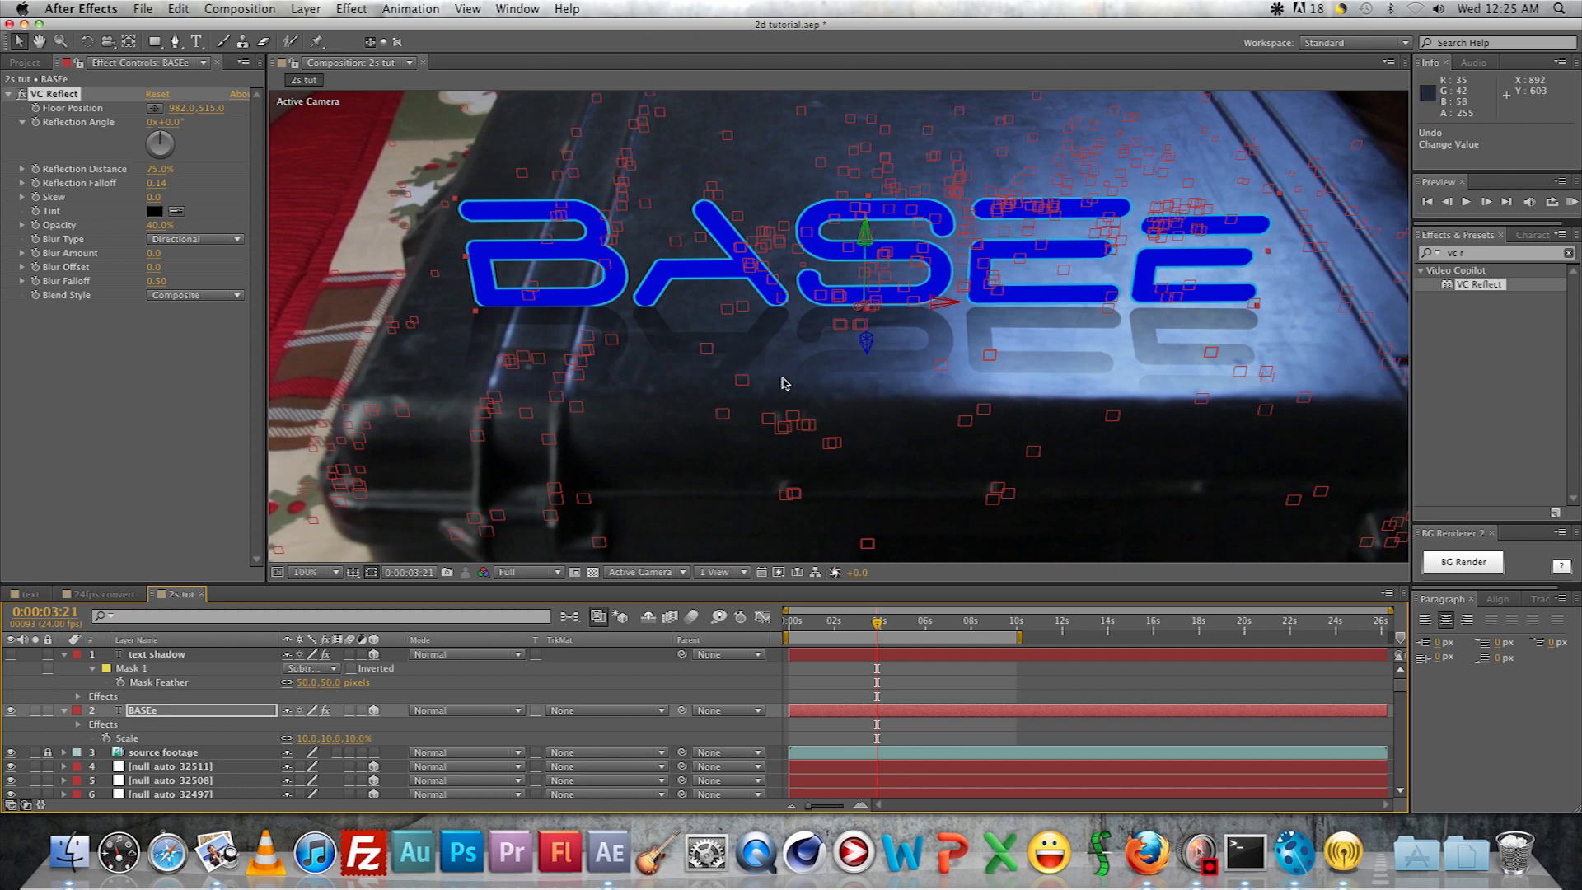
mouse_move(288, 228)
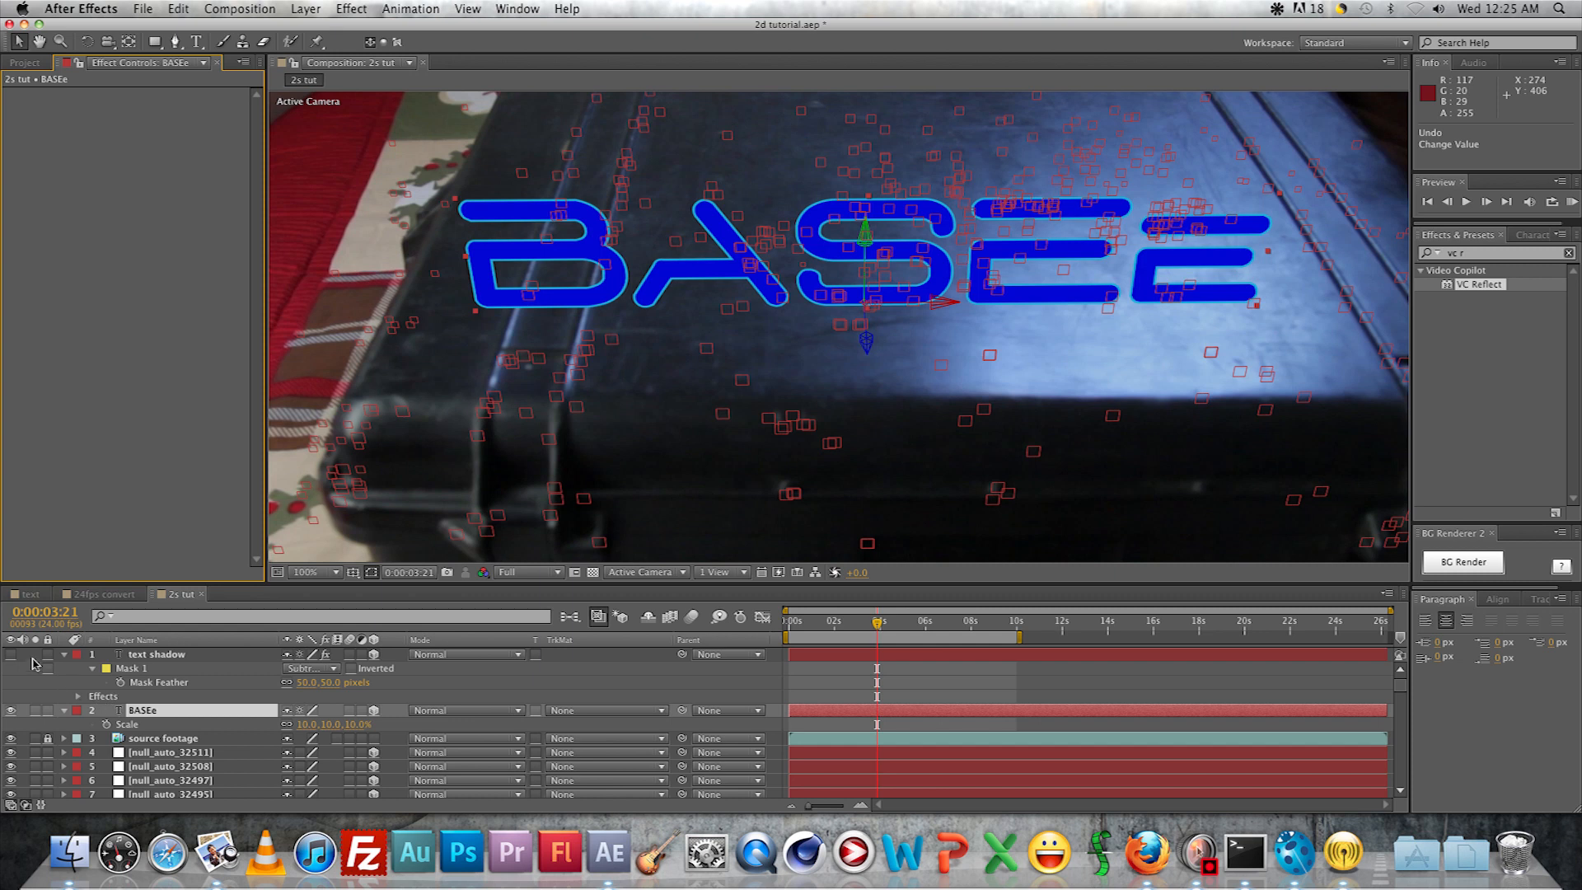
mouse_move(18, 721)
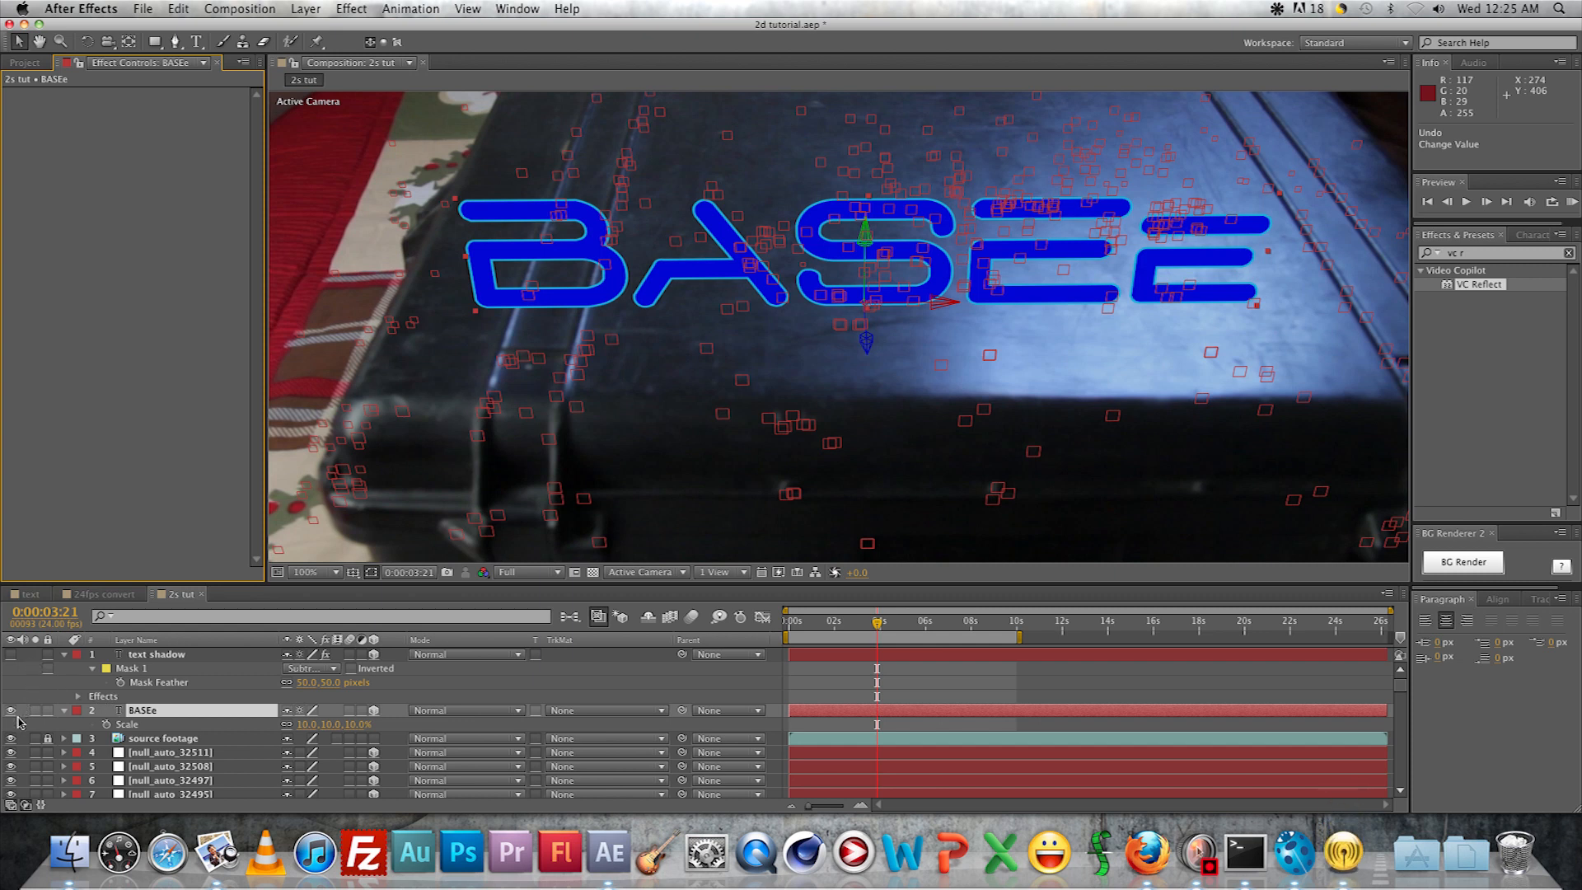
mouse_move(568, 276)
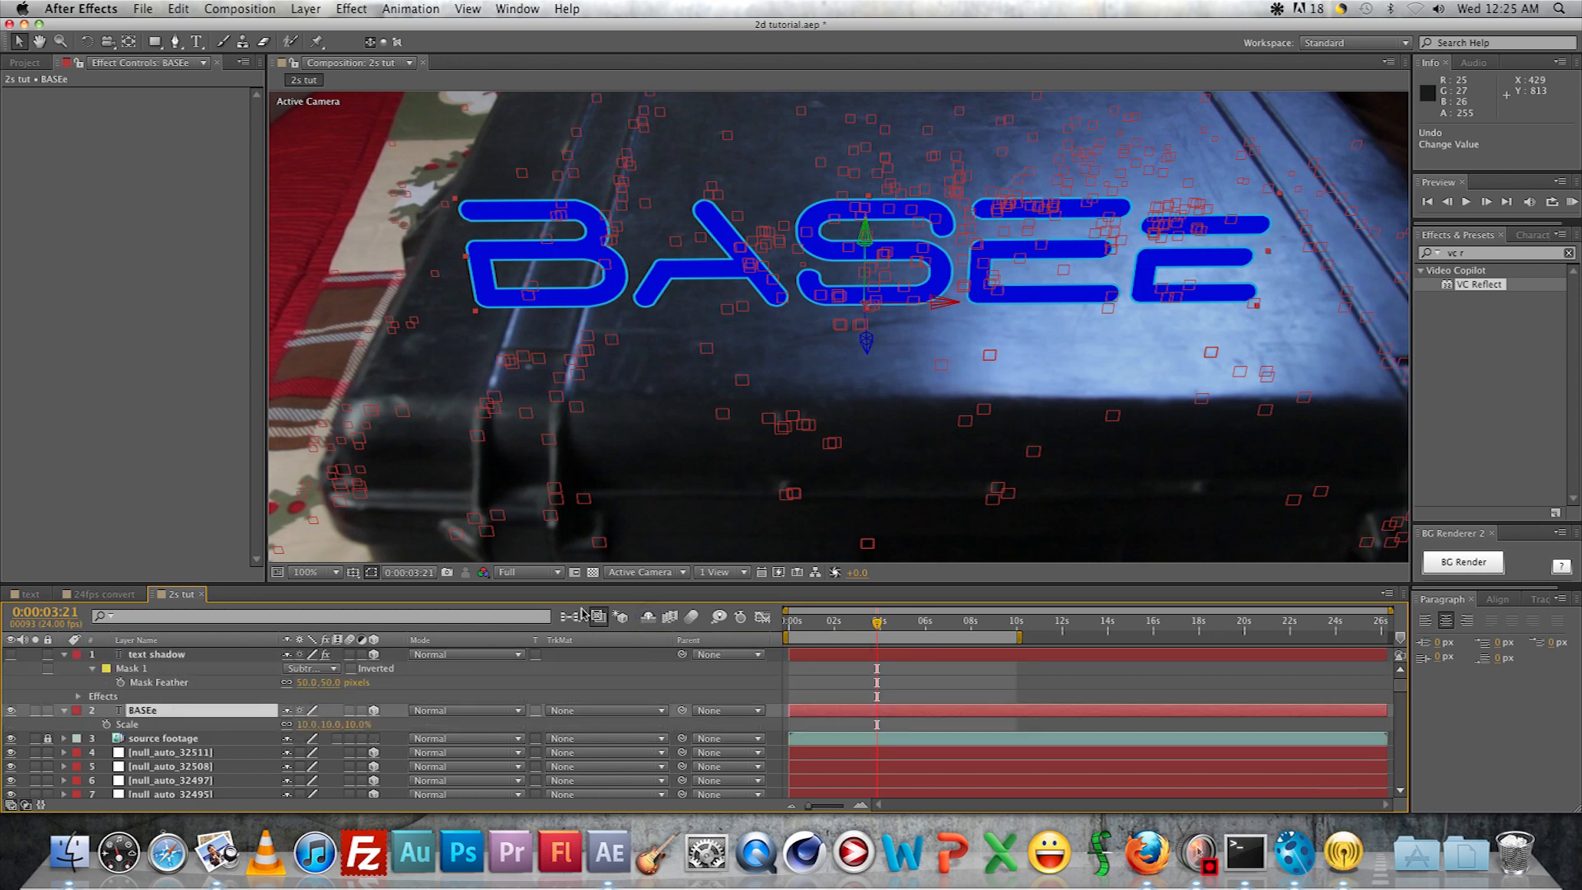
Place the 'text' composition as the top layer of 2s tut, then open 'text' for editing
click(28, 593)
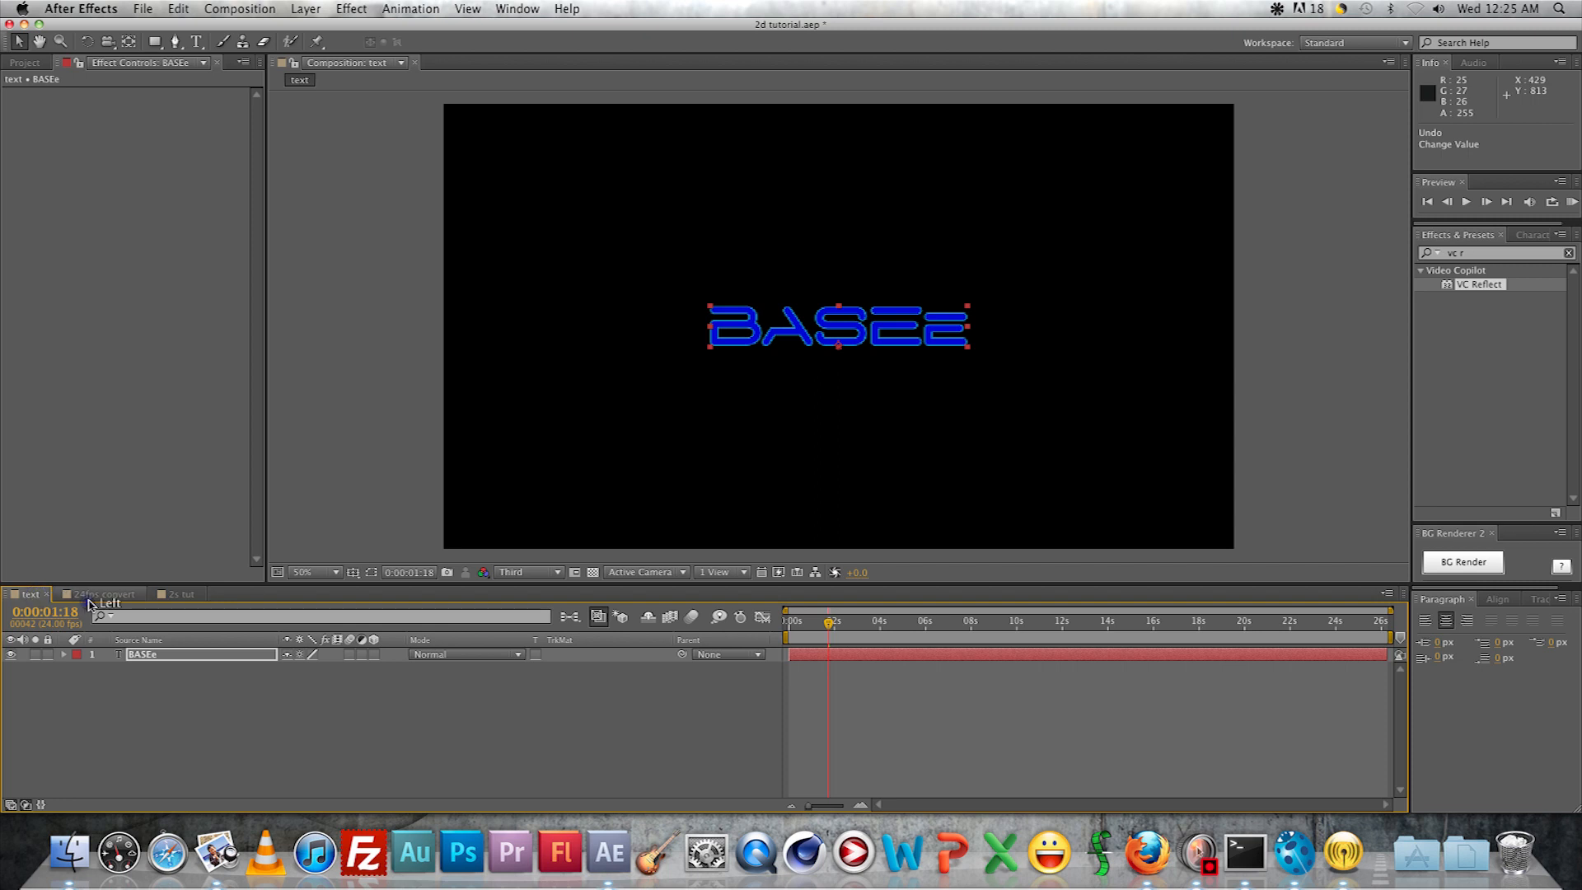
click(180, 593)
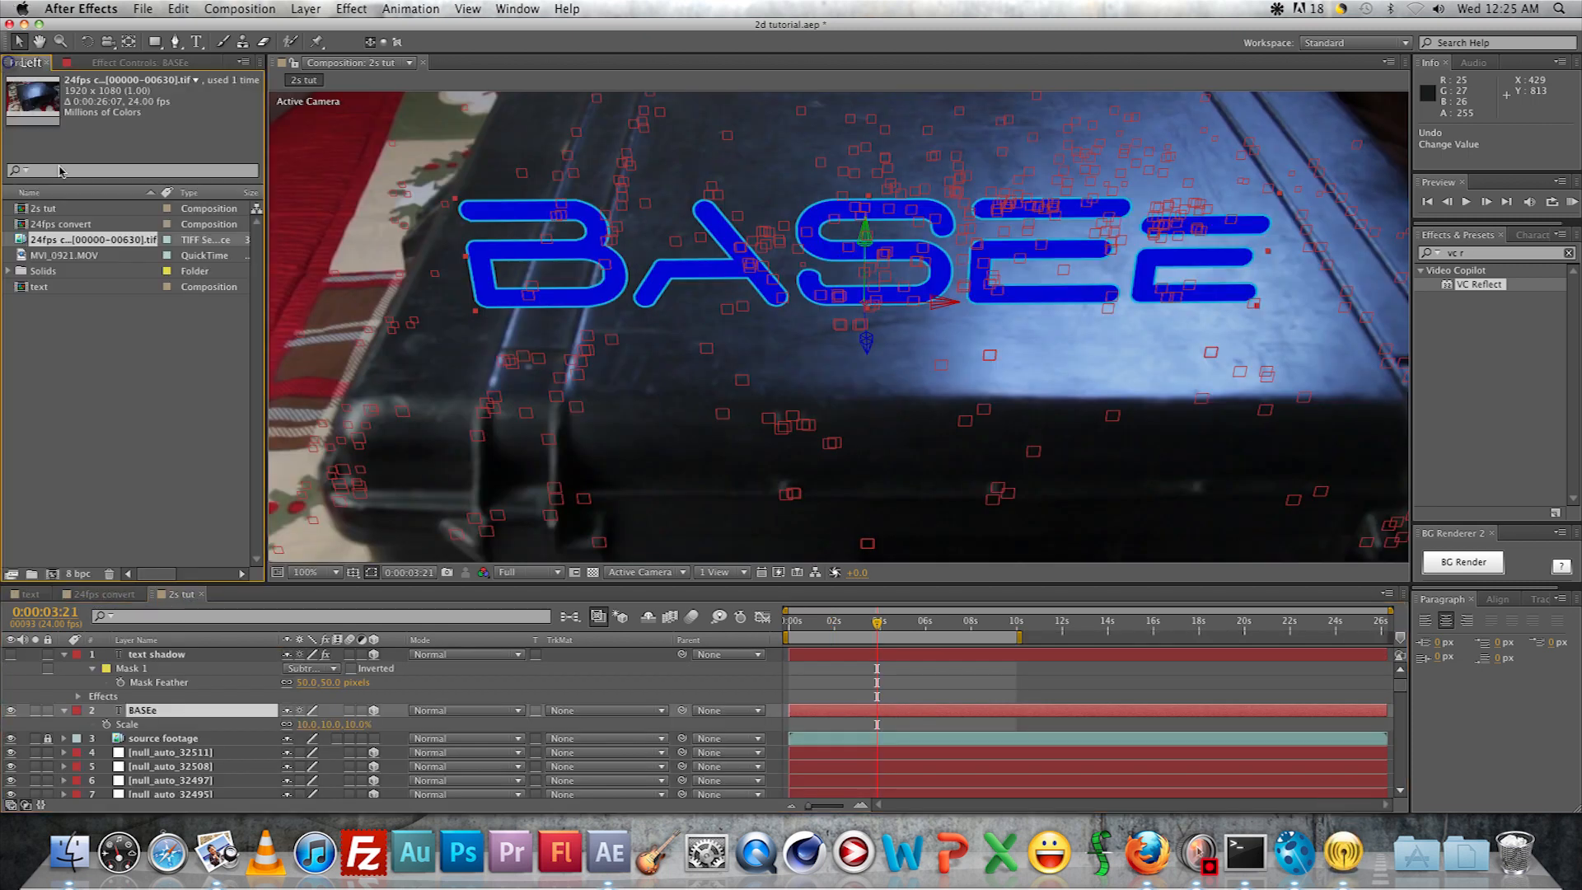
click(40, 287)
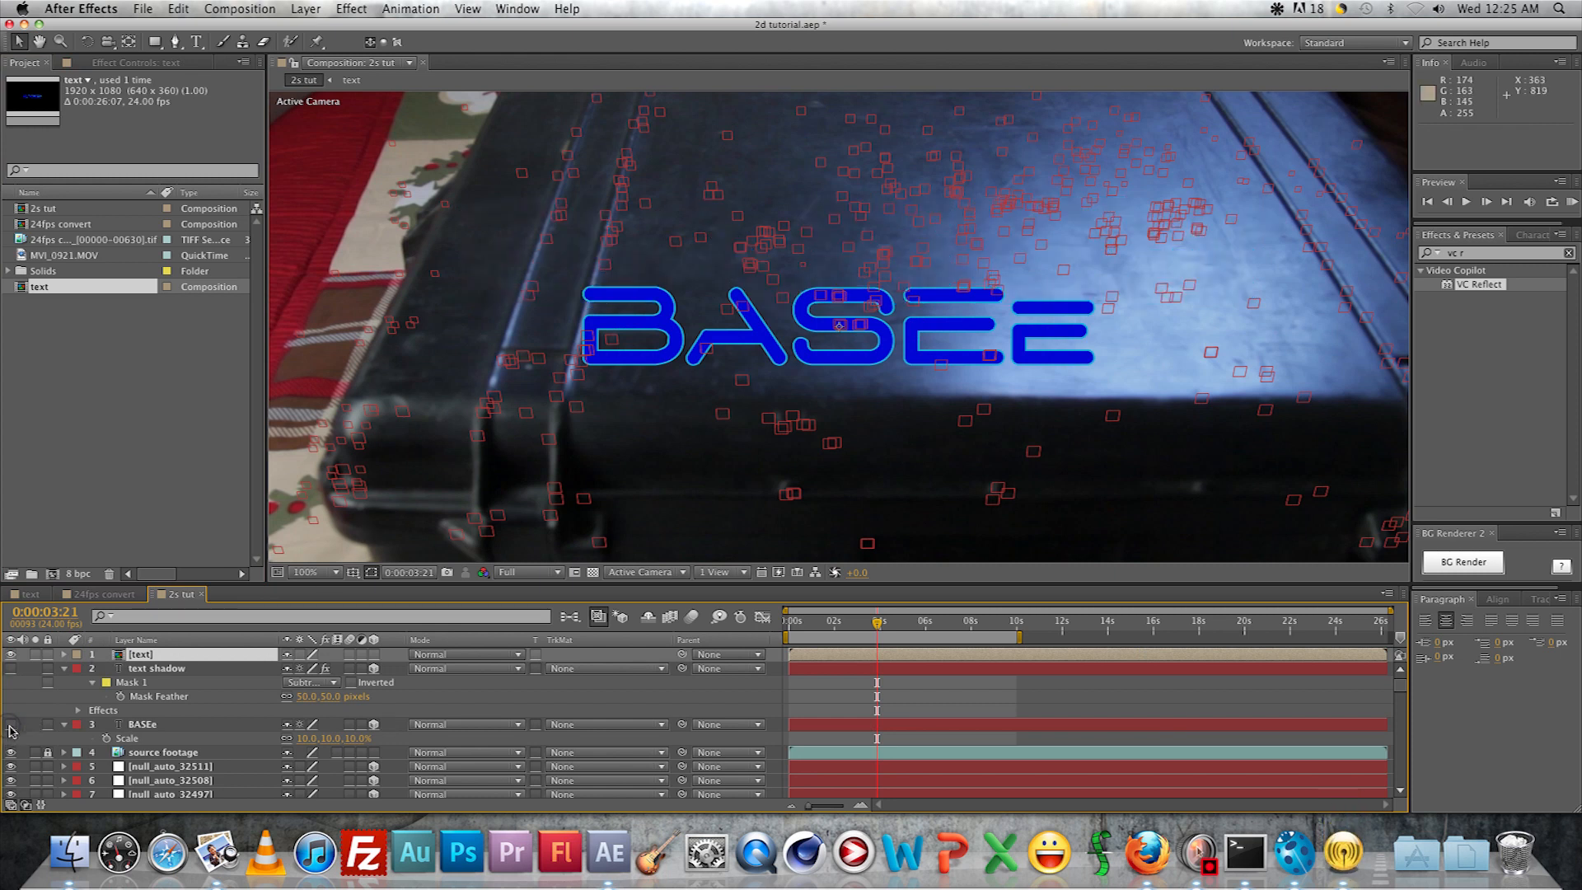
double_click(141, 723)
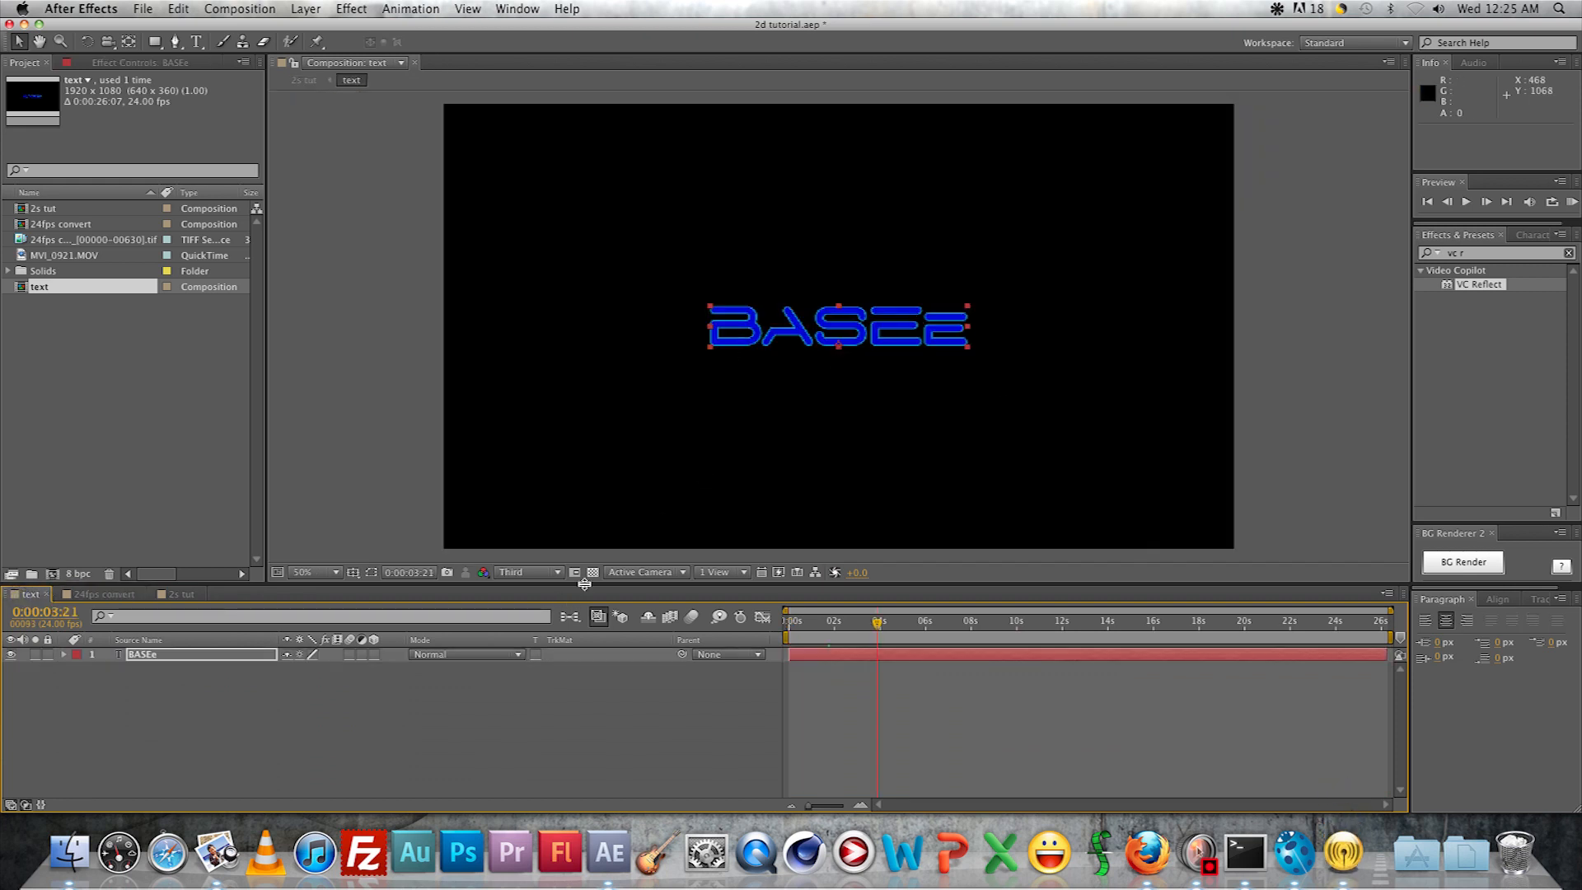
Over a transparent grid, apply VC Reflect to BASEe with black tint and 0.30 reflection falloff
click(575, 572)
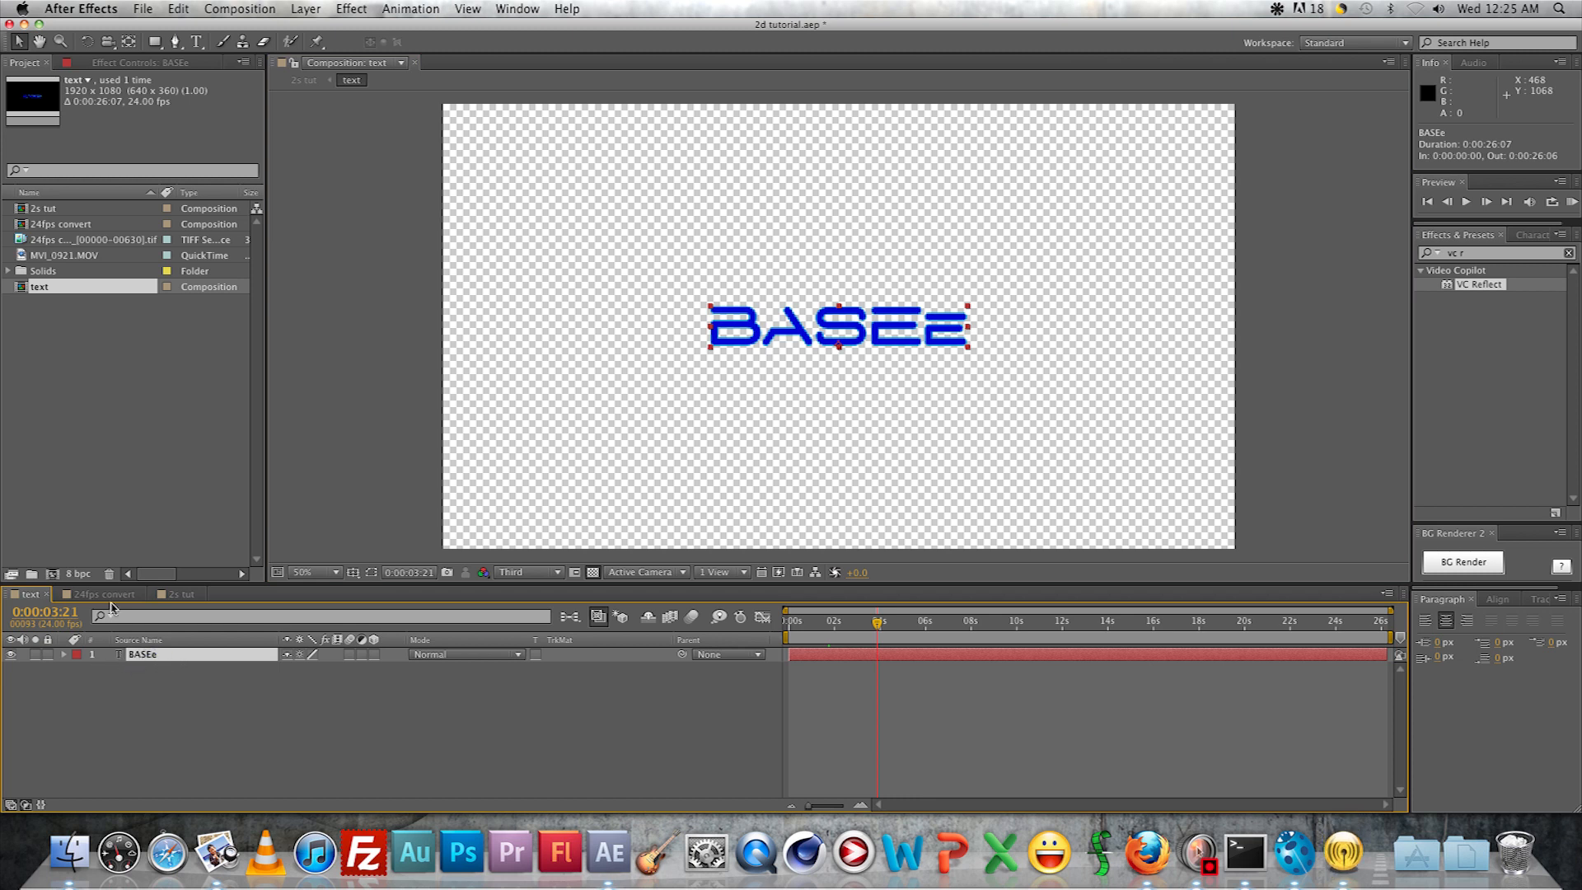
mouse_move(129, 654)
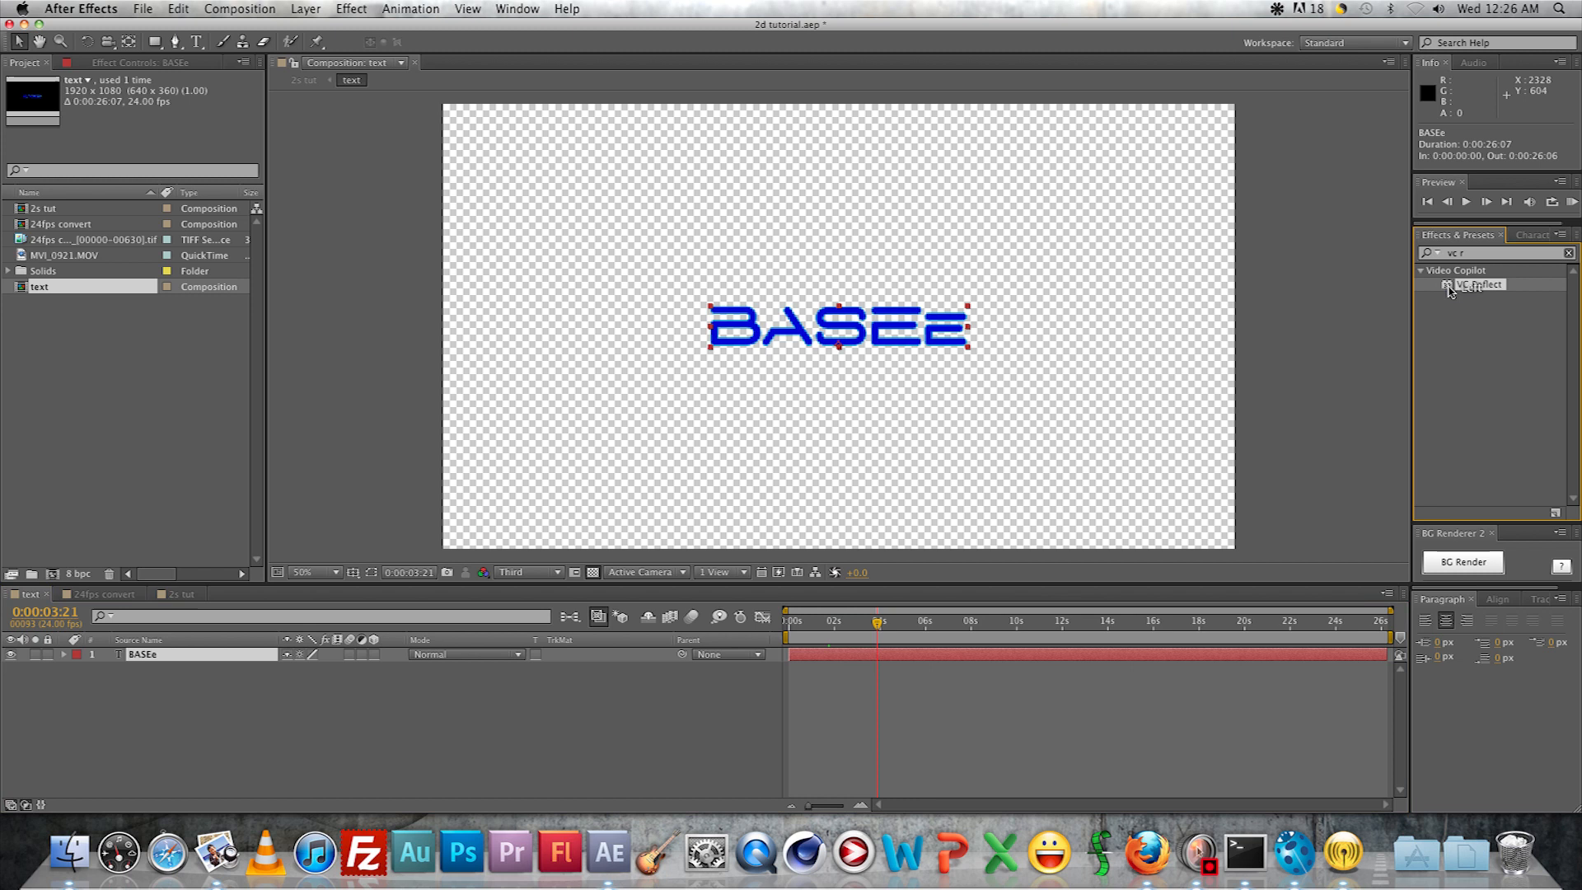
double_click(1479, 285)
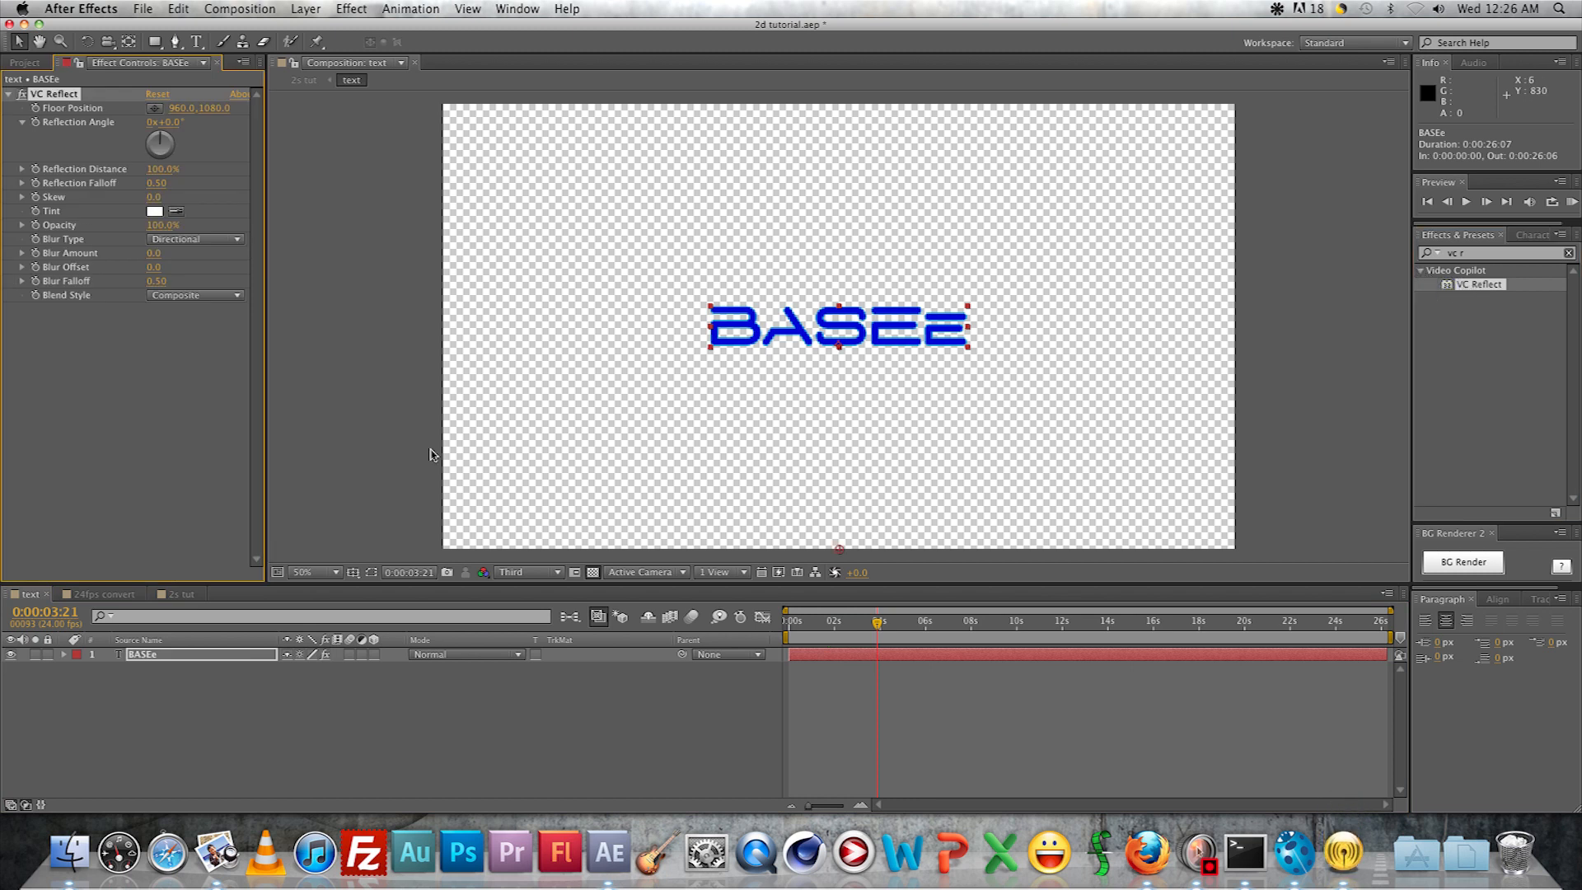
mouse_move(81, 198)
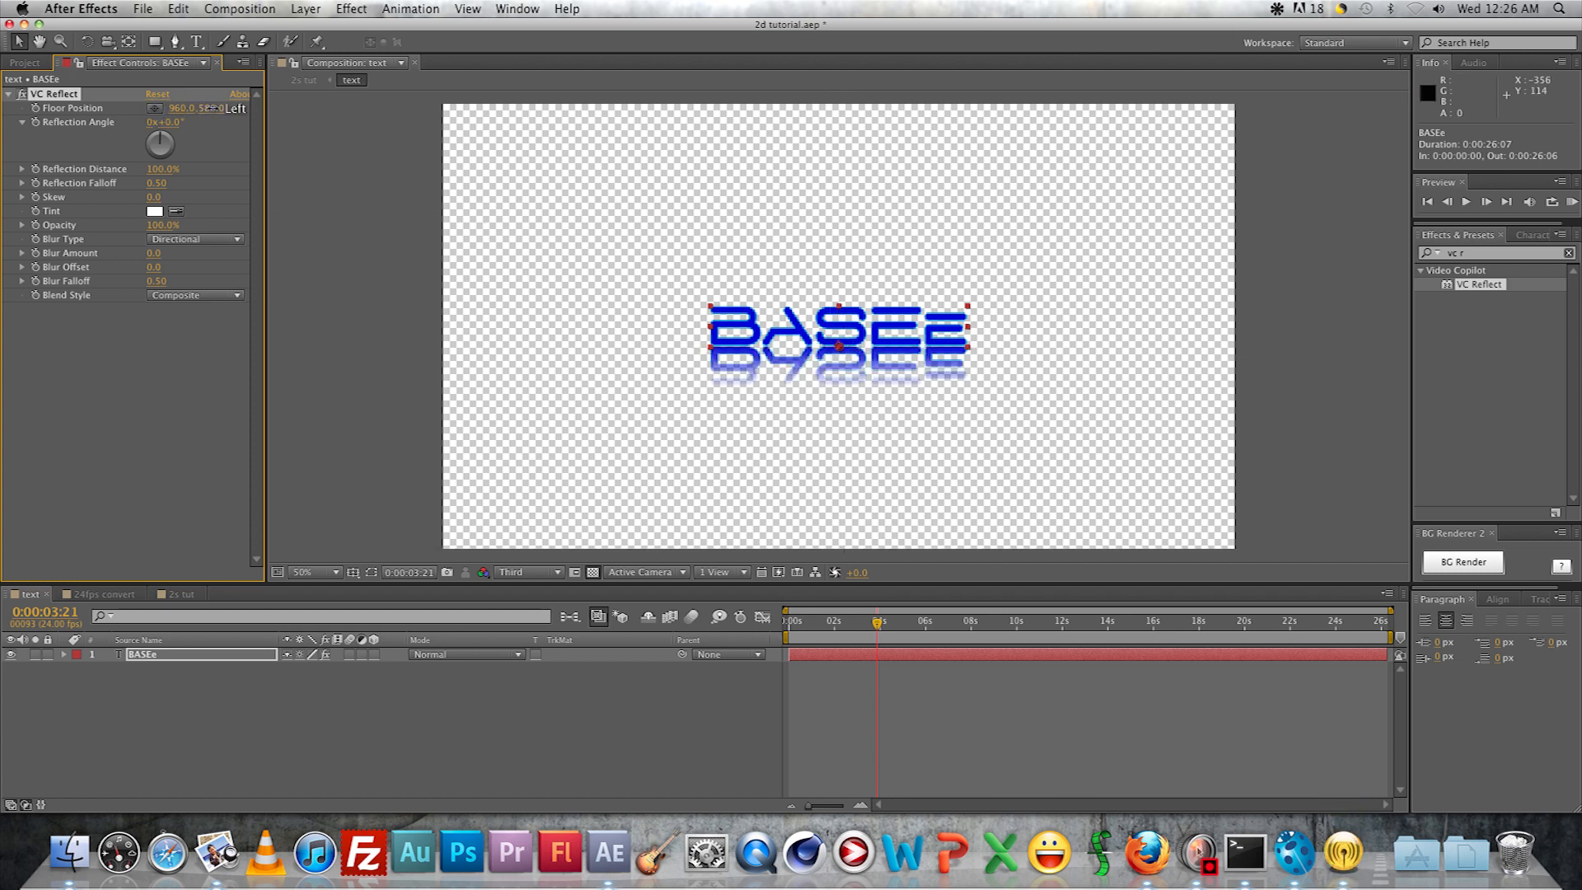
click(153, 211)
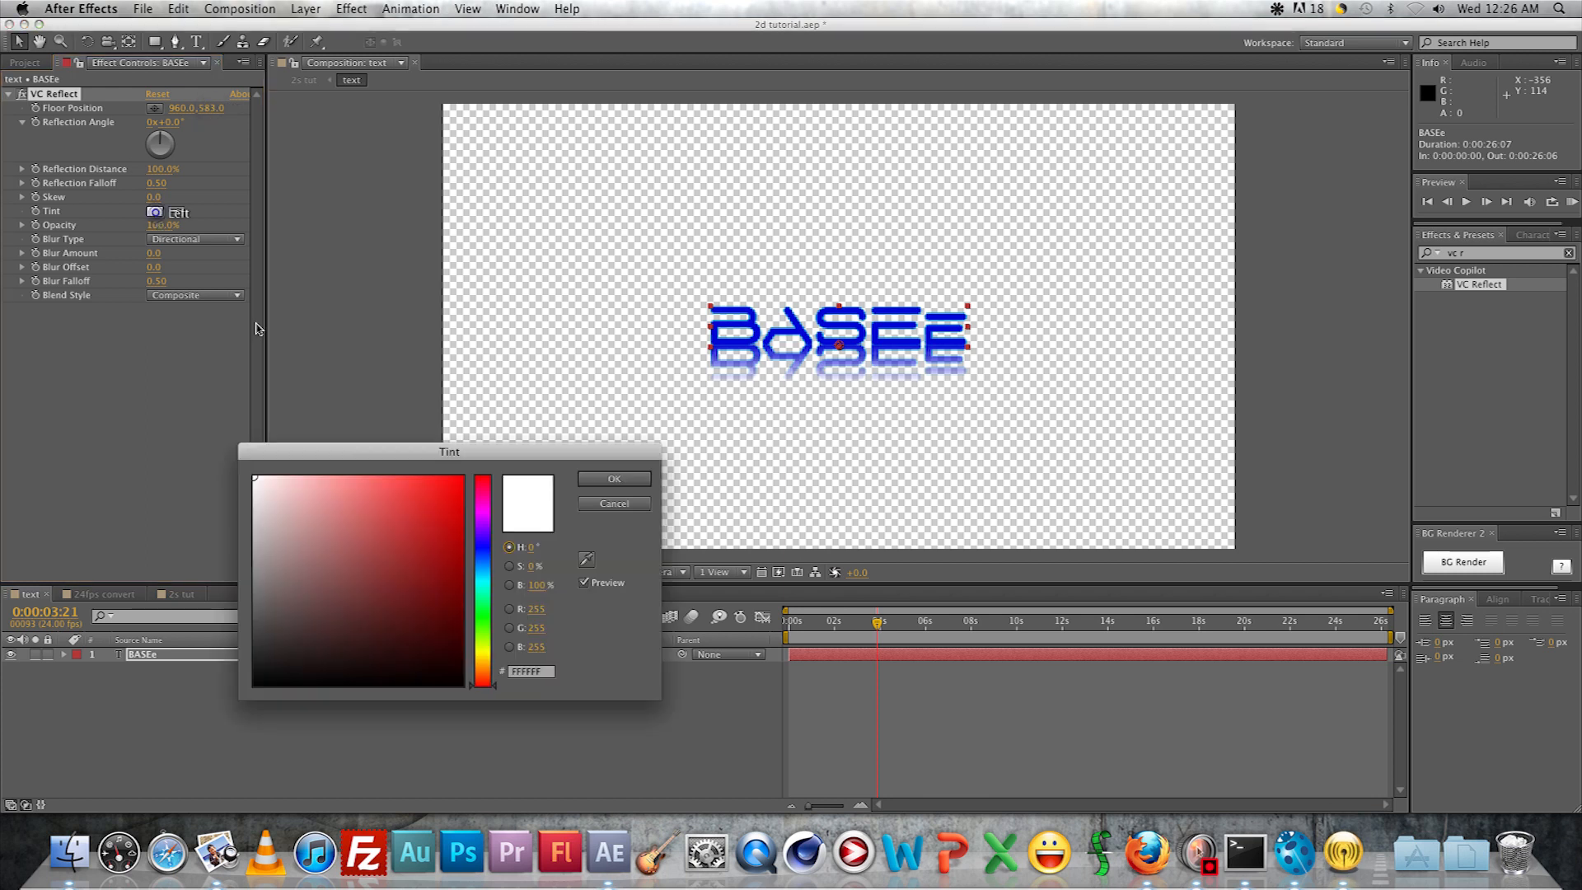
click(613, 478)
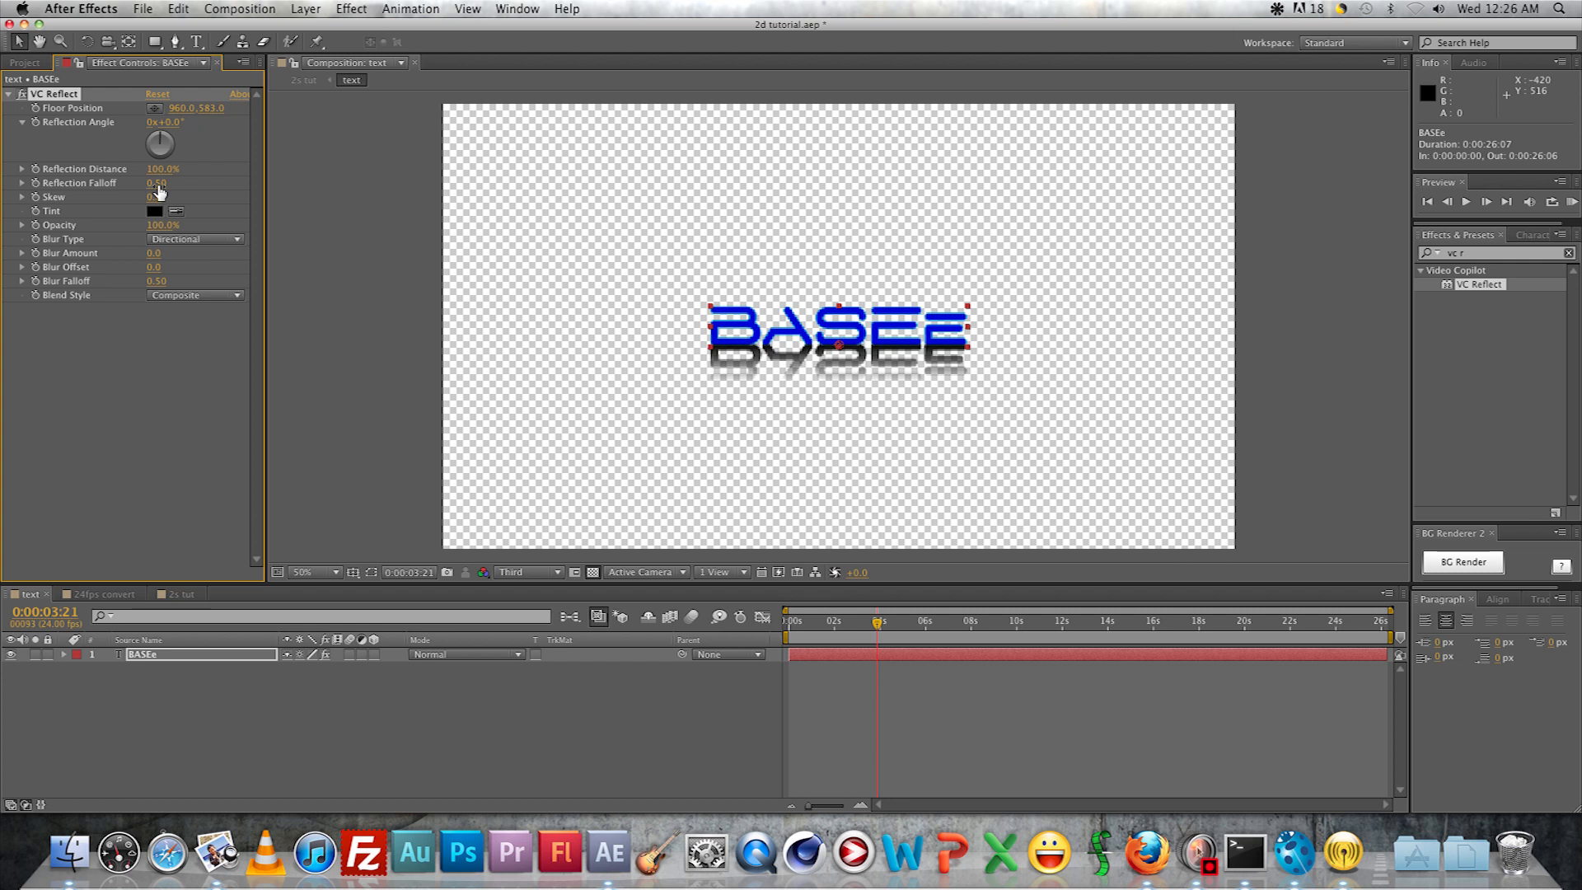
double_click(156, 183)
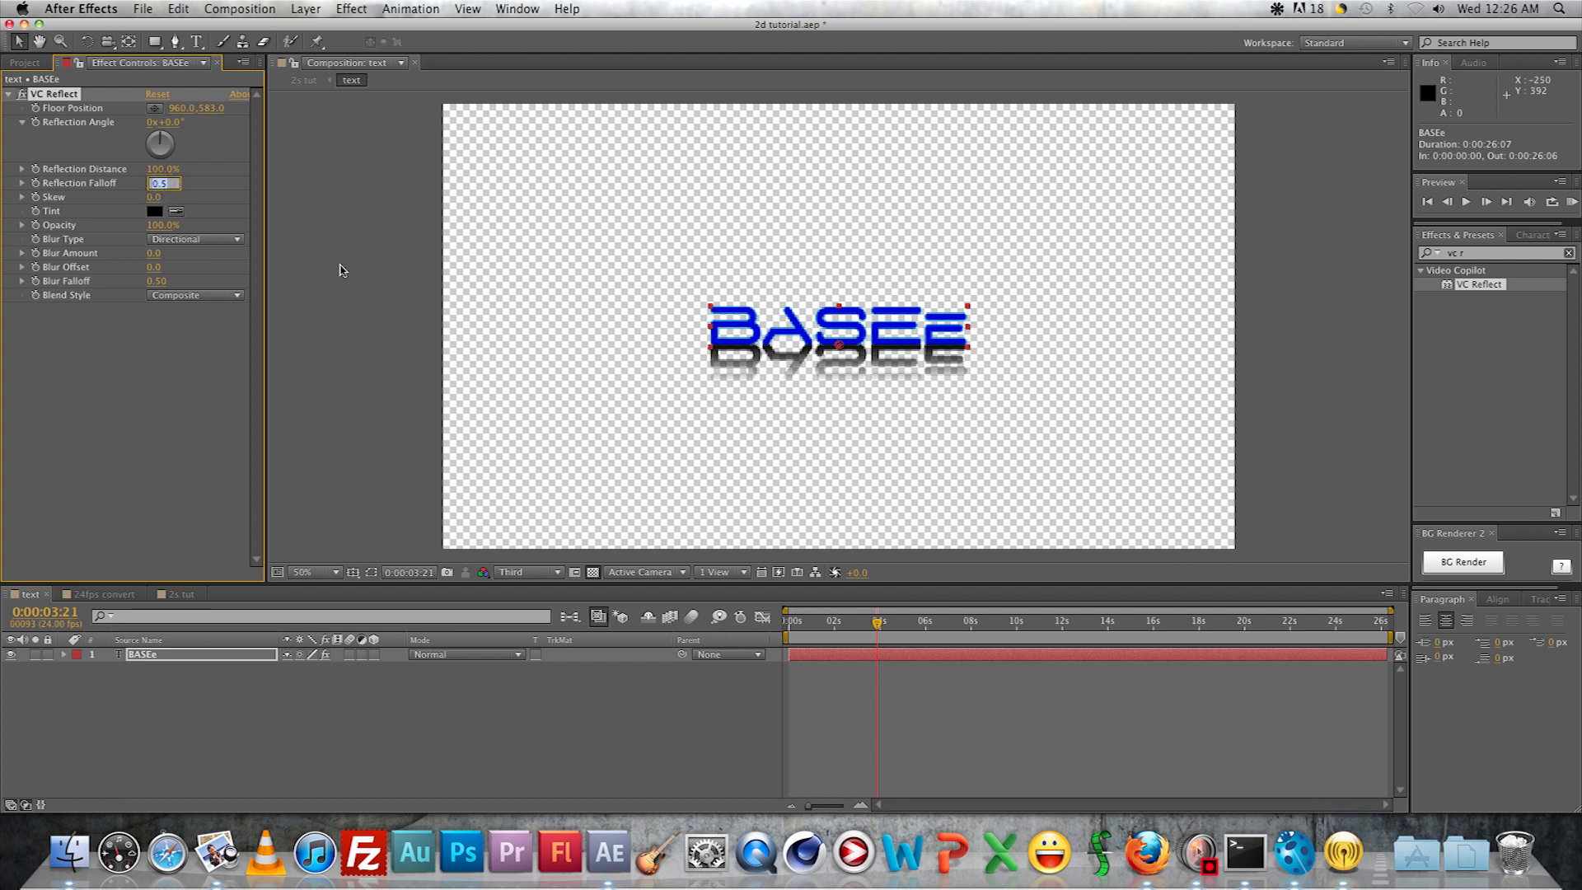
text(0.30)
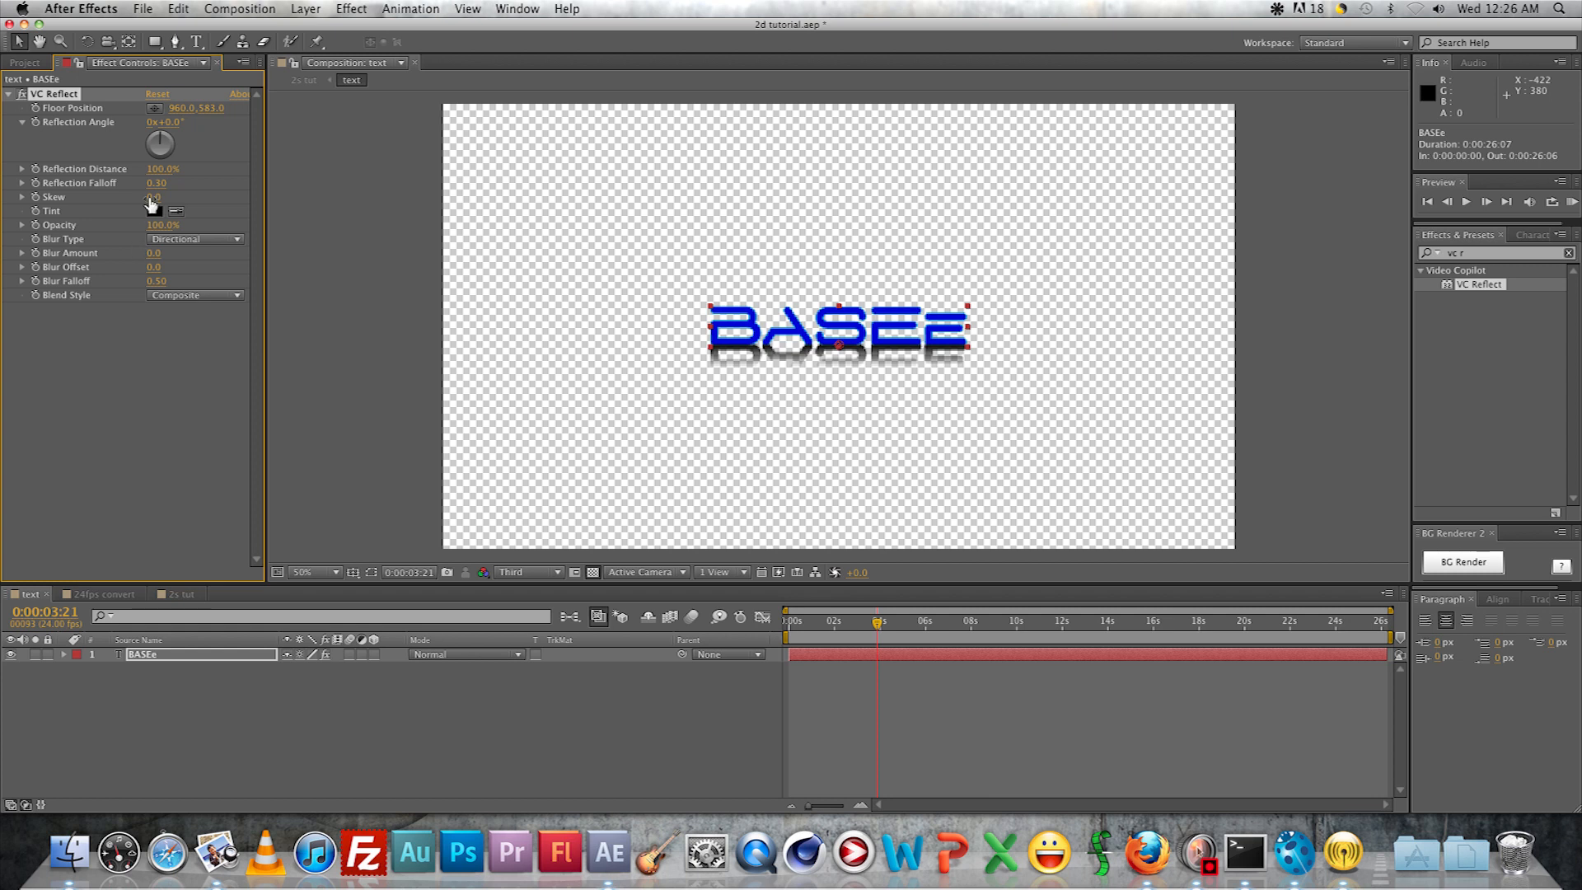
click(163, 225)
text(60)
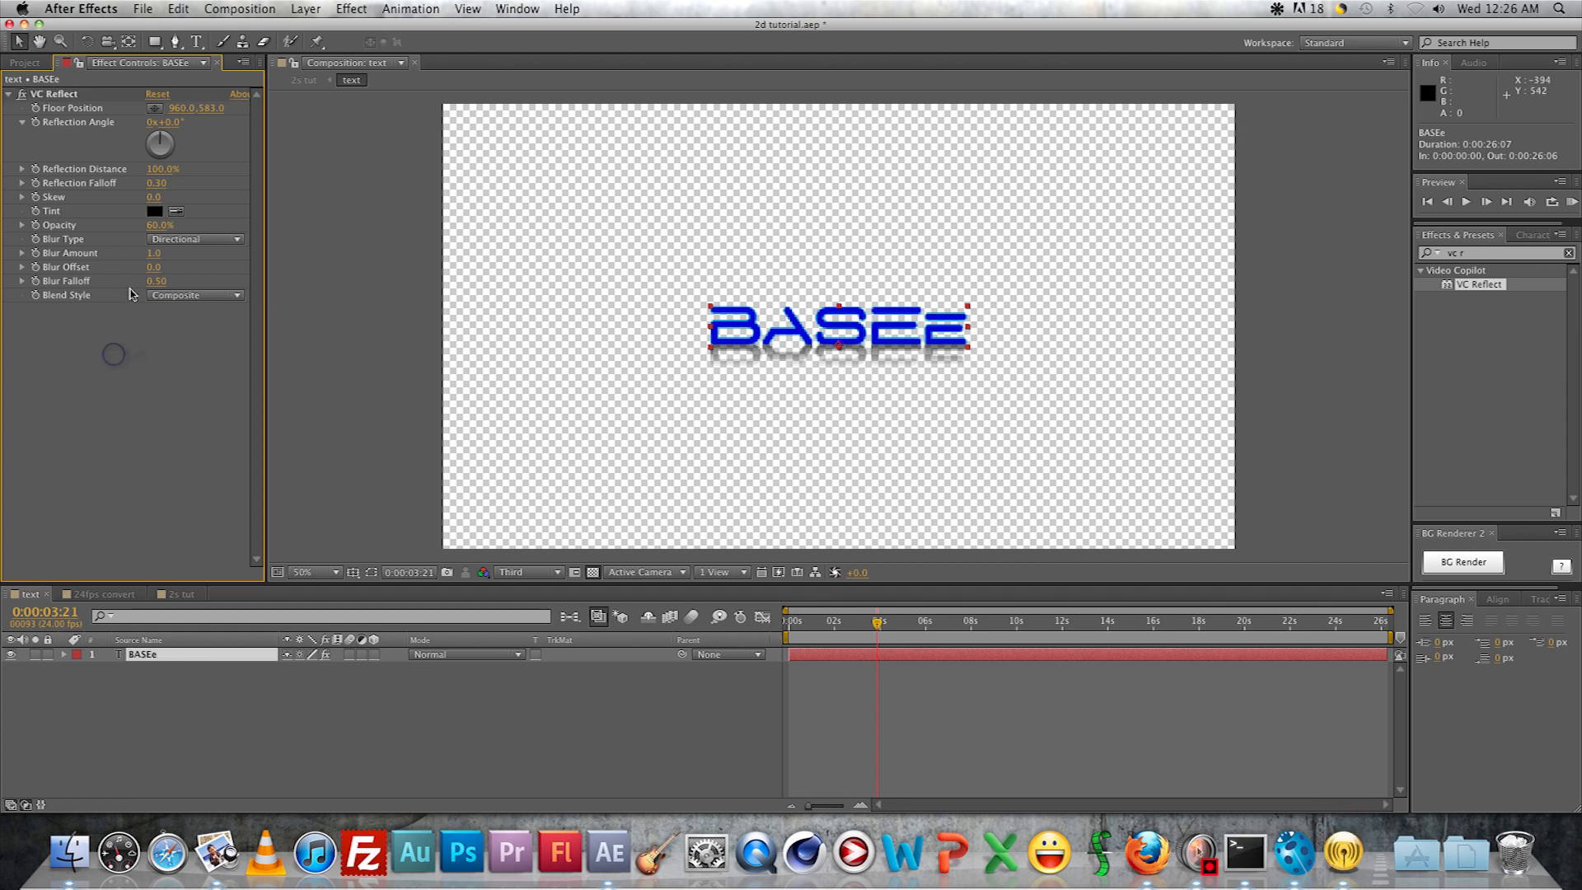
mouse_move(186, 334)
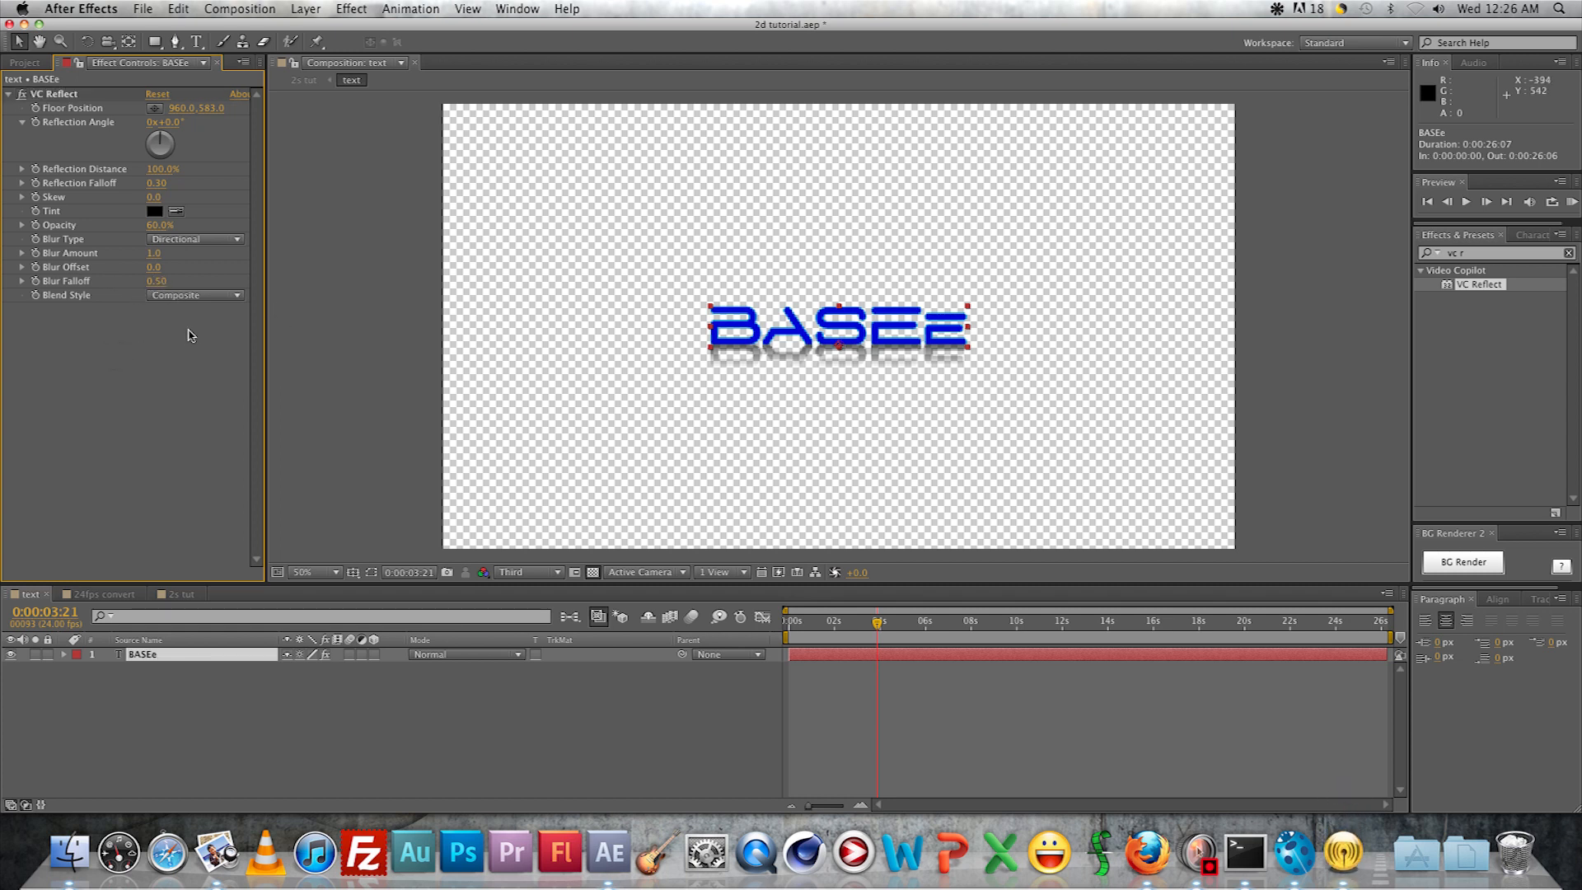
mouse_move(178, 595)
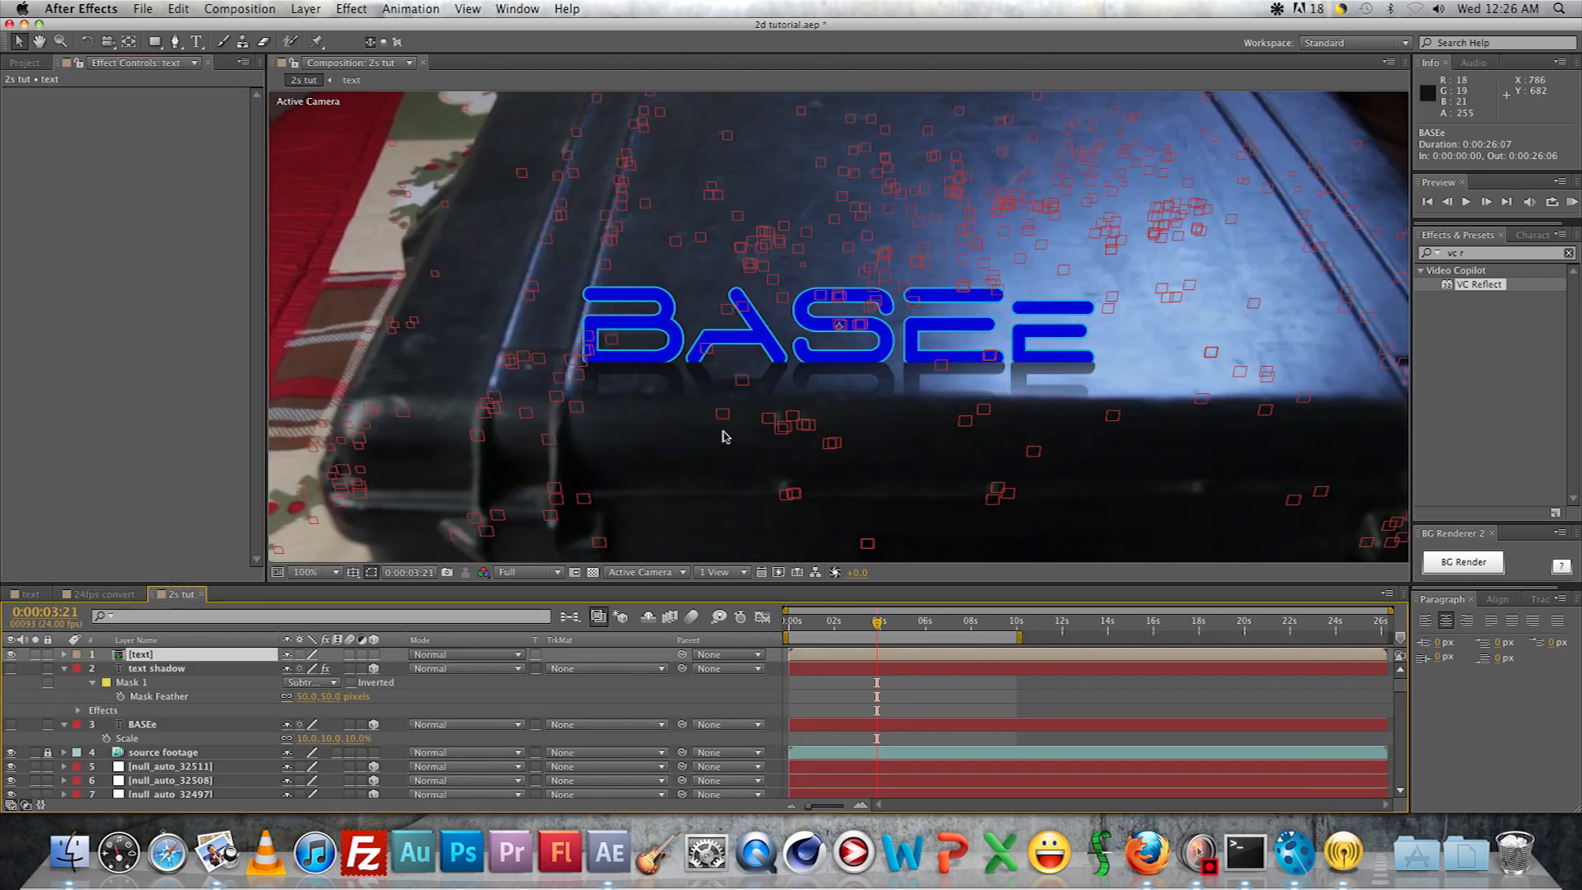
mouse_move(148, 672)
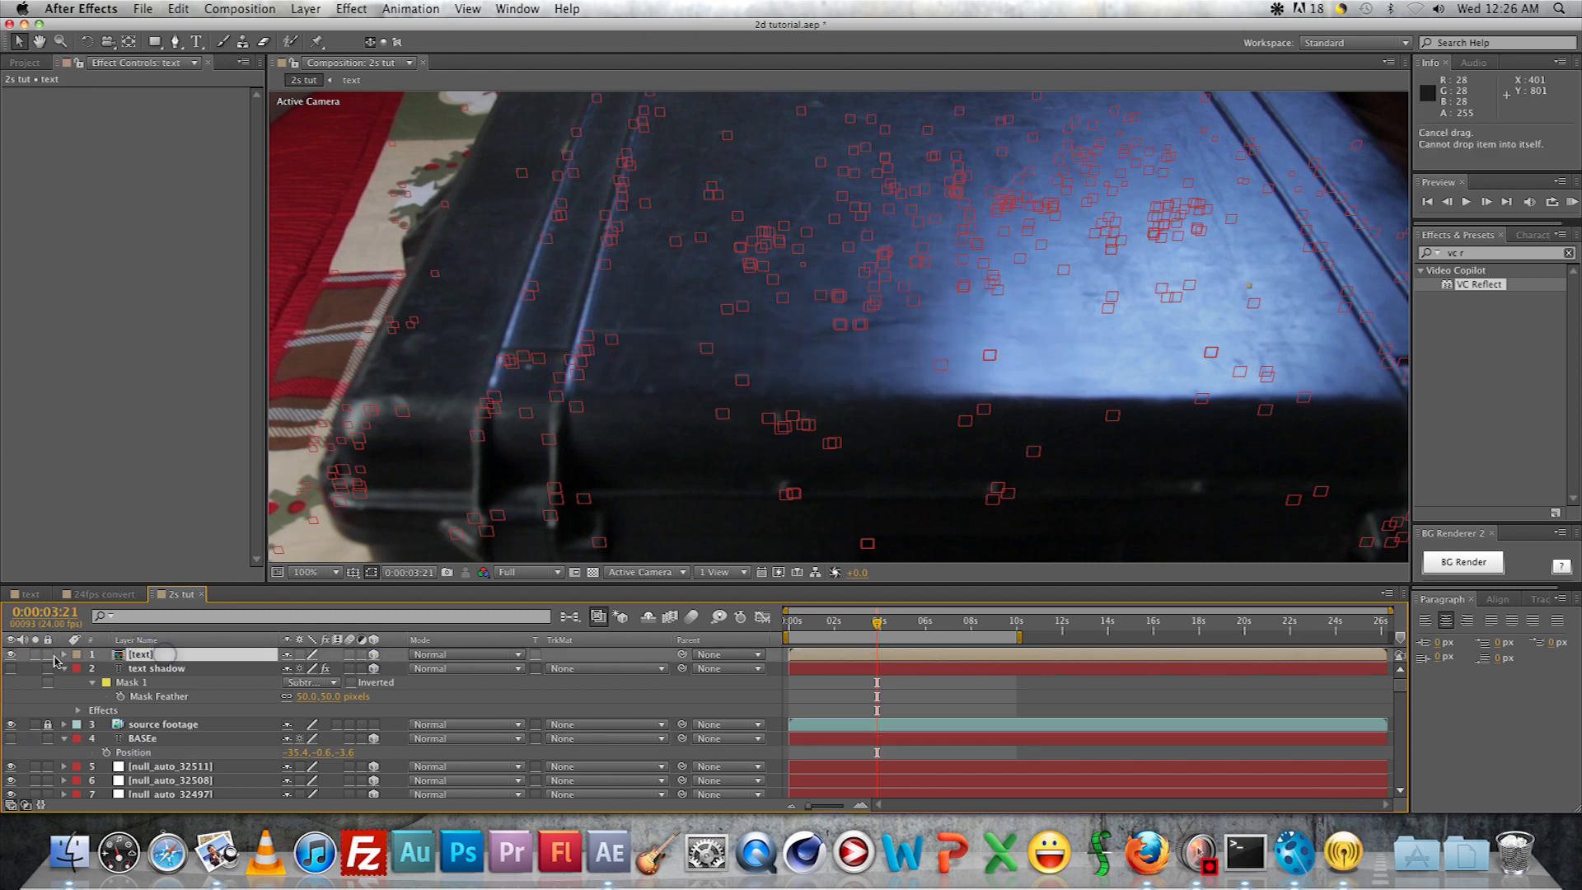
click(57, 654)
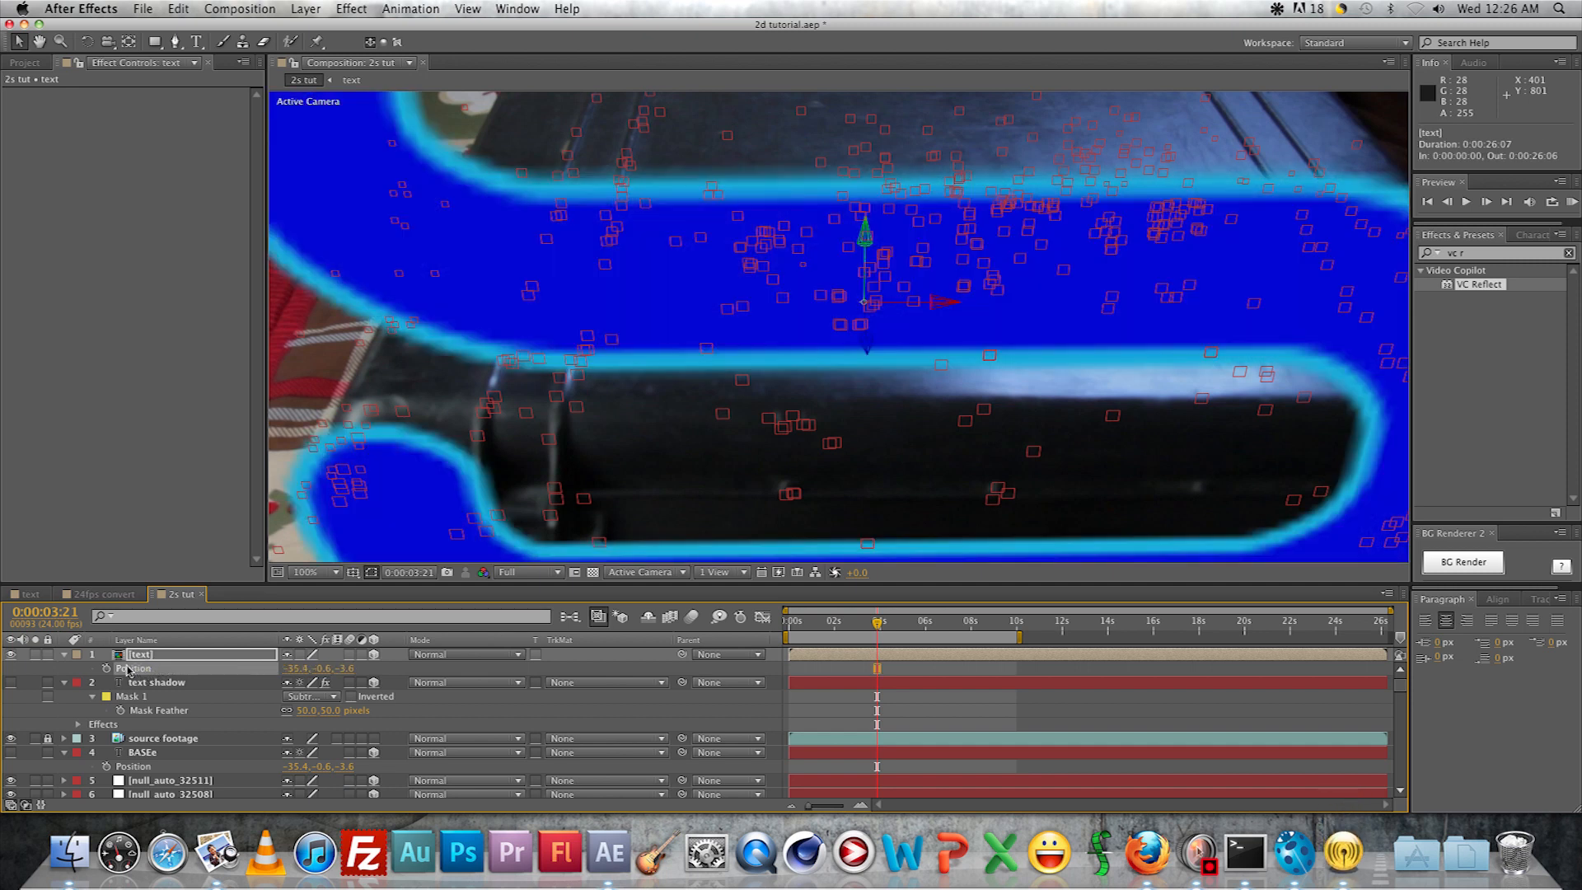
click(132, 667)
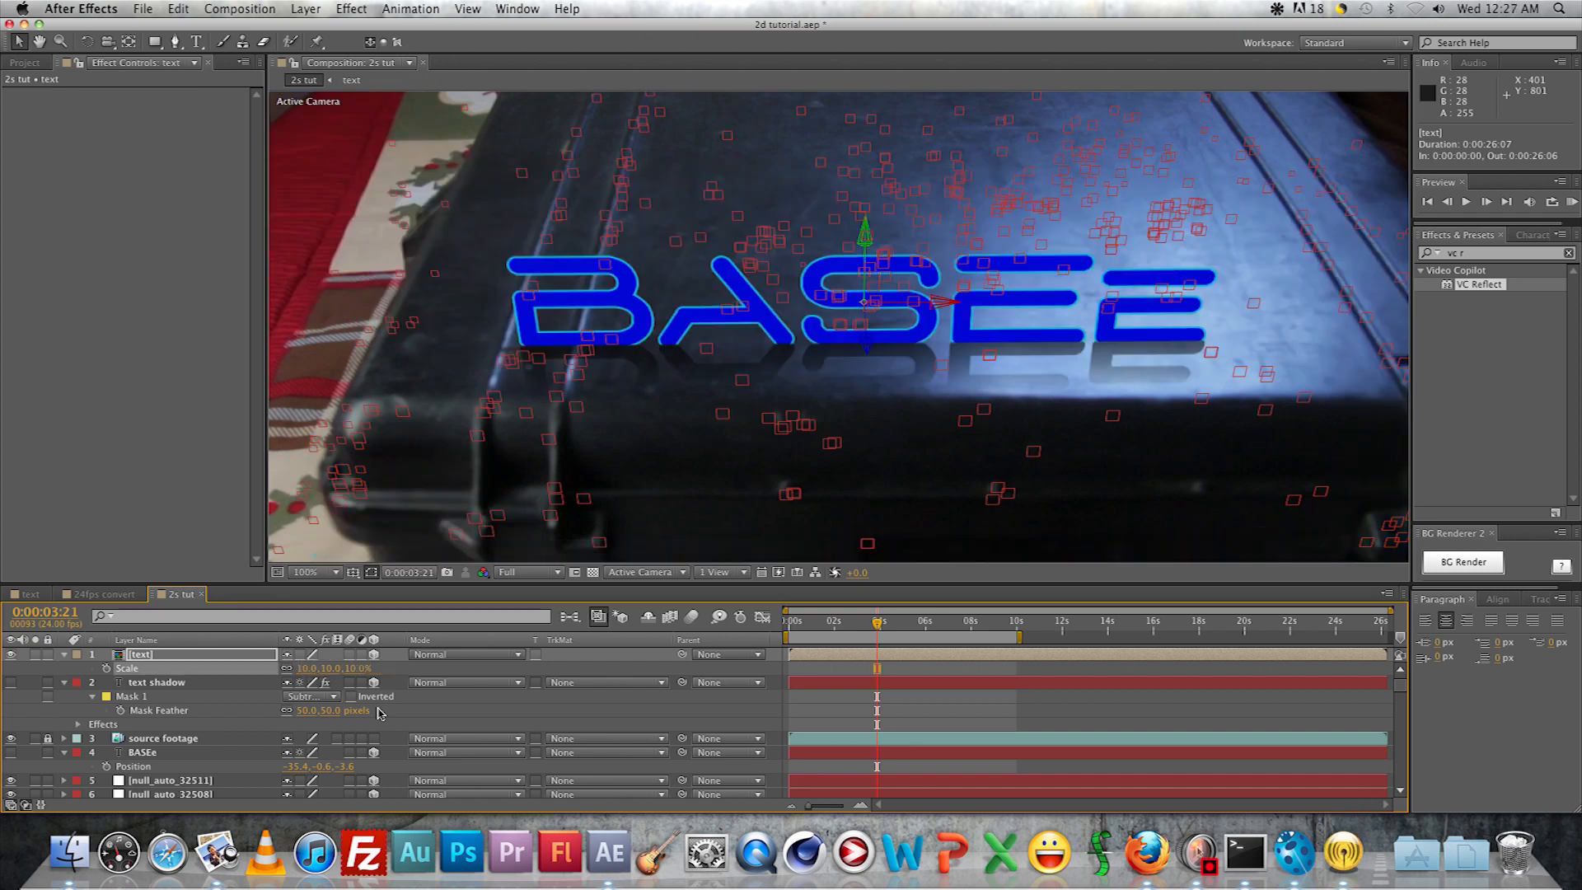
mouse_move(907, 628)
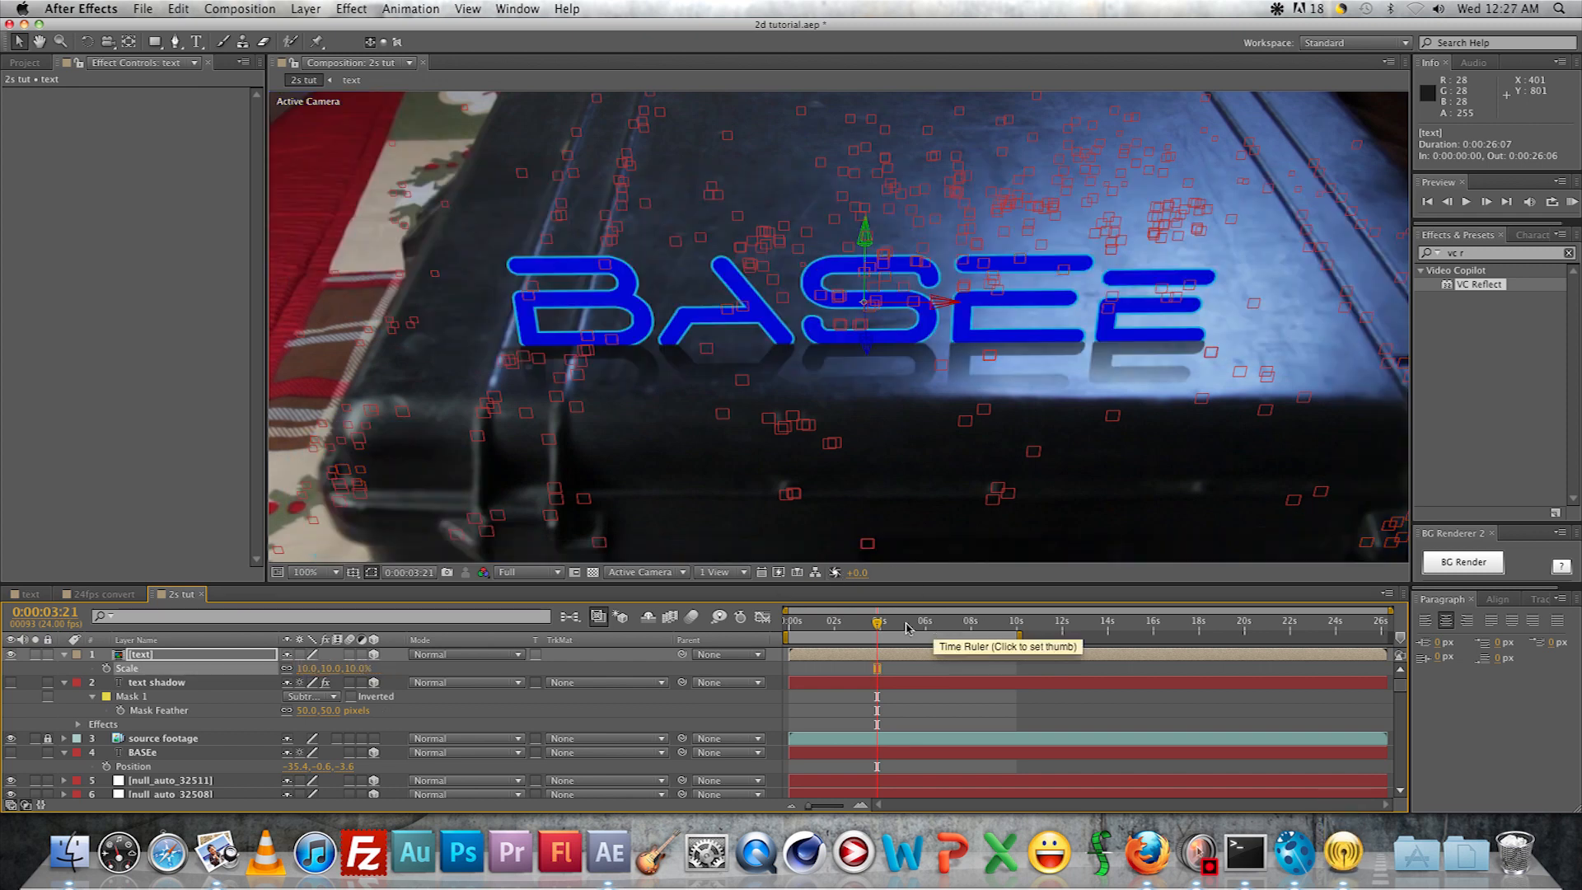
click(916, 621)
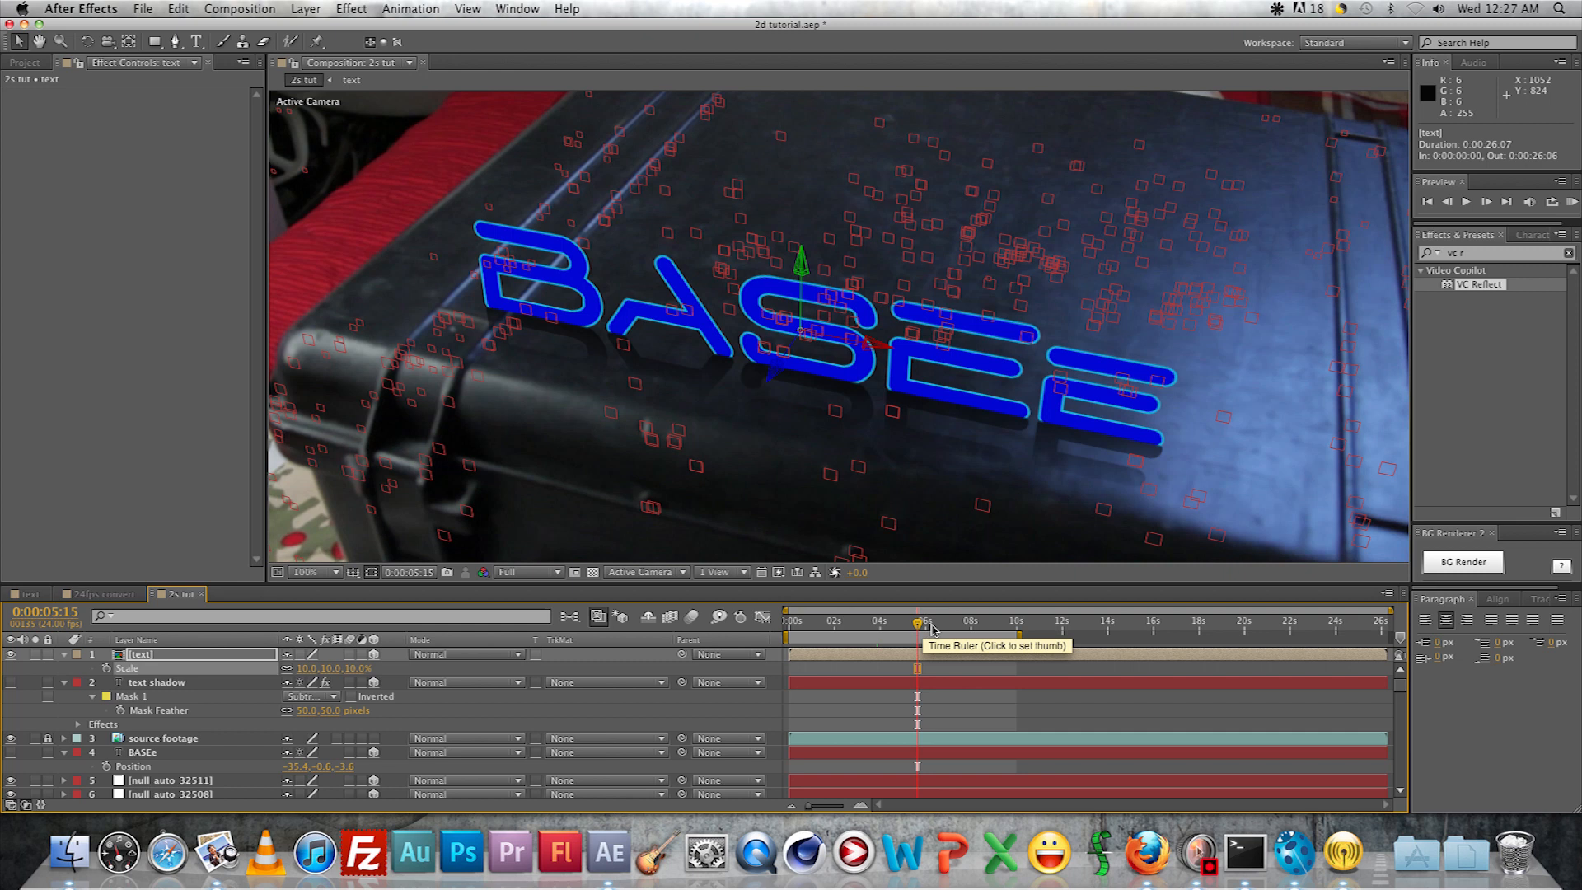
click(937, 620)
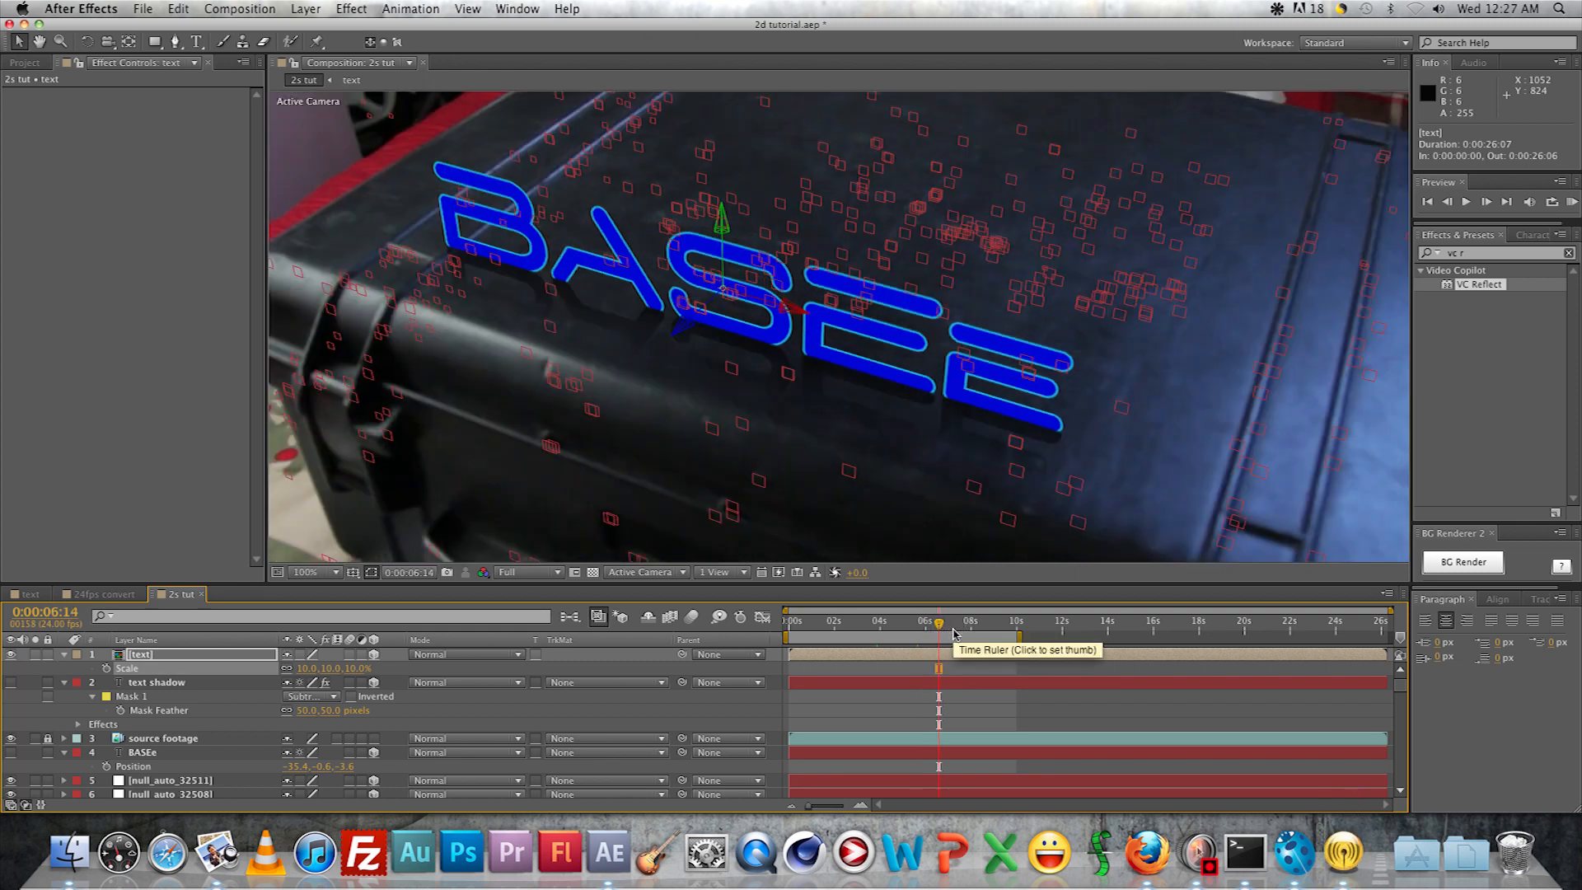
click(960, 622)
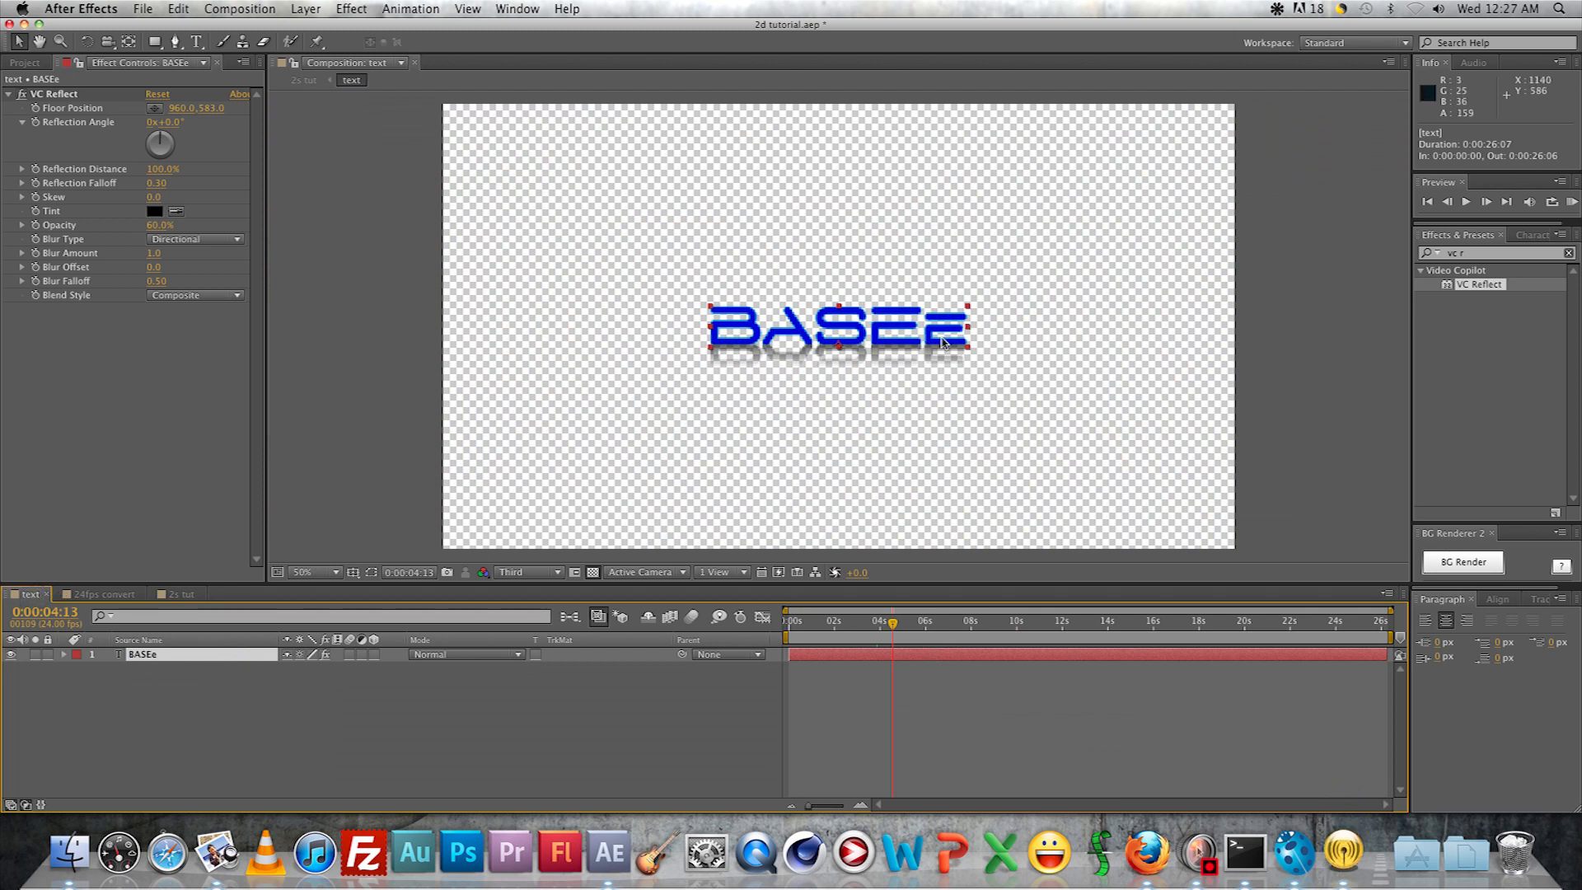
mouse_move(829, 304)
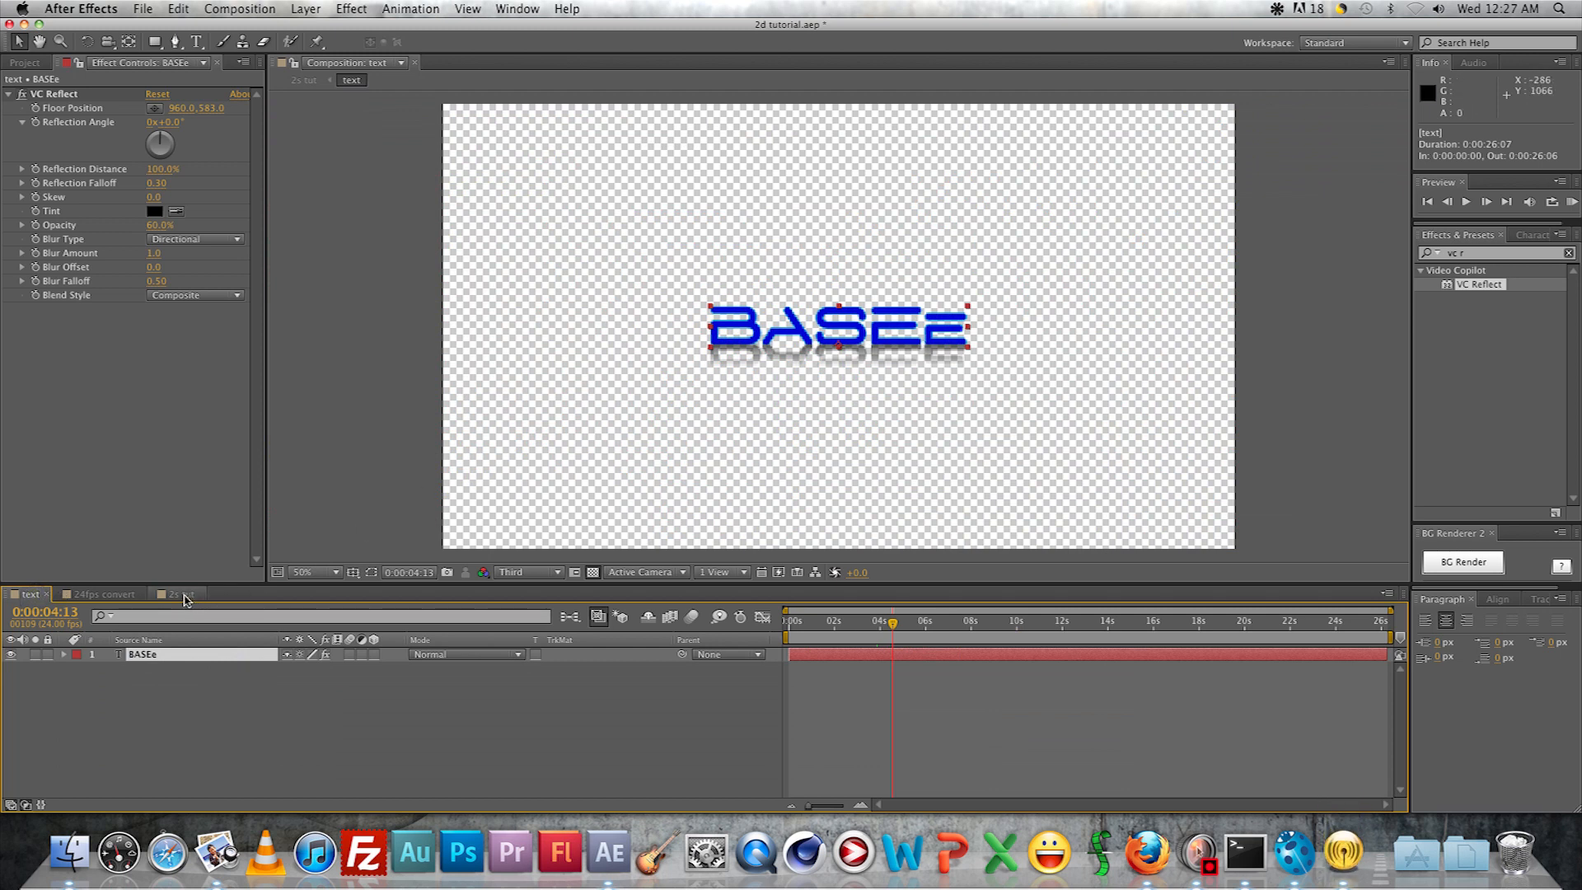
In 2s tut, hide the shy null layers and move BASEe above the source footage, checking the shot
click(173, 593)
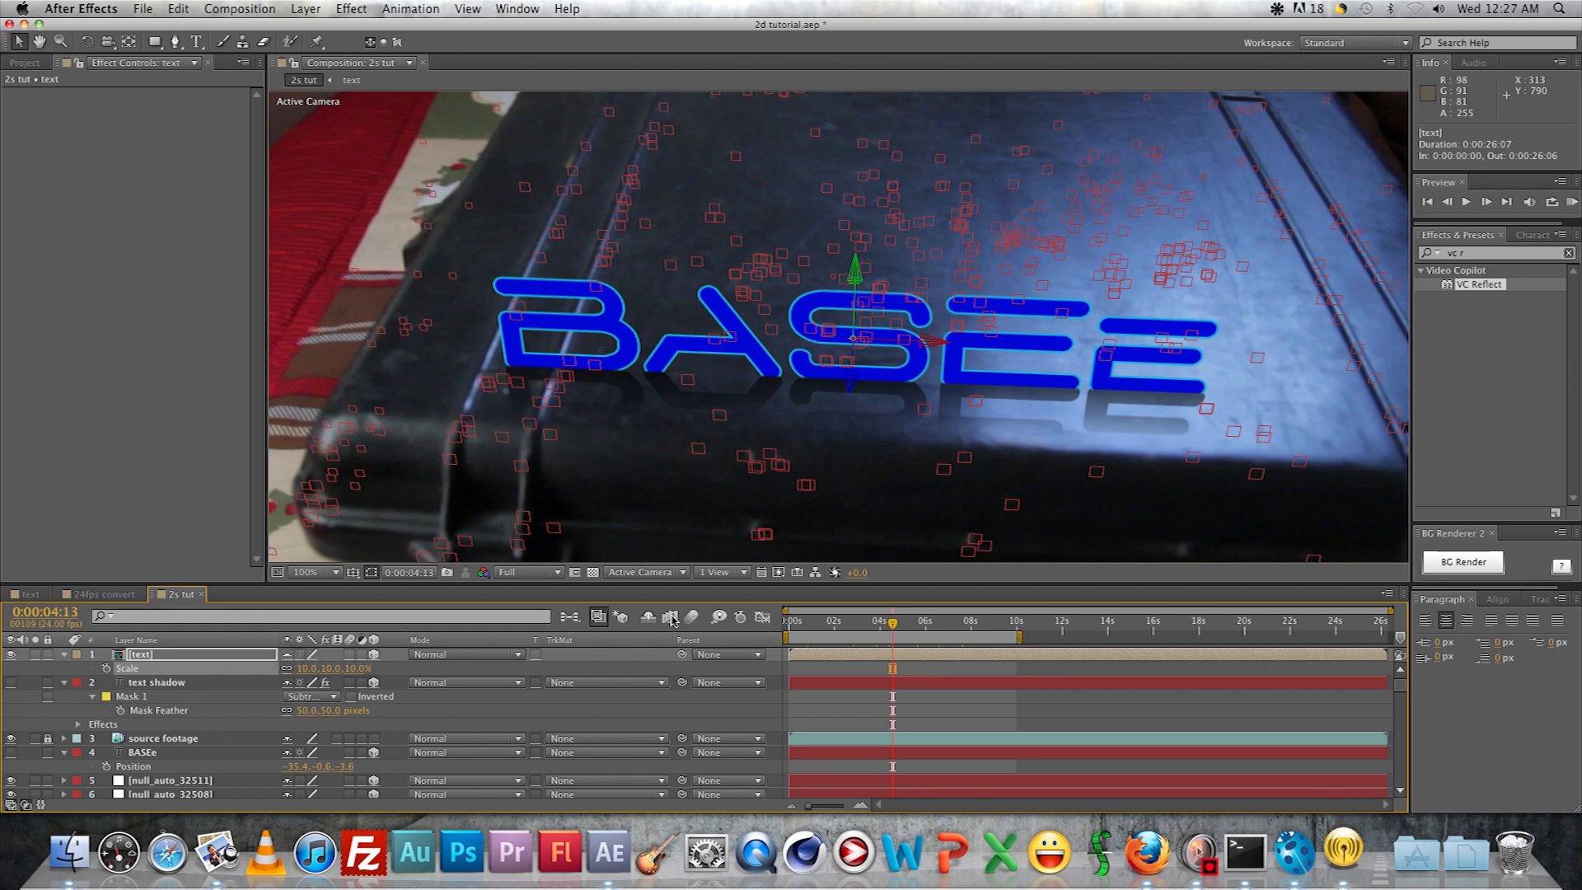
mouse_move(649, 617)
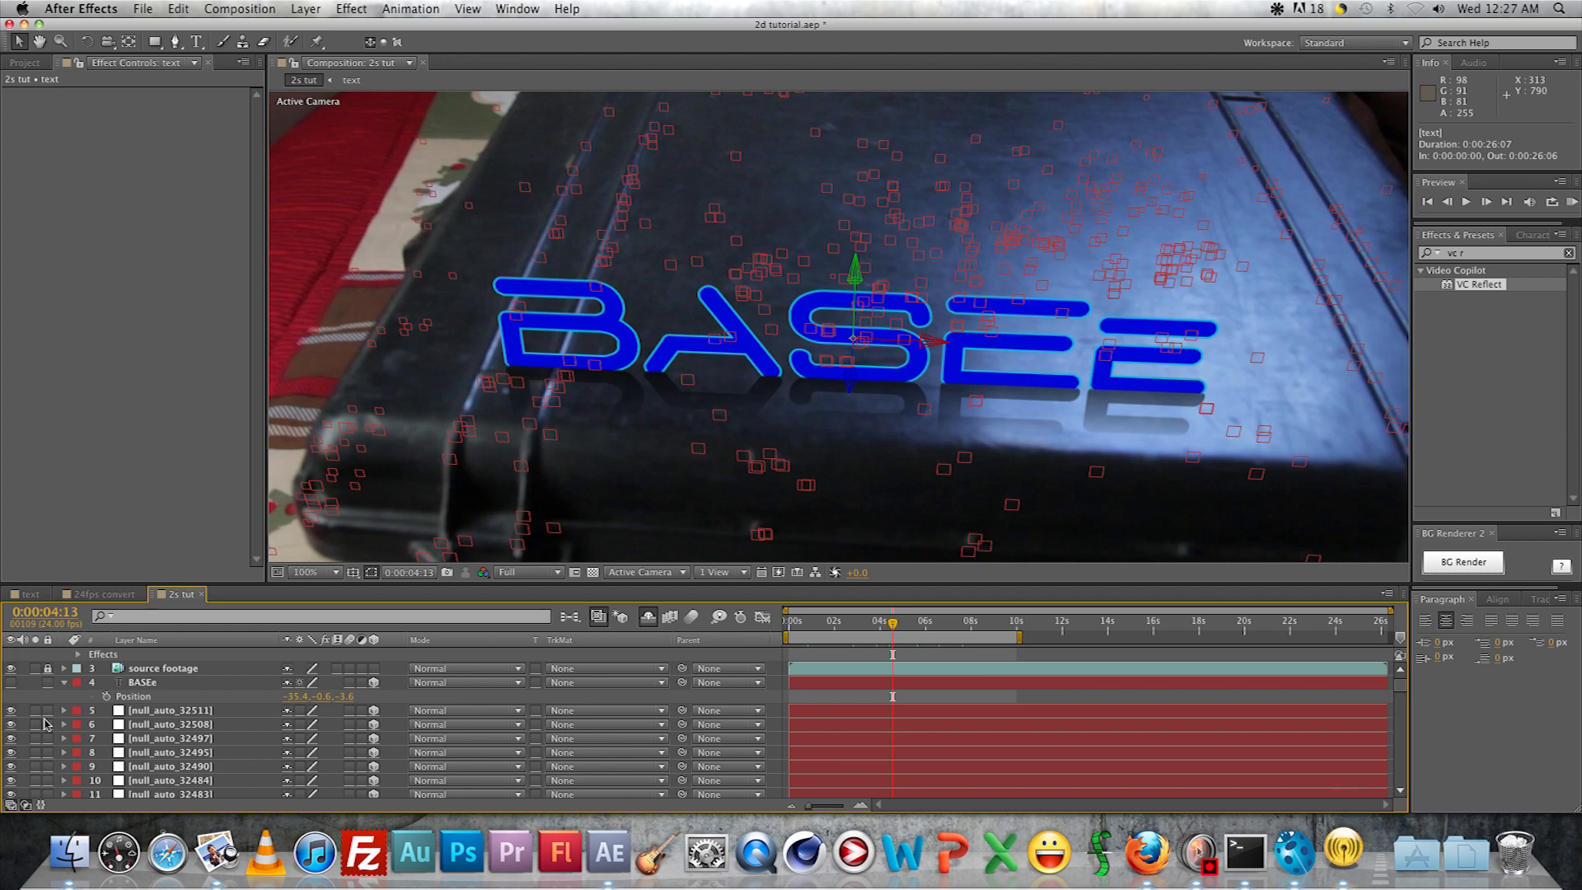
mouse_move(1364, 694)
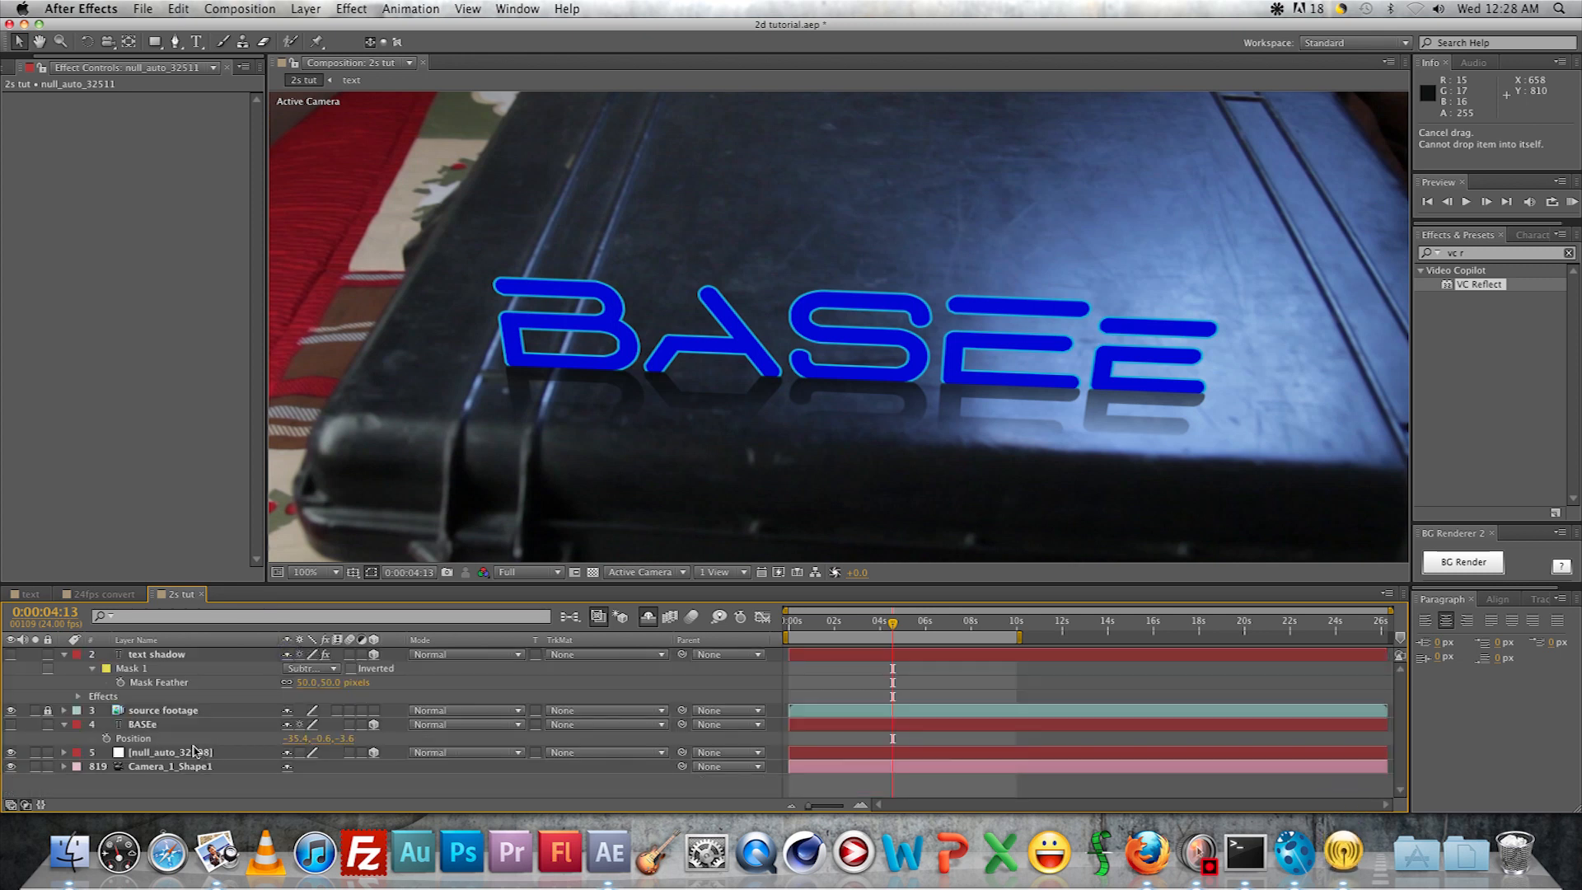
mouse_move(264, 654)
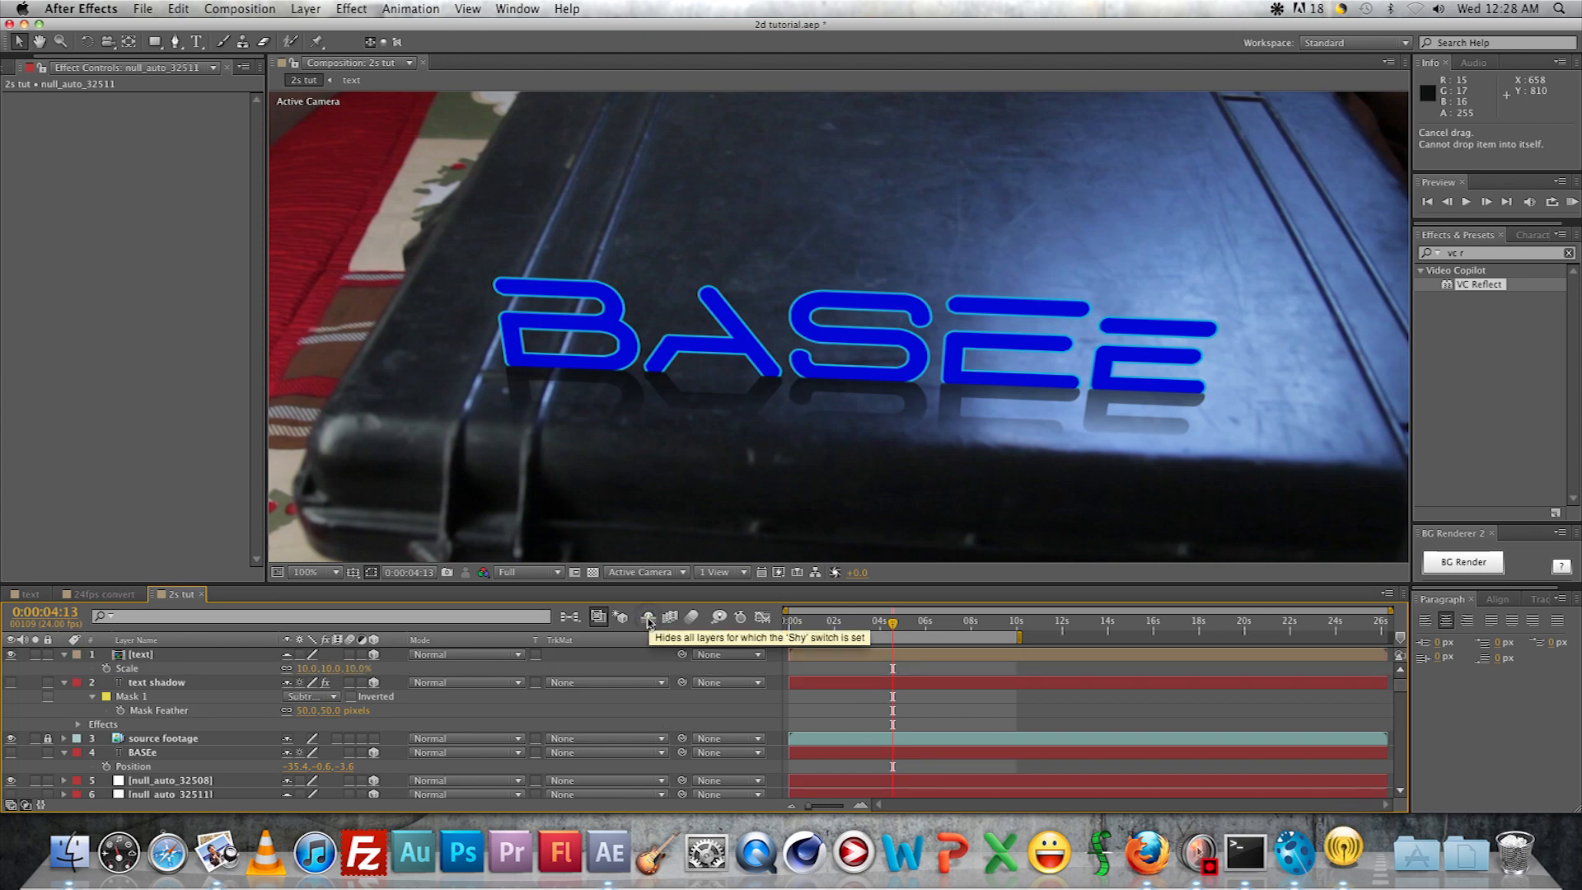
click(648, 617)
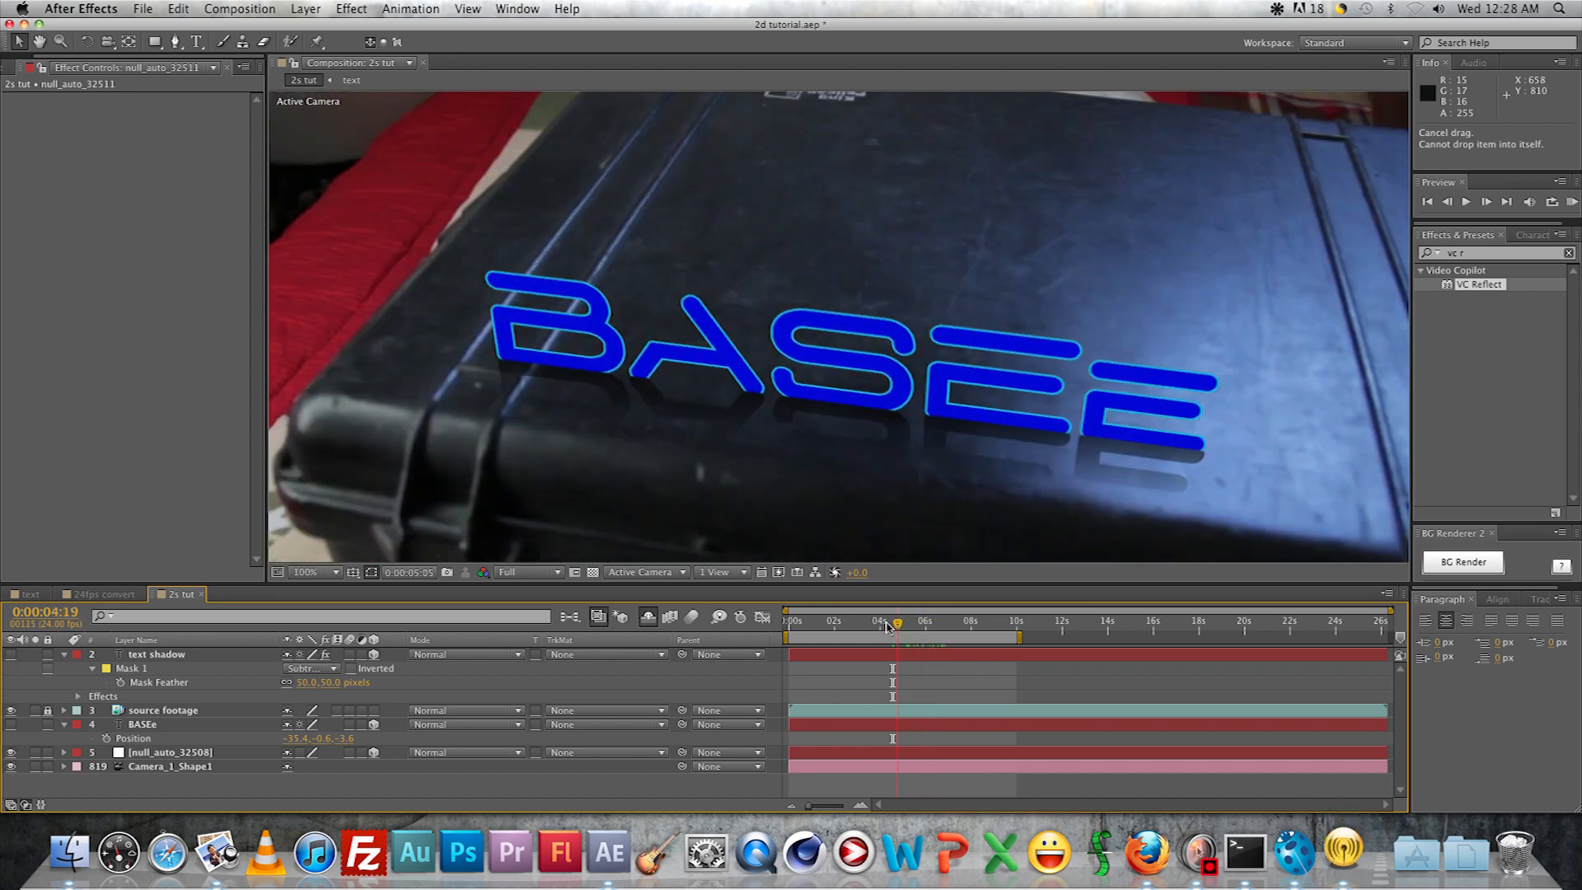
click(821, 621)
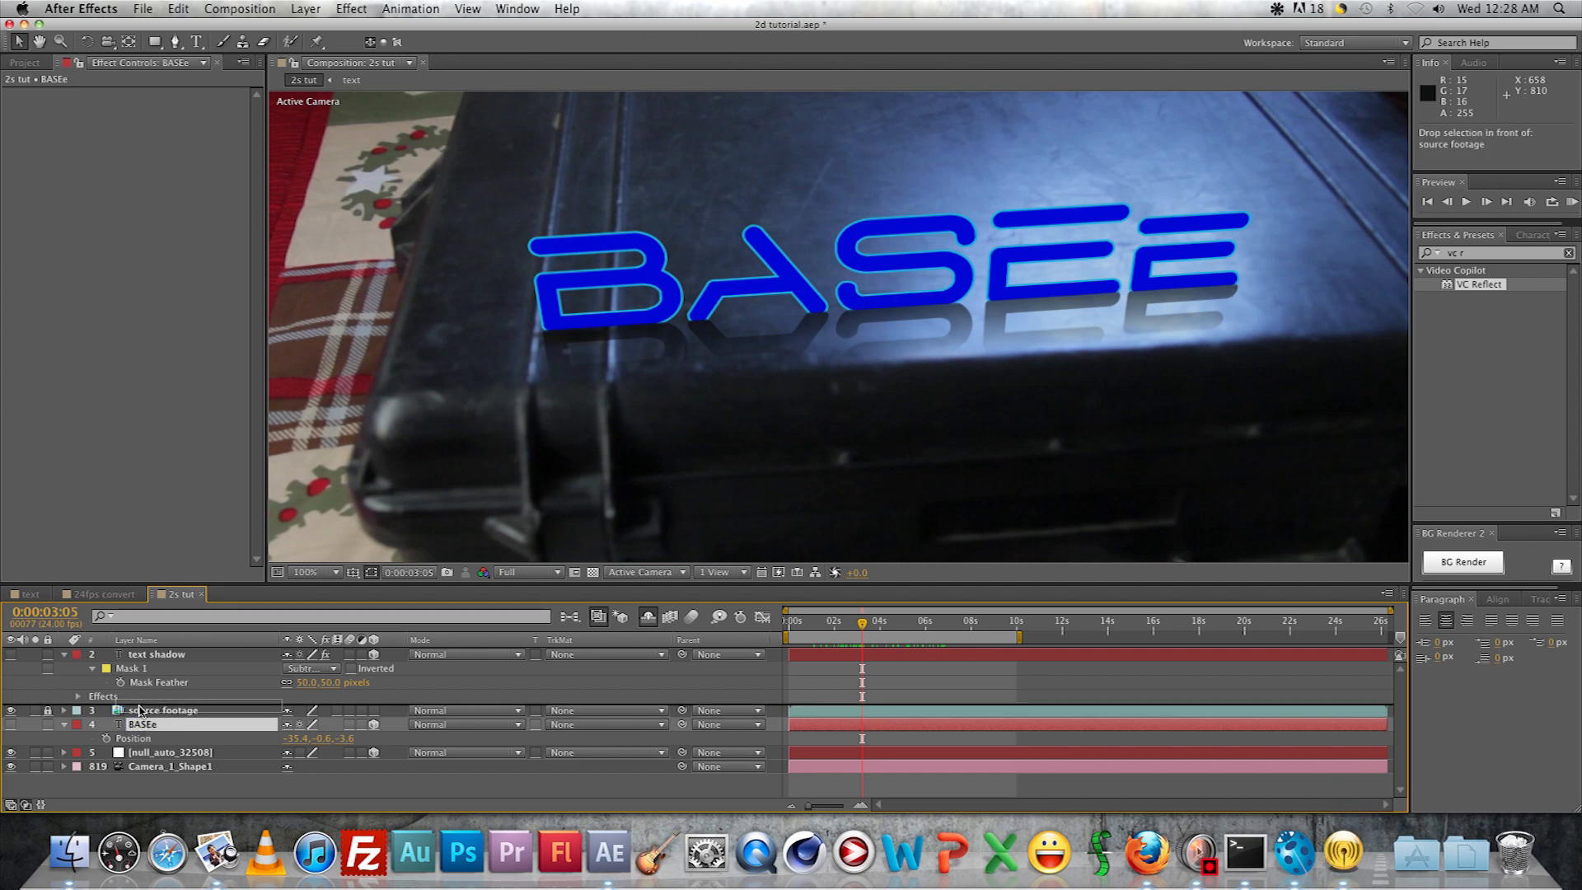
drag(162, 709, 161, 738)
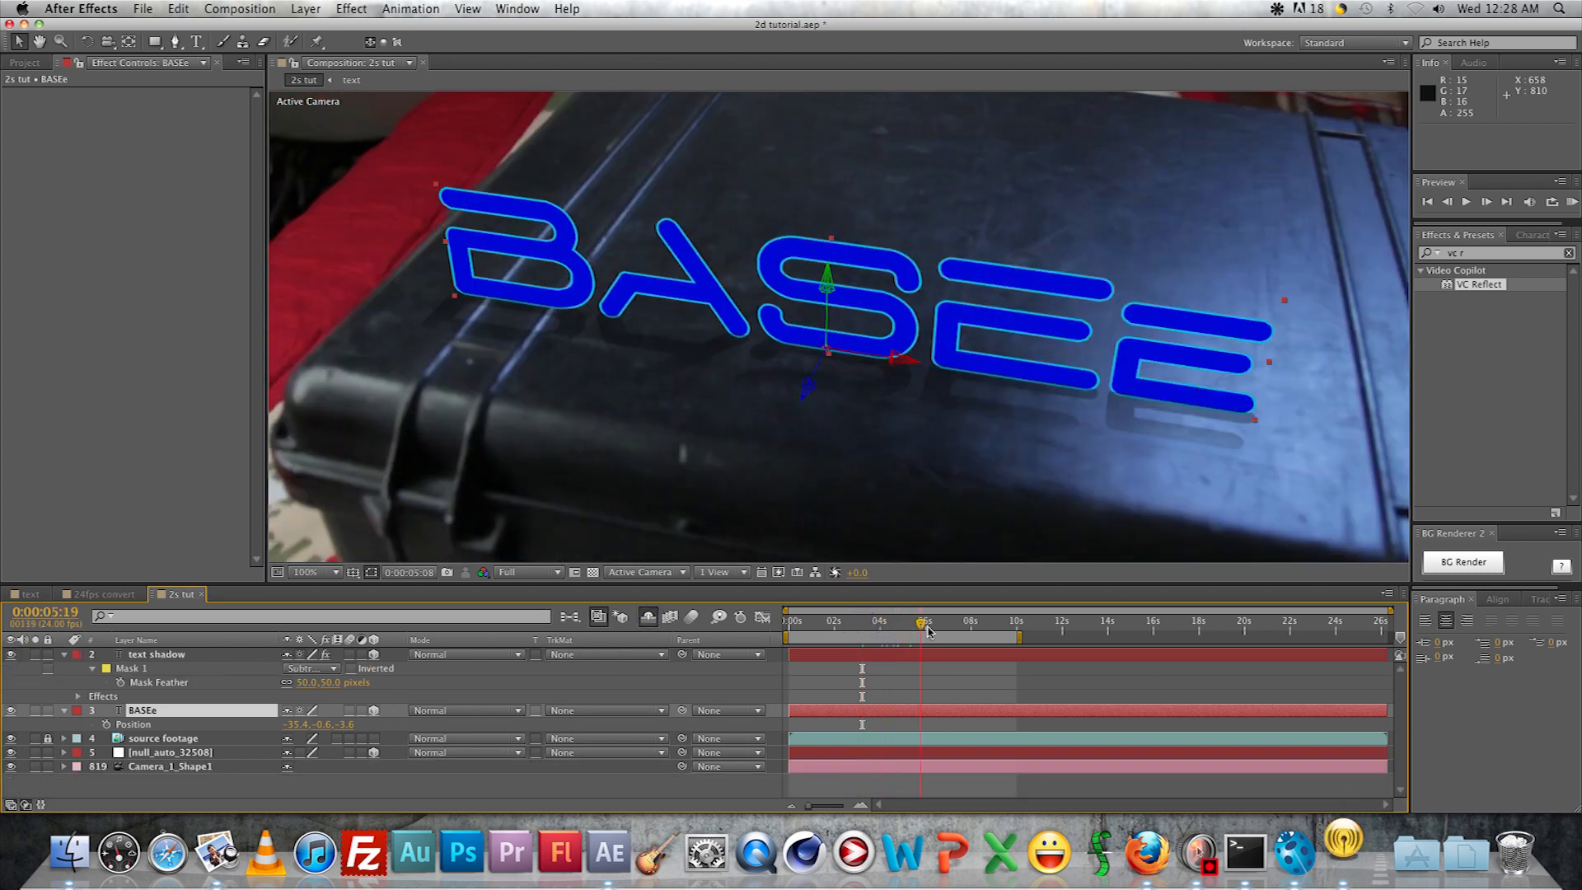
drag(921, 621, 954, 622)
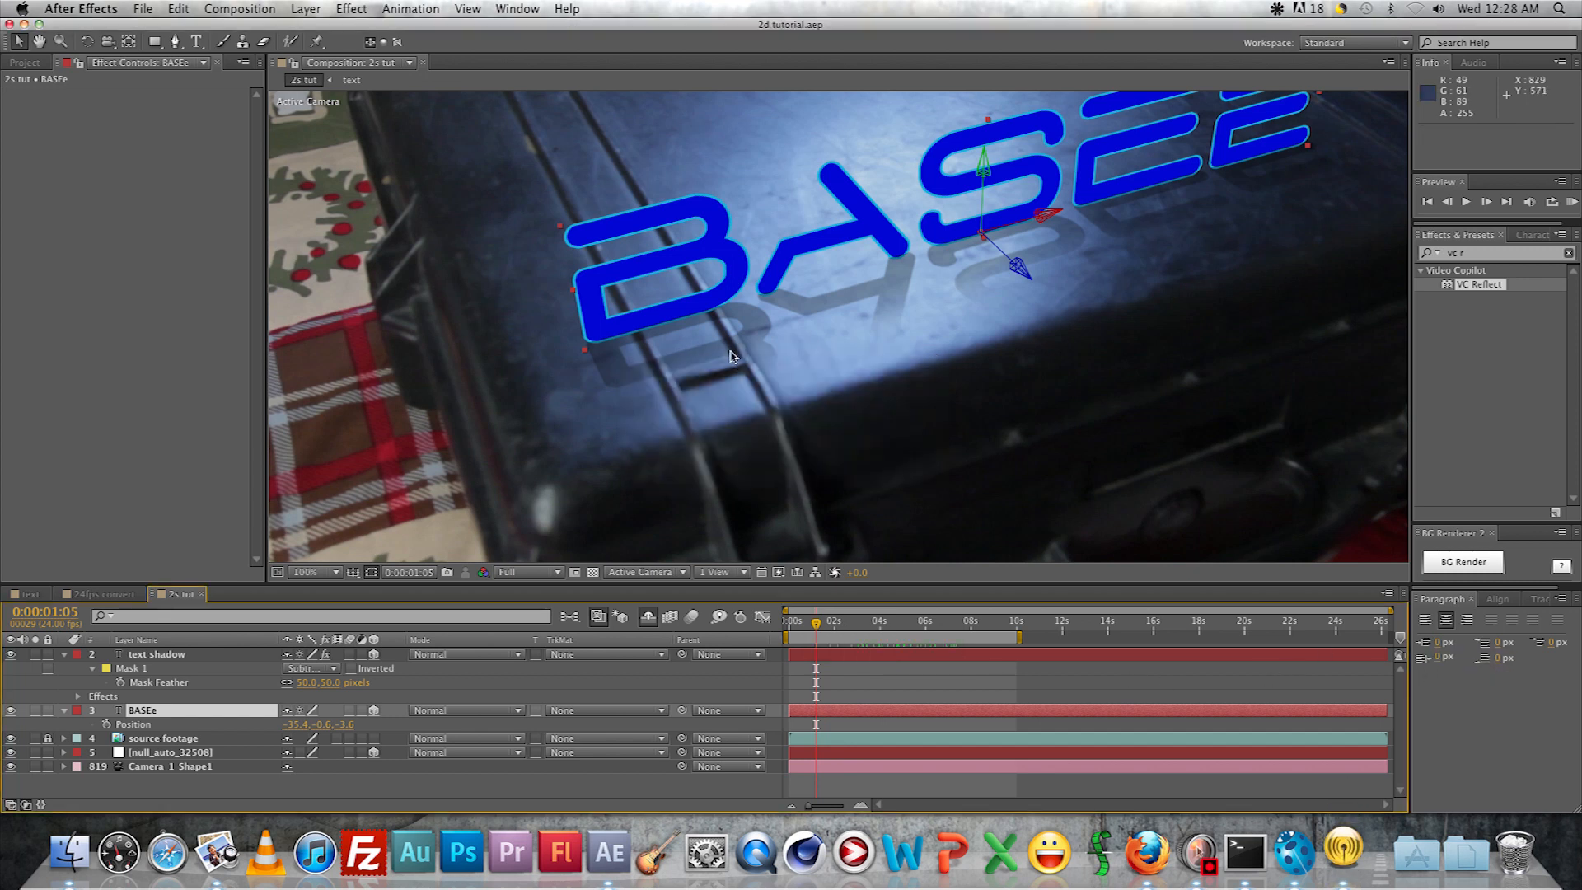
click(303, 572)
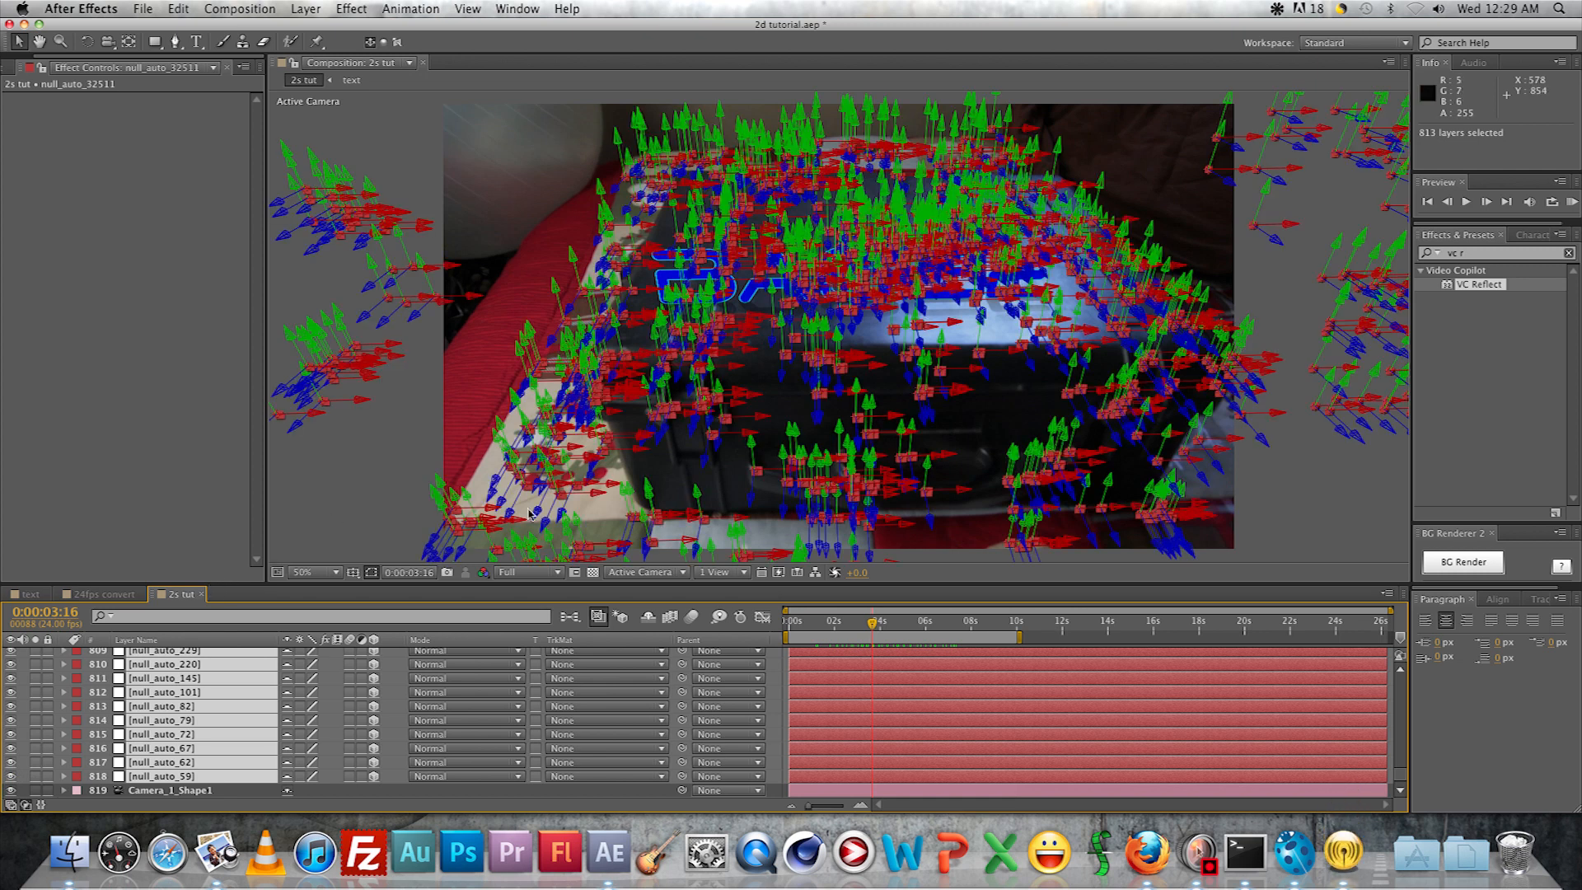
mouse_move(1198, 778)
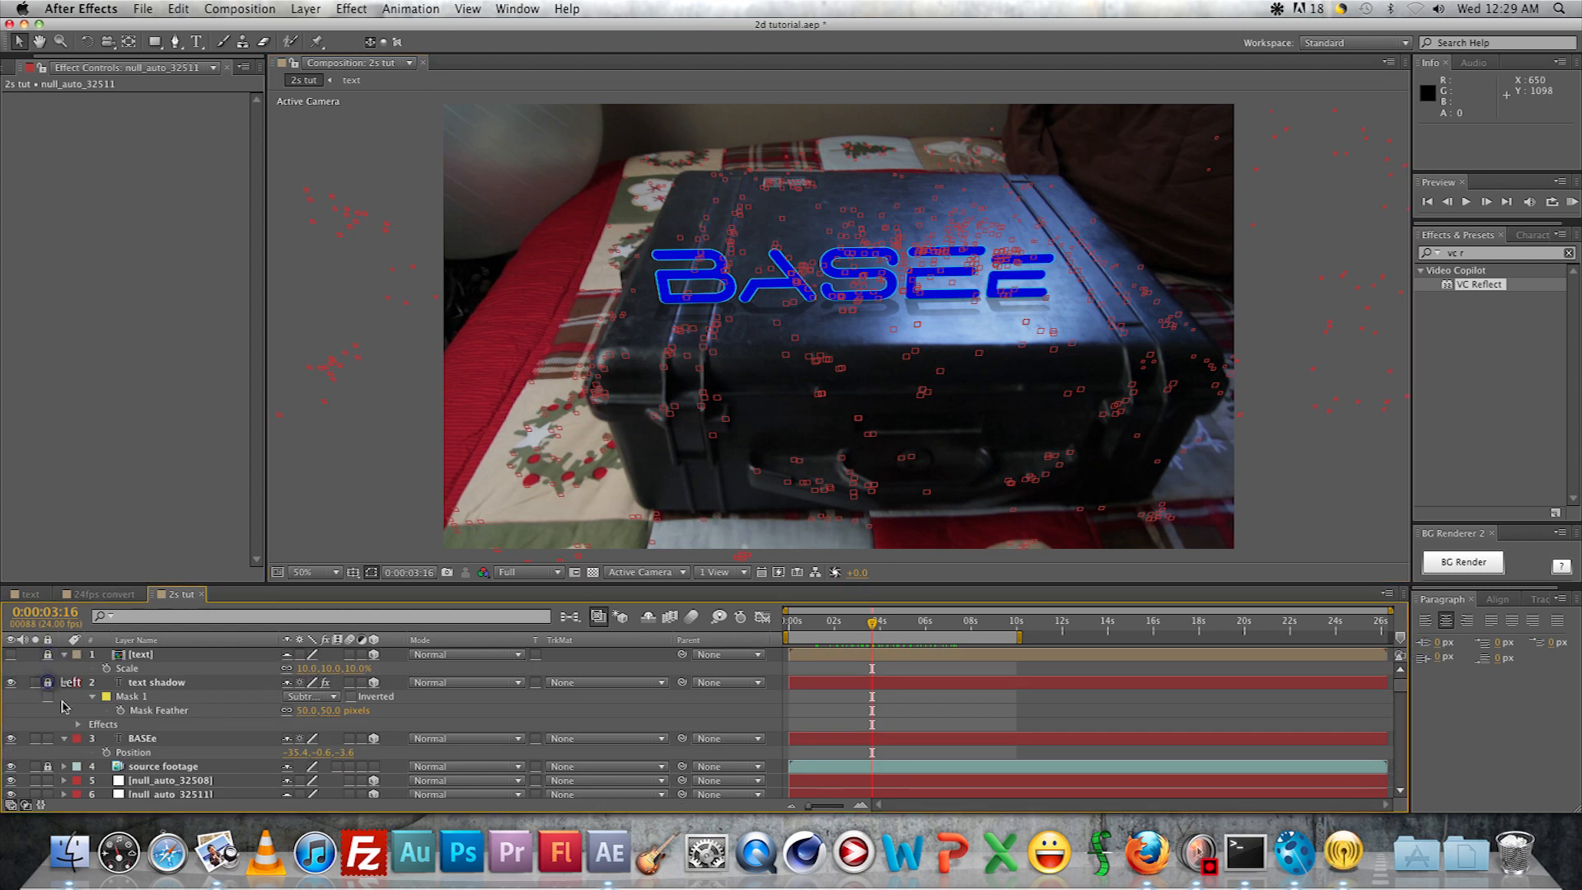
Lock the text shadow and BASEe layers
click(142, 738)
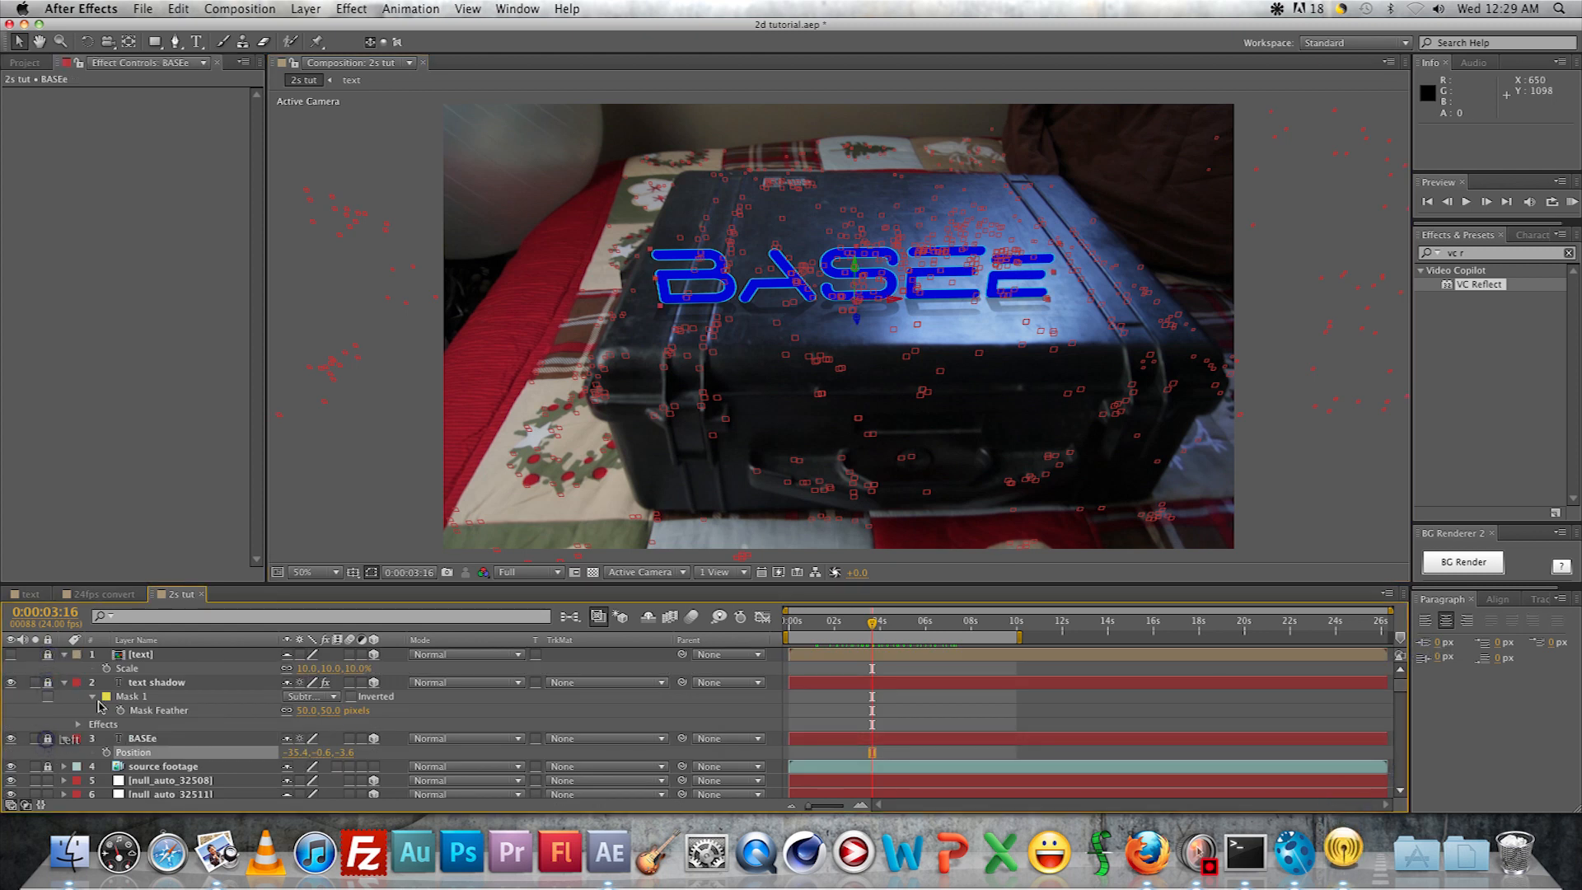
click(299, 572)
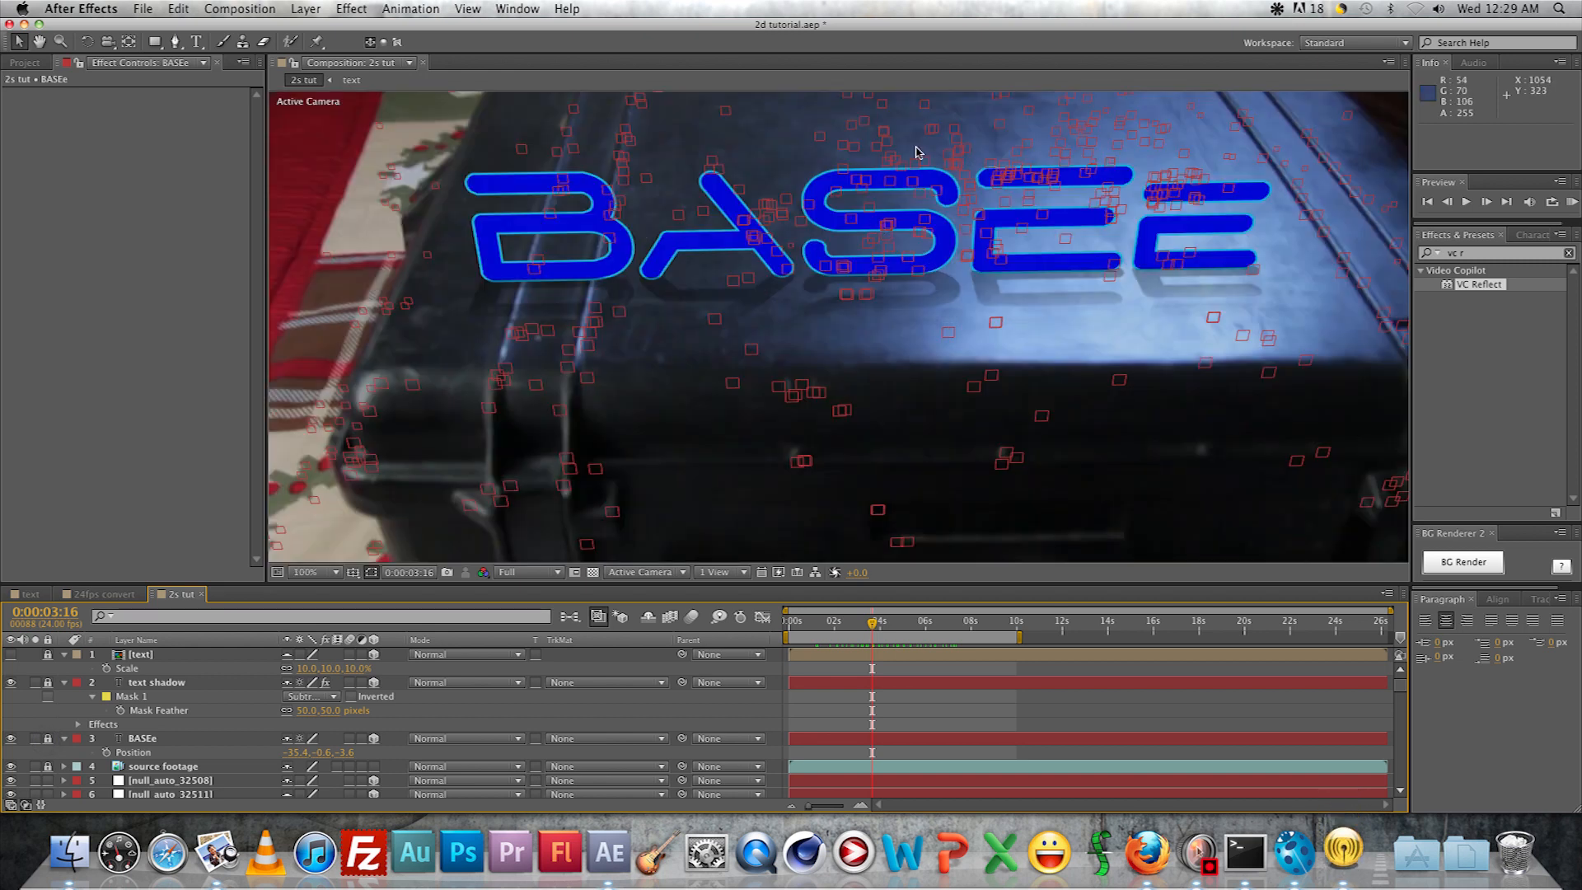
mouse_move(926, 138)
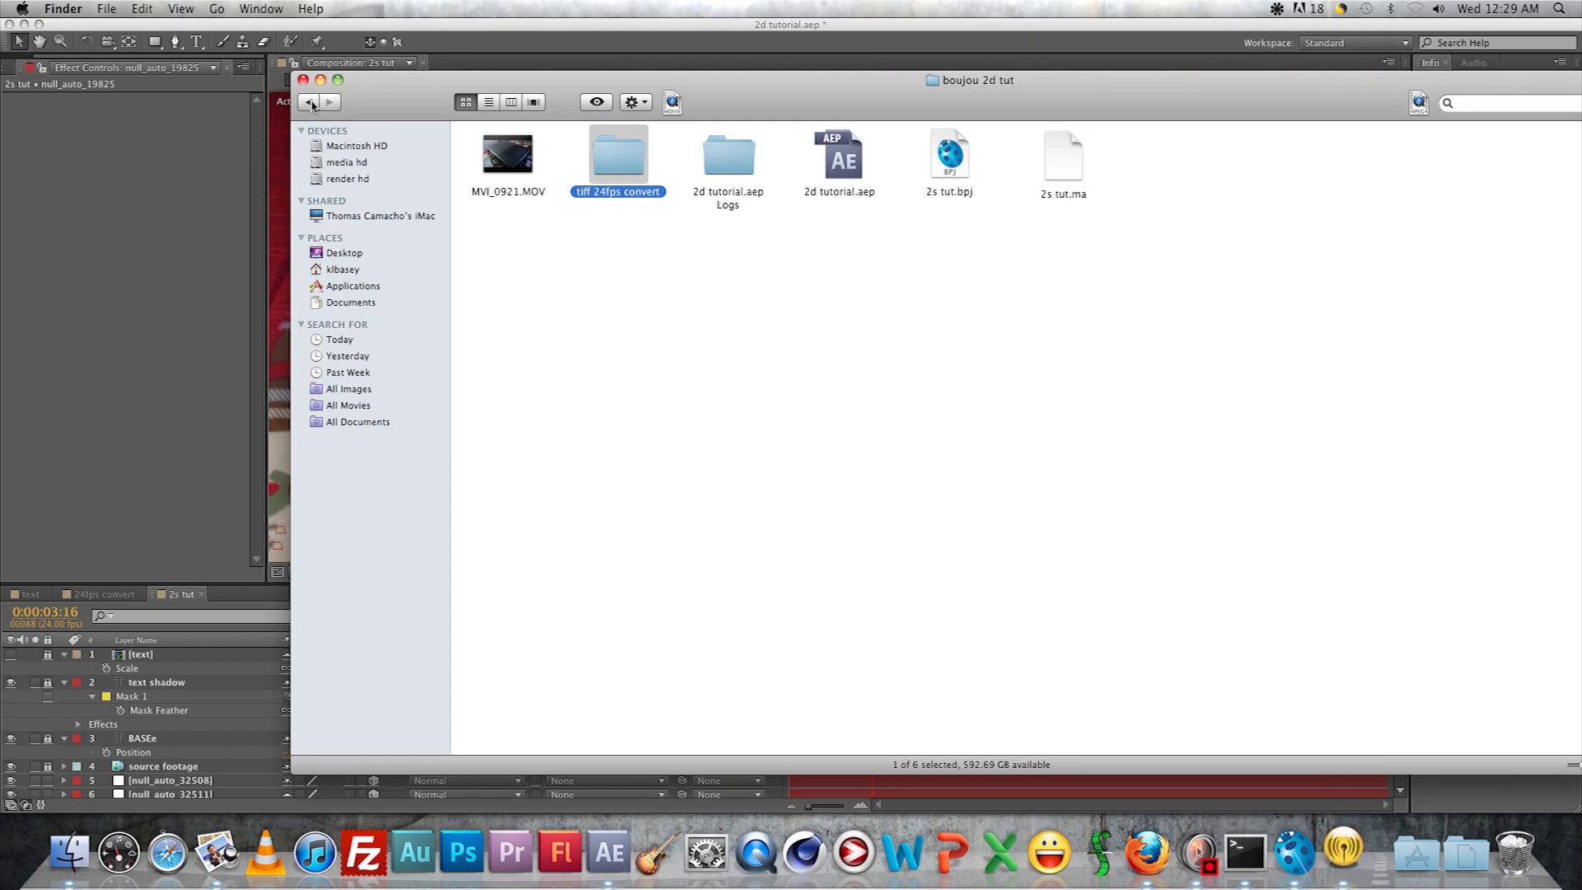
Go back to the previous Finder folder from boujou 2d tut
click(348, 161)
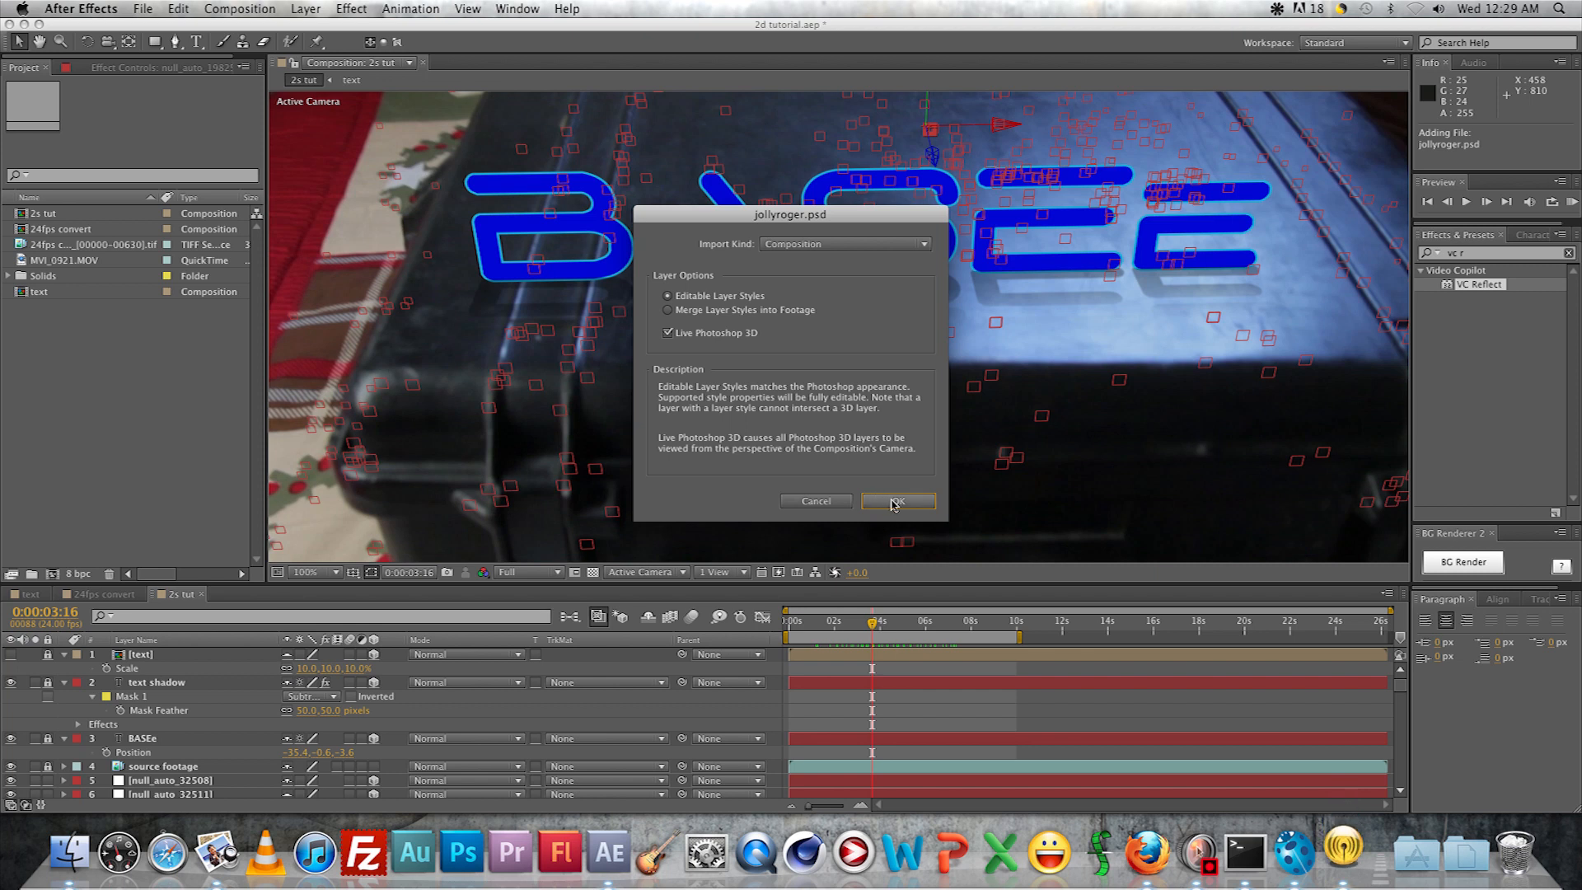
Import jollyroger.psd as a composition, adjust its orientation and set its scale to 15%
click(896, 501)
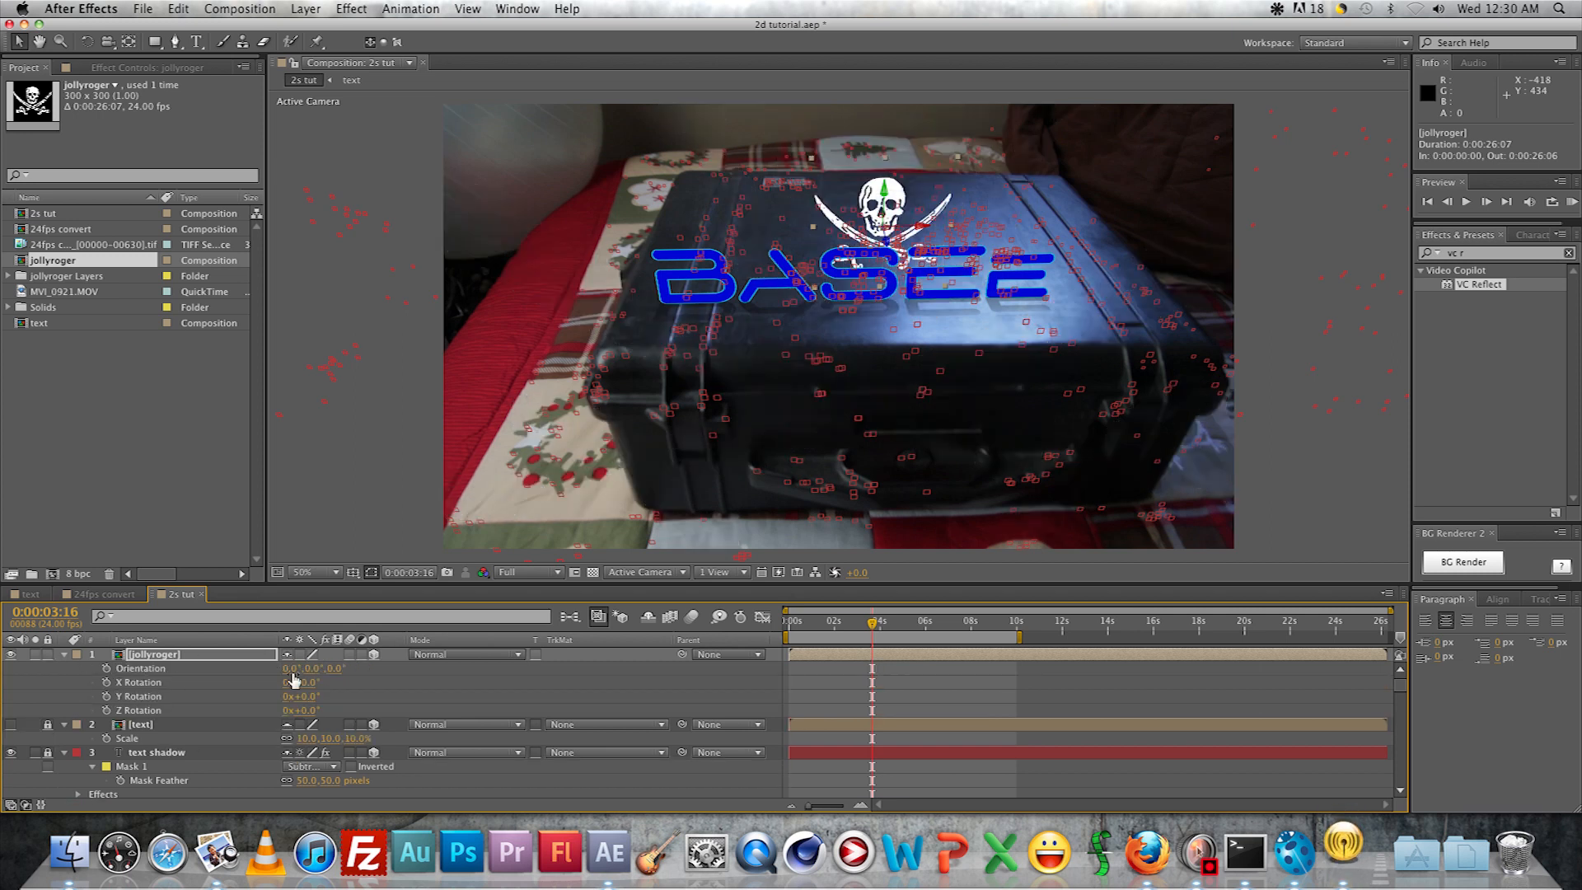
click(293, 667)
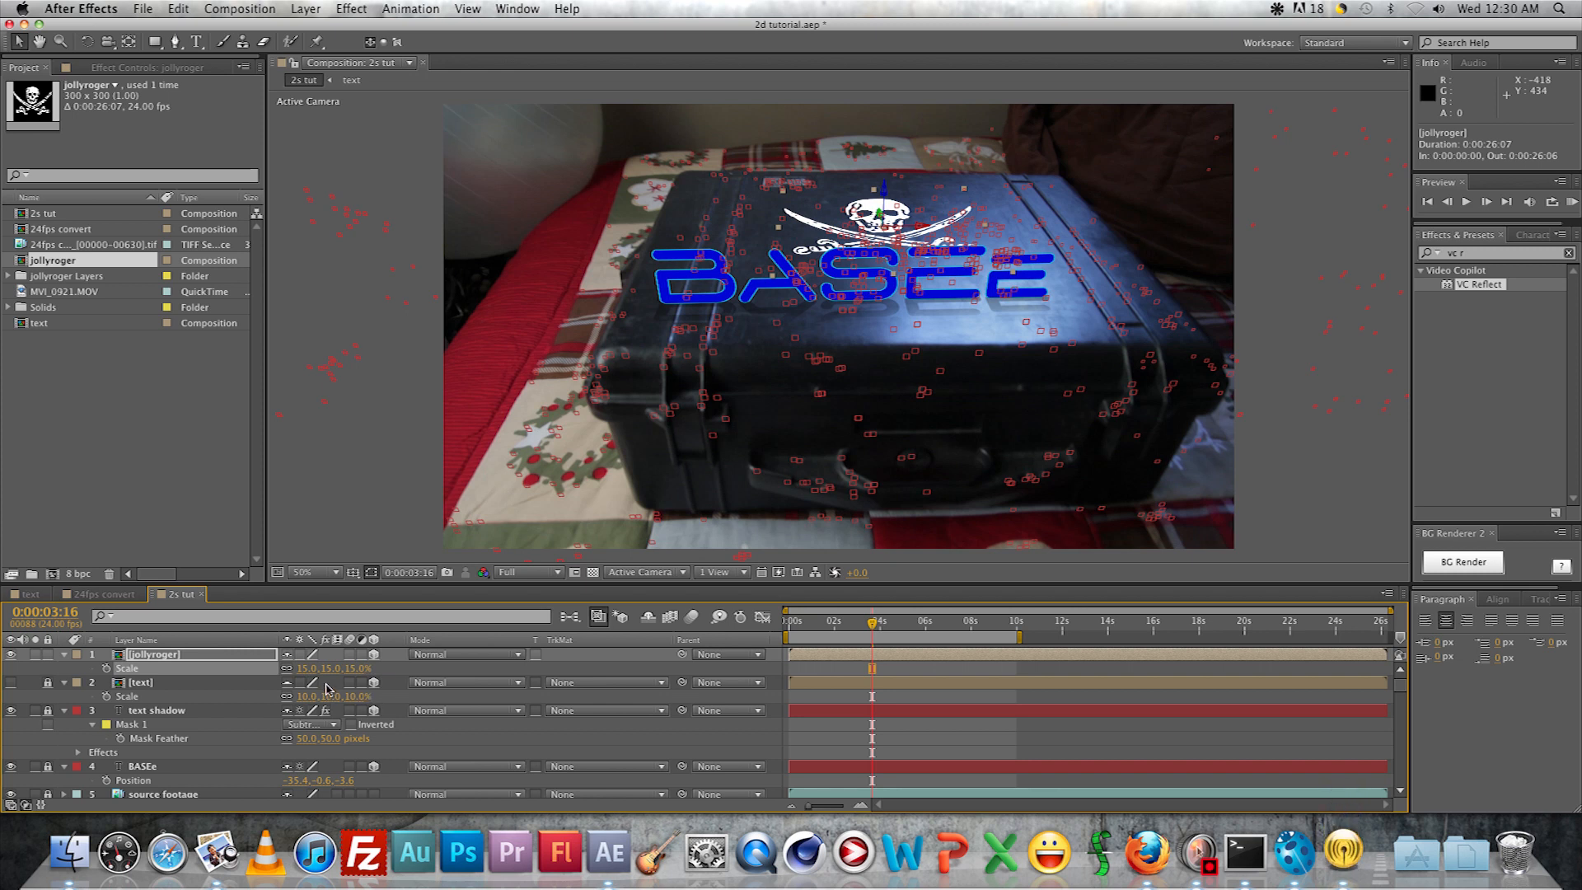
double_click(313, 668)
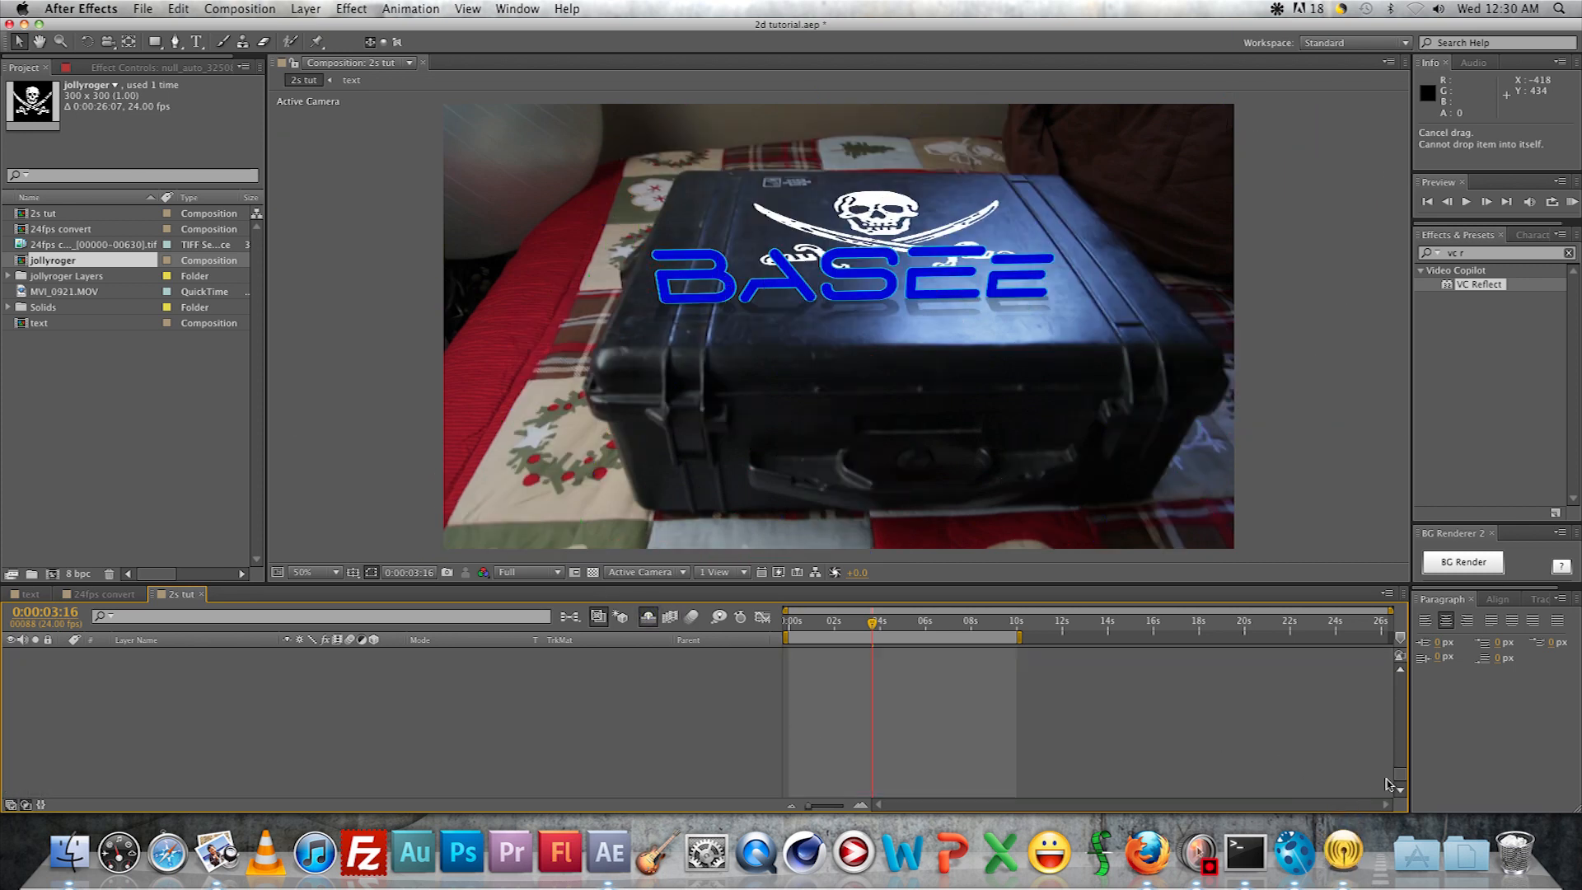
Scale jollyroger to 20% over the case lid and scrub the shot to check its tracking
click(152, 654)
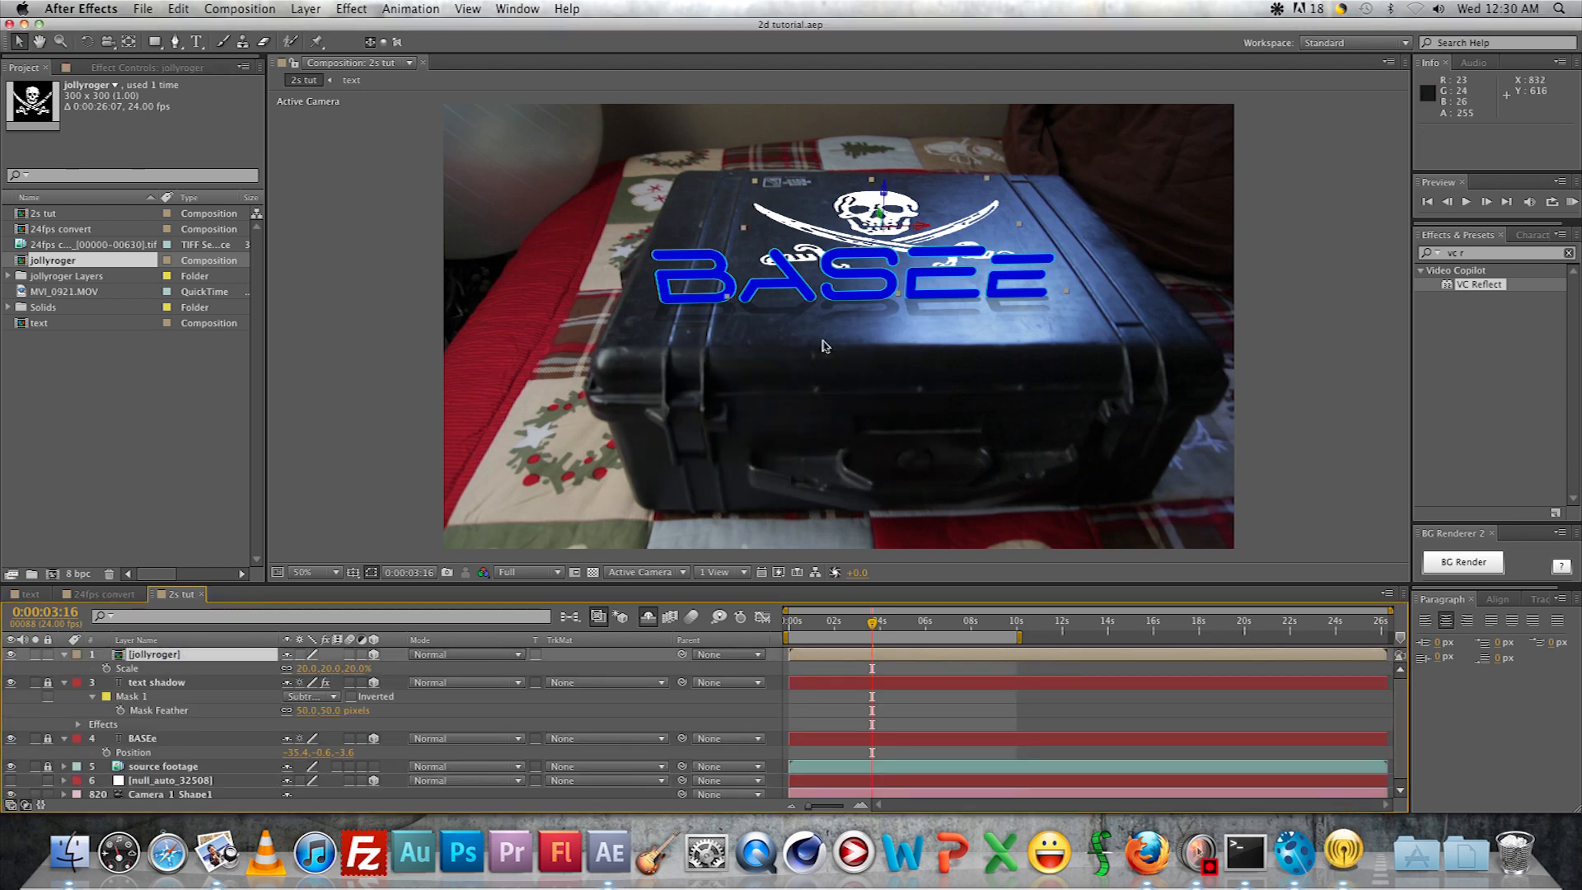
click(300, 572)
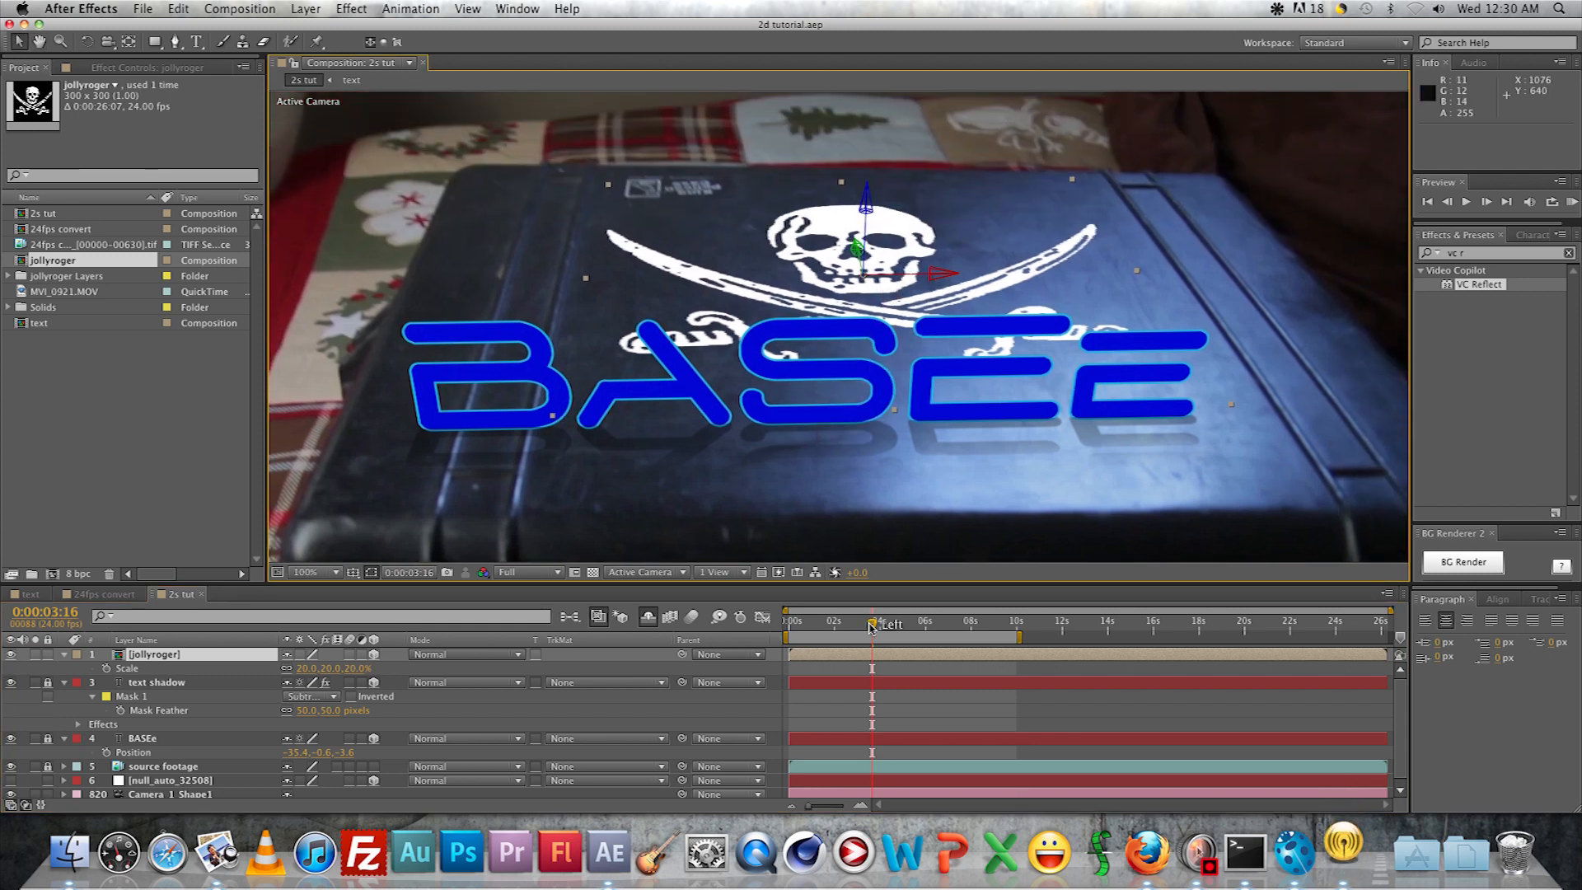
drag(870, 626, 822, 626)
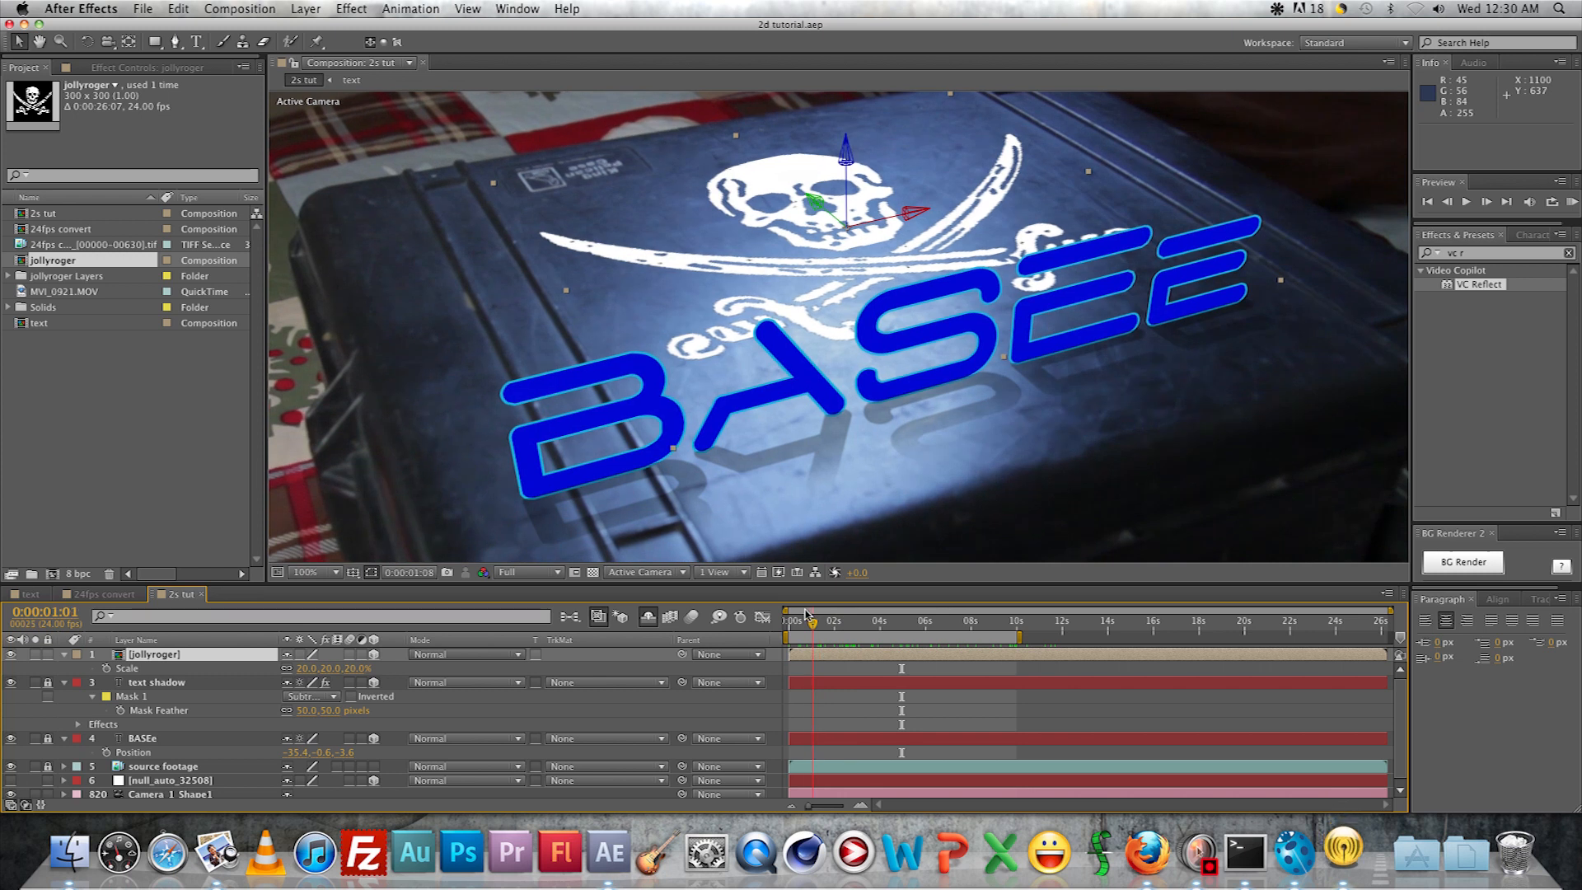
click(854, 620)
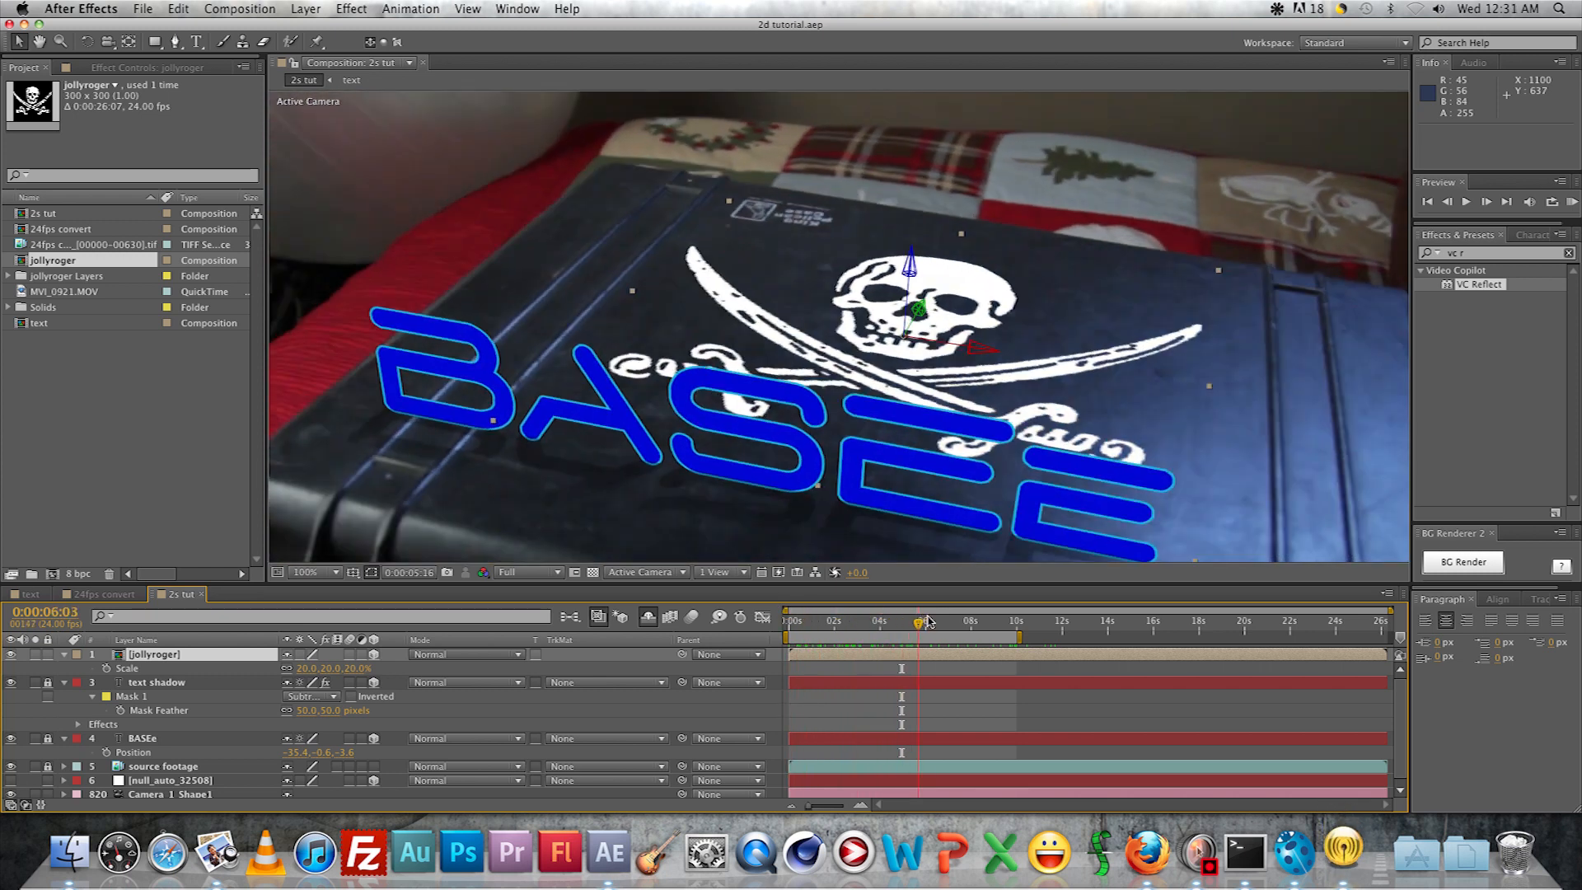
click(956, 621)
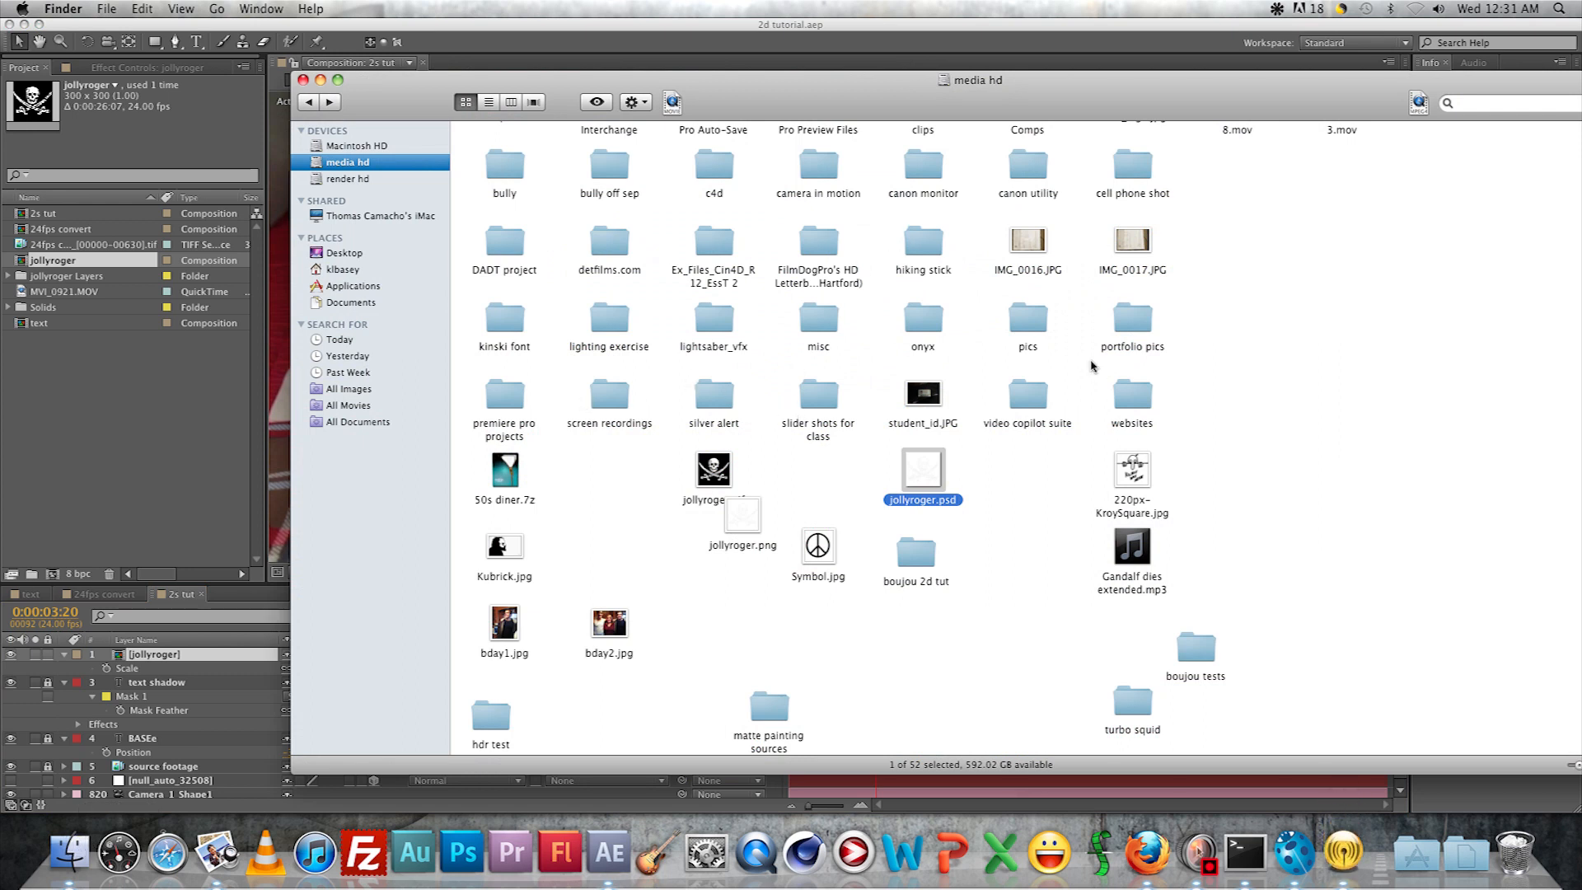
Browse into video copilot suite > Grungy Textures > Grayscale in Finder
double_click(1026, 394)
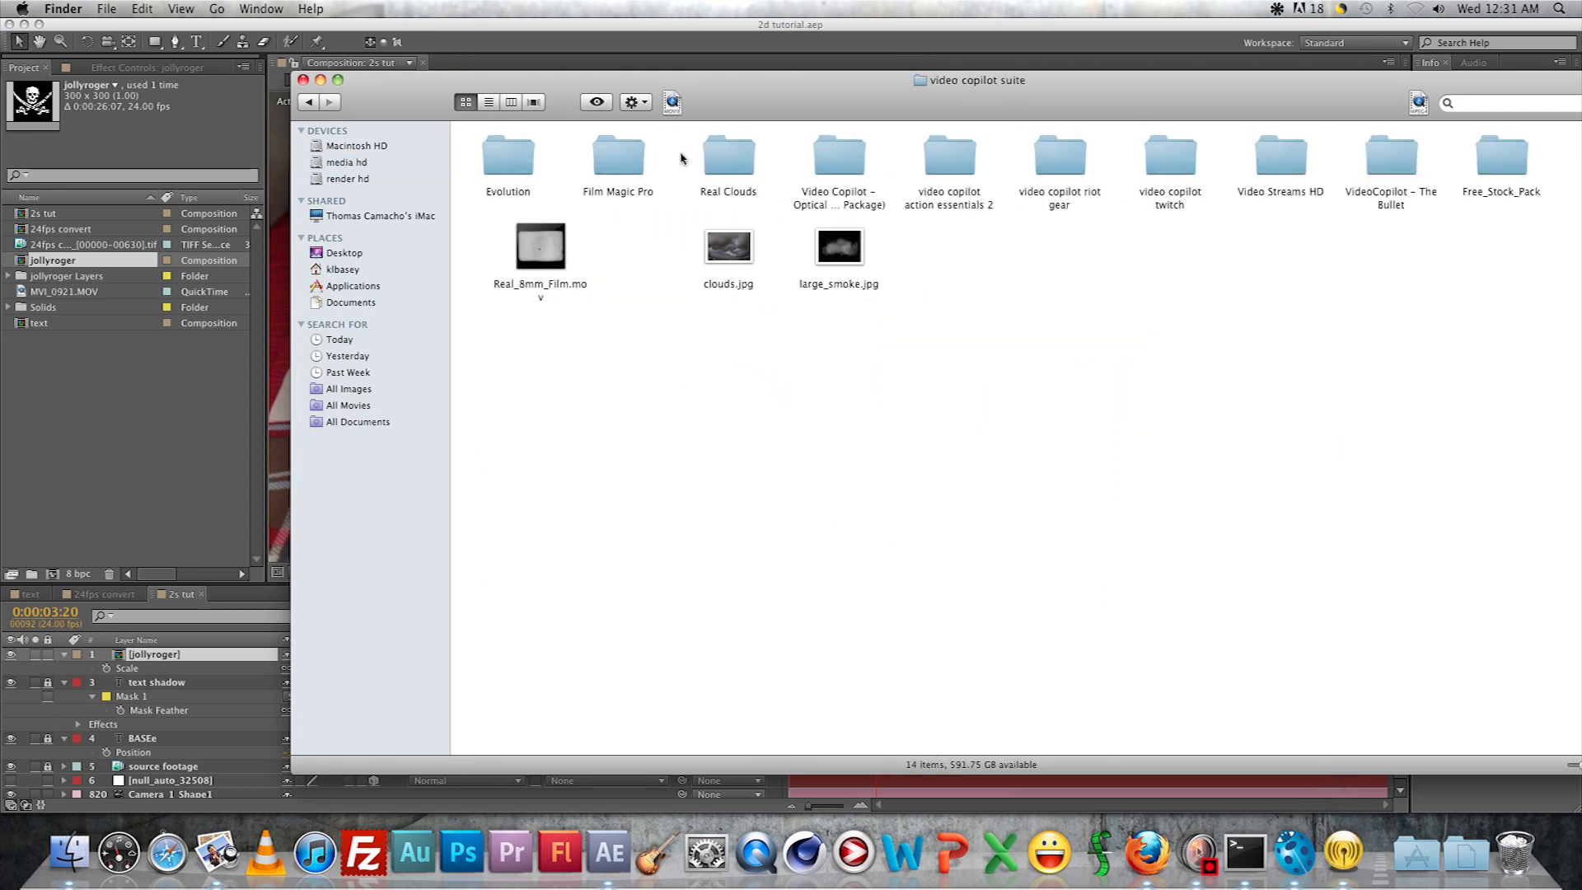
mouse_move(1062, 168)
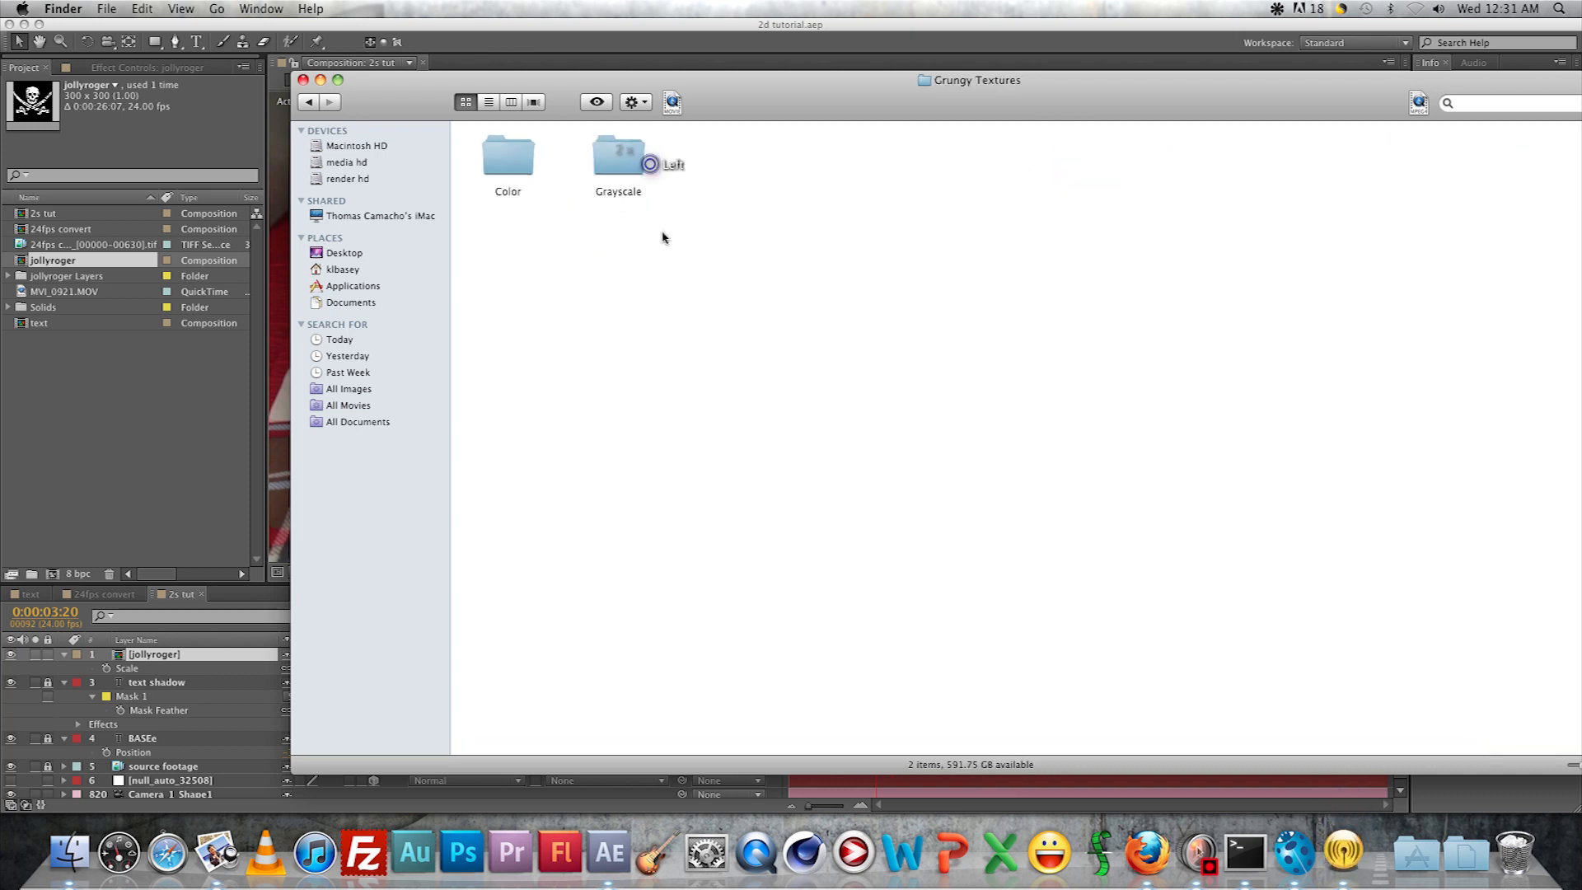
double_click(616, 157)
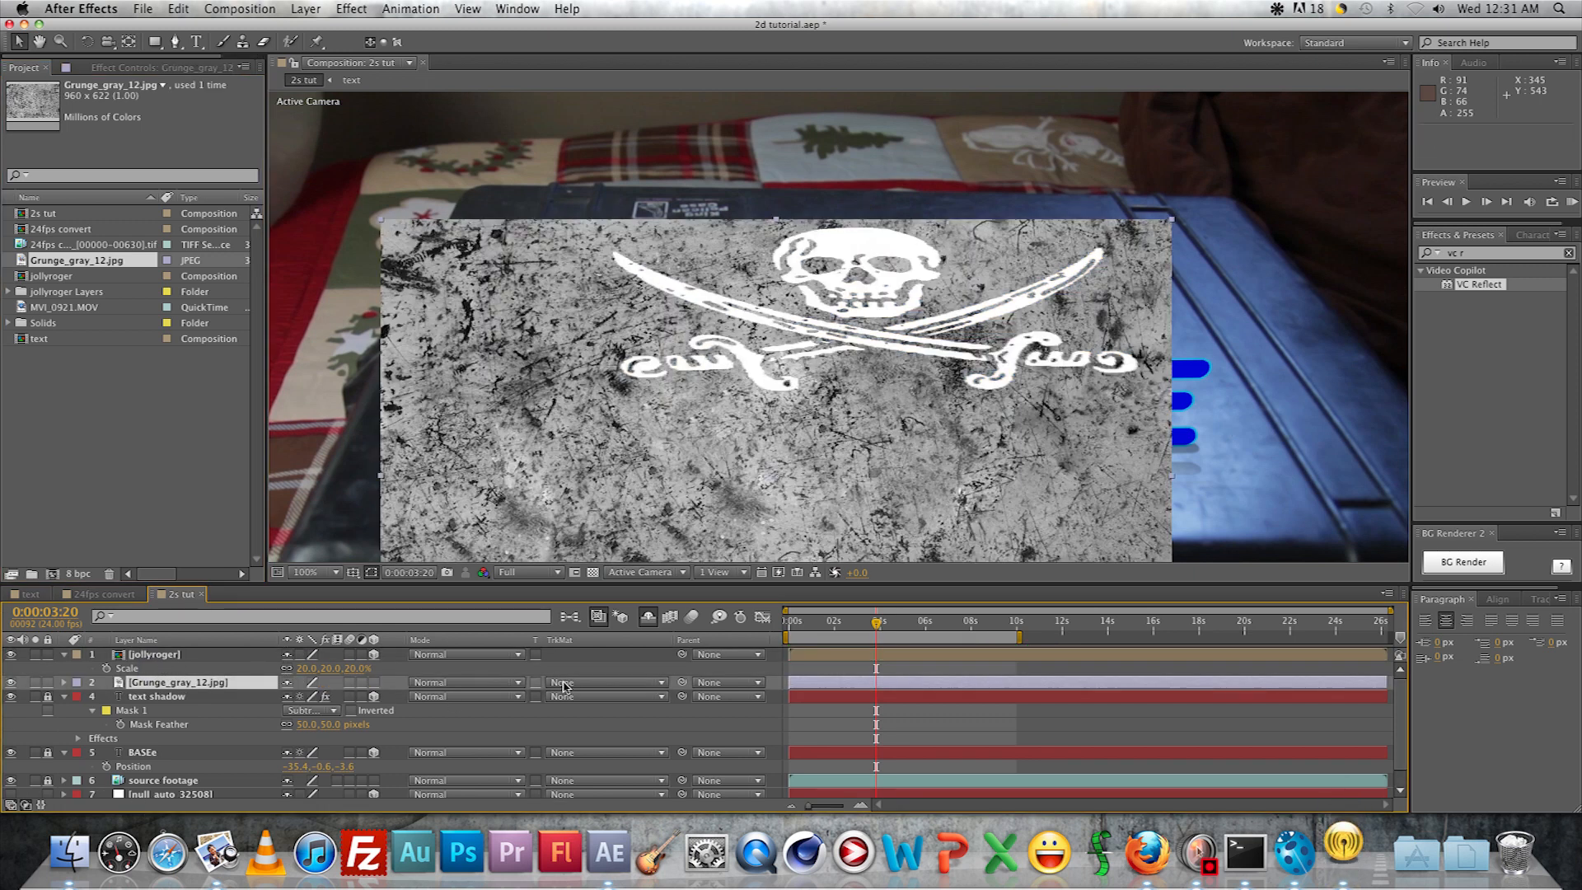
Set Grunge_gray_12 to Alpha Matte 'jollyroger' at 62% opacity and search for the Curves effect
click(604, 683)
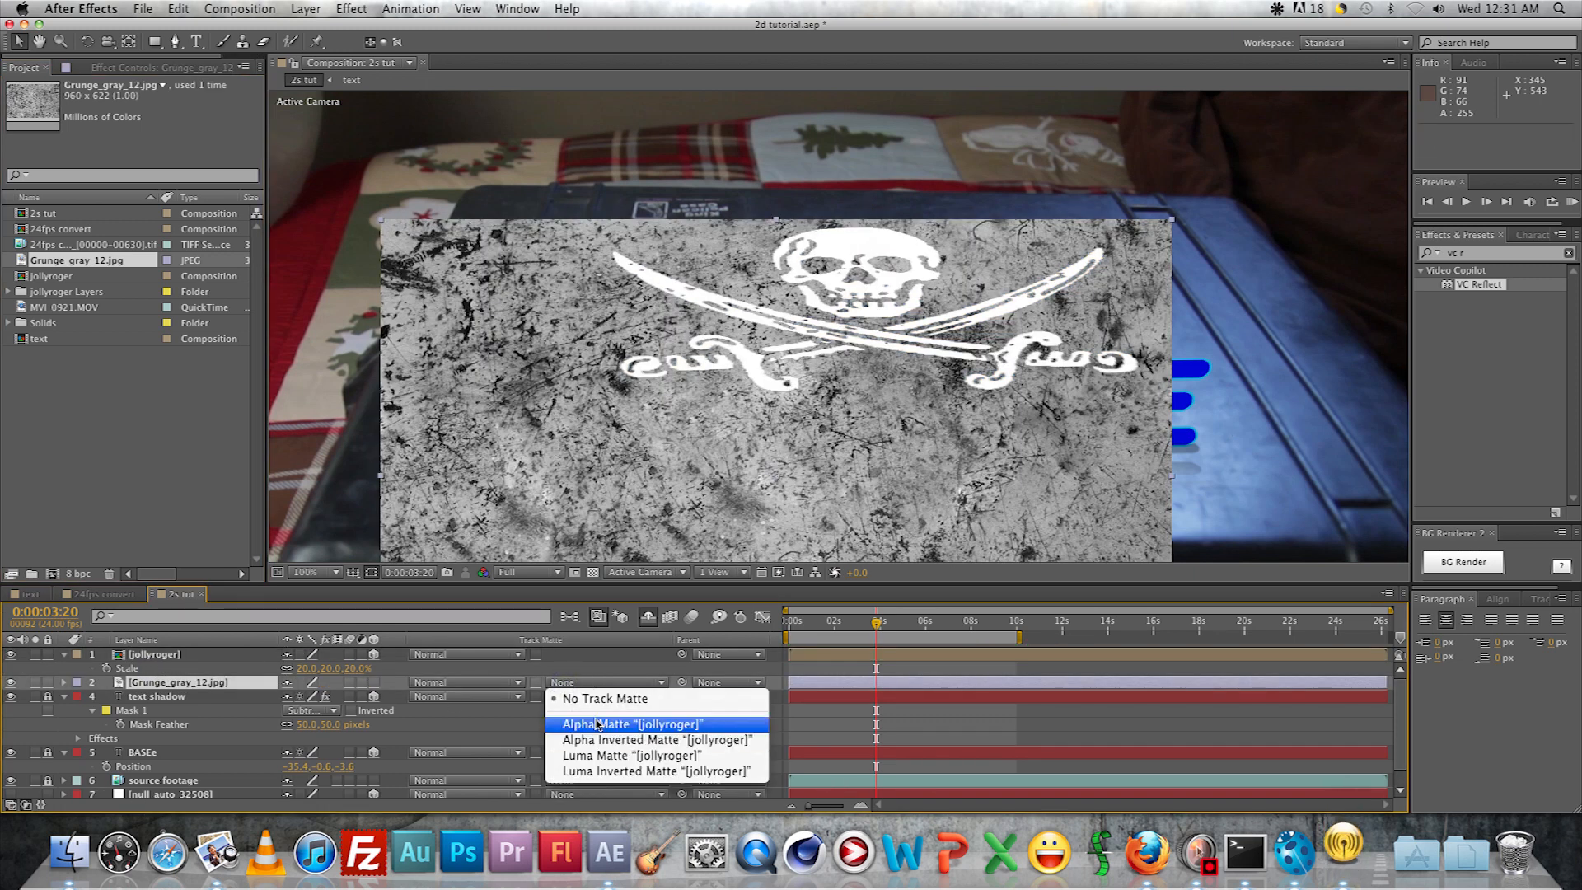
click(630, 723)
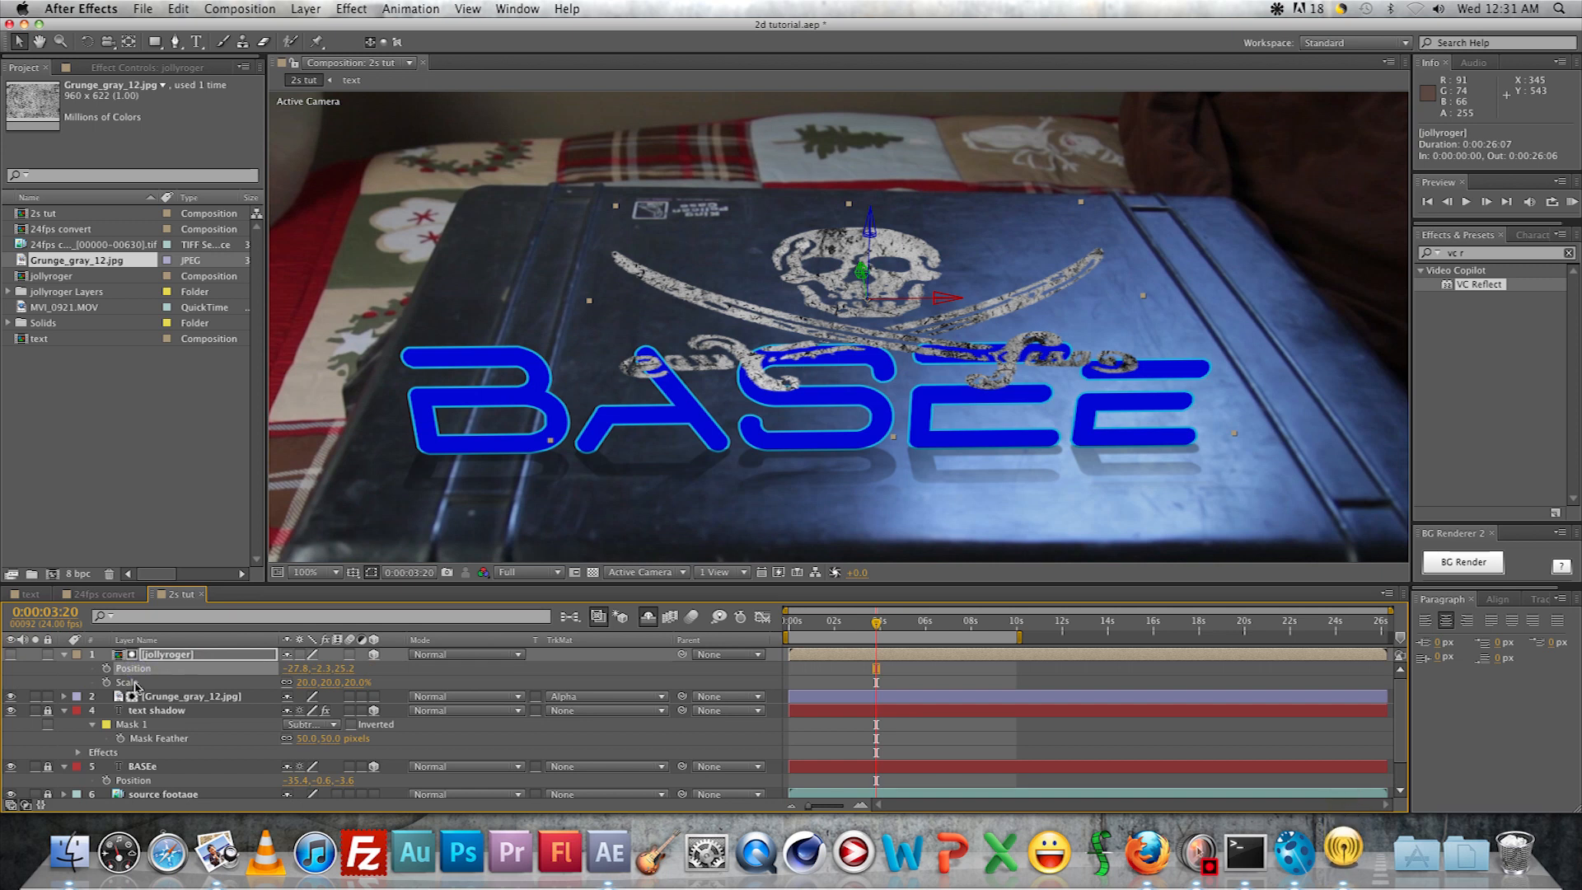
click(189, 695)
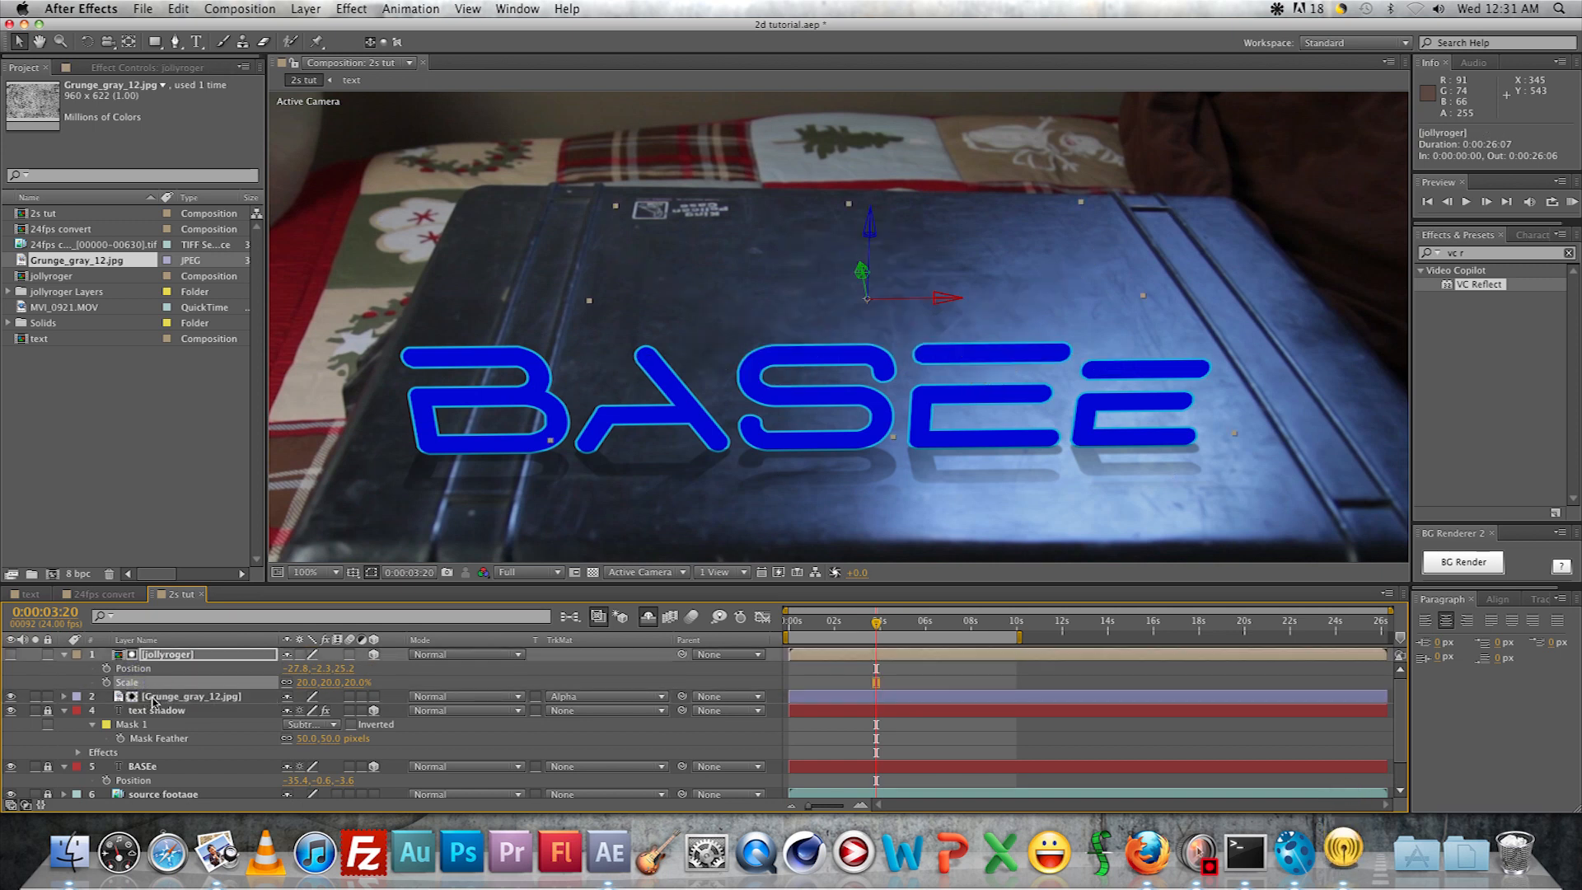
click(166, 654)
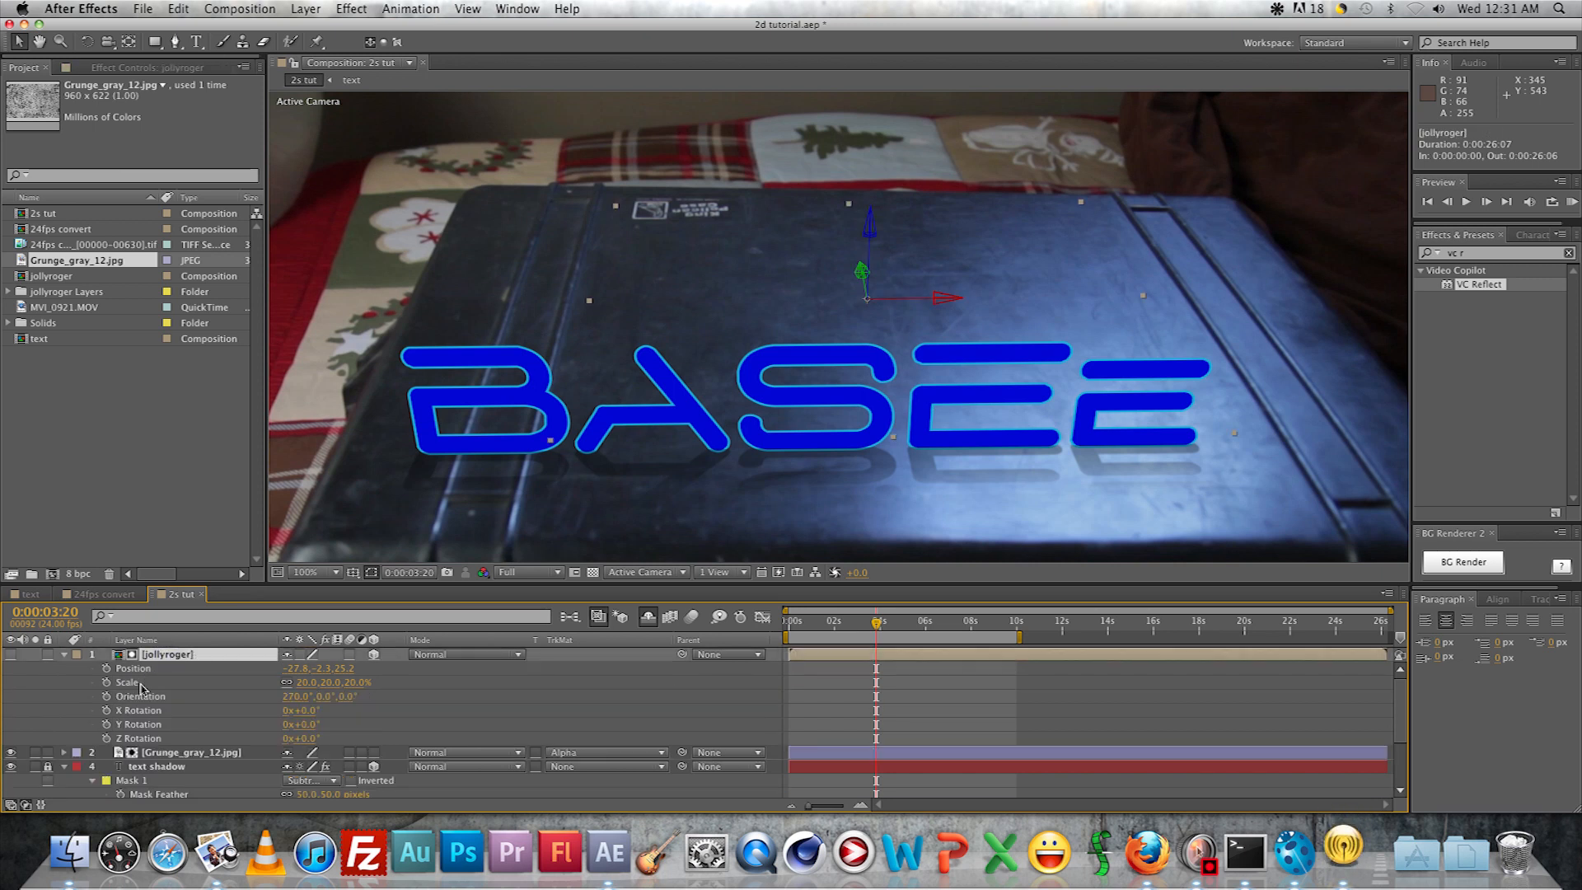
click(191, 751)
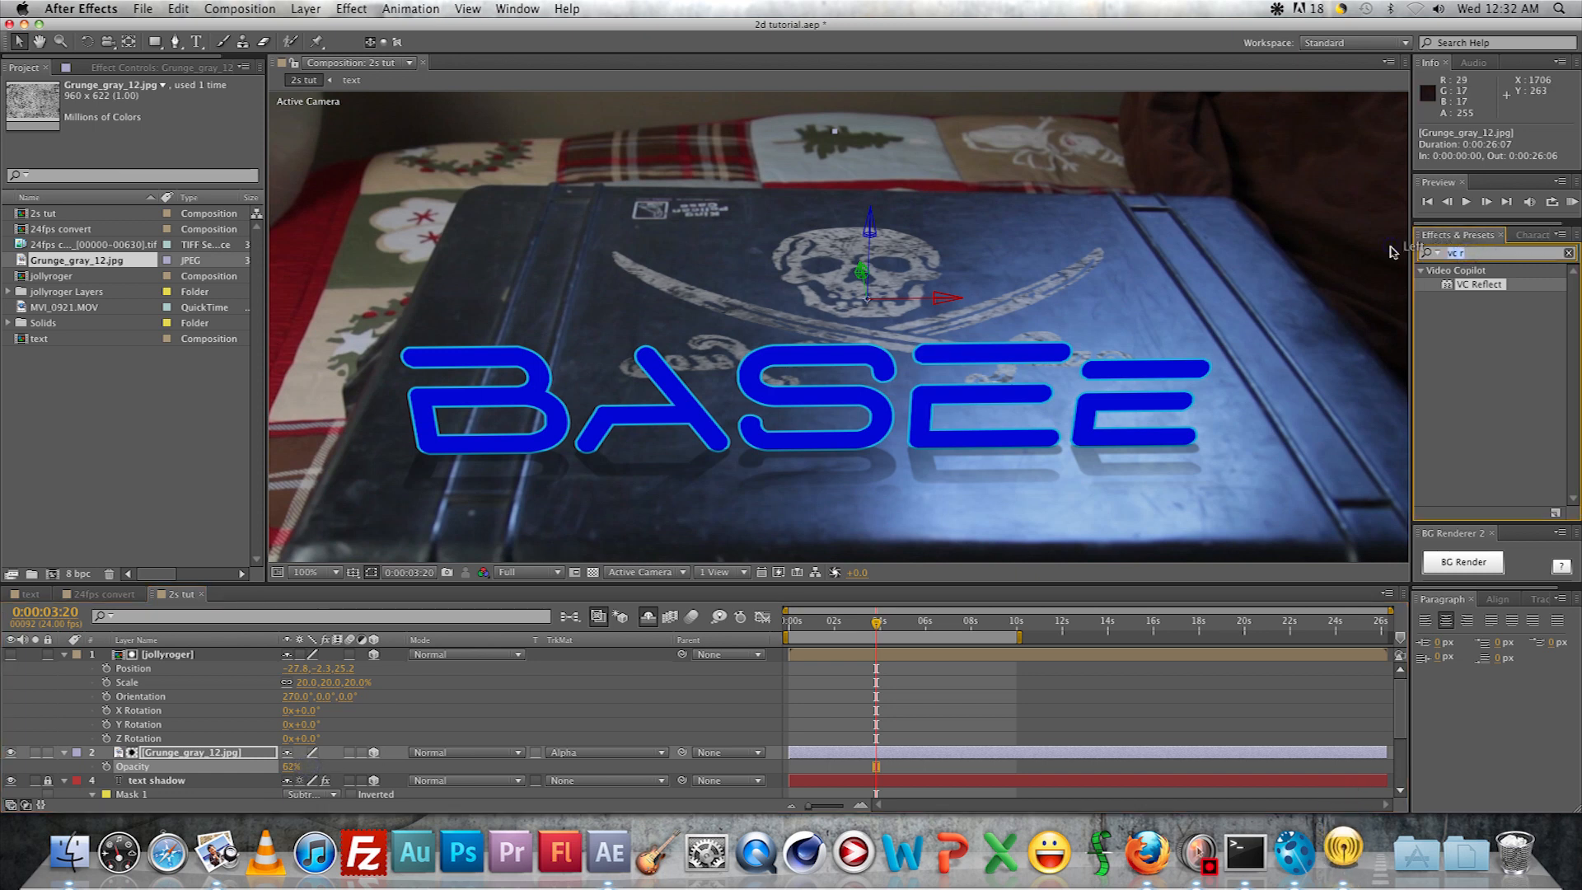
text(curves)
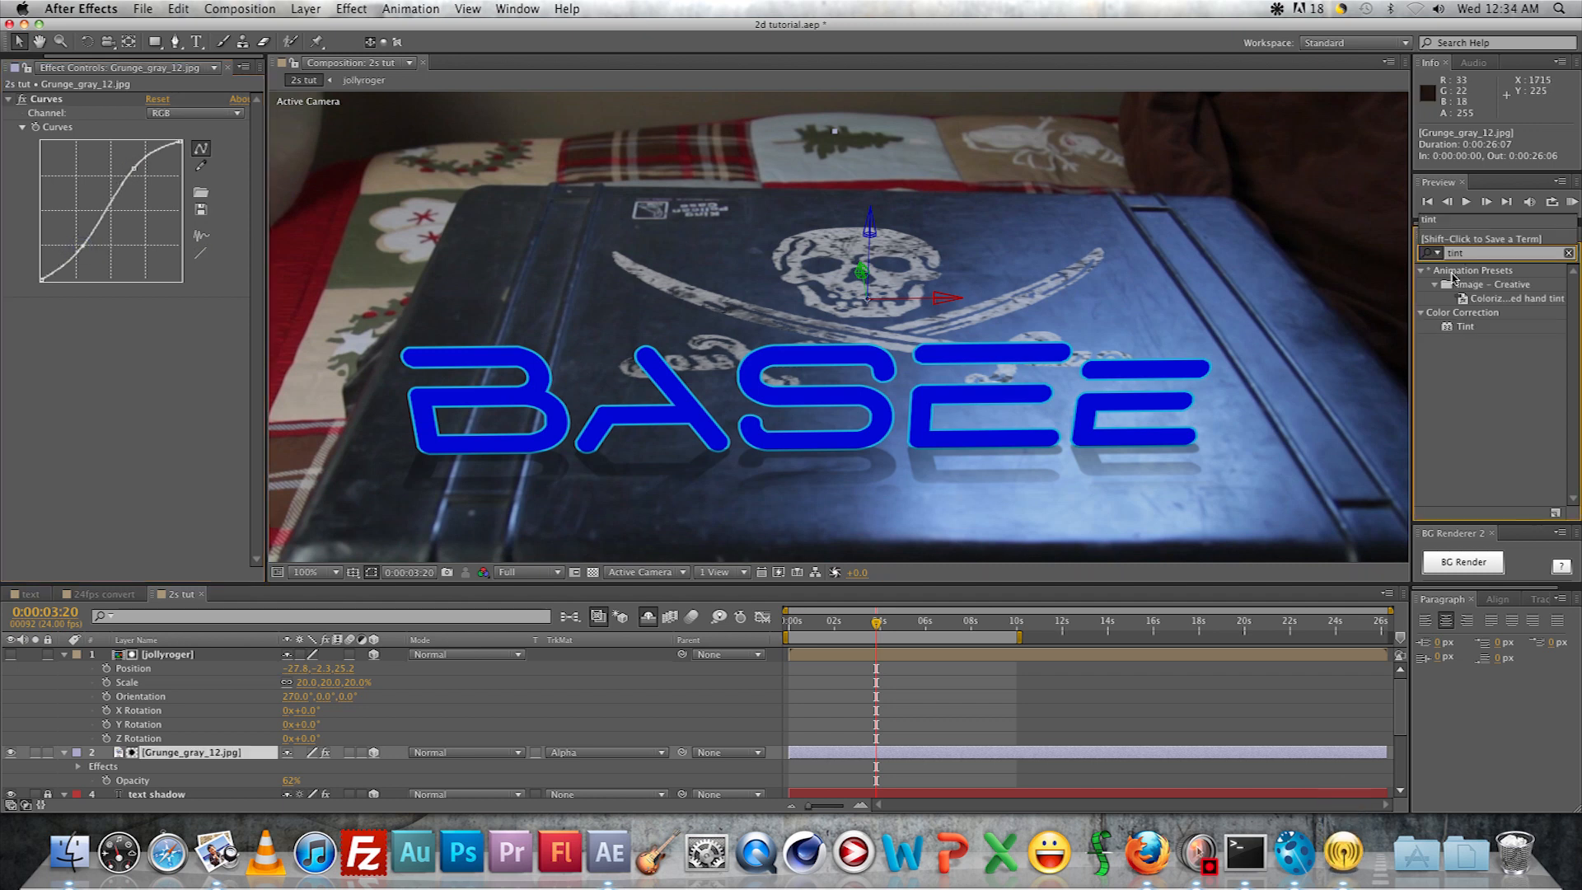
Apply Tint to the grunge layer, set Map Black To colour and Amount to Tint 50%, checking the shot
click(1463, 327)
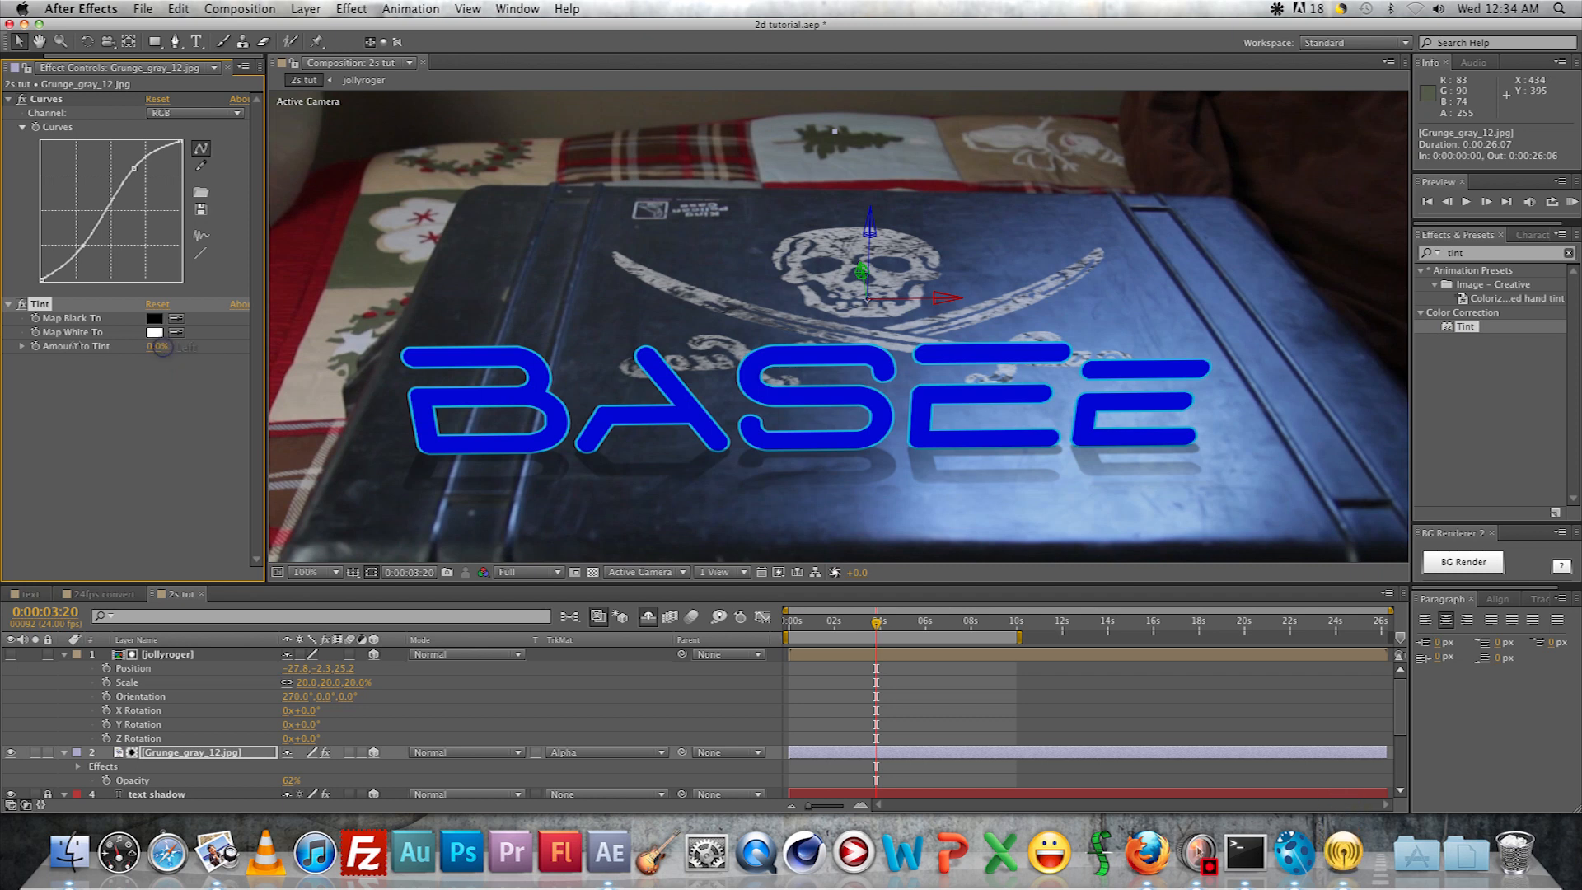
drag(151, 346, 163, 346)
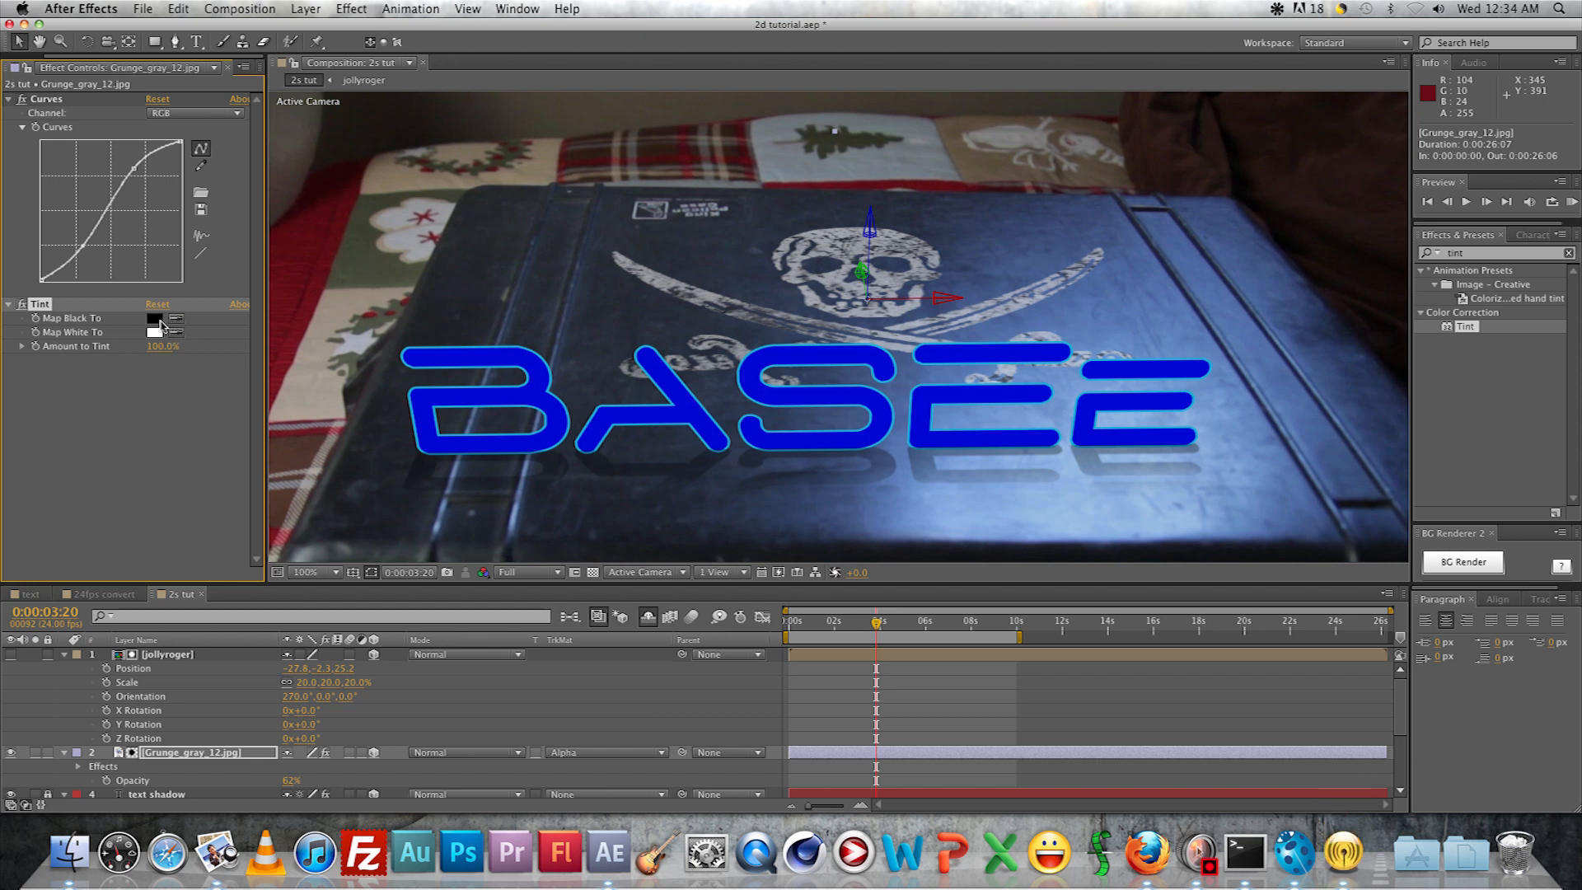
click(157, 320)
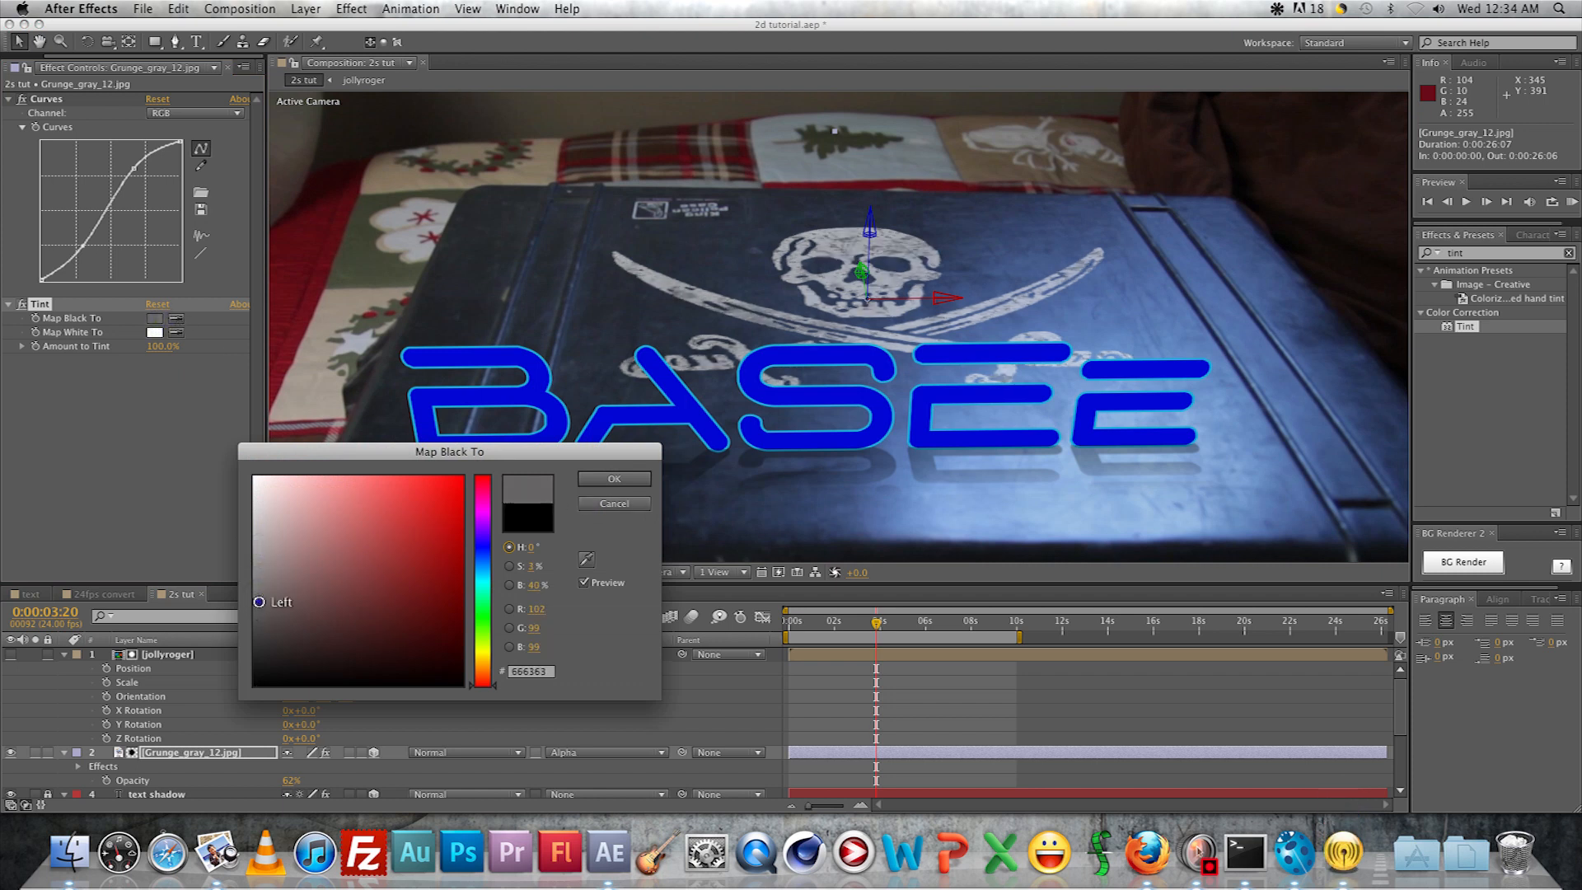
click(613, 478)
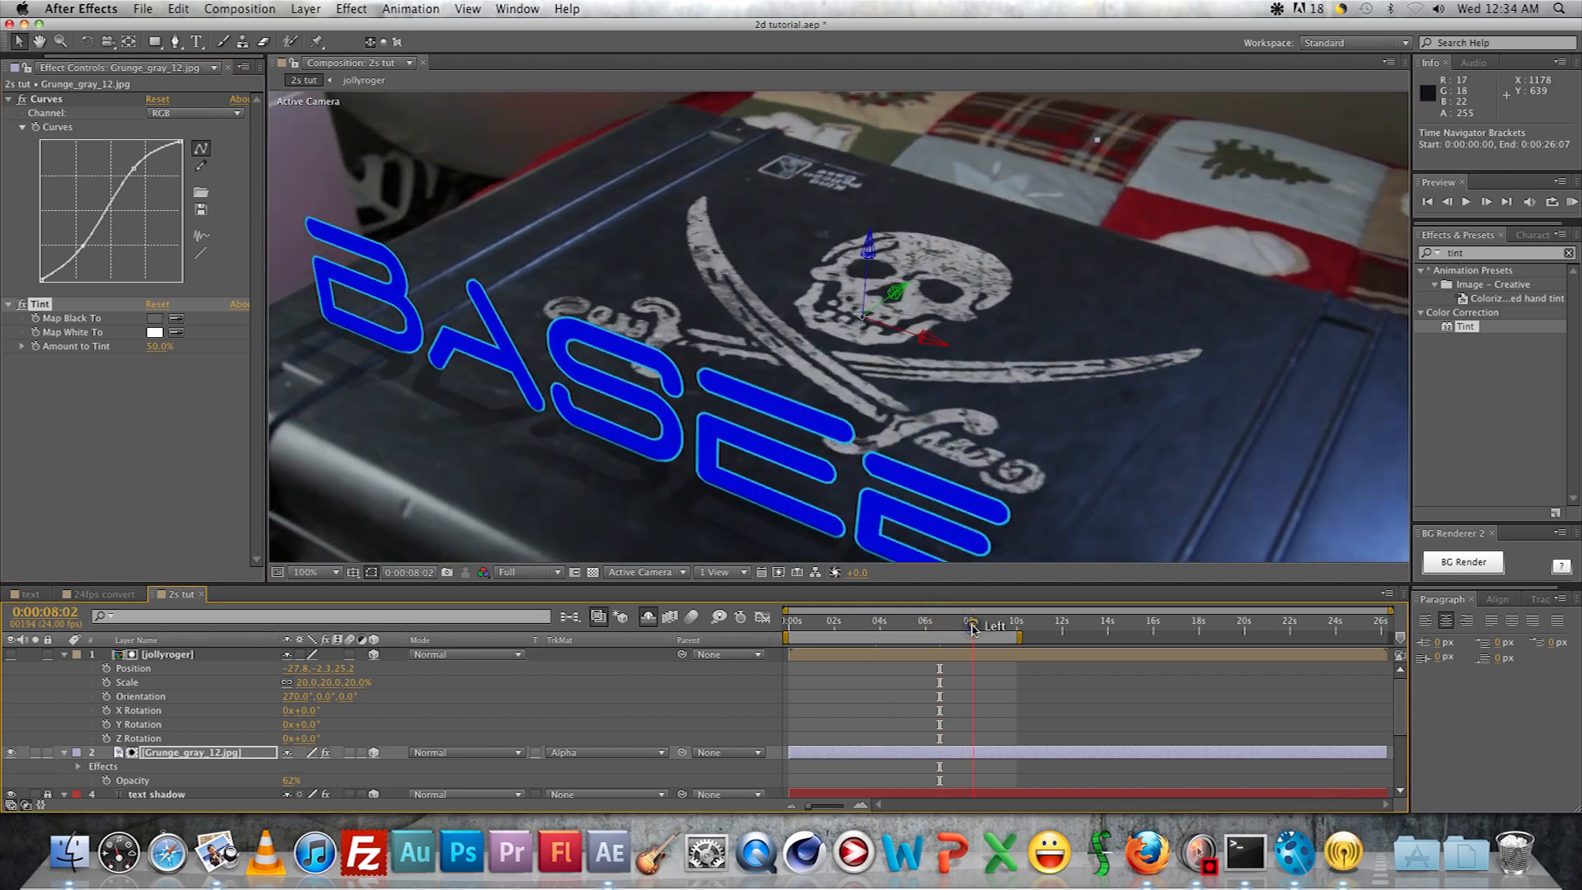
drag(972, 626, 999, 626)
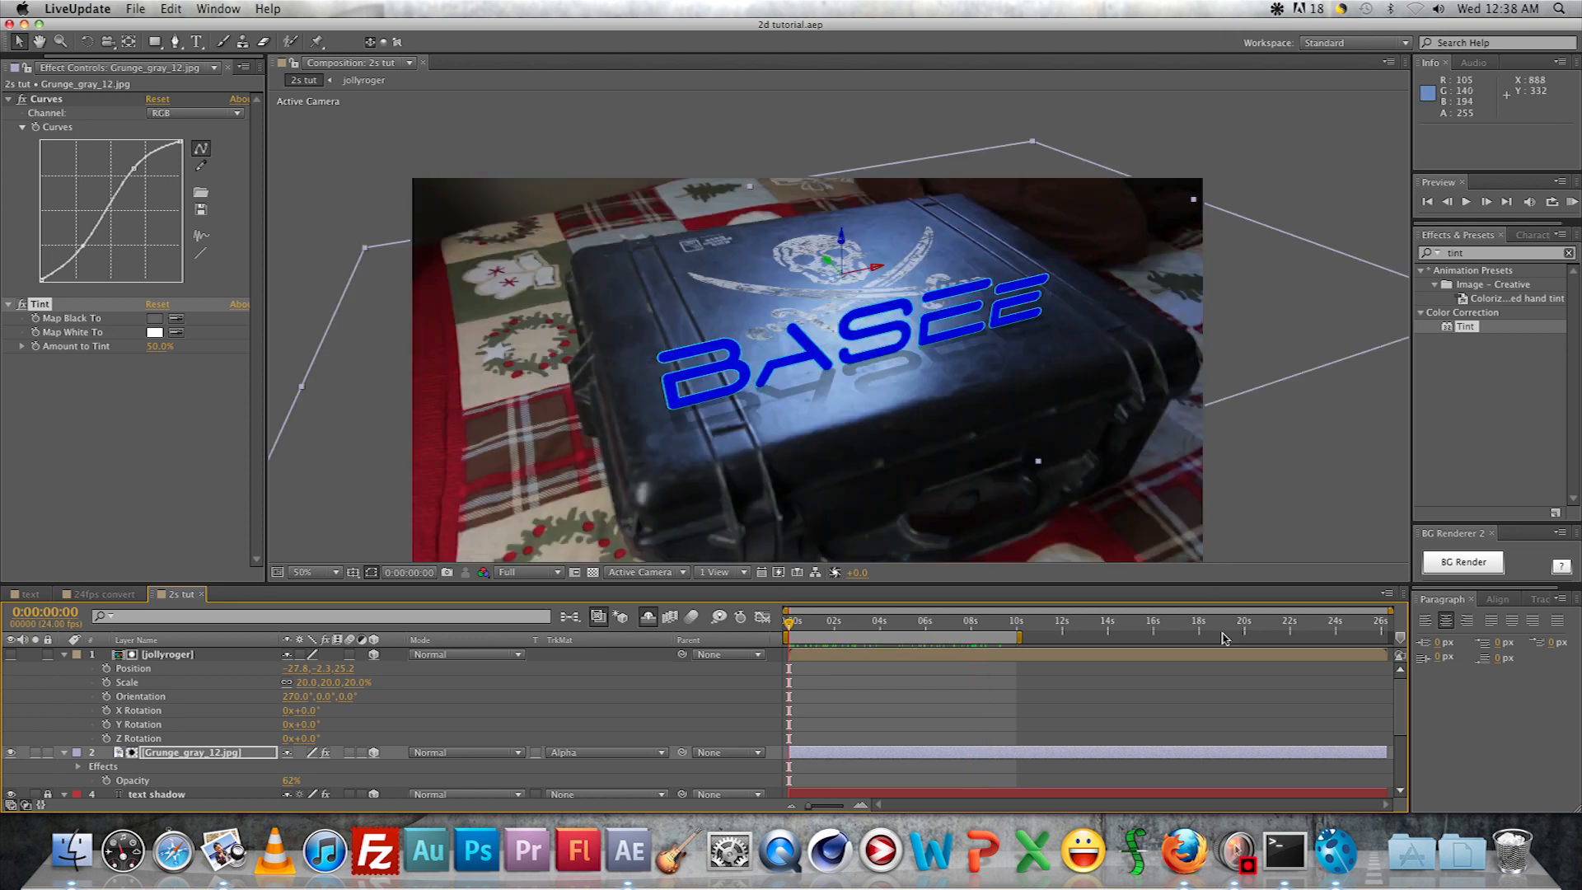
click(1260, 620)
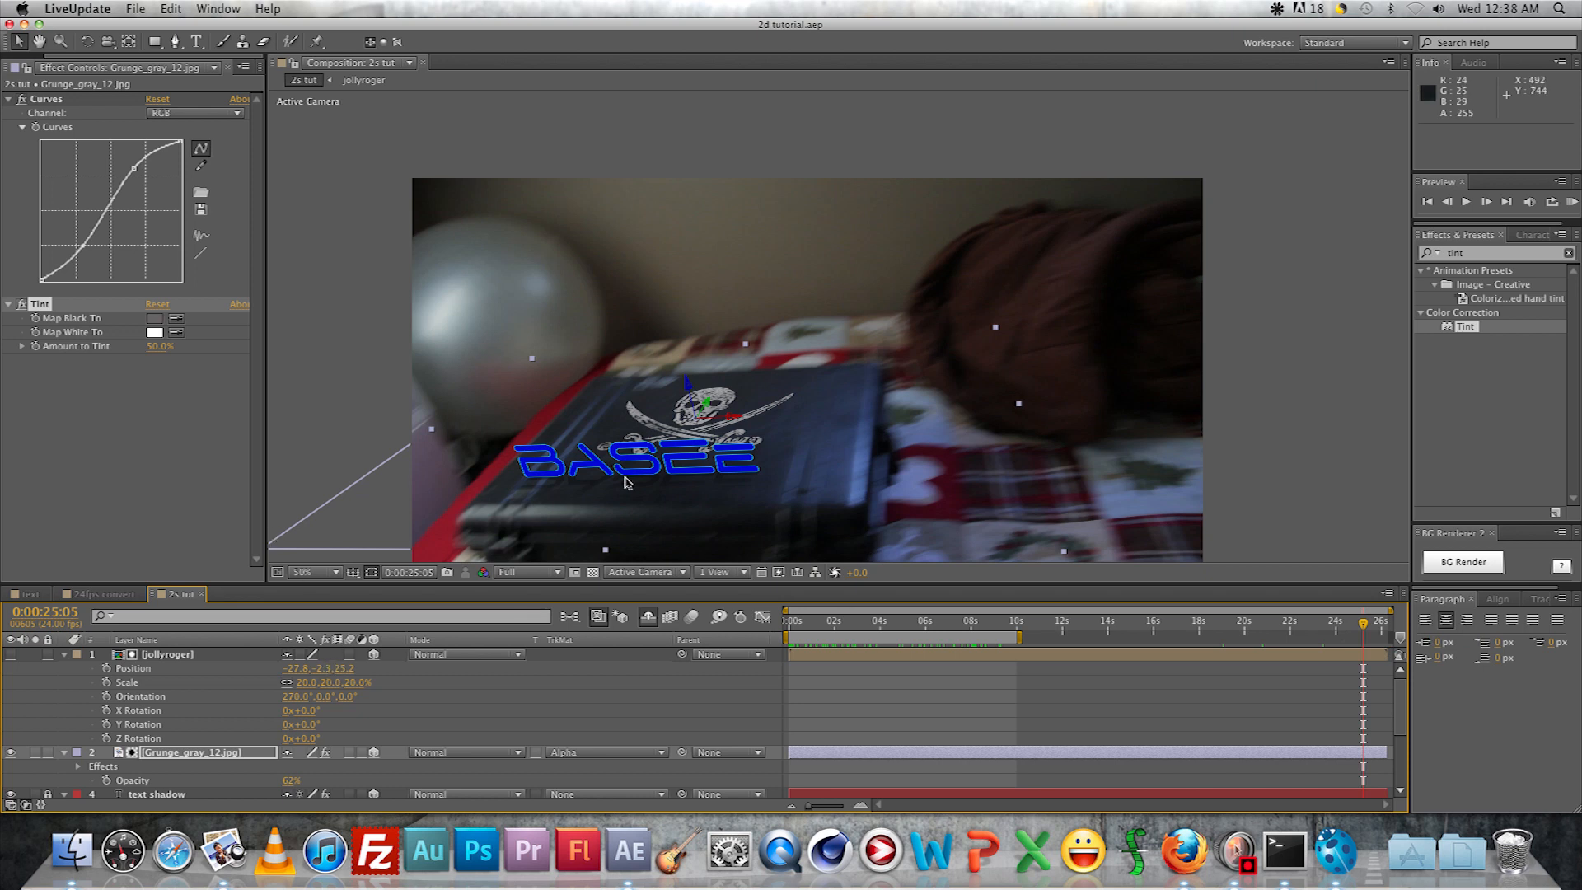
mouse_move(347, 658)
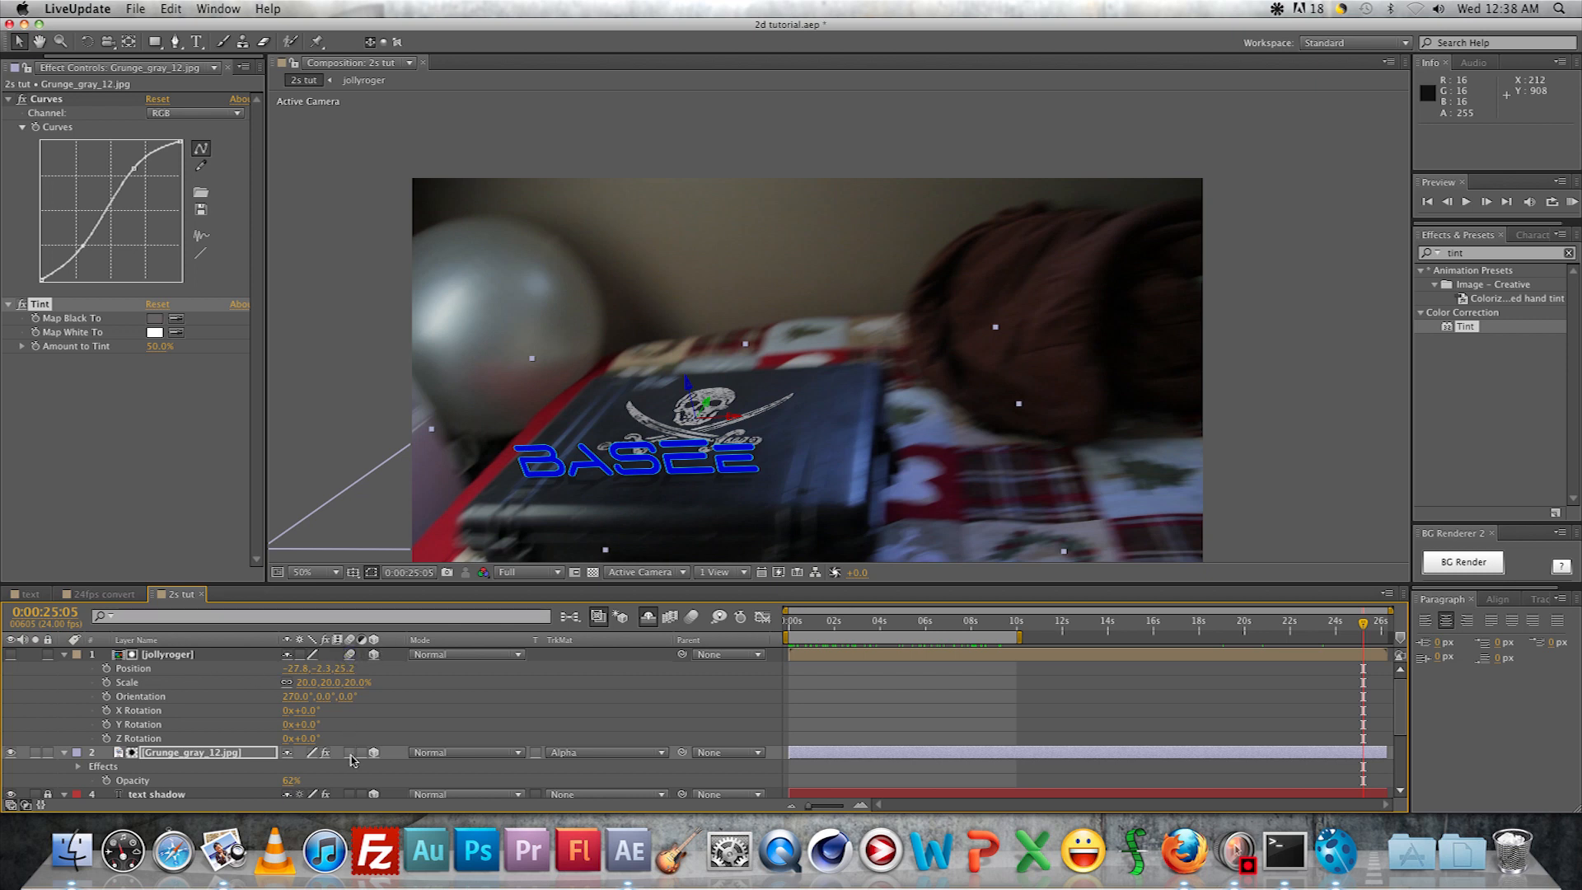
scroll(down, 3)
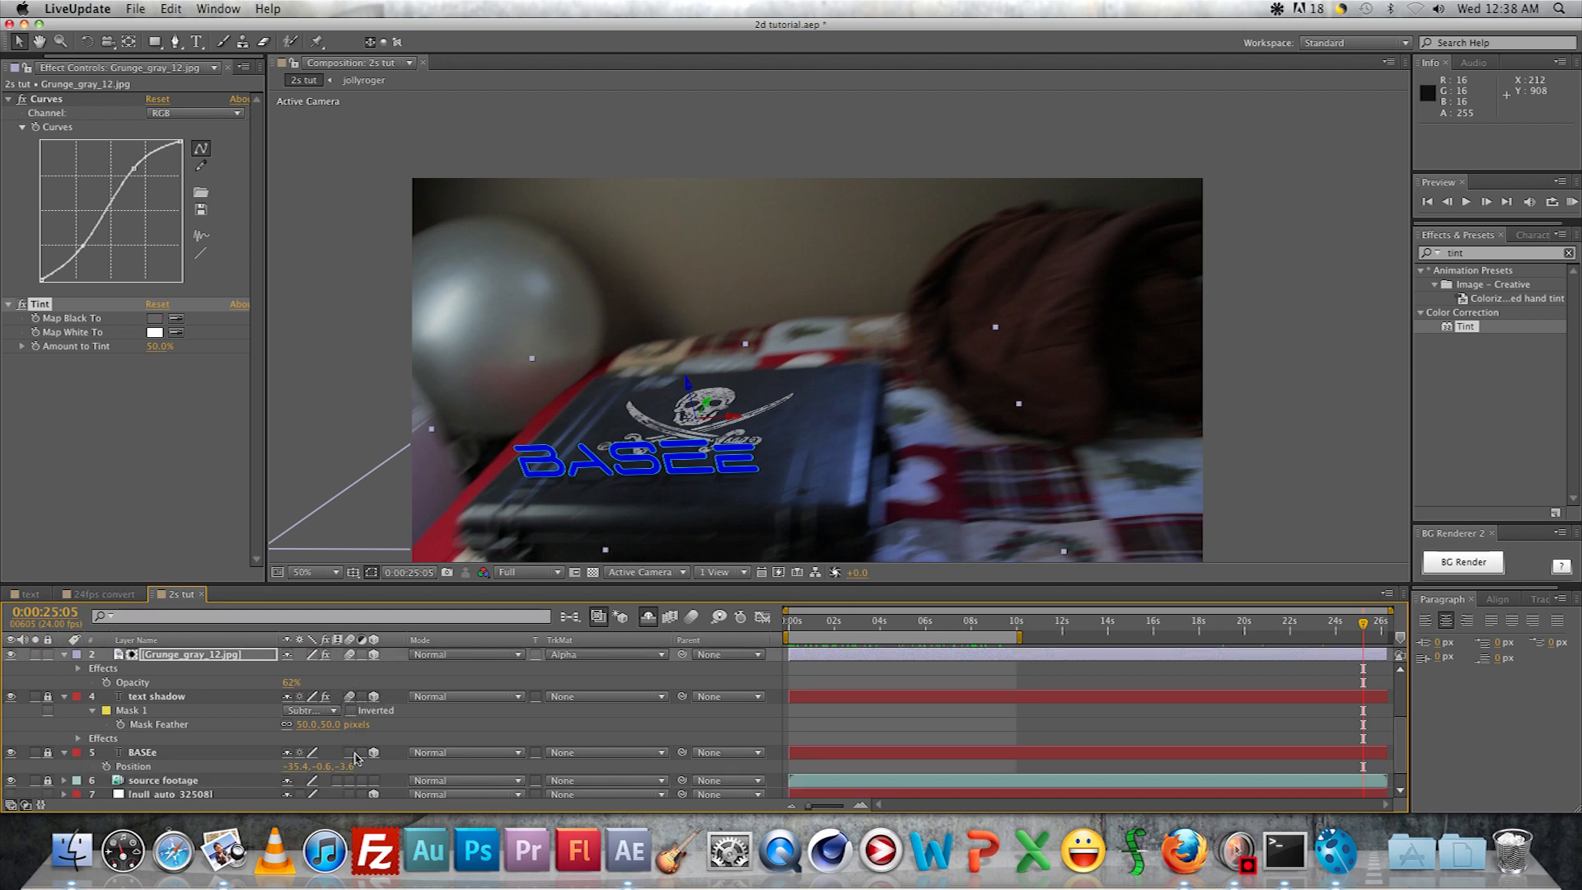
mouse_move(371, 739)
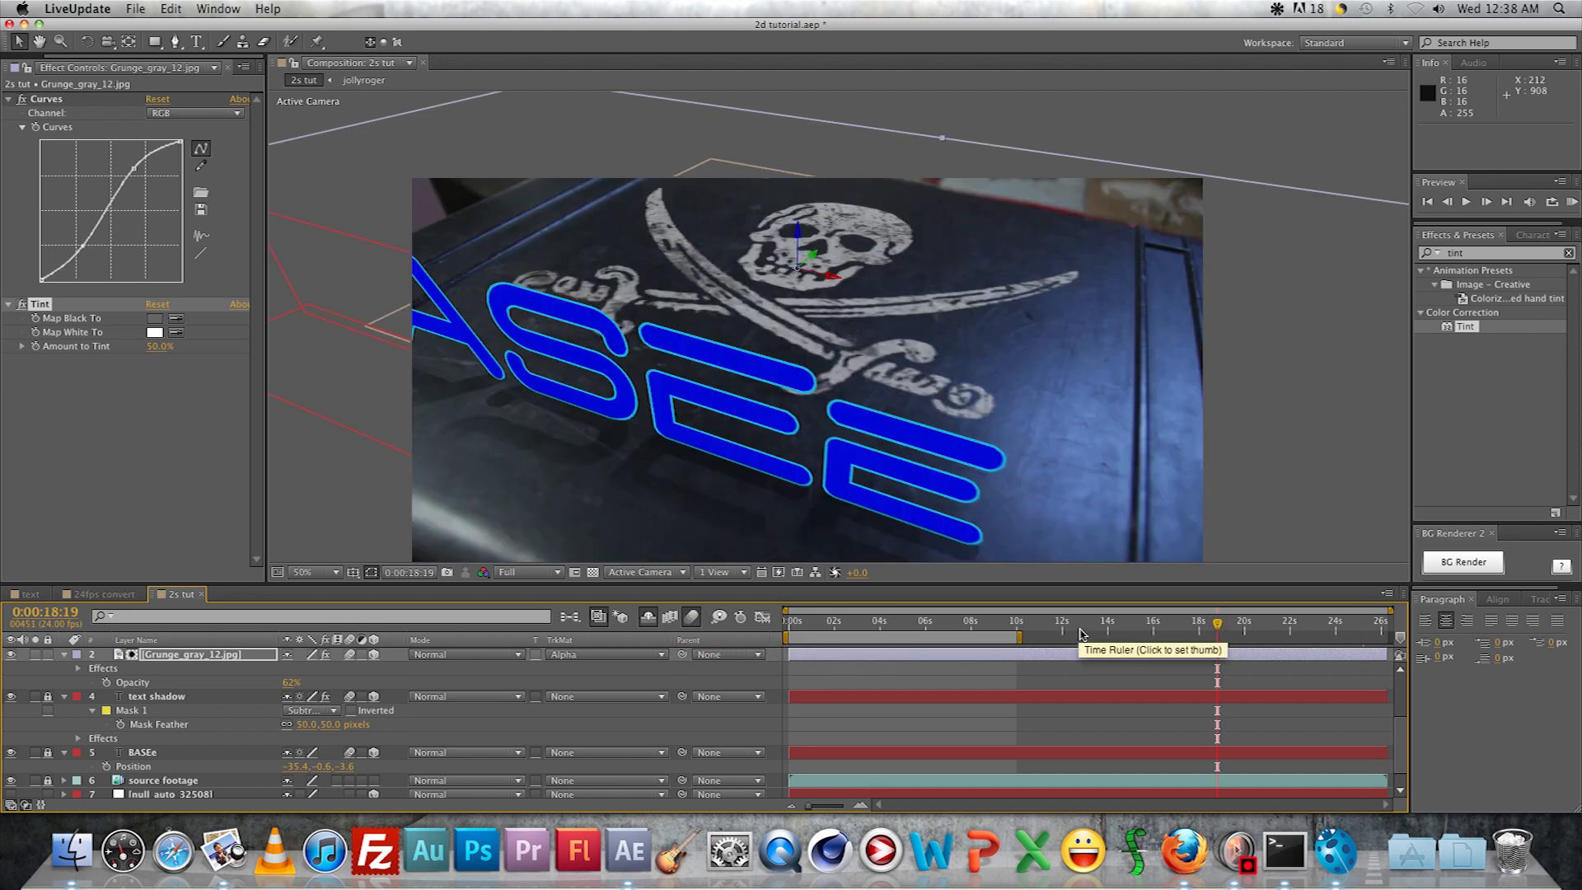
click(1117, 631)
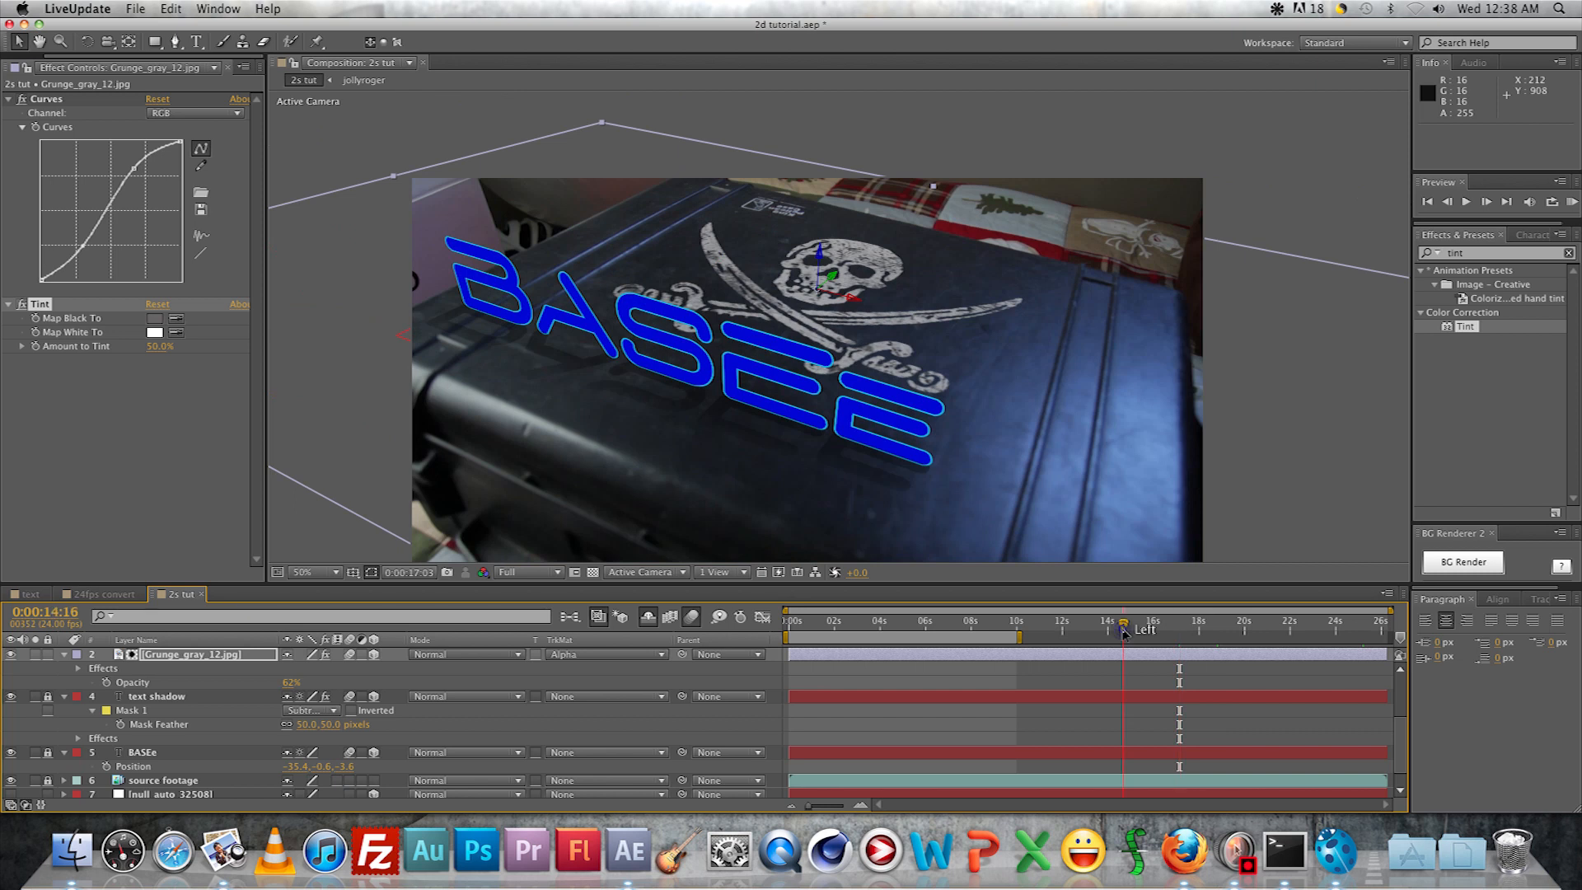
drag(1117, 628, 1087, 628)
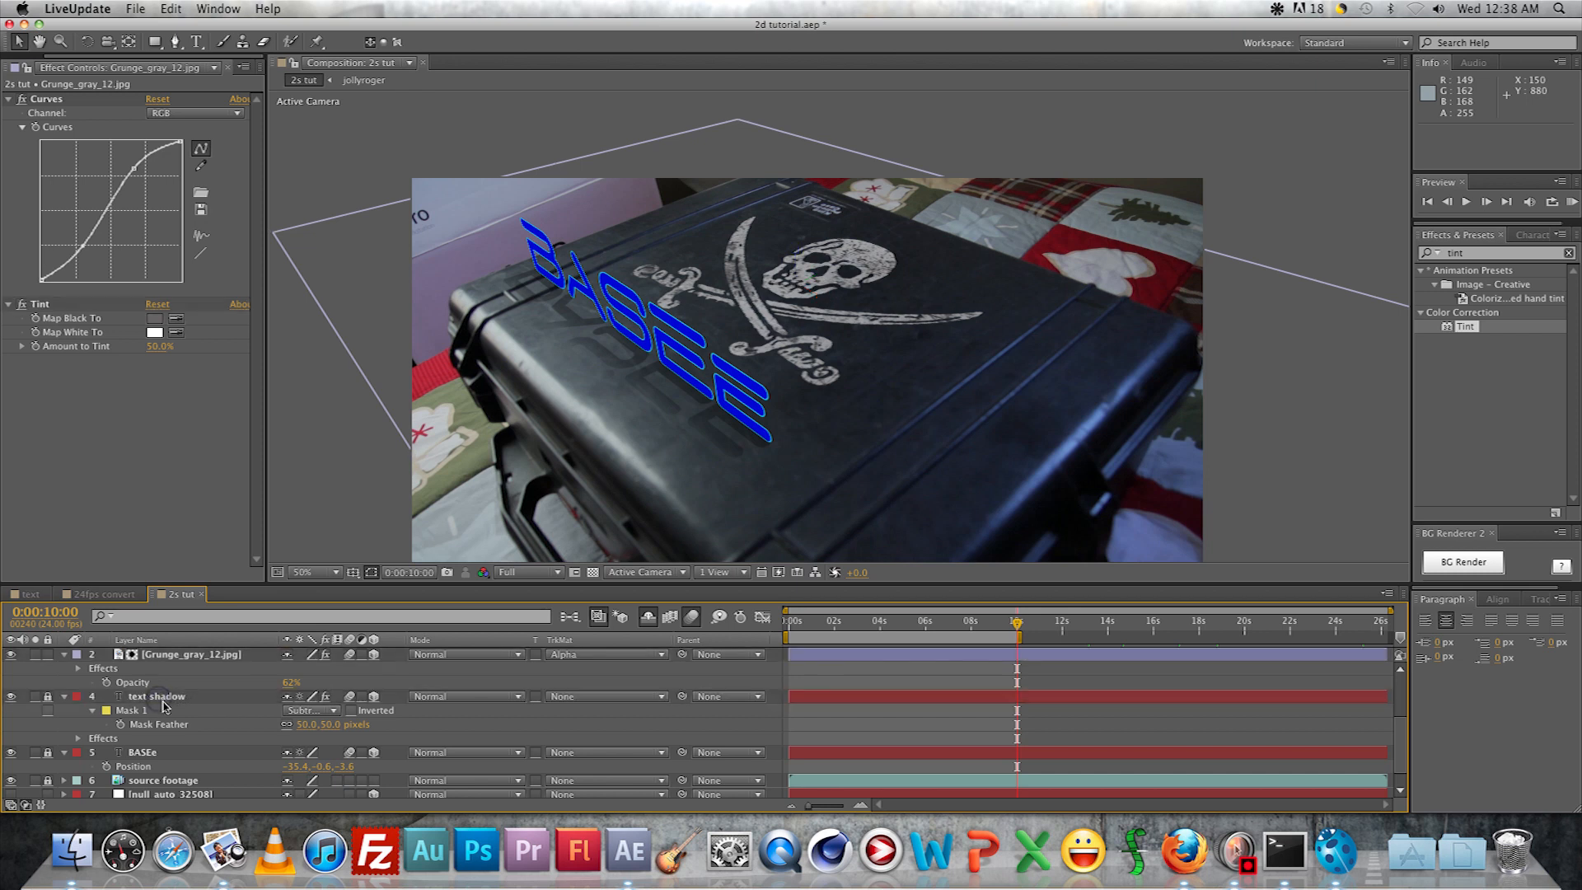
click(156, 696)
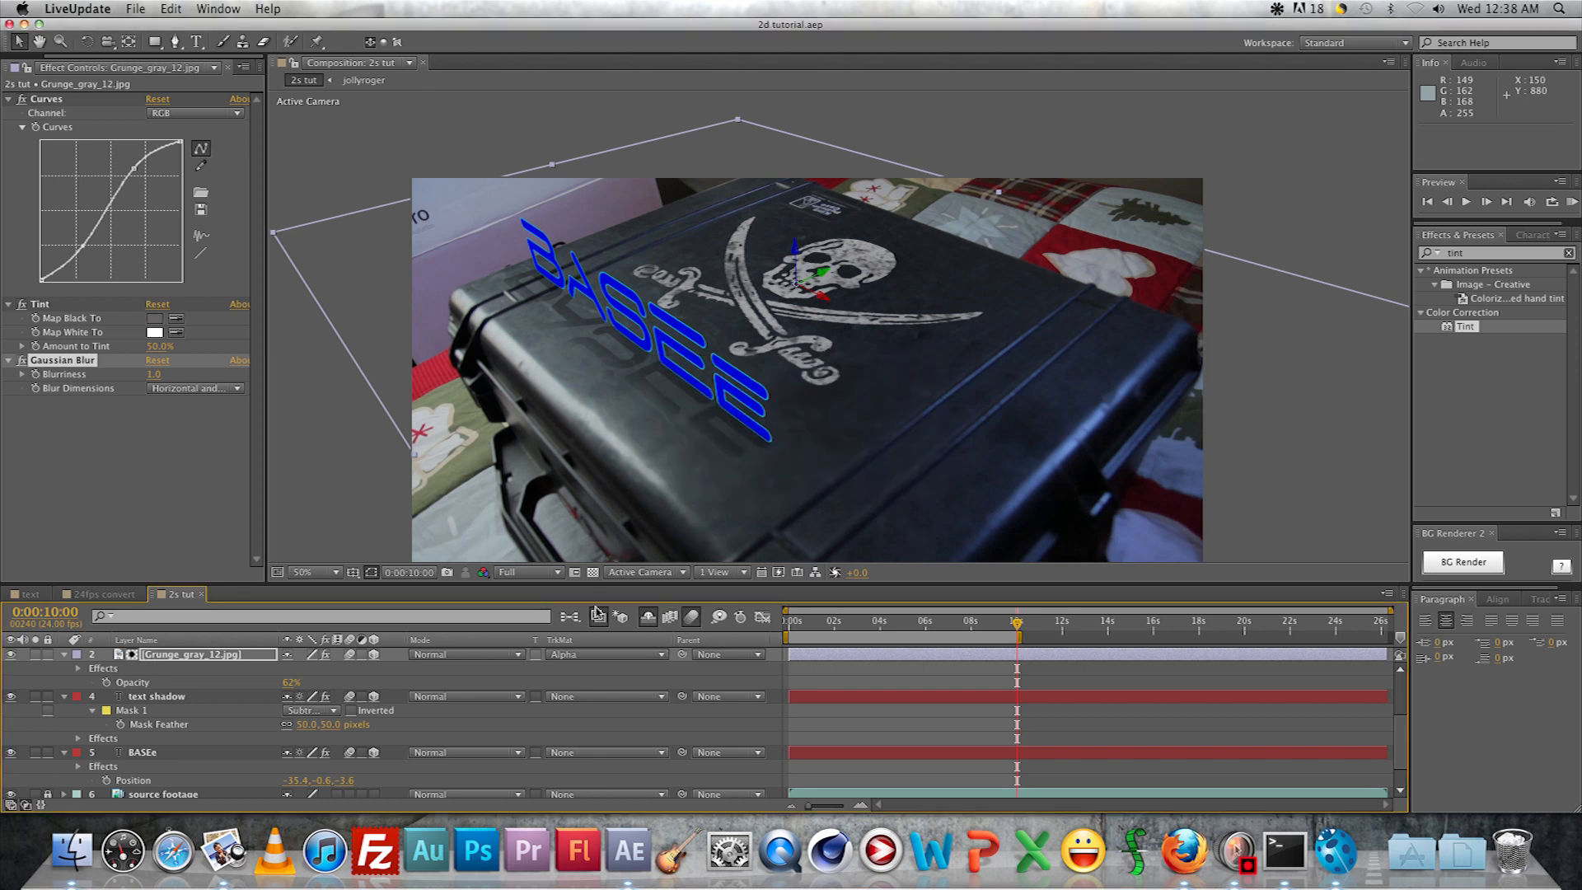
Queue the 2s tut composition for rendering with lossless output
click(247, 593)
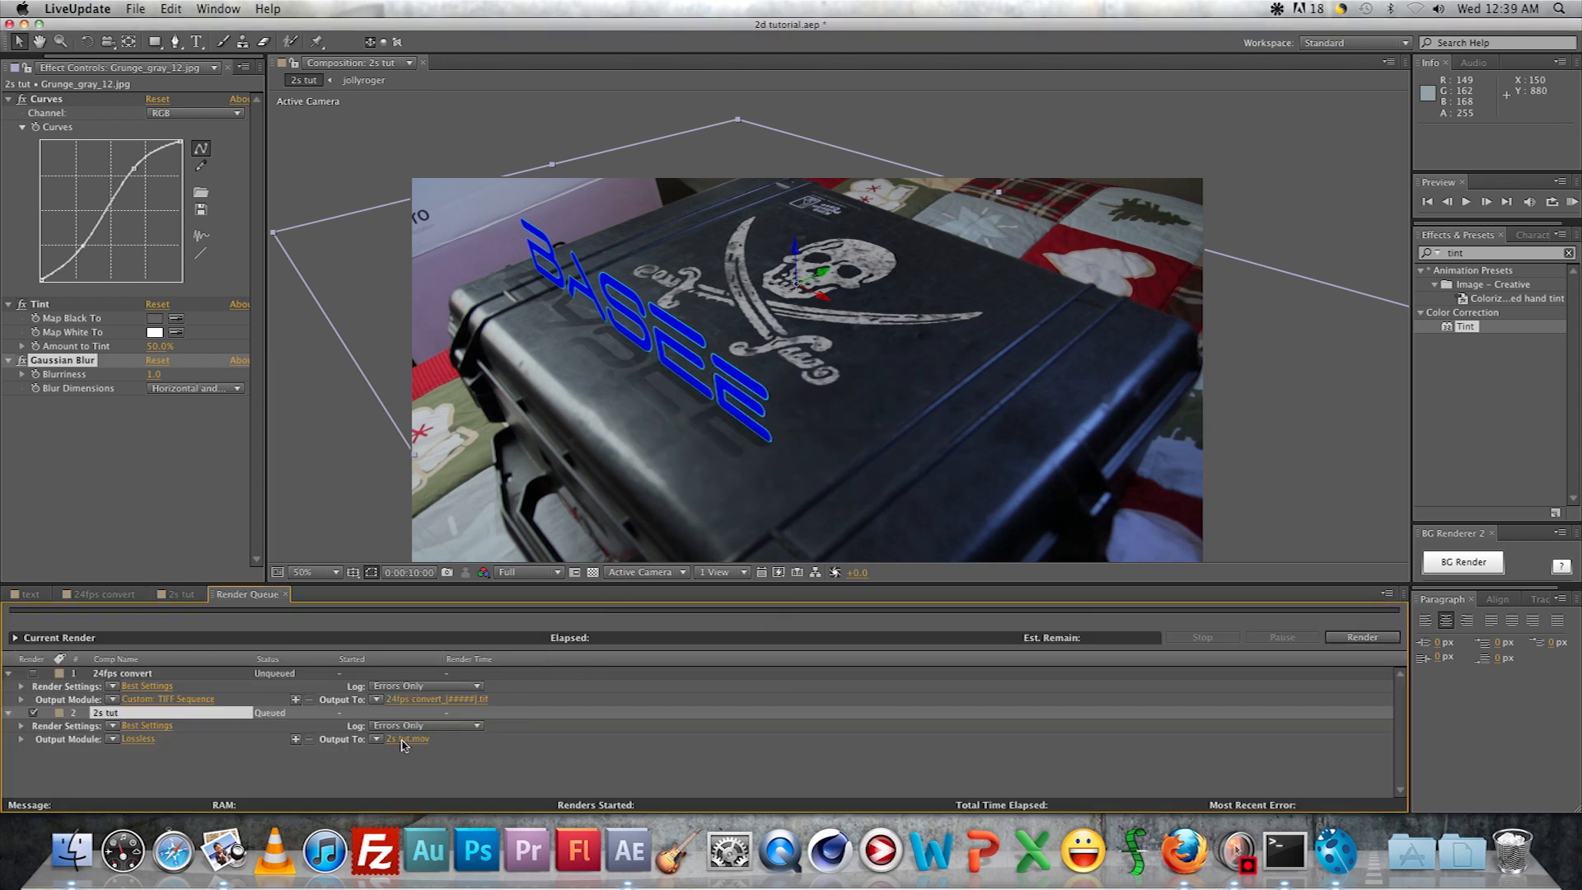
mouse_move(1447, 565)
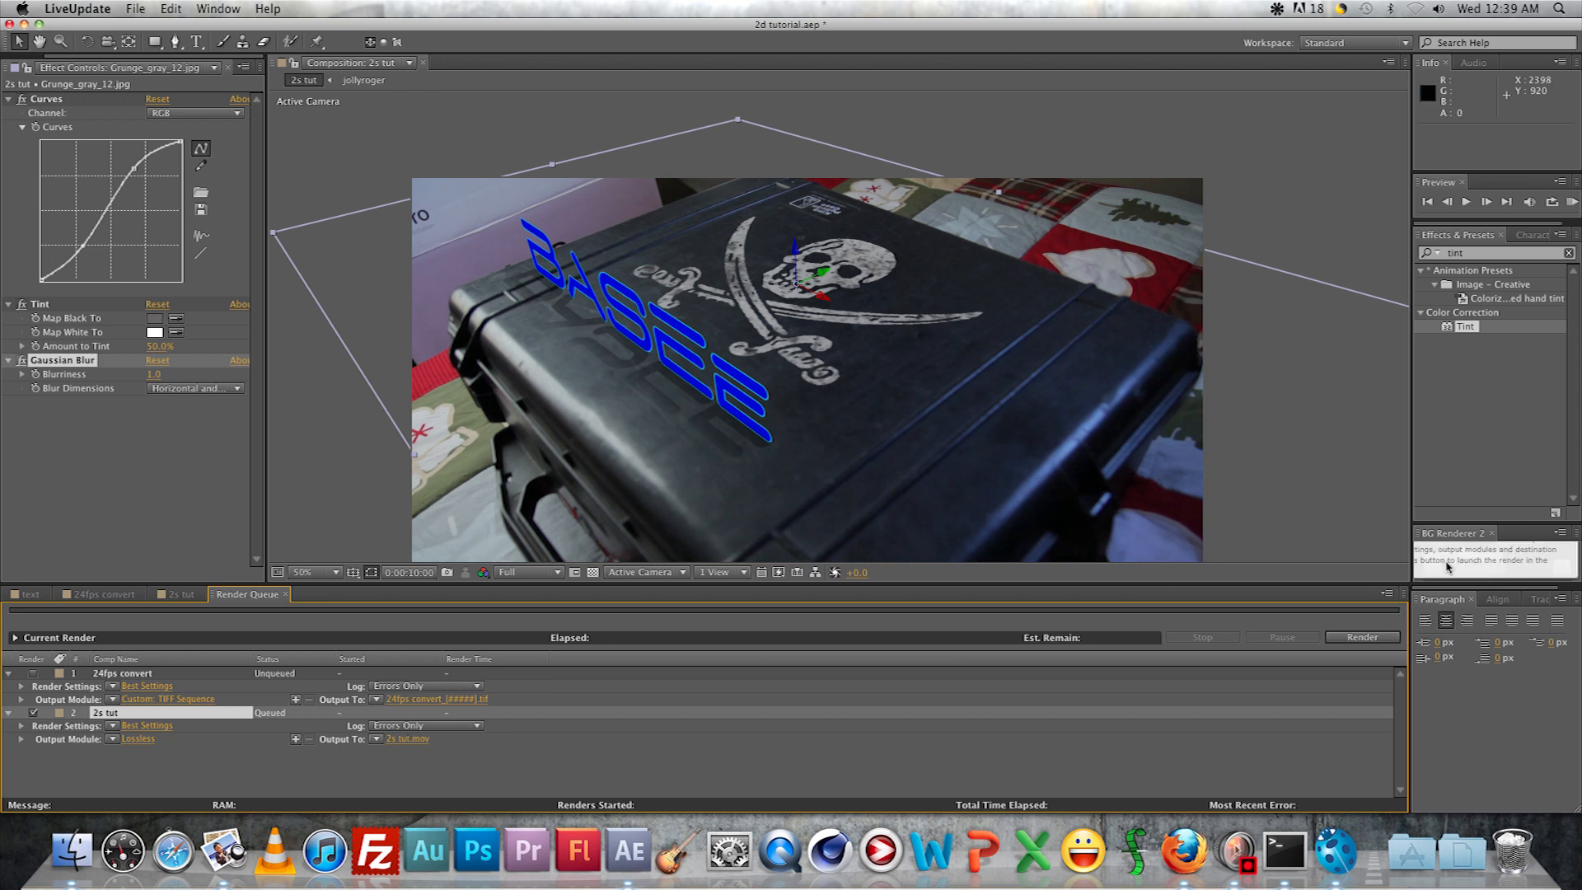